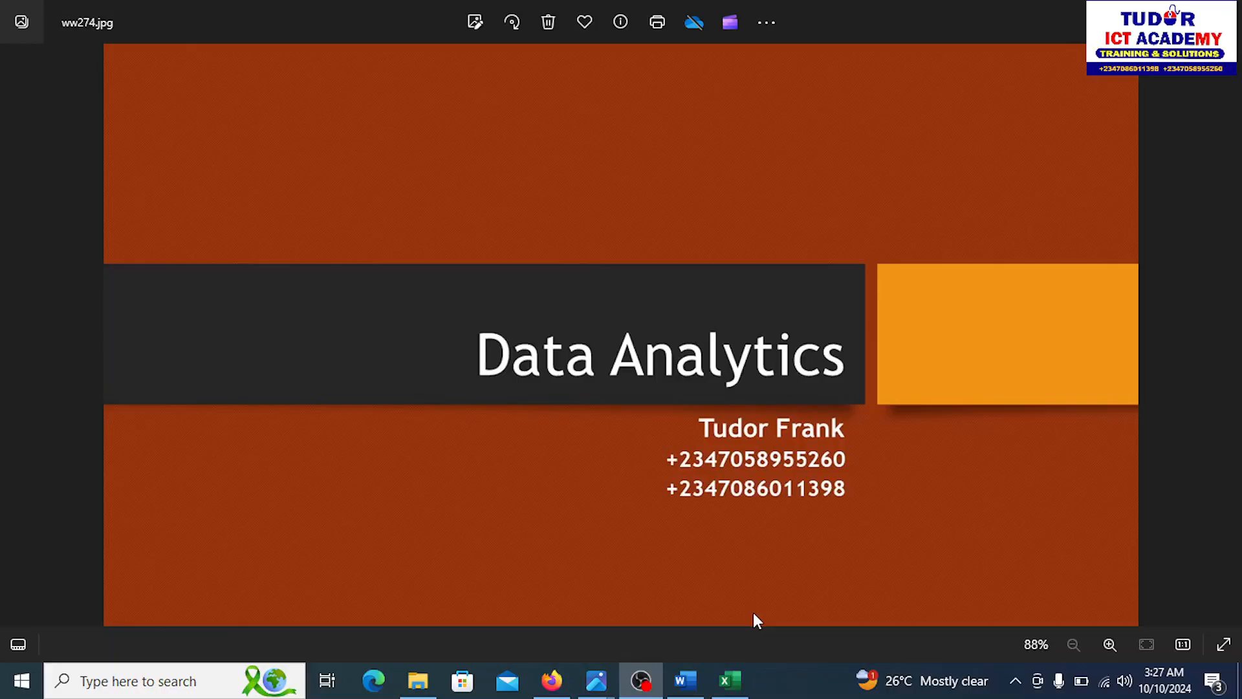
mouse_move(964, 530)
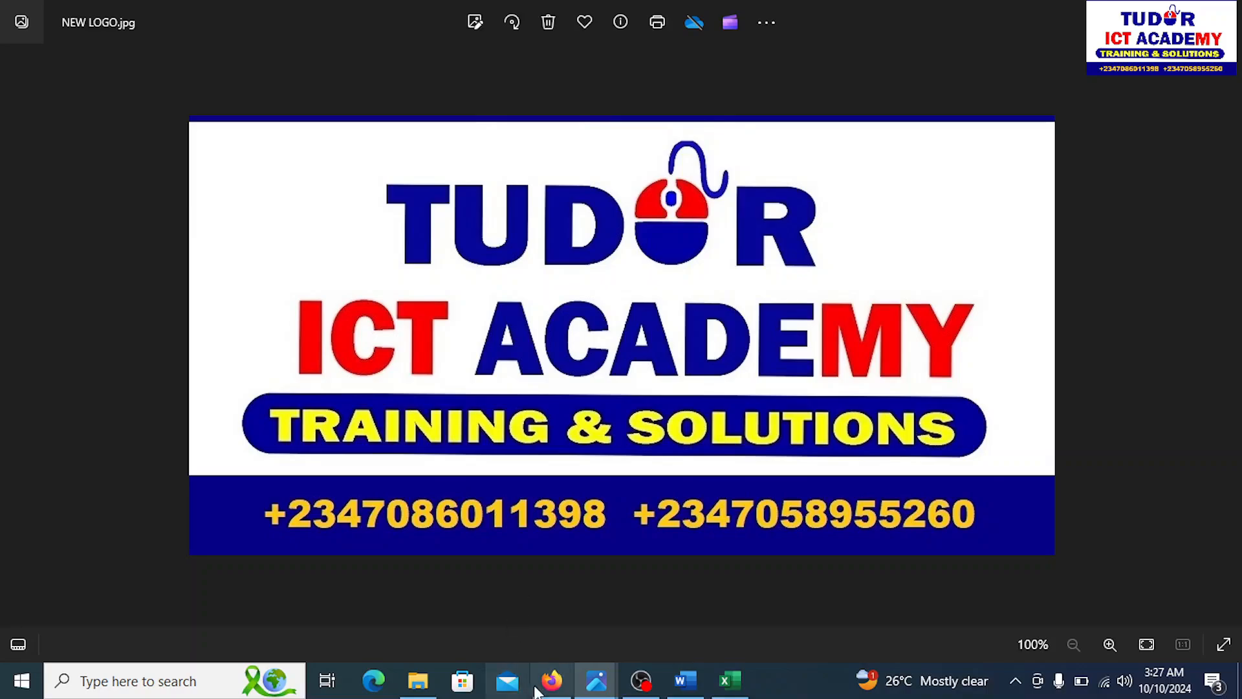
Move from the ww274.jpg title slide to the NEW LOGO.jpg academy logo
click(729, 681)
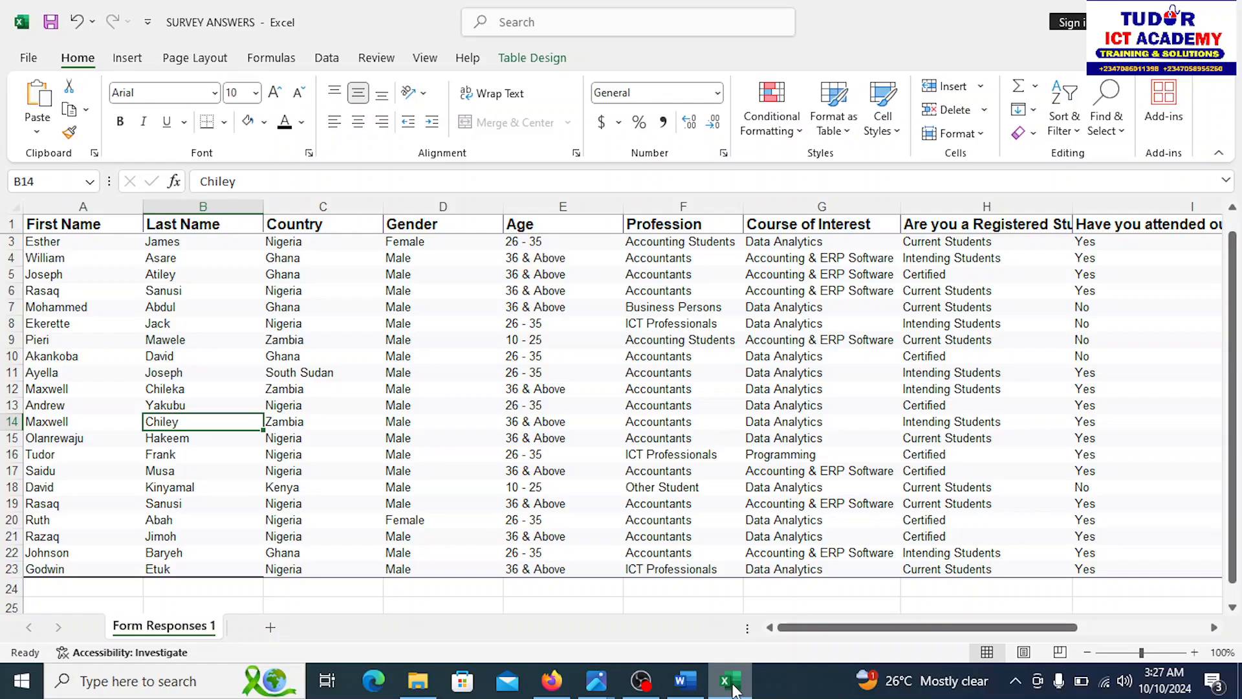
mouse_move(784, 654)
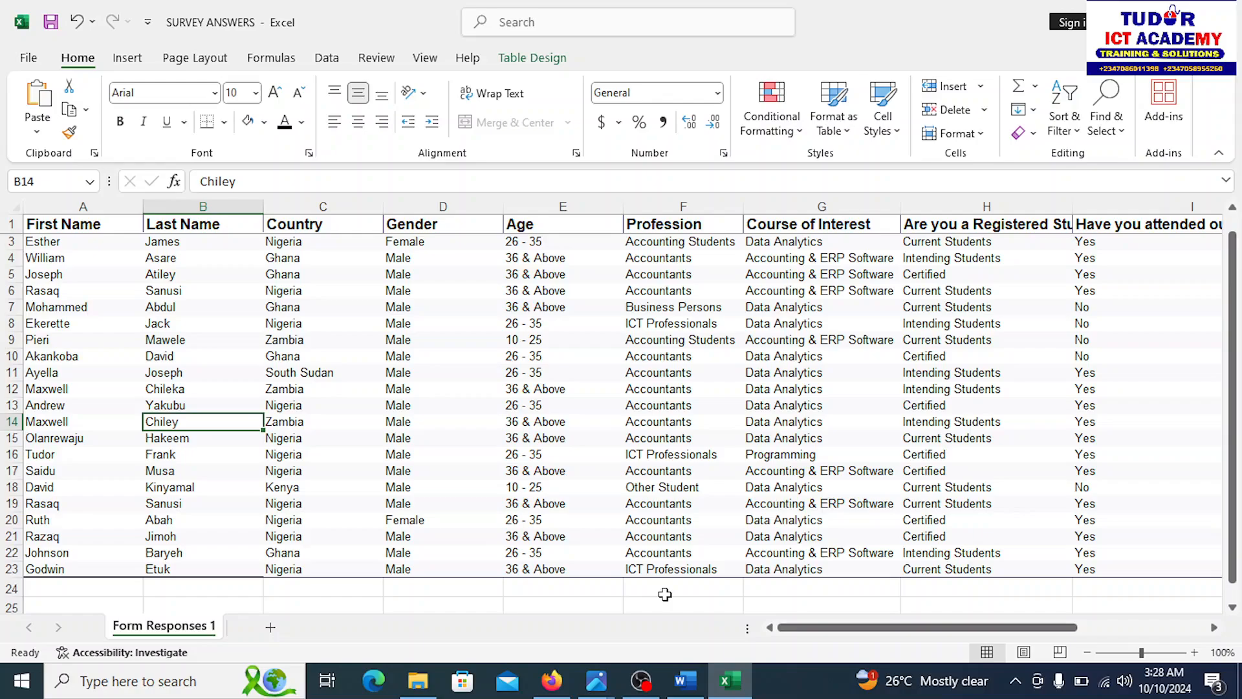
mouse_move(653, 593)
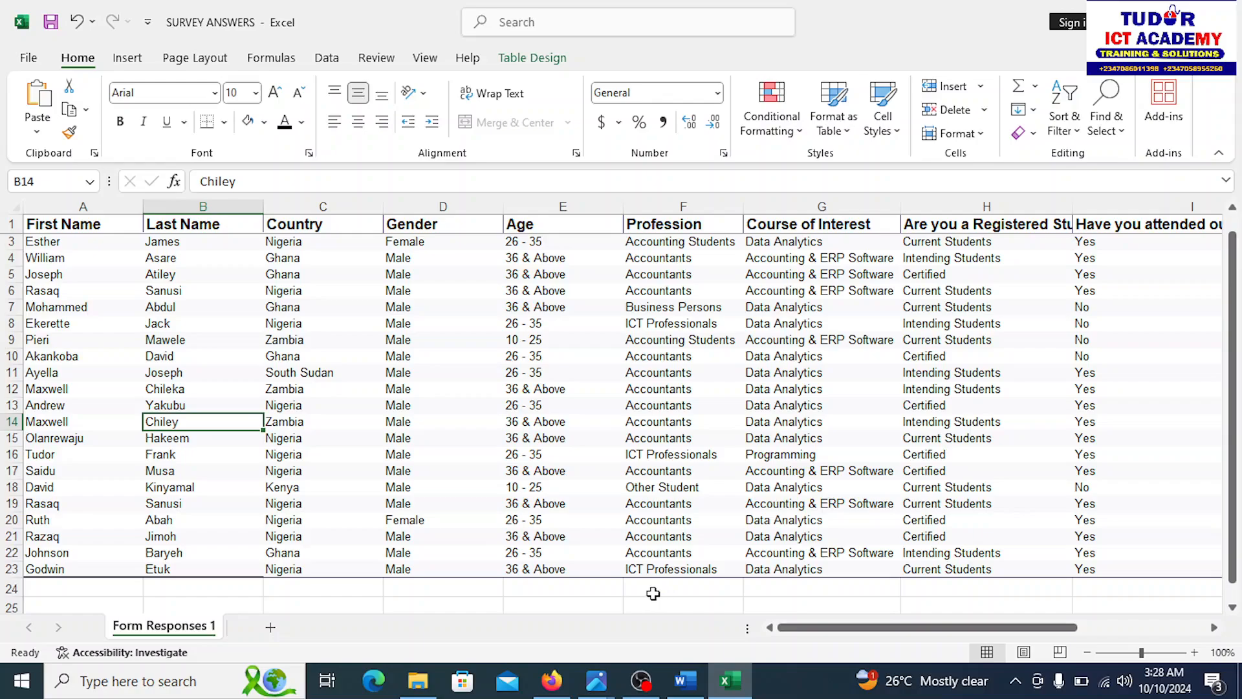
mouse_move(201, 639)
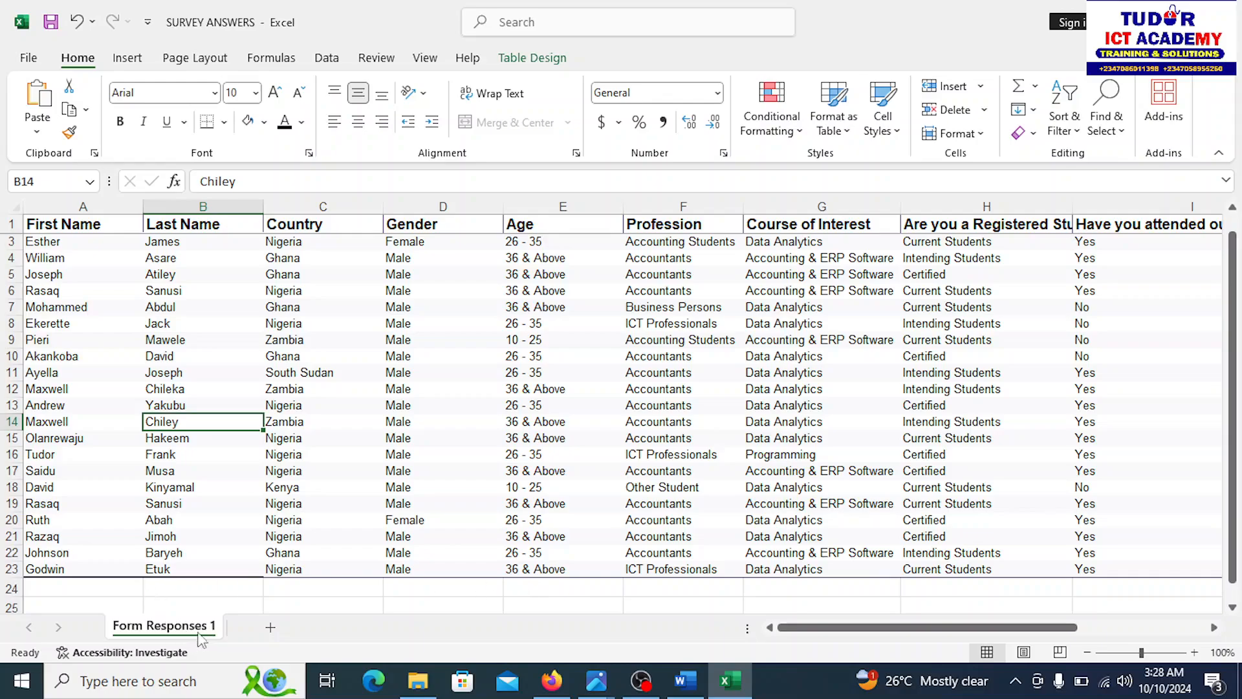
Rename the Form Responses 1 sheet tab to Responses
right_click(163, 625)
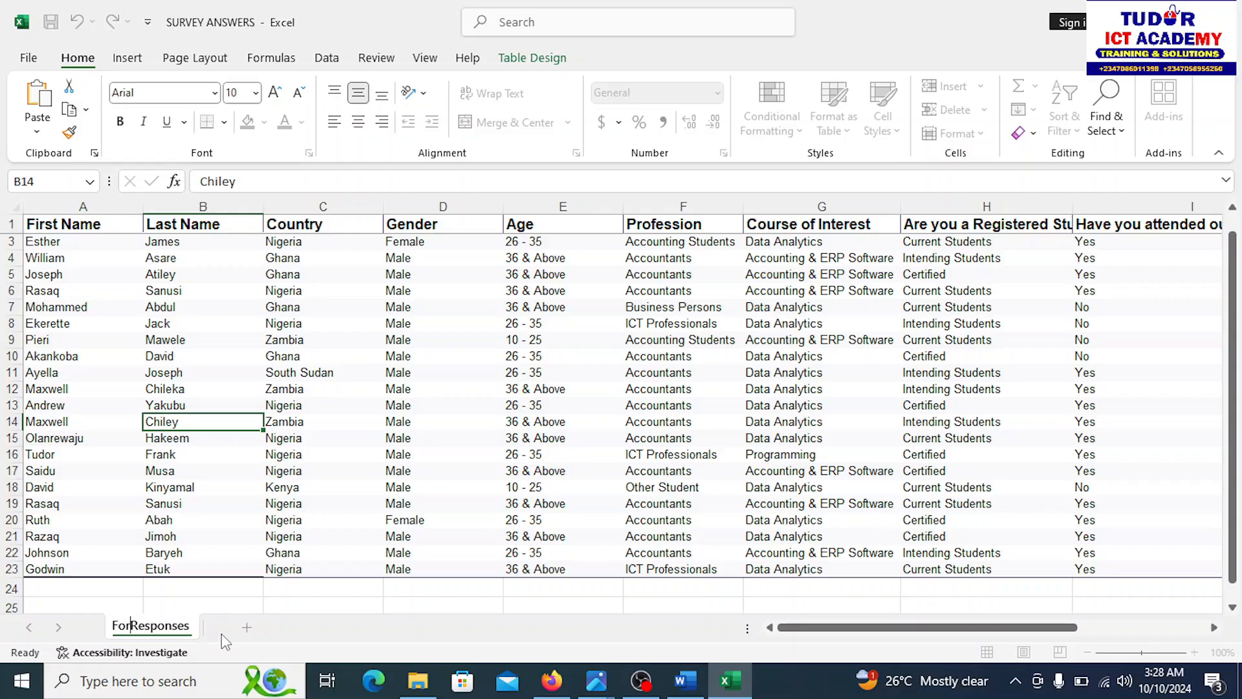
double_click(149, 625)
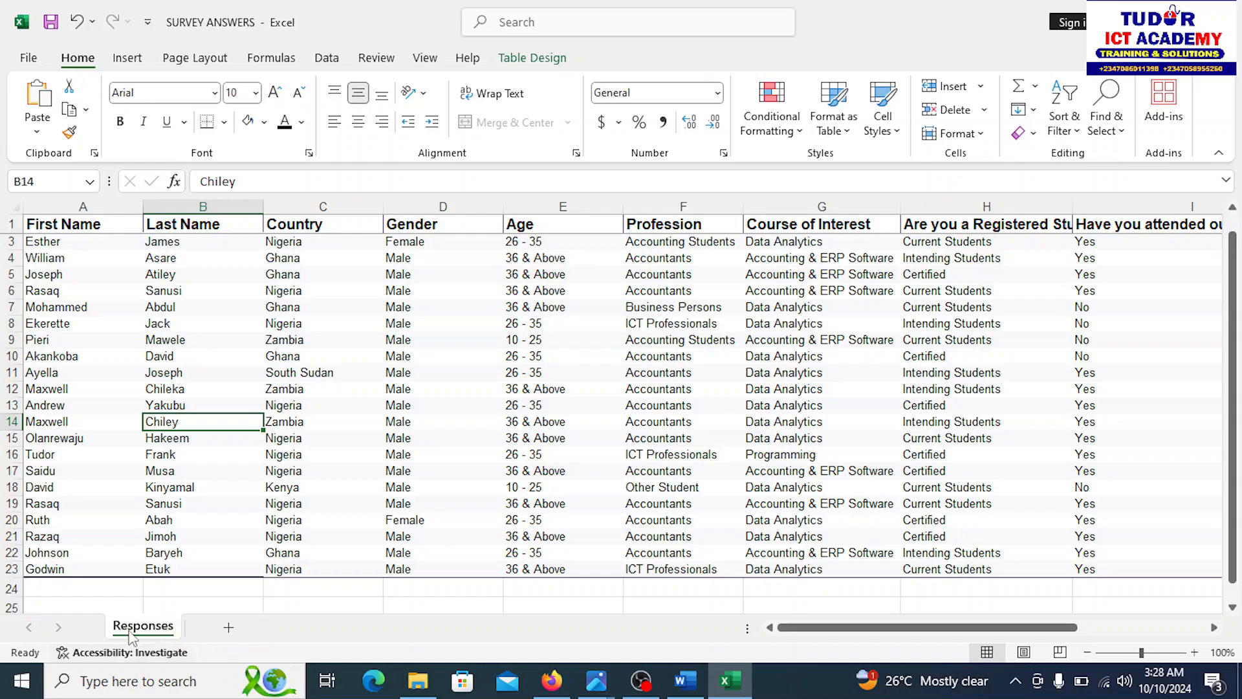
mouse_move(229, 628)
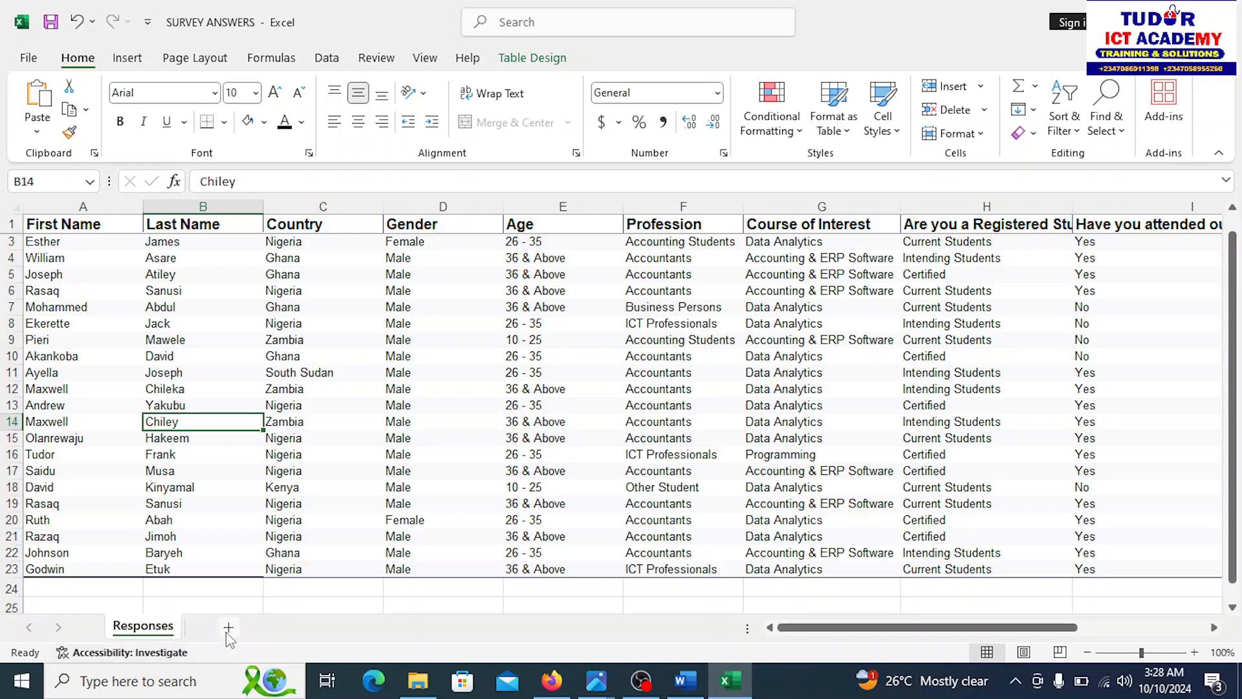
Add a new blank worksheet, Sheet1, next to Responses
click(228, 627)
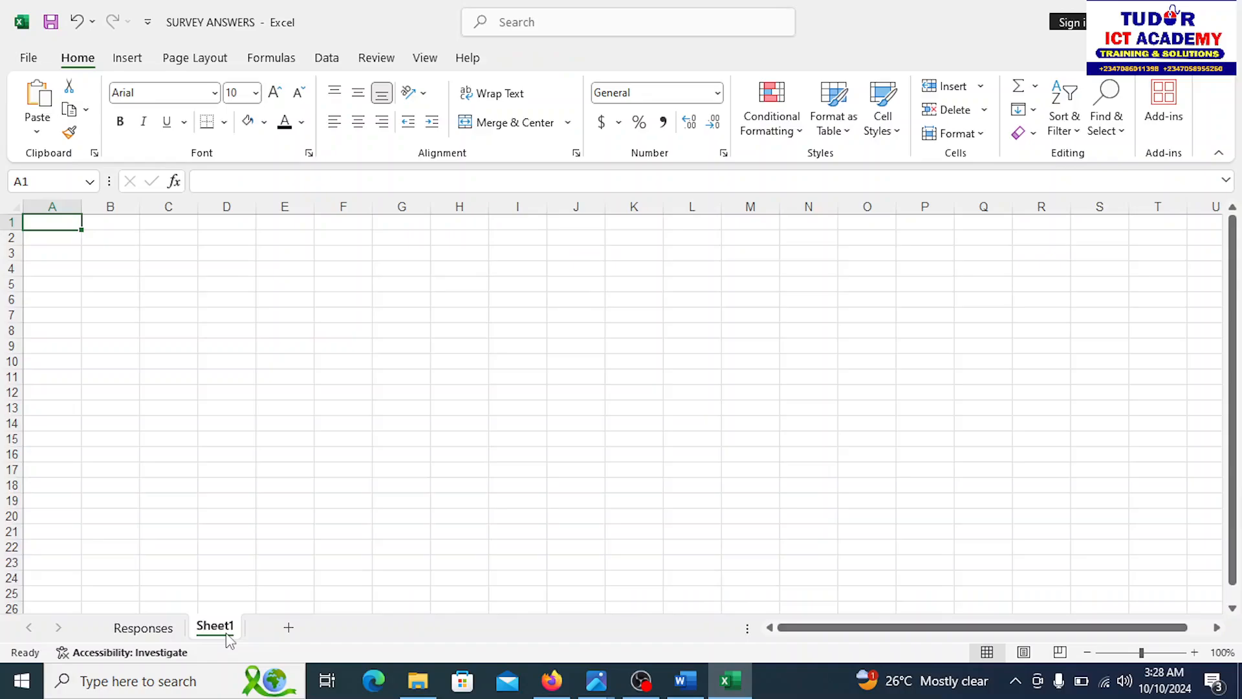
click(142, 628)
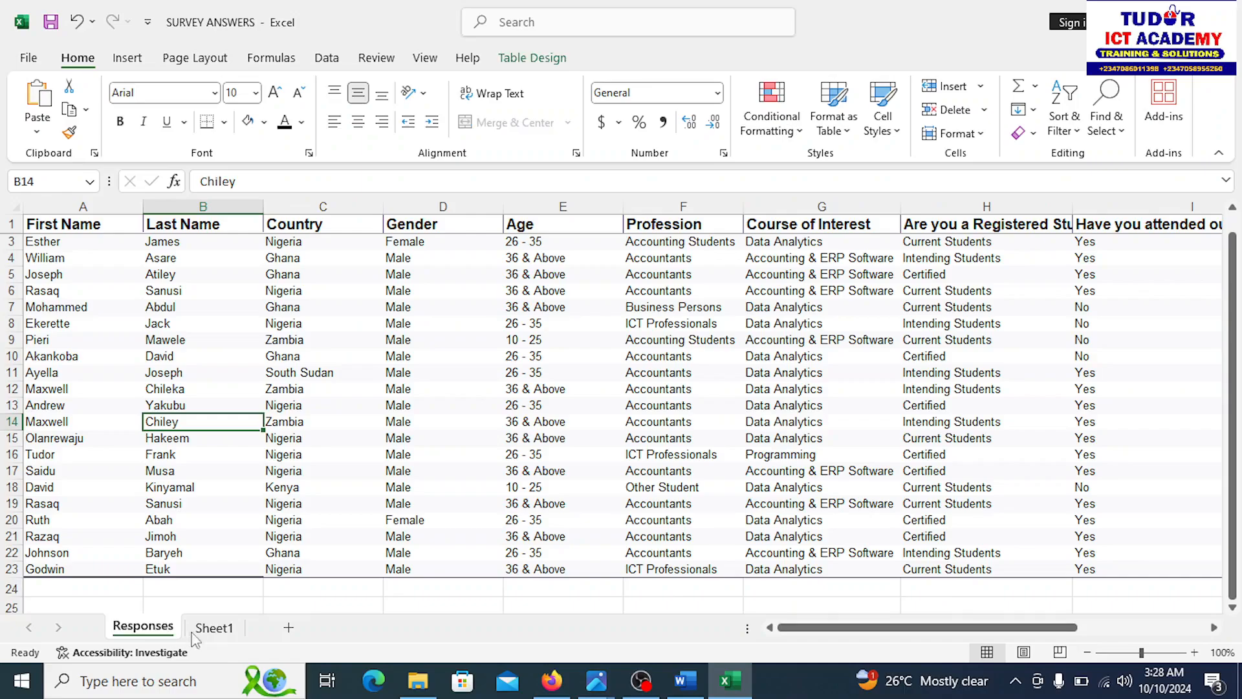
click(214, 627)
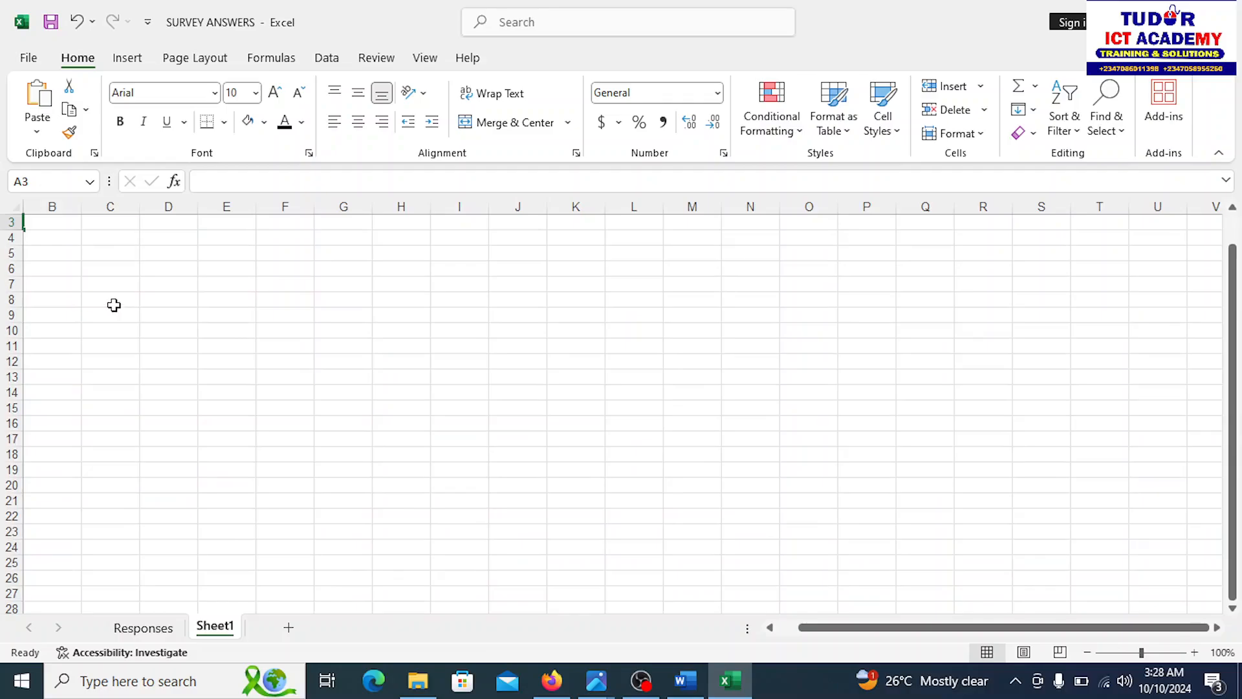
click(110, 331)
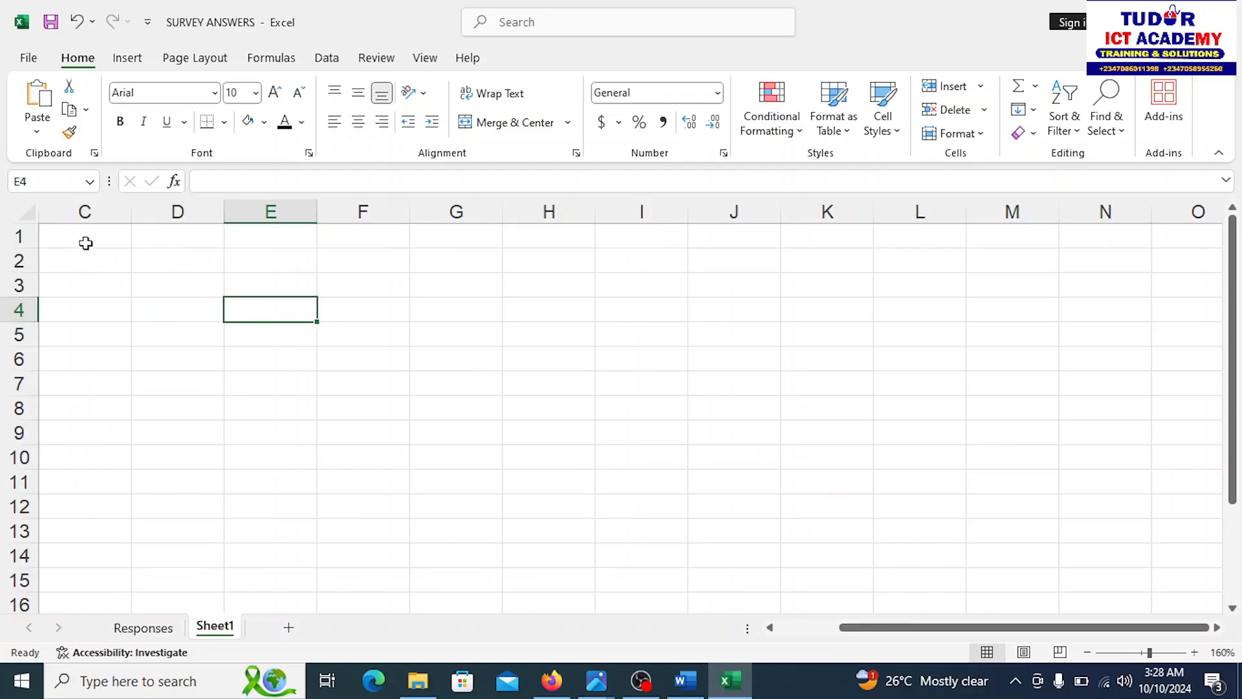
Enter a GENDER heading in C1 with Male and Female below it
click(84, 236)
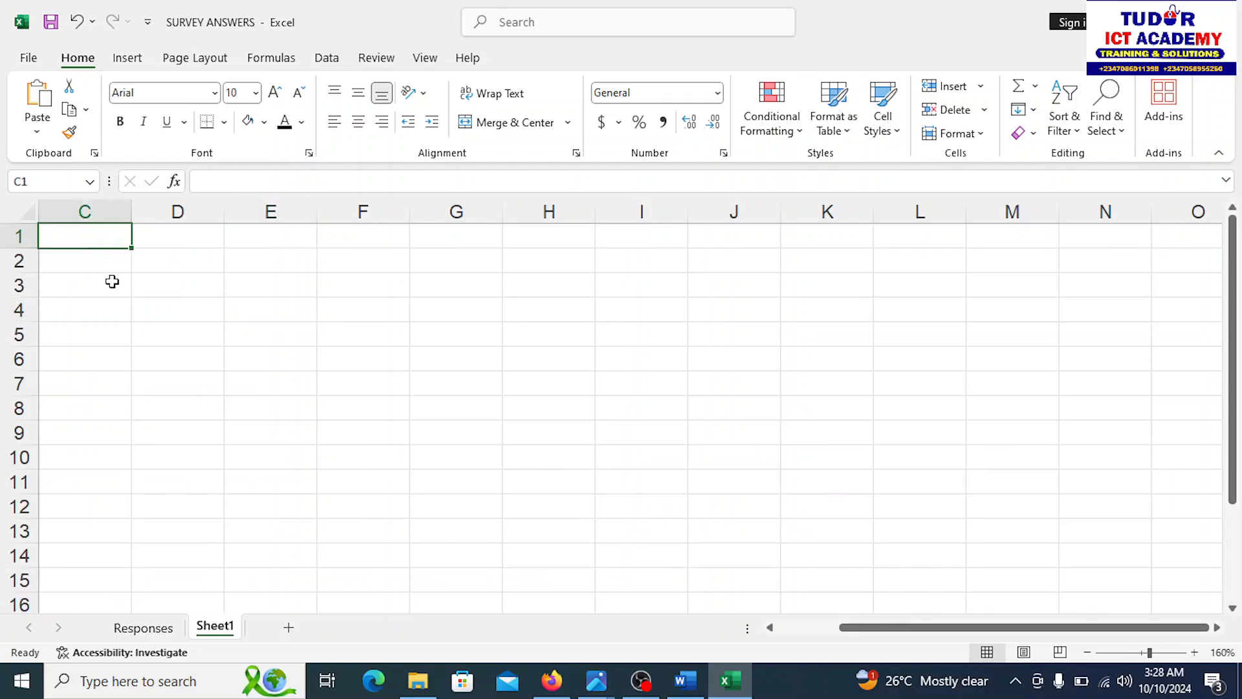
text(g)
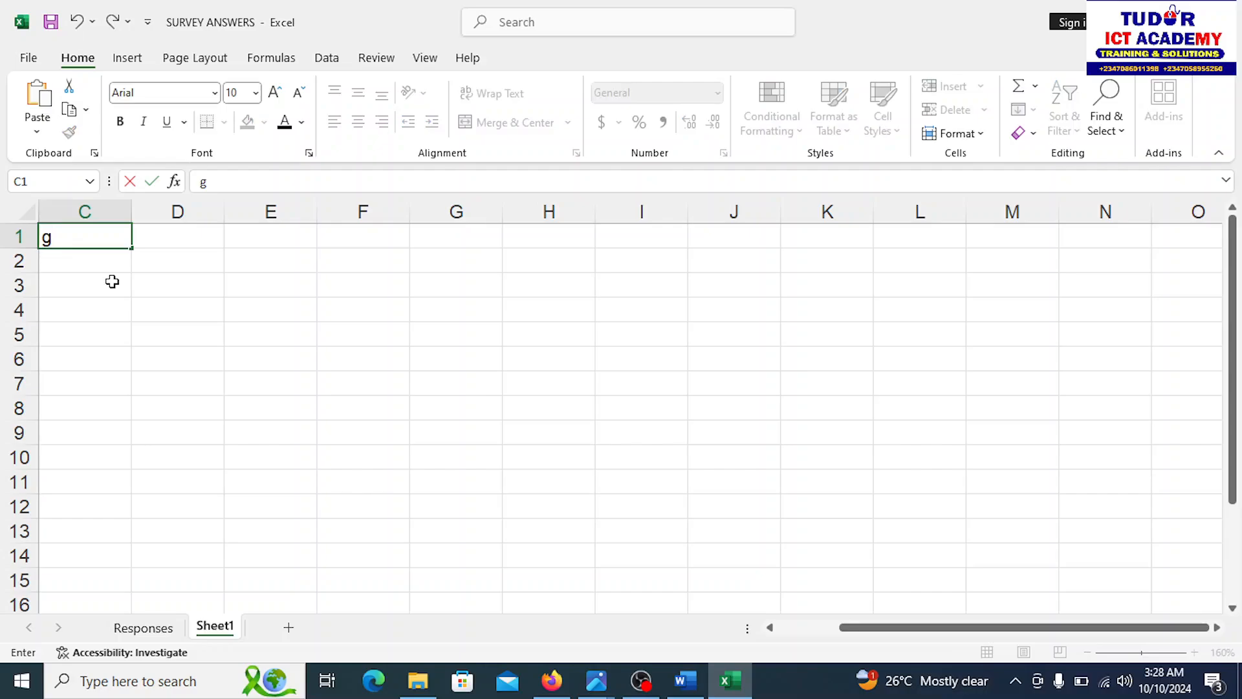
text(END)
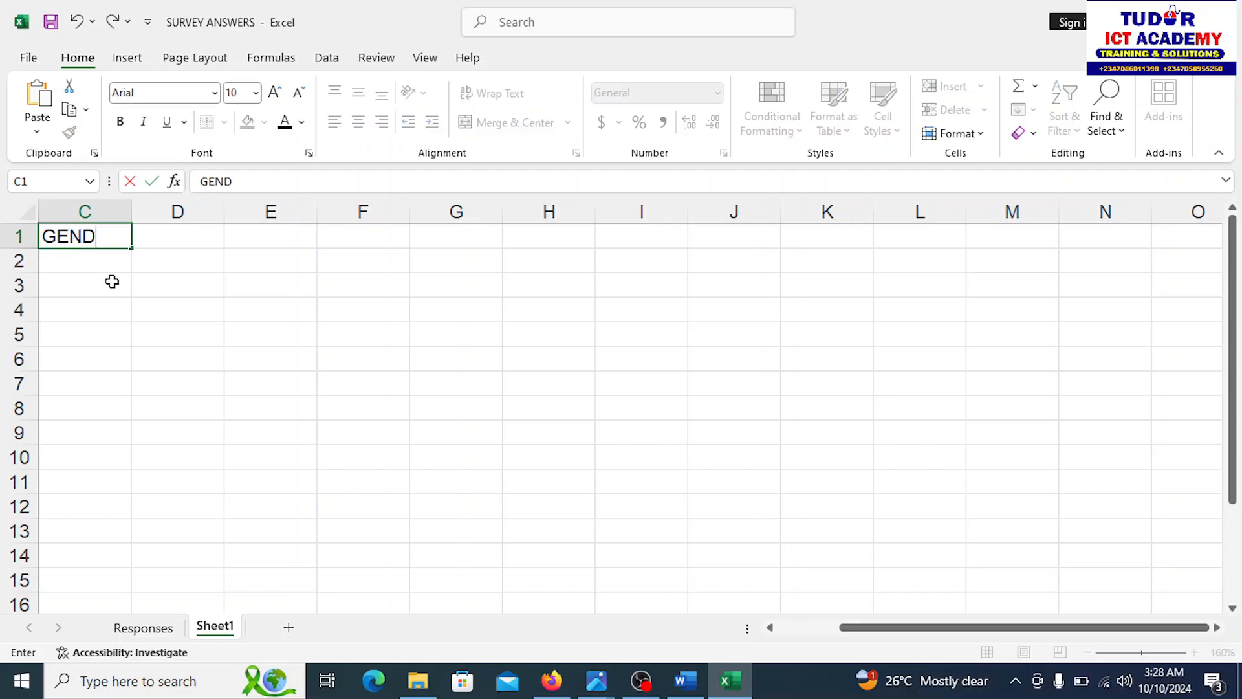
key(enter)
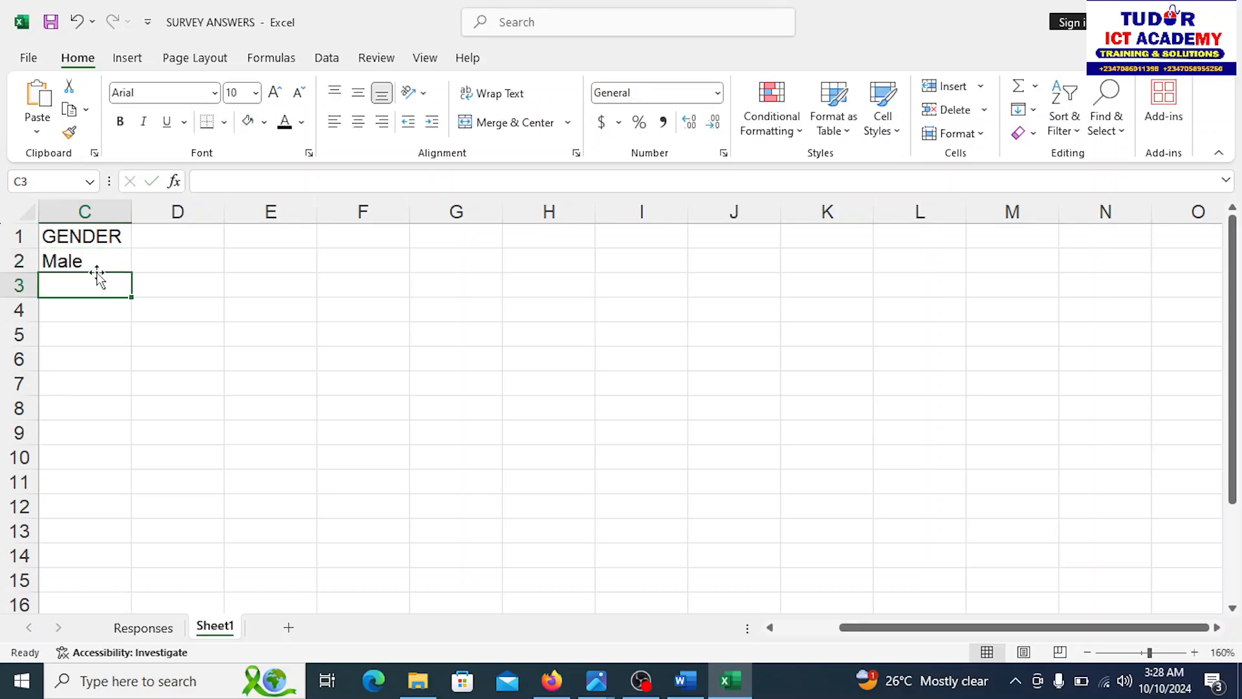
text(Female)
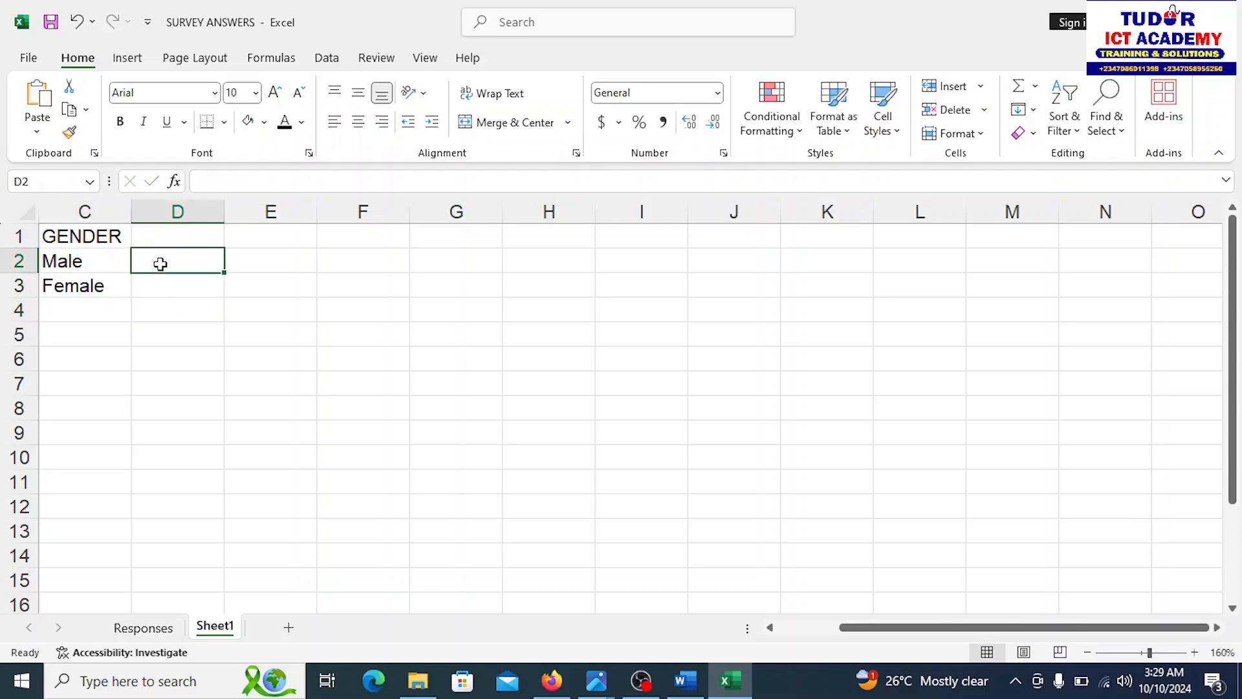
click(143, 628)
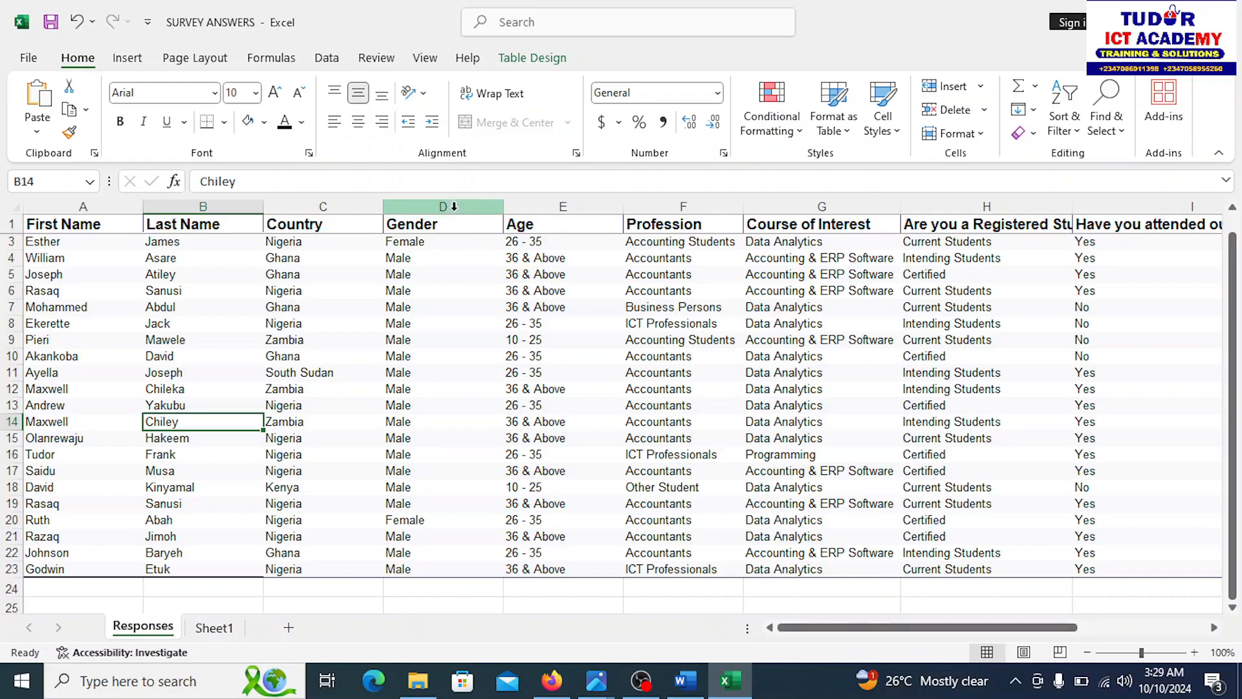
Inspect the Responses sheet's Gender column entries from D2 to D23
click(442, 206)
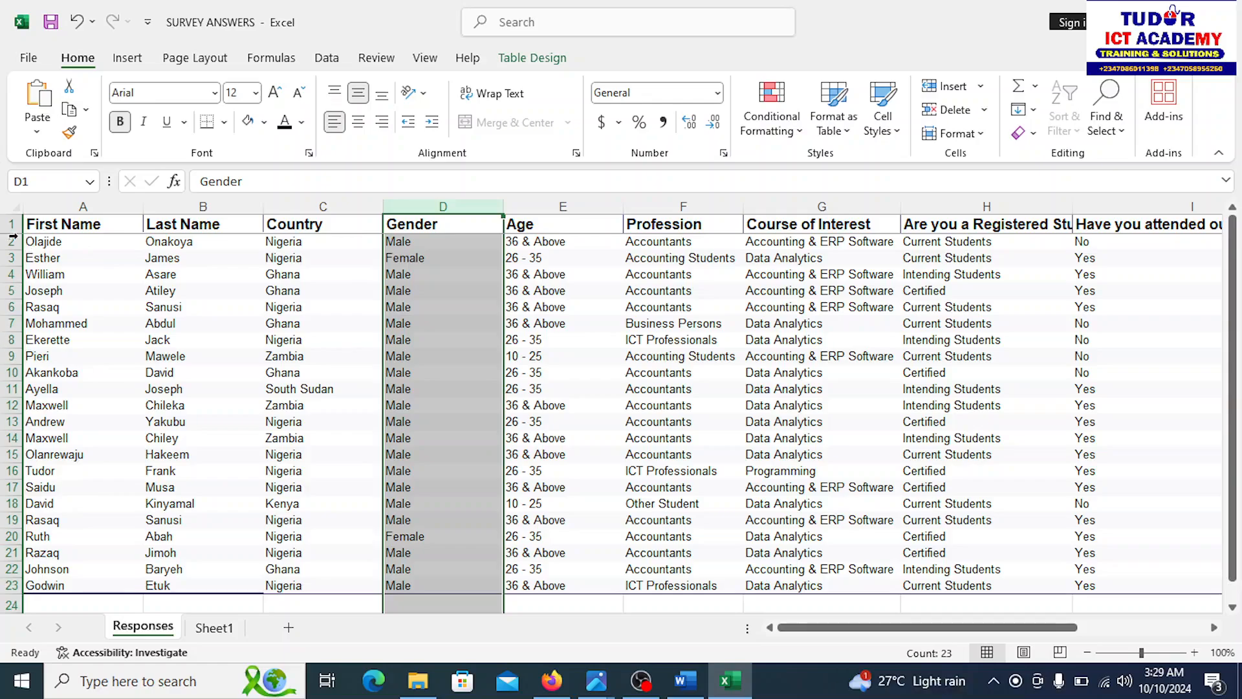
mouse_move(260, 343)
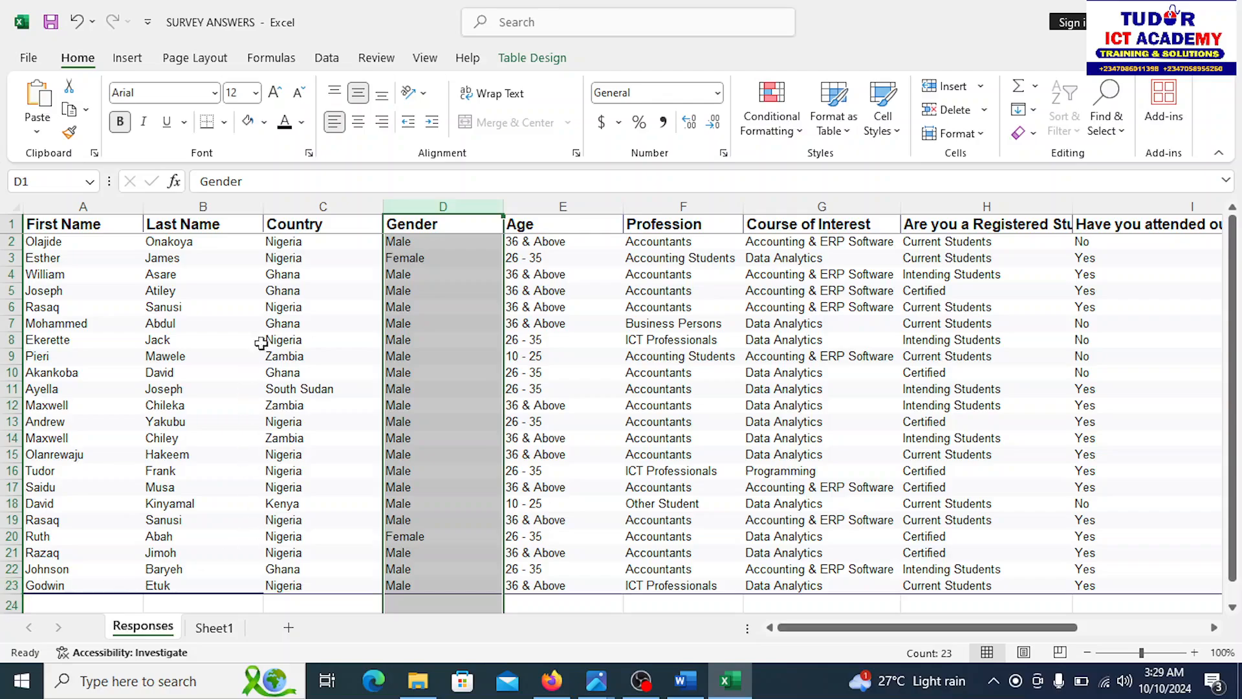
mouse_move(425, 551)
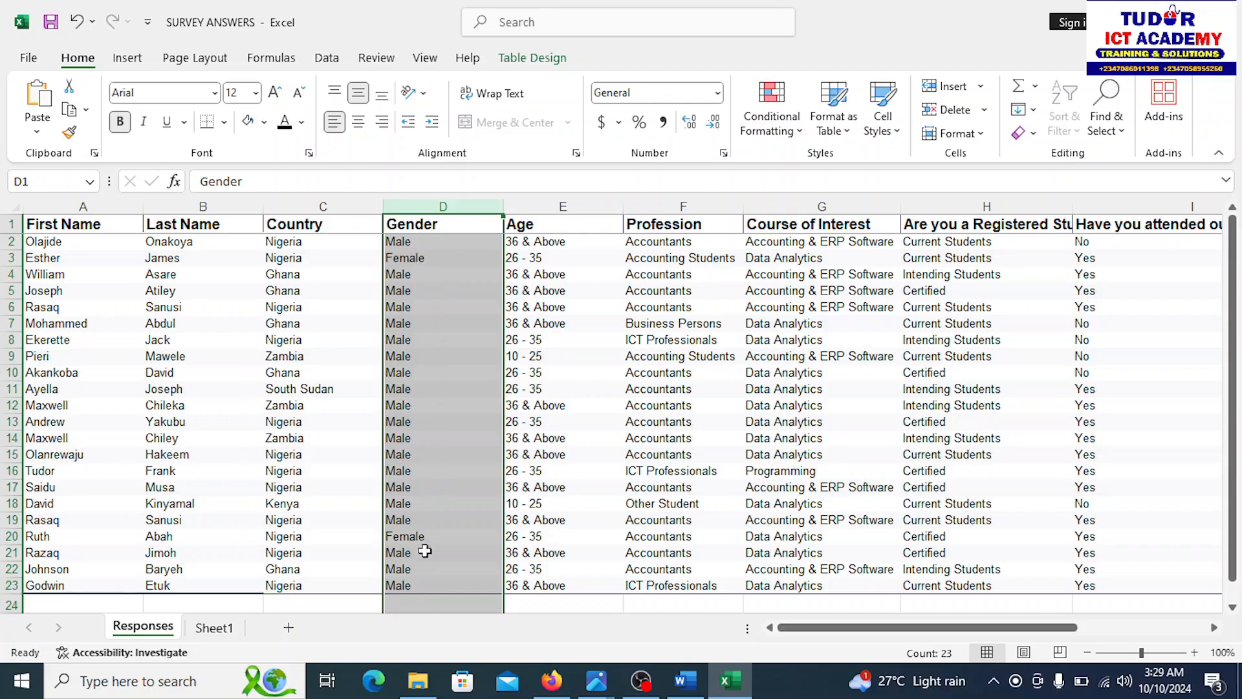
click(442, 241)
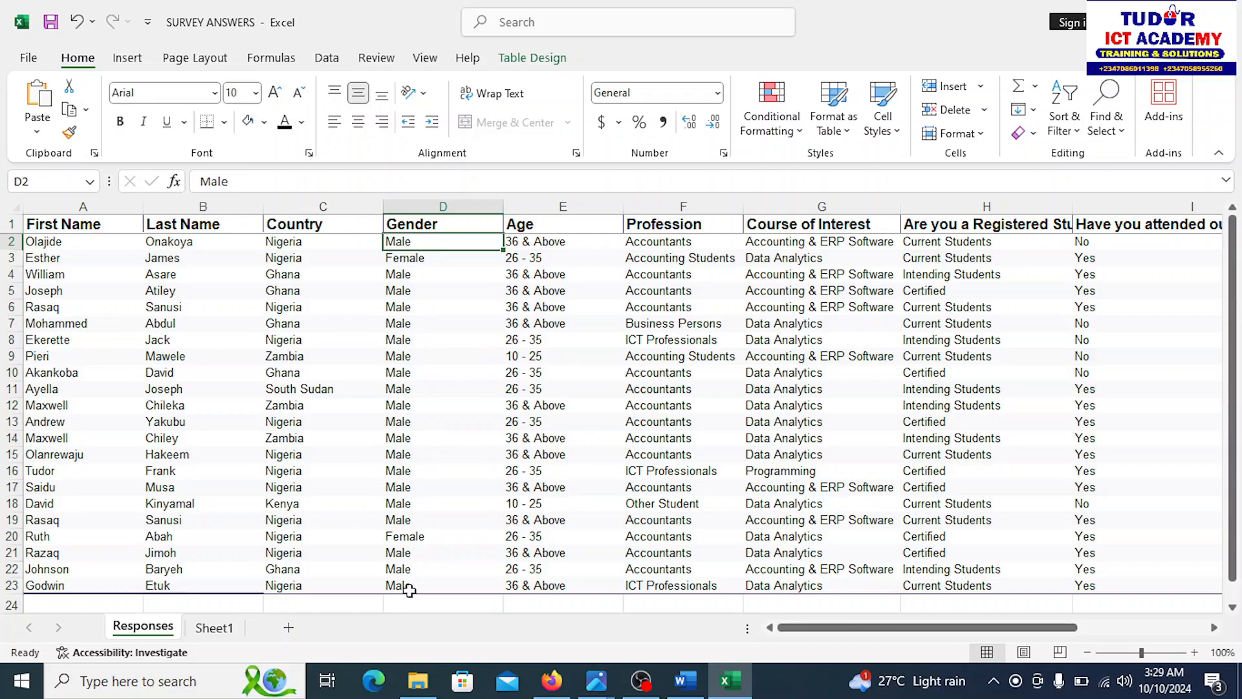
click(409, 584)
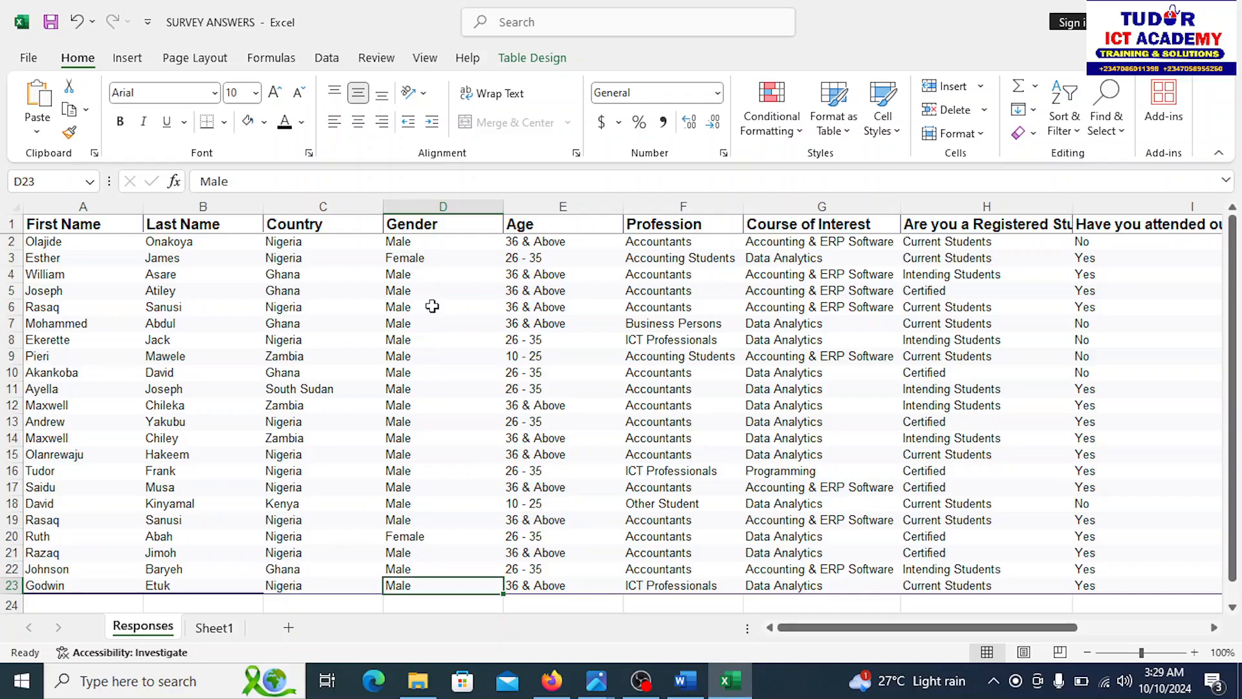
click(442, 241)
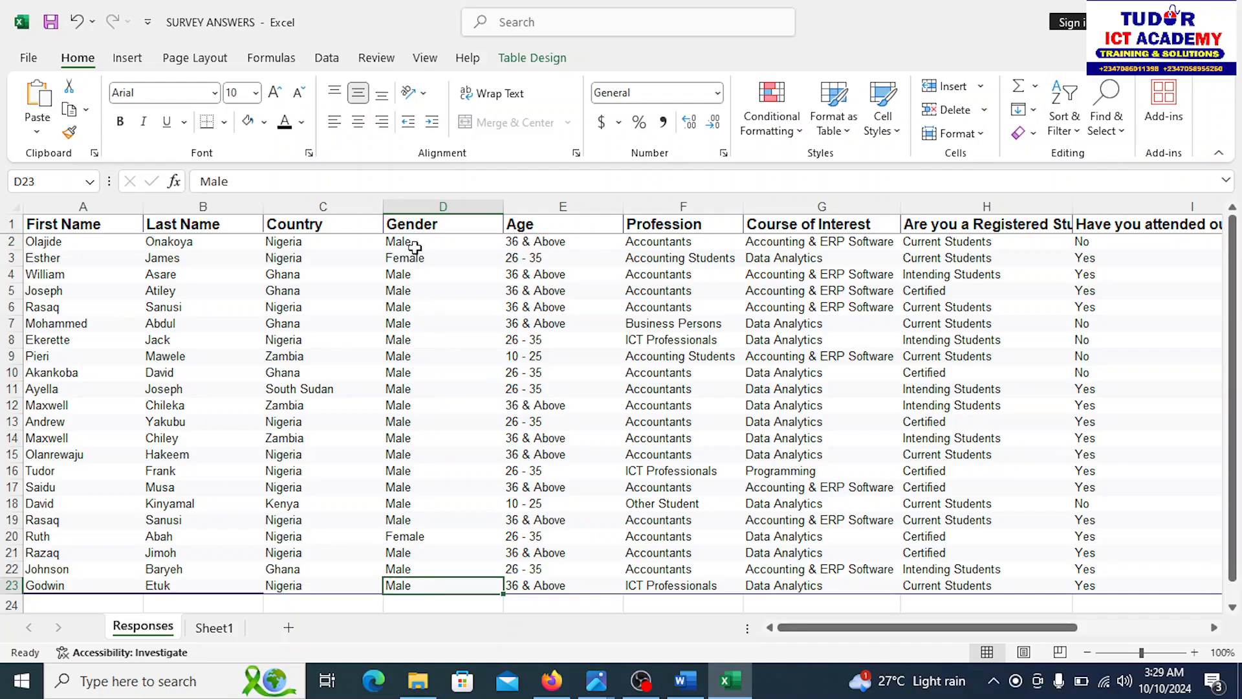
mouse_move(704, 680)
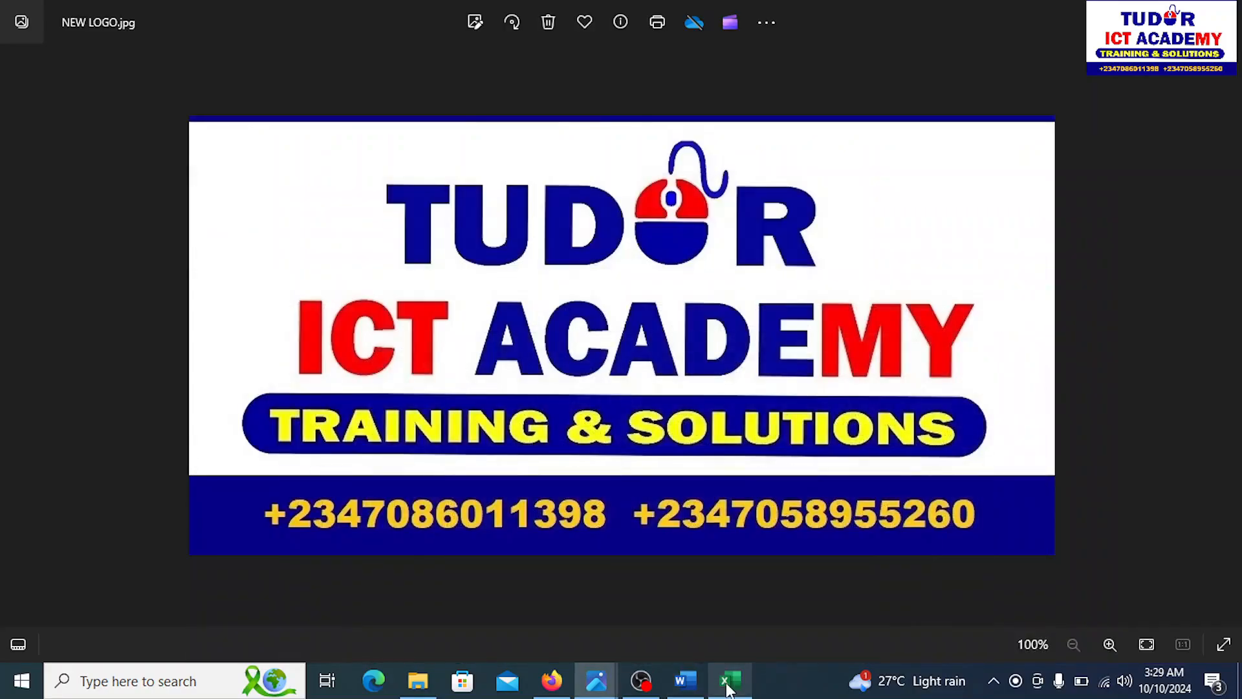
Enter =COUNTIF(Responses!D2:D23,C2) beside Male on Sheet1, returning 20
click(729, 681)
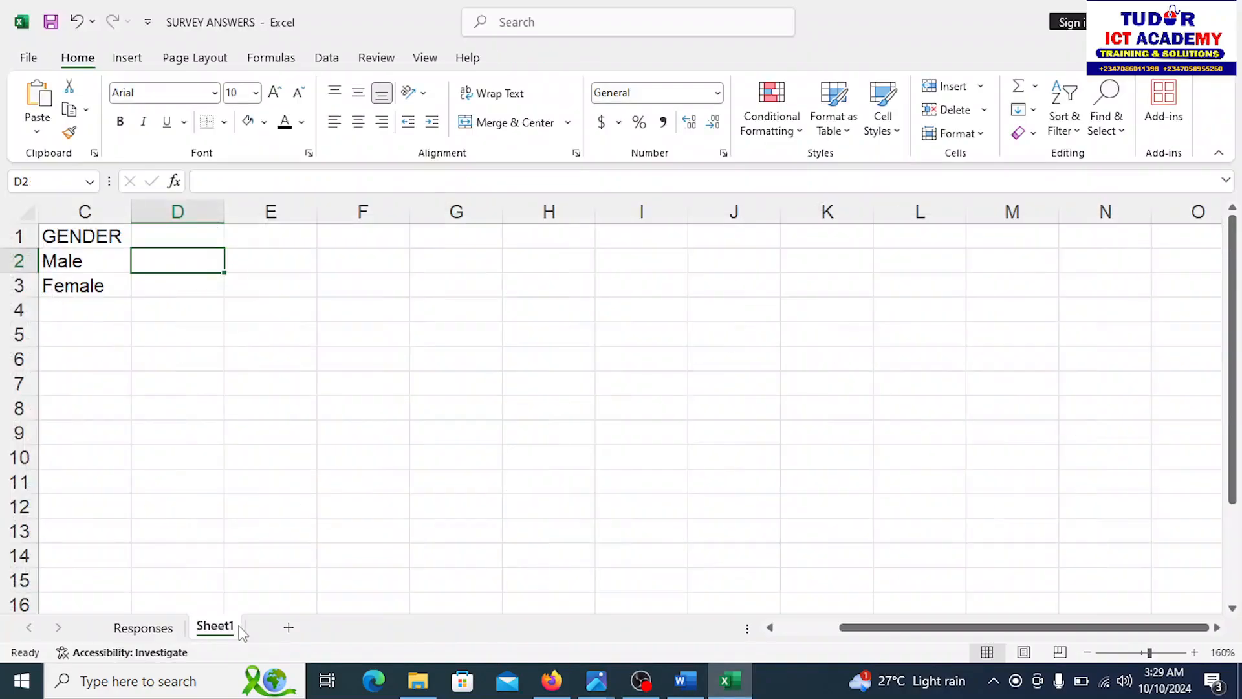
mouse_move(212, 427)
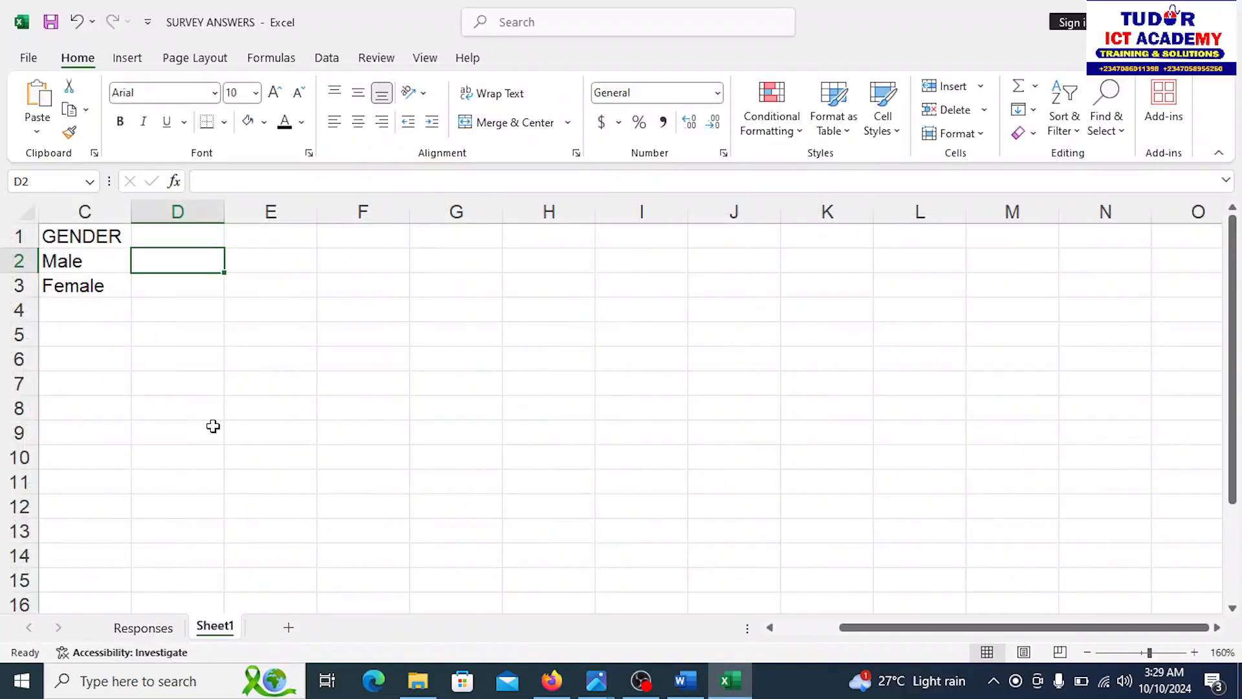
text(=)
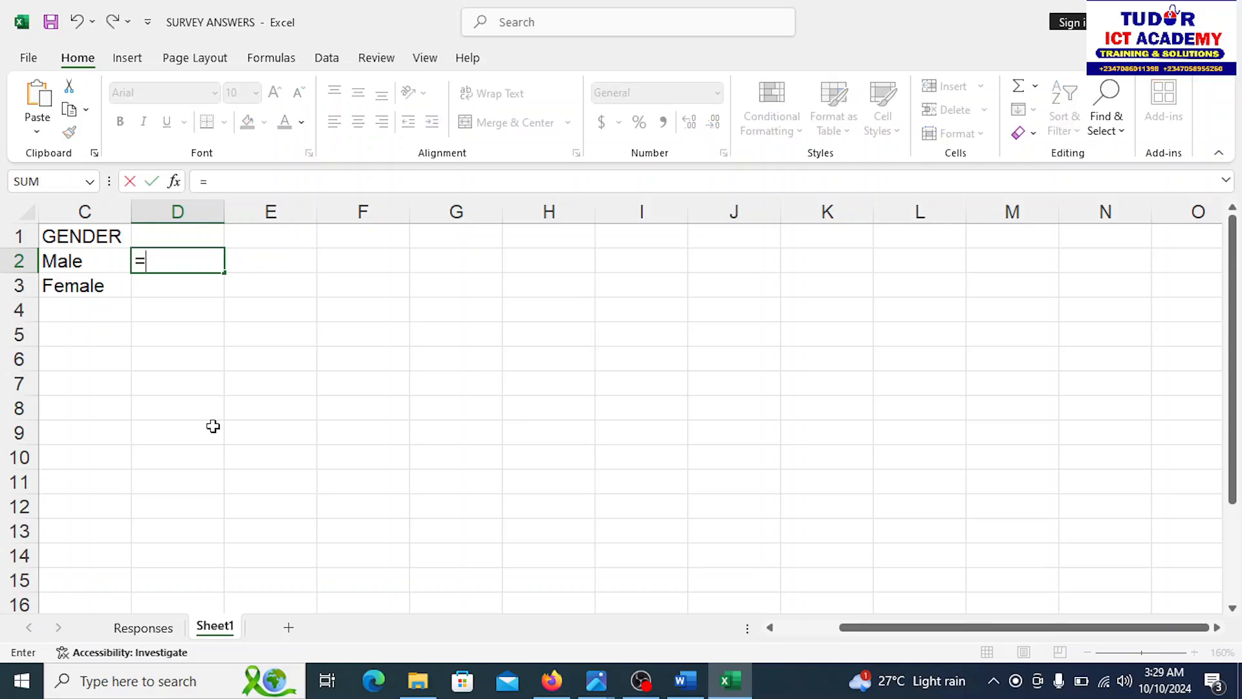
text(c)
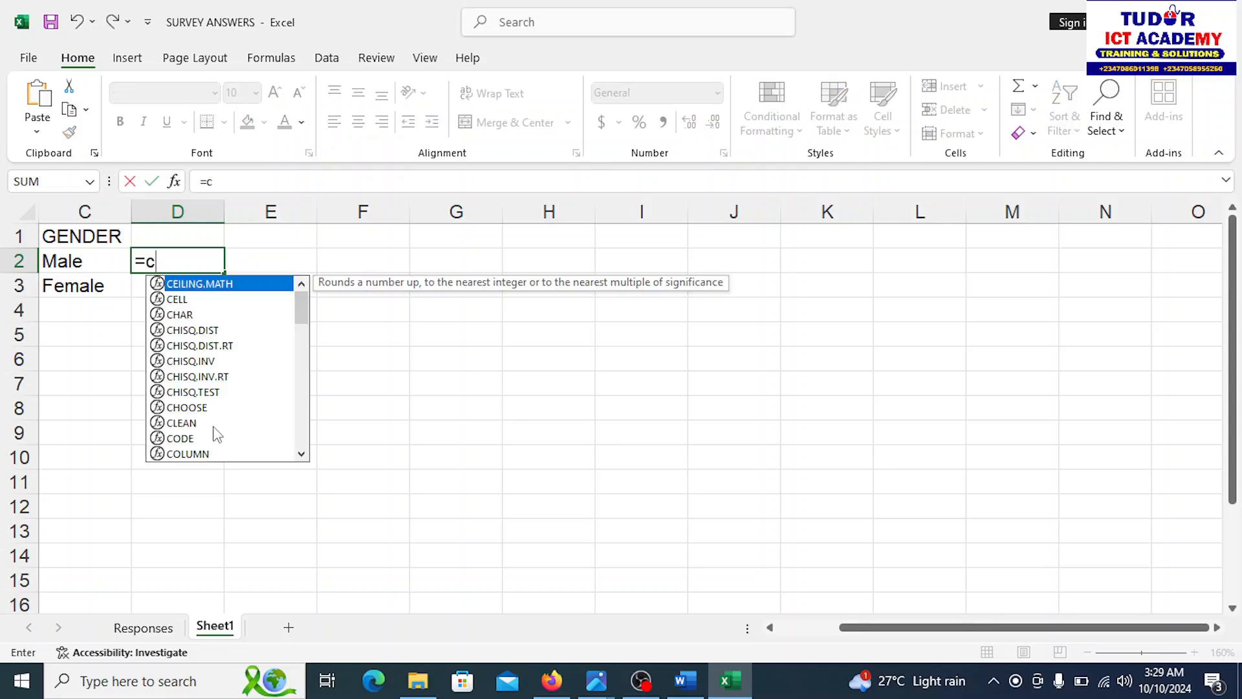
text(OU)
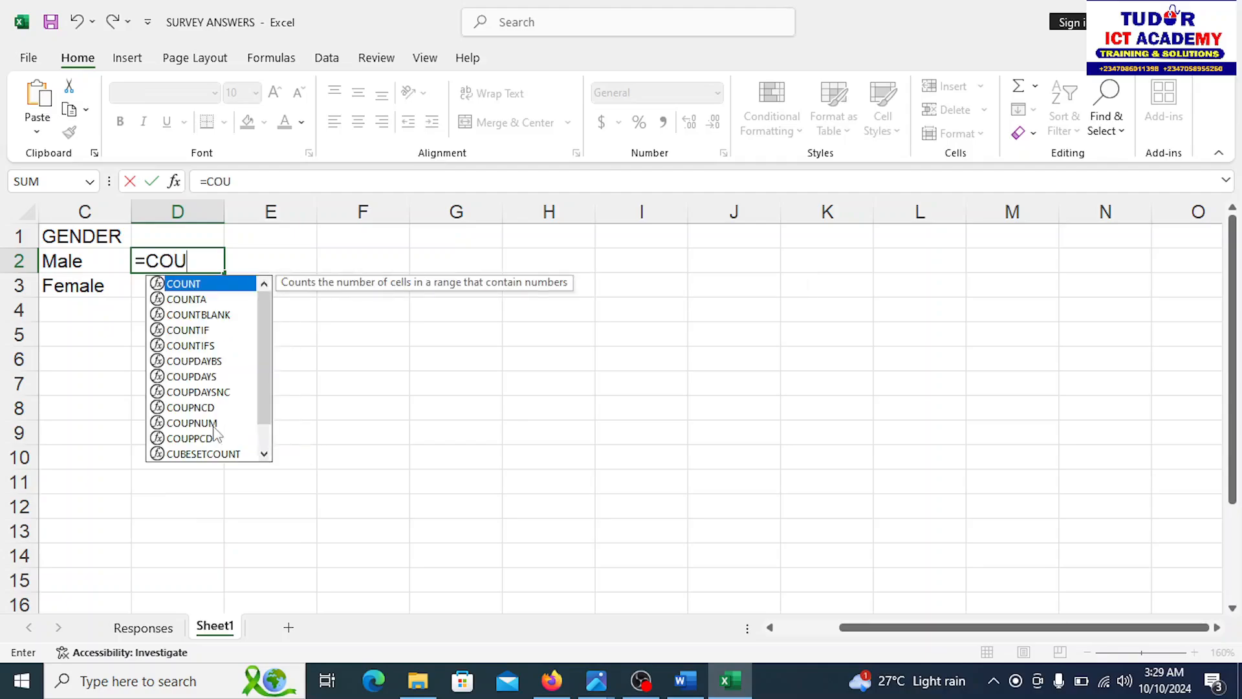
text(NTIF()
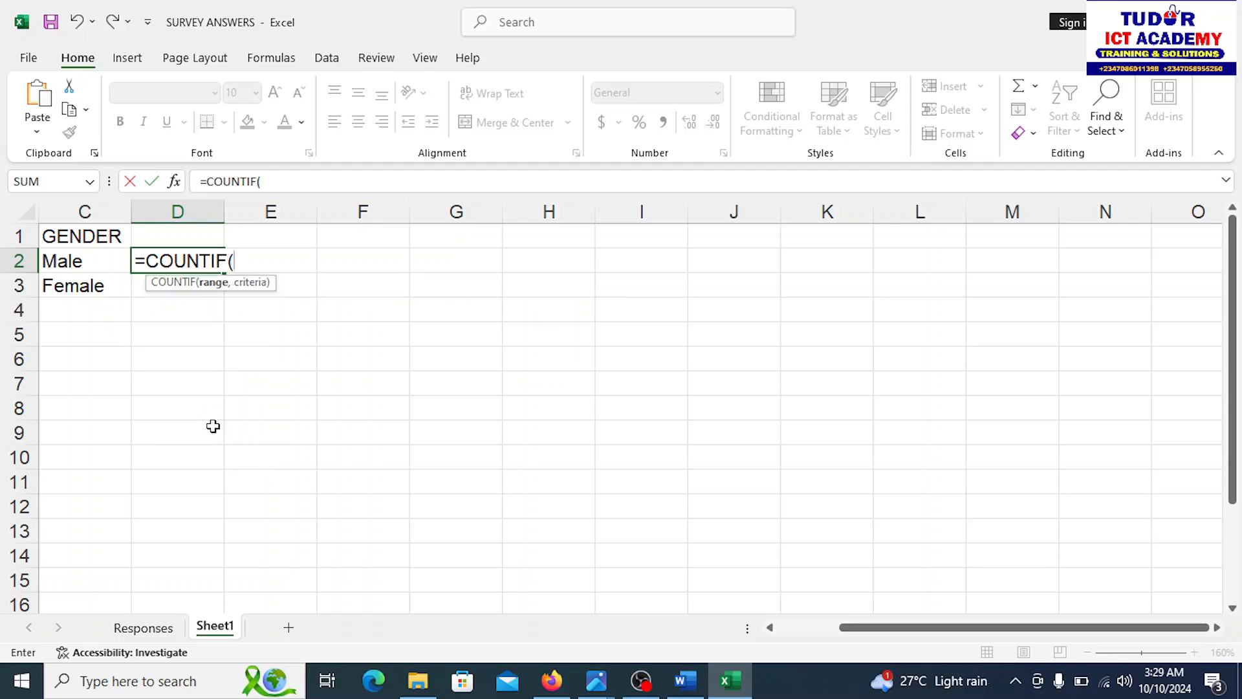
mouse_move(250, 384)
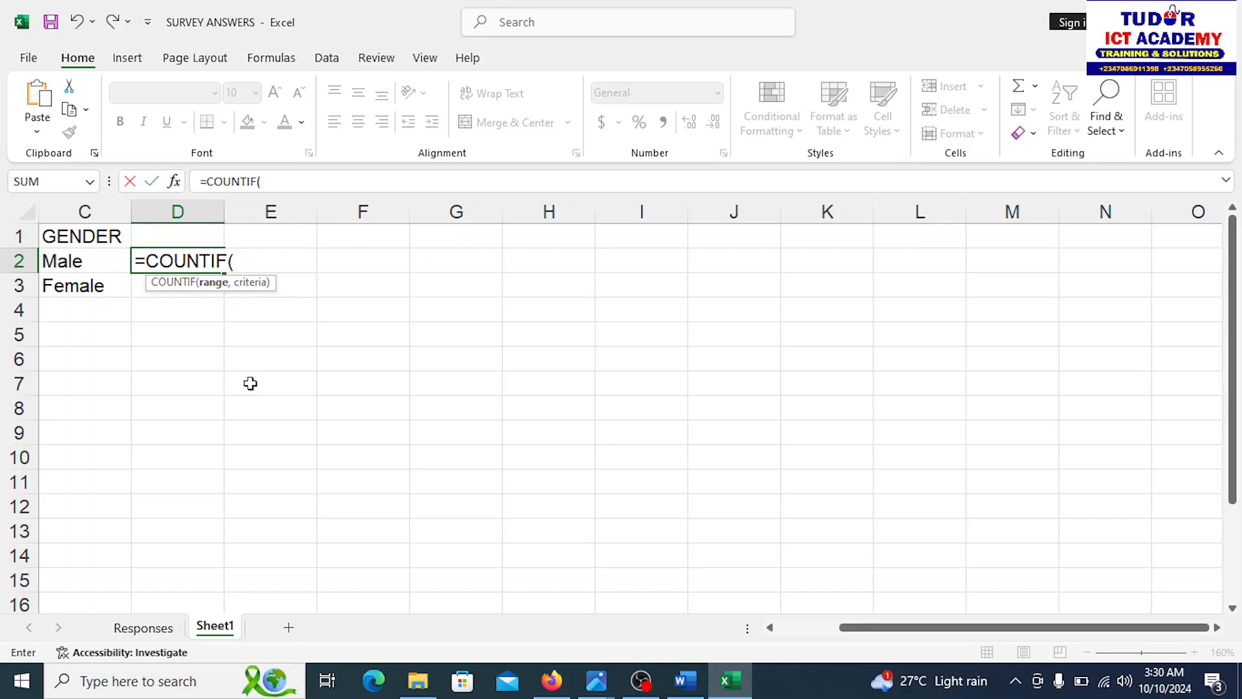
text(Resp)
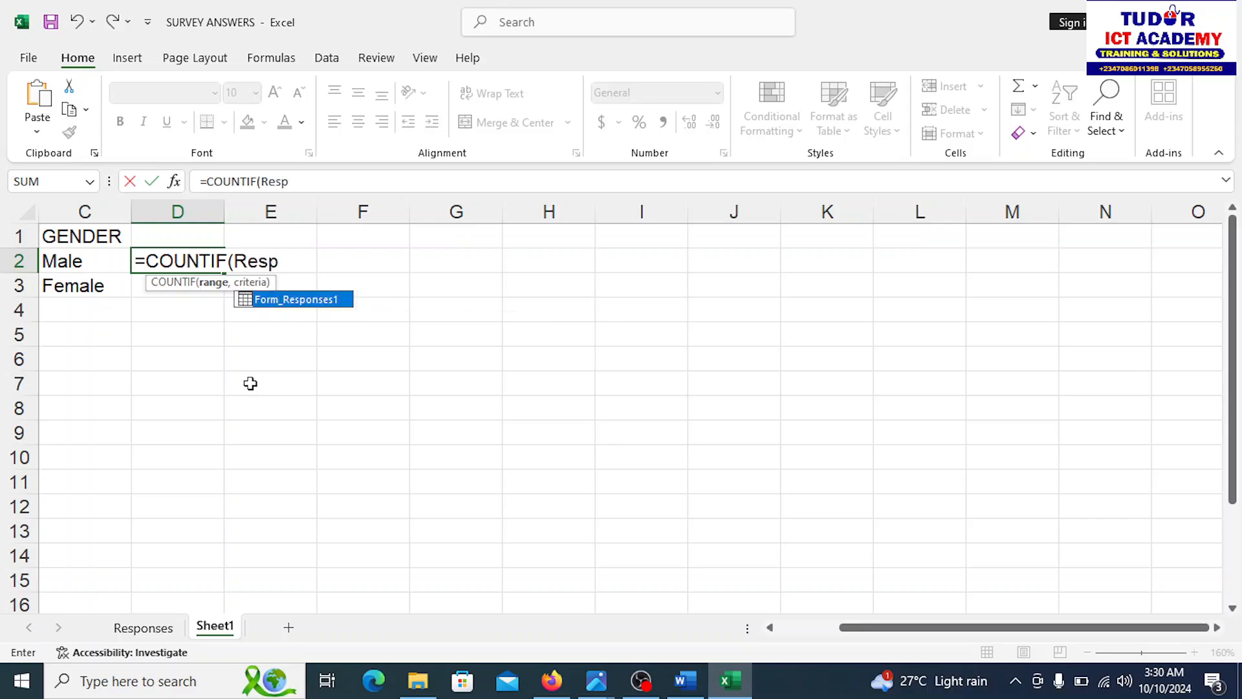
text(onses)
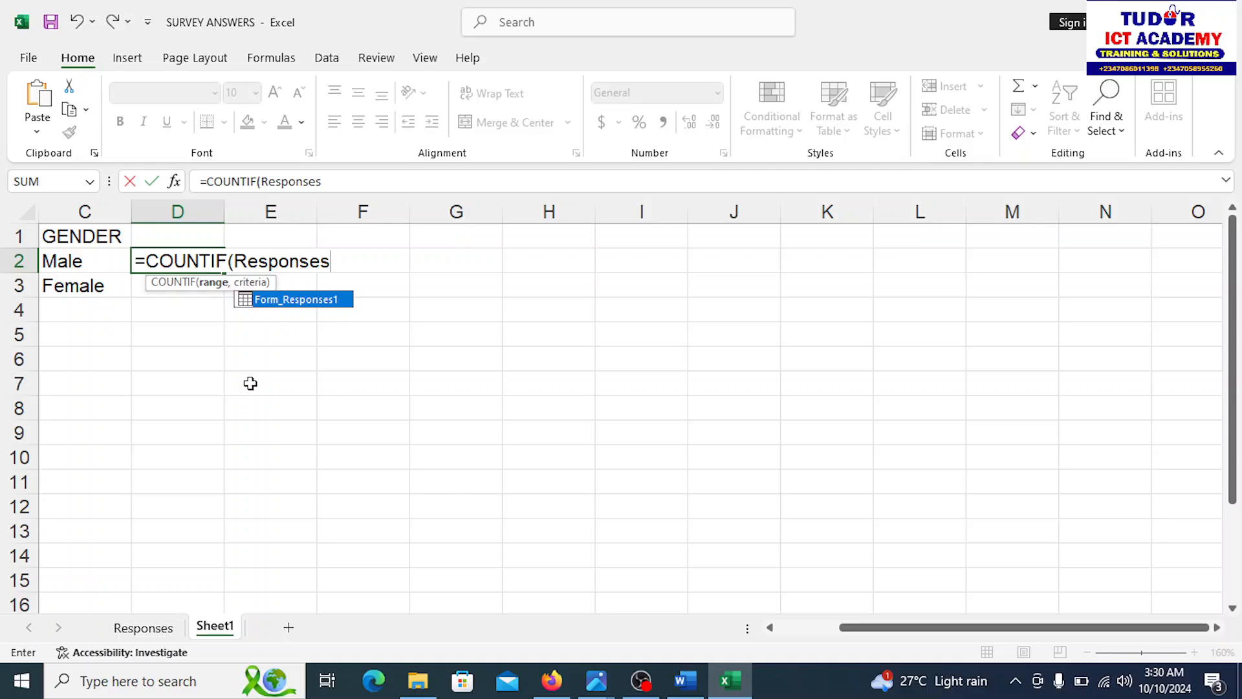
text(!)
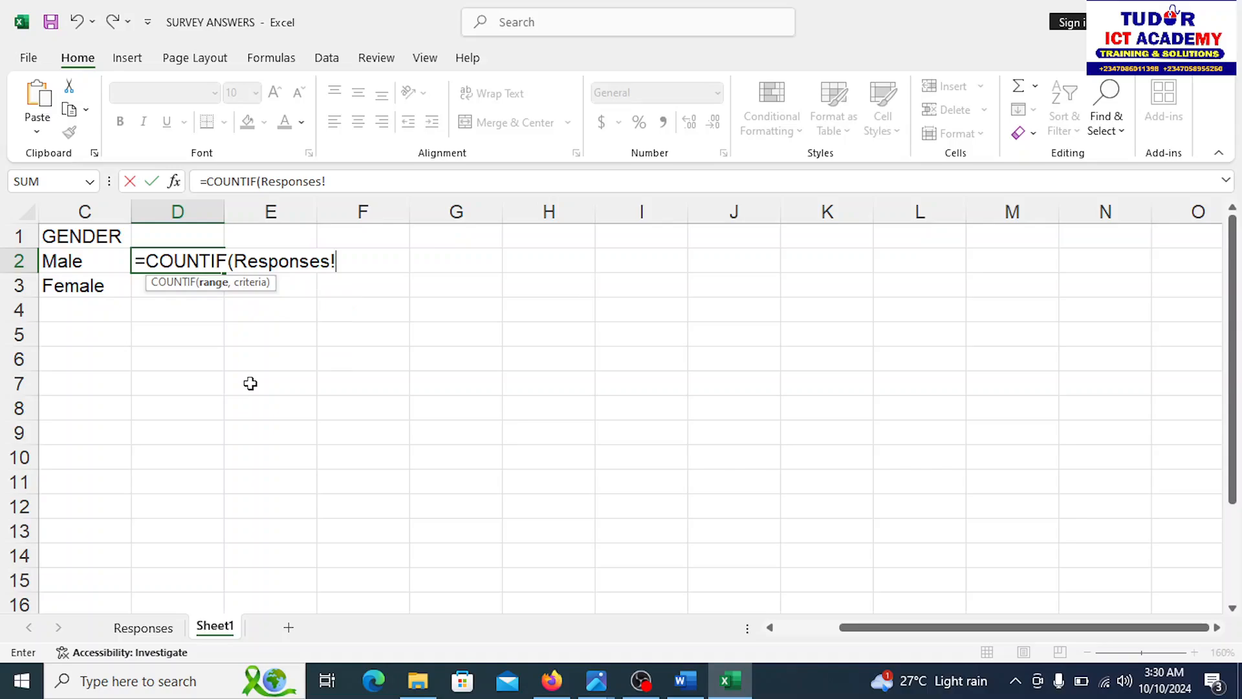
text(d)
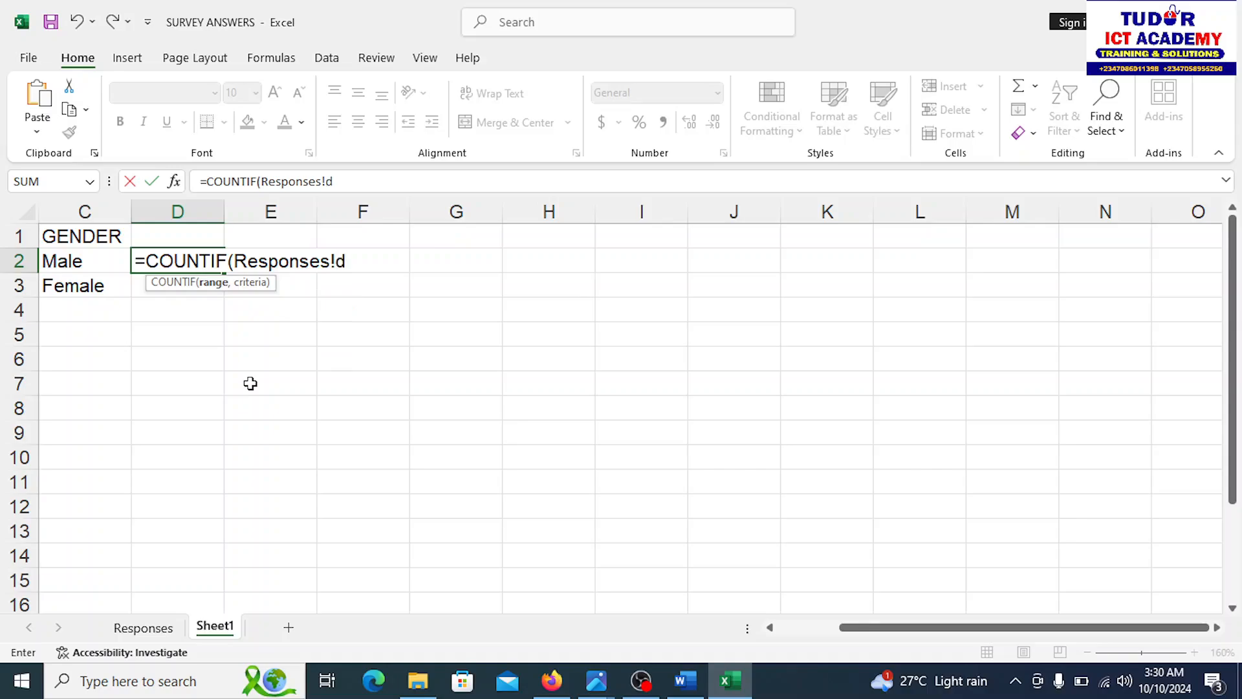
key(backspace)
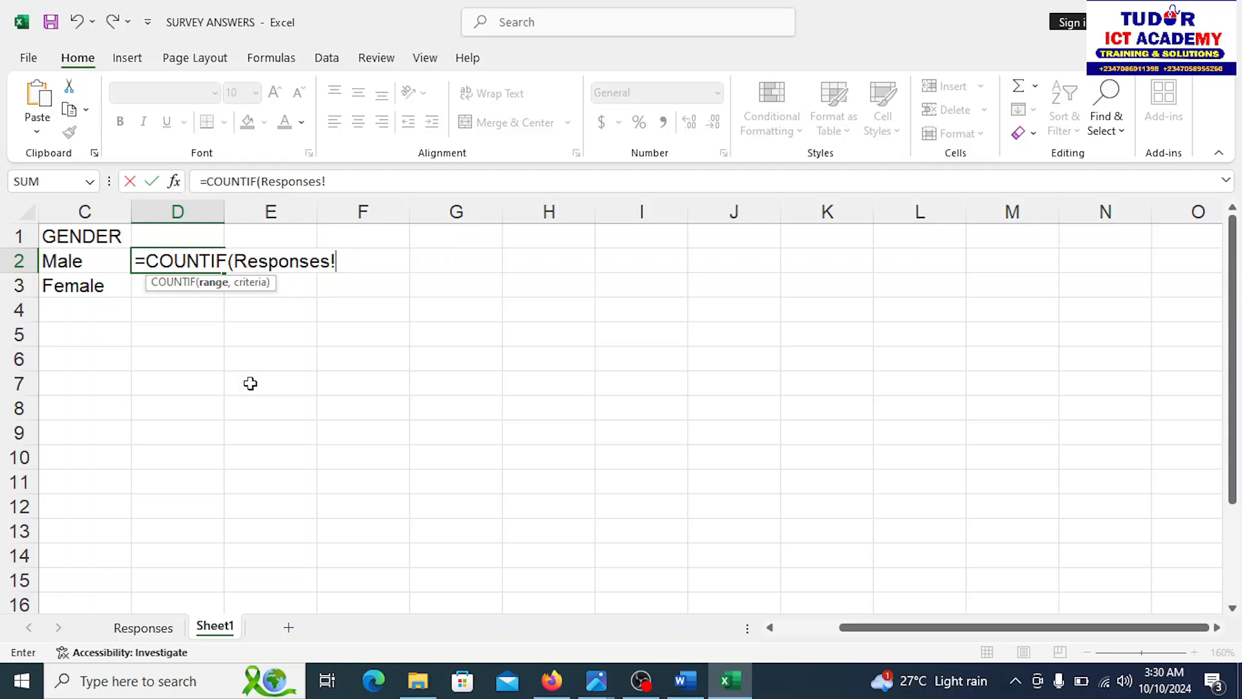
text(D2:)
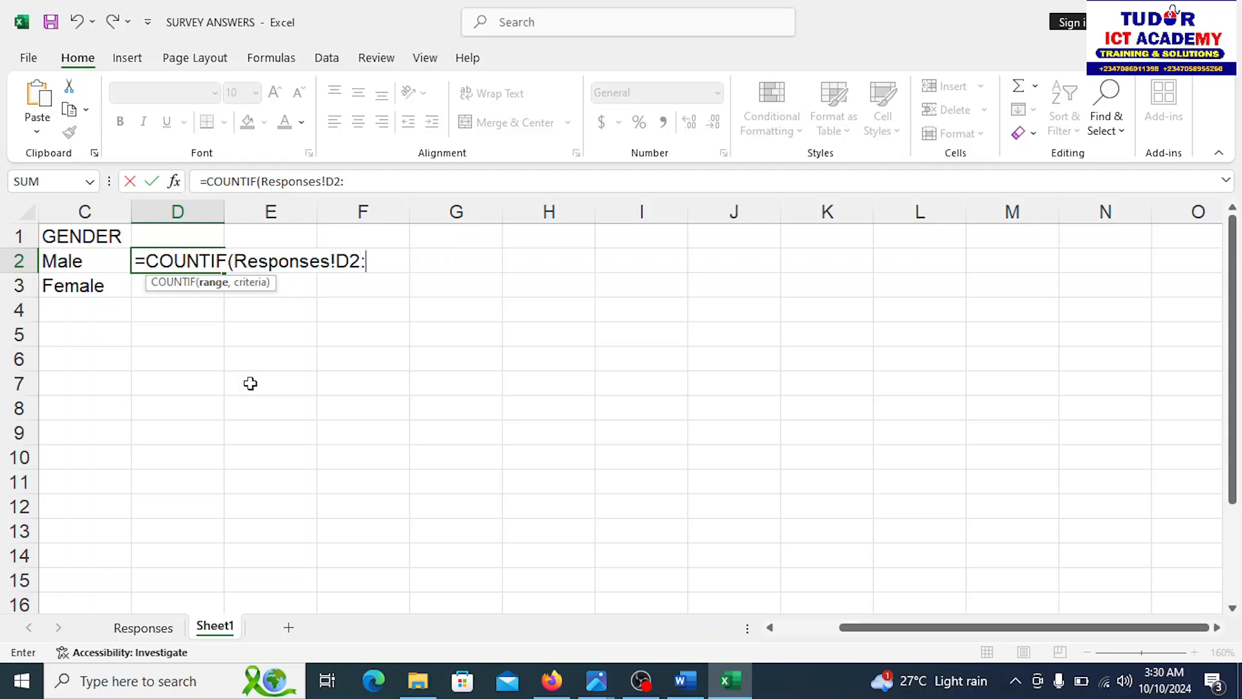
text(D23)
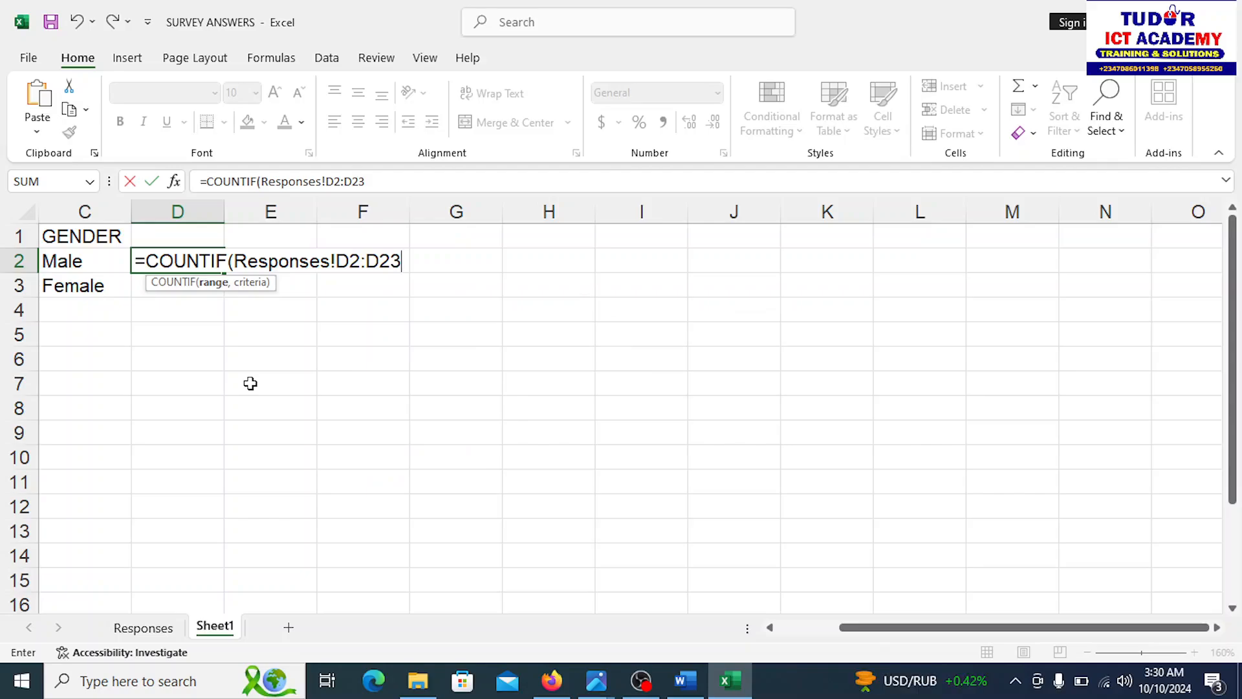
text(,)
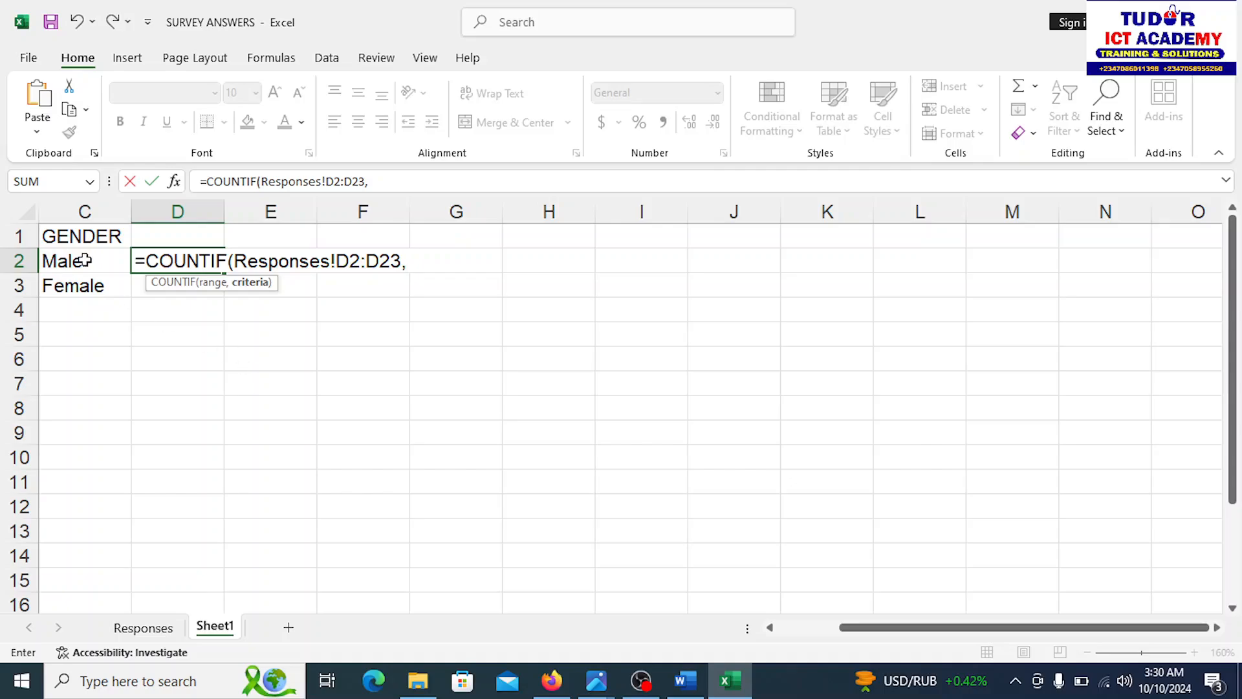
click(65, 261)
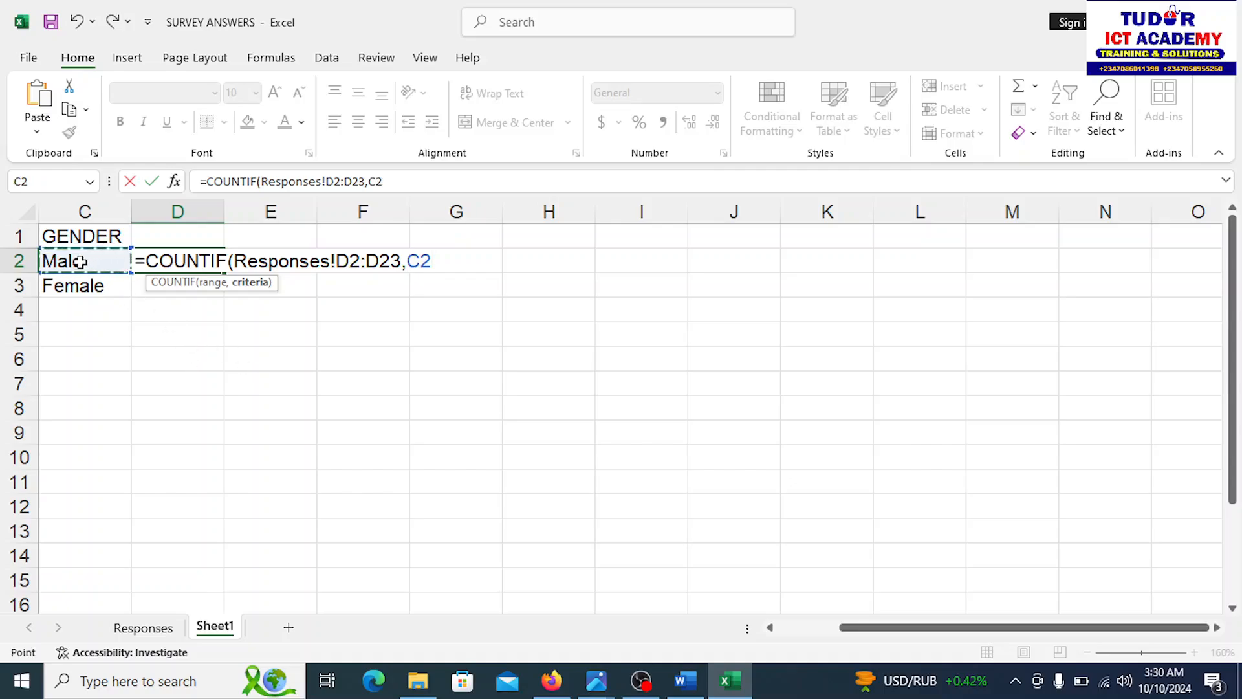
text())
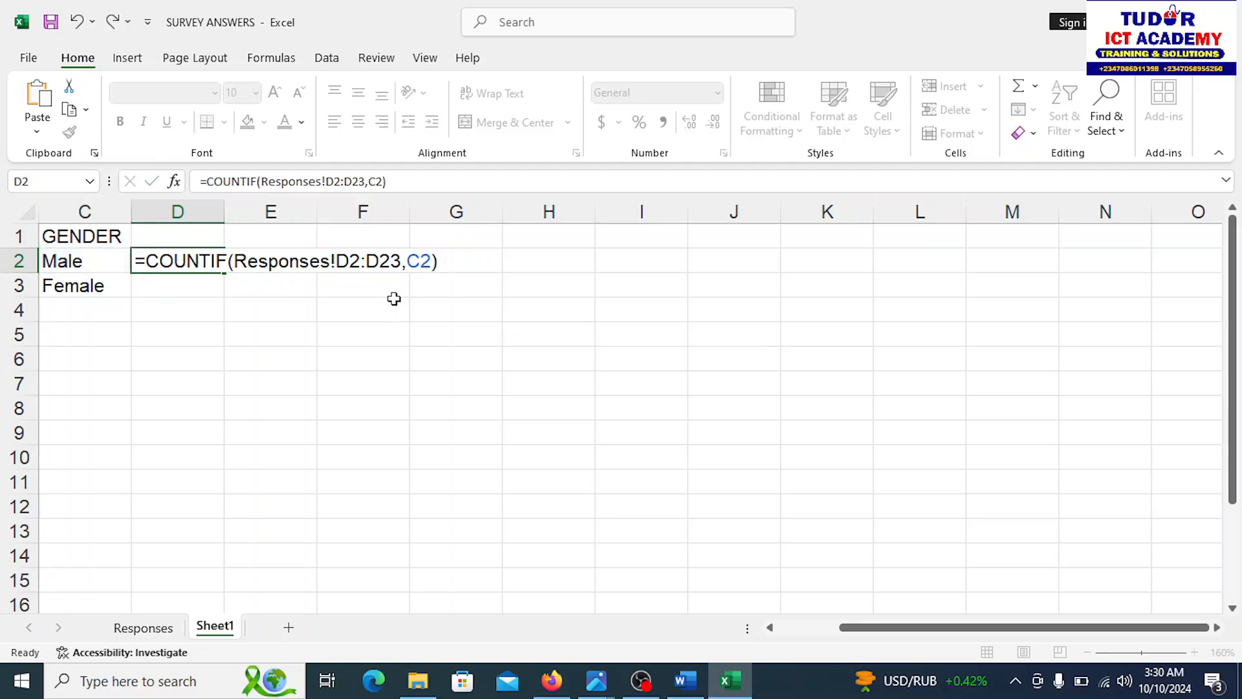
key(Return)
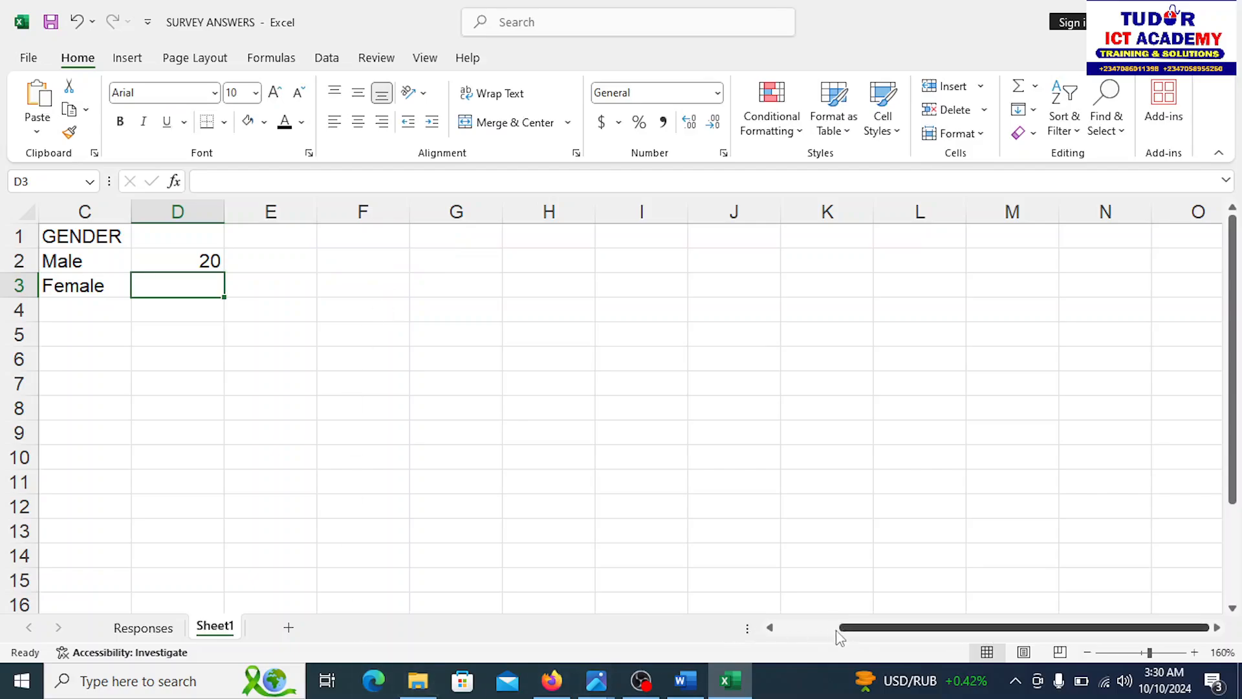
scroll(left, 3)
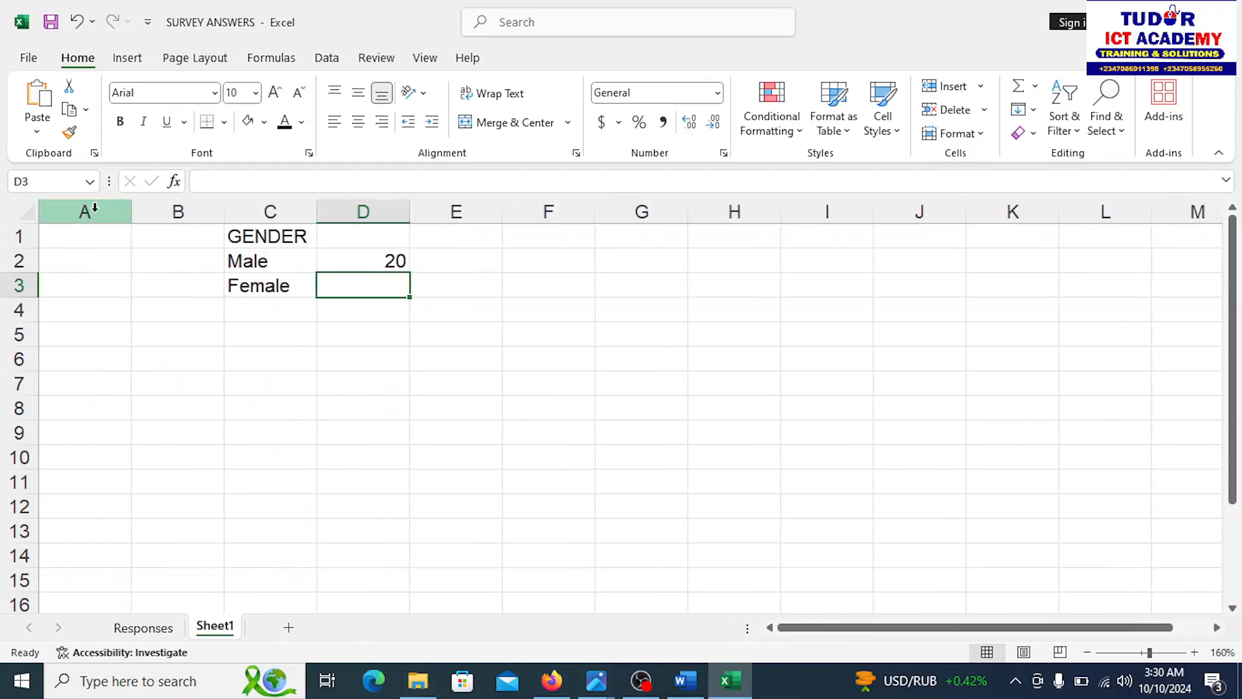
Delete empty columns A and B, then fill the count down so Female shows 2
right_click(177, 212)
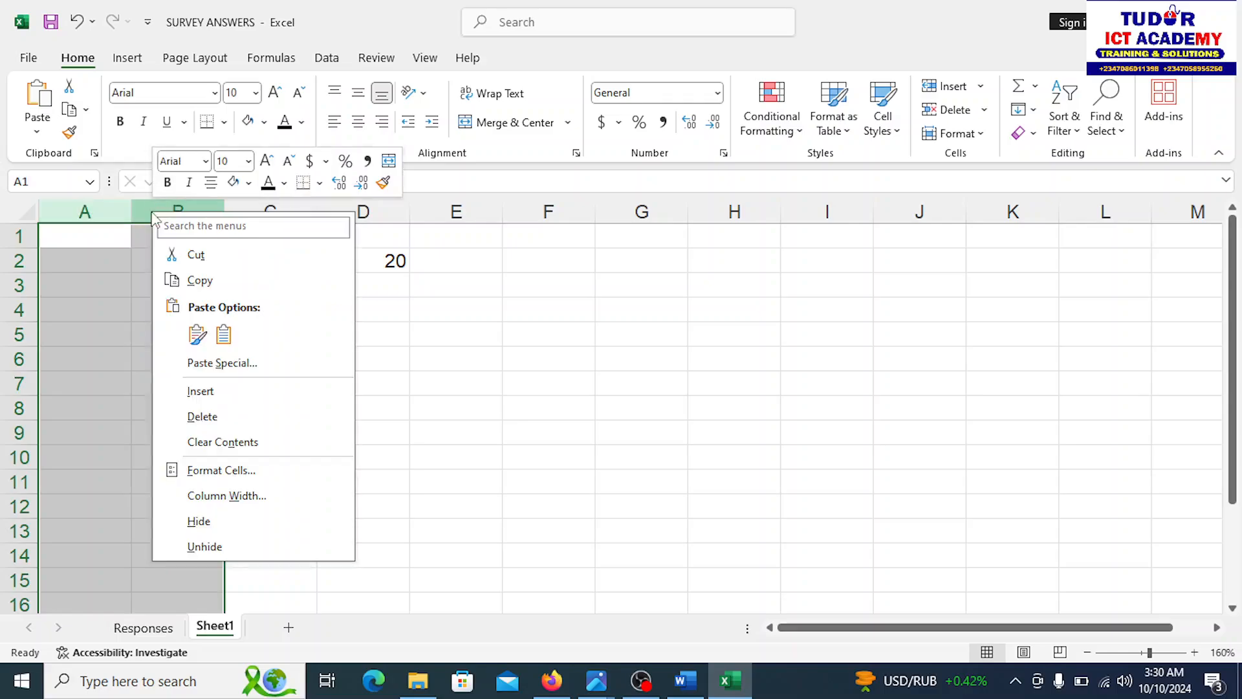
mouse_move(208, 404)
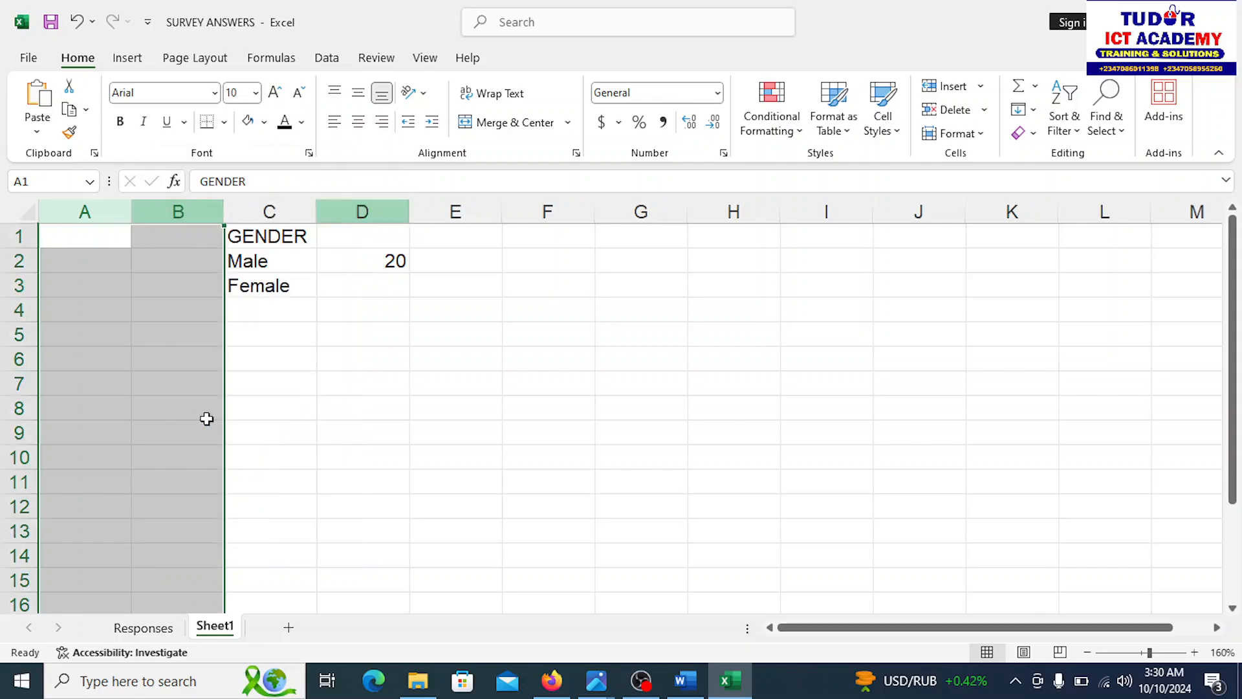
click(269, 359)
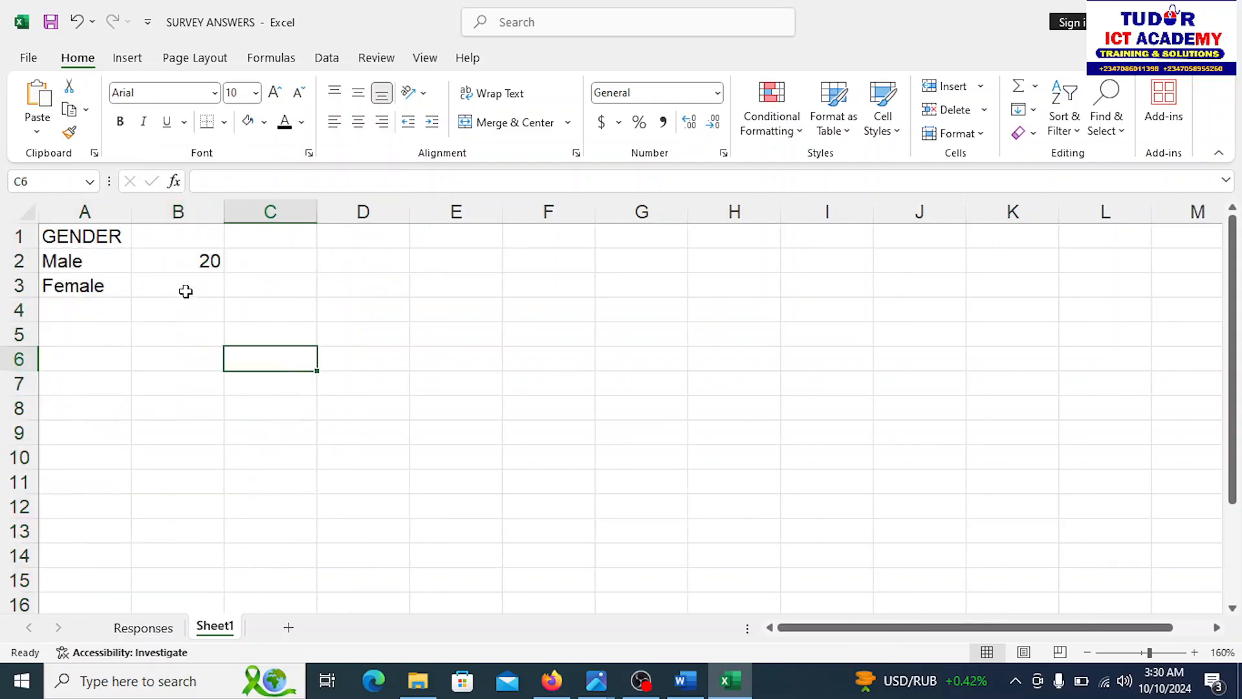
drag(177, 262, 177, 286)
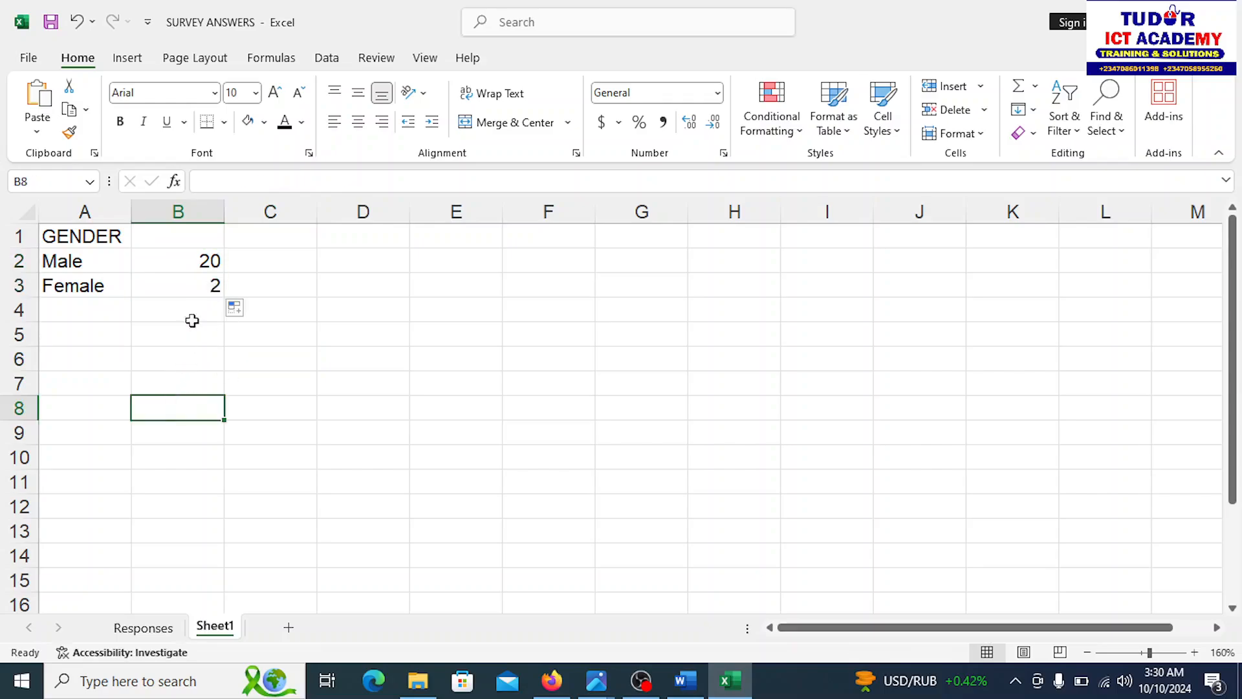
click(84, 237)
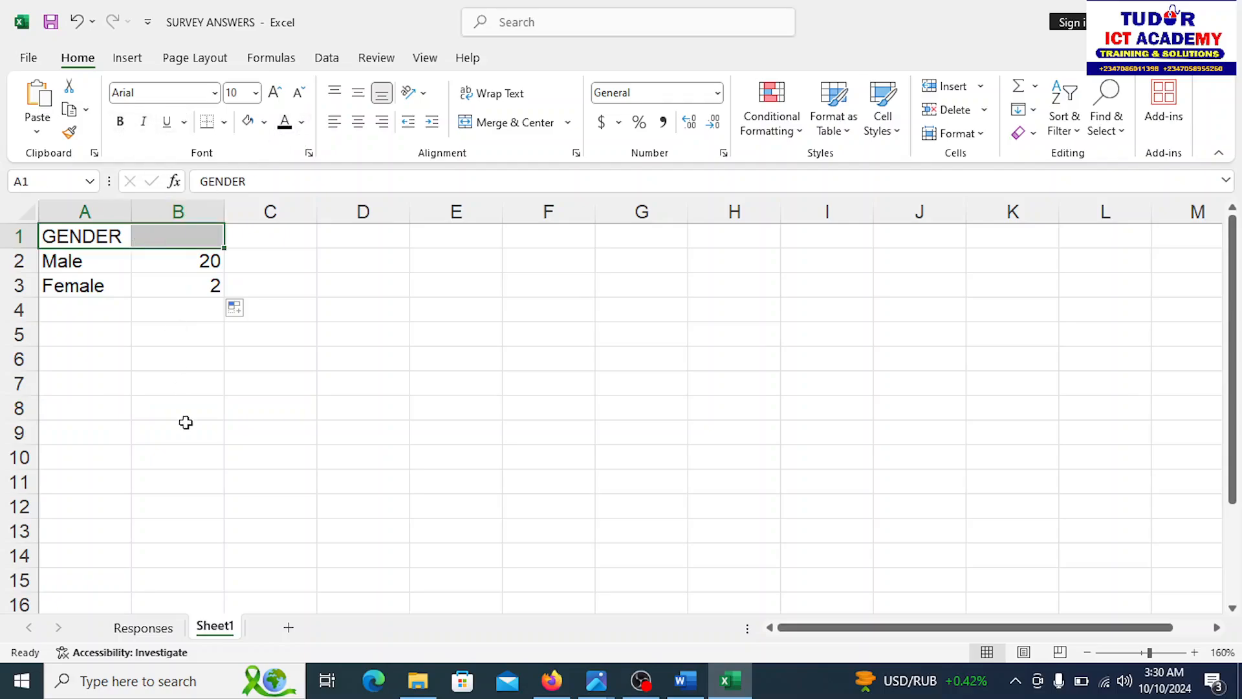
click(177, 261)
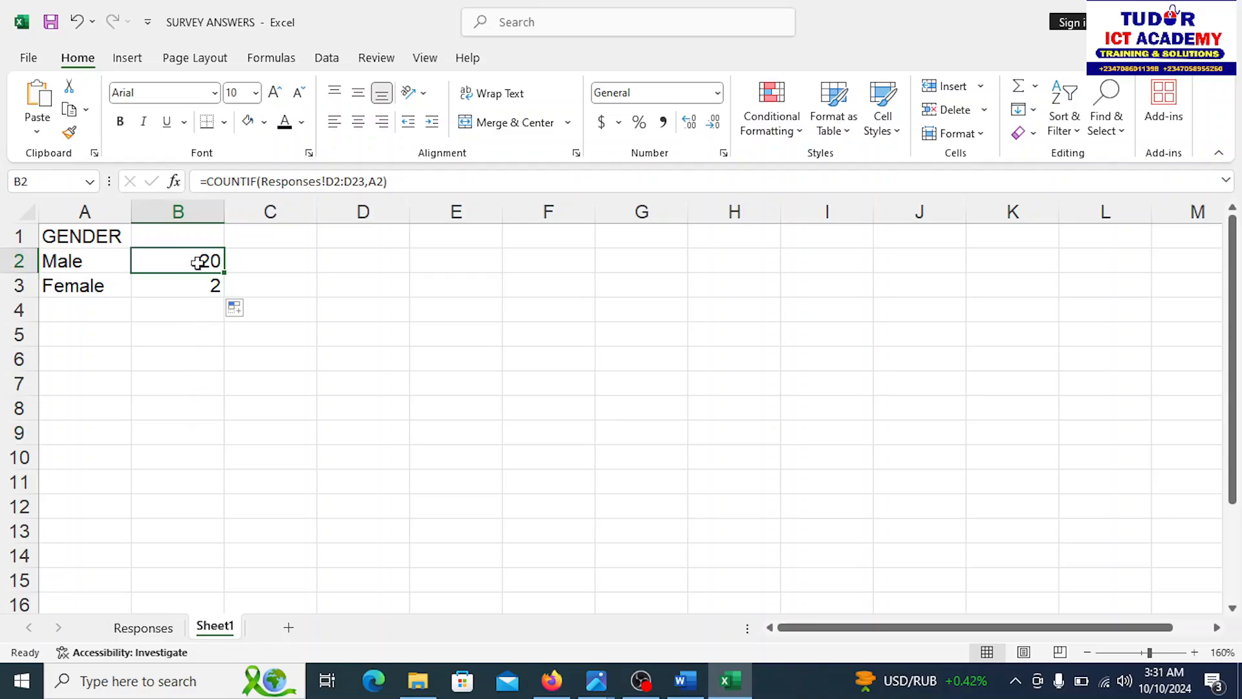
Clear both count cells and reselect the Responses Gender range D2:D23
key(Delete)
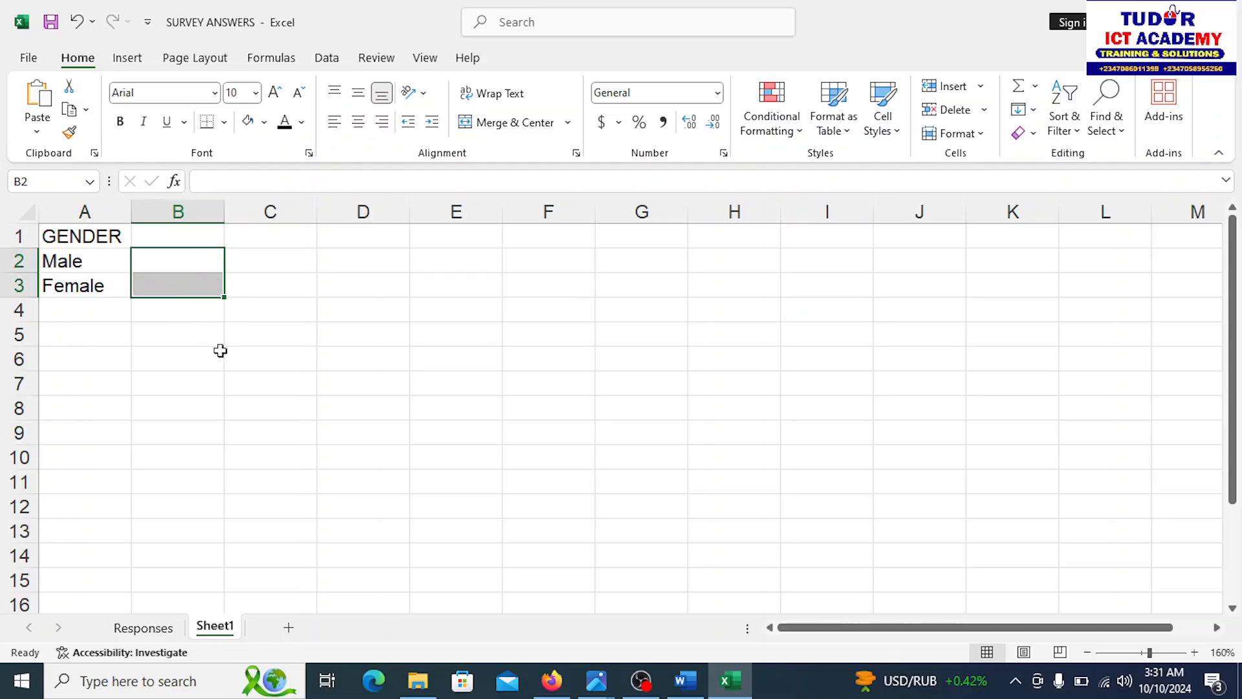
click(177, 260)
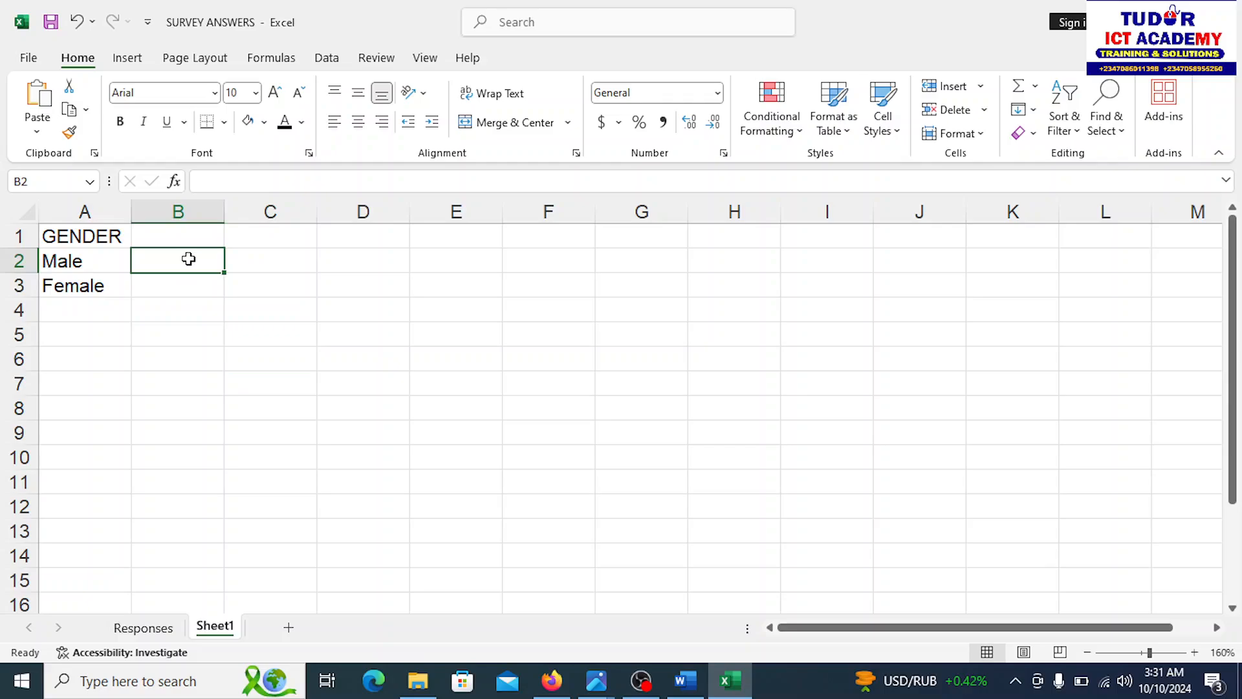
click(144, 627)
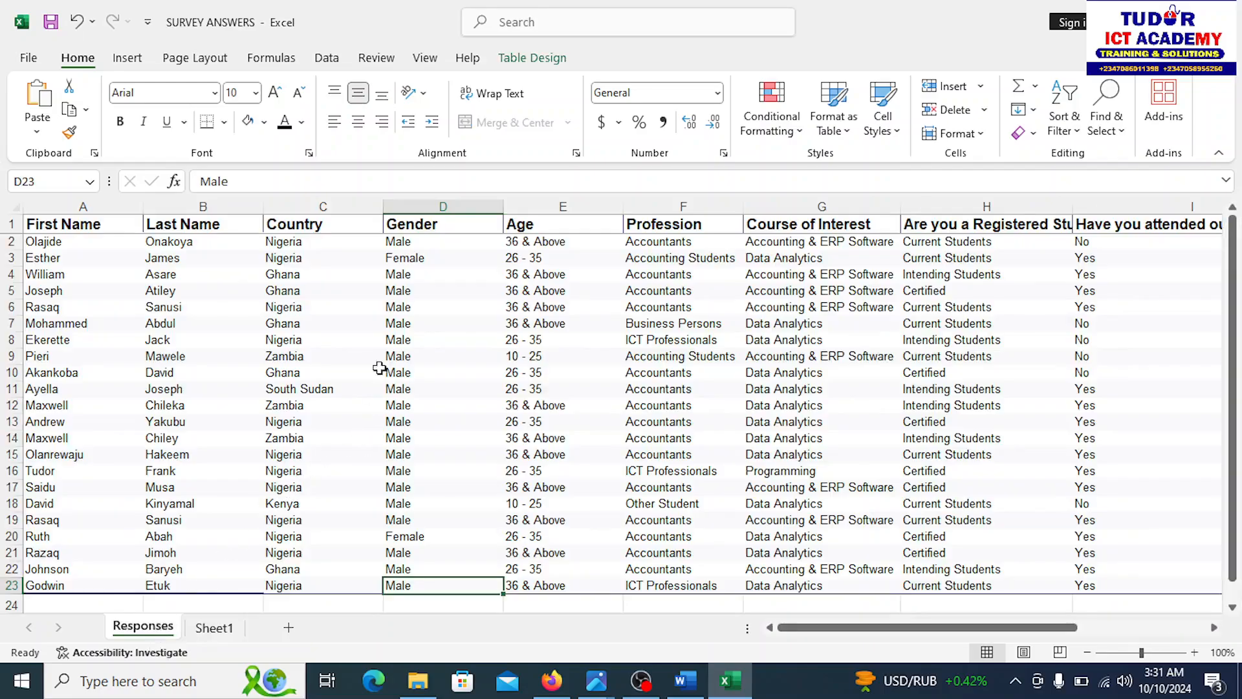
click(442, 241)
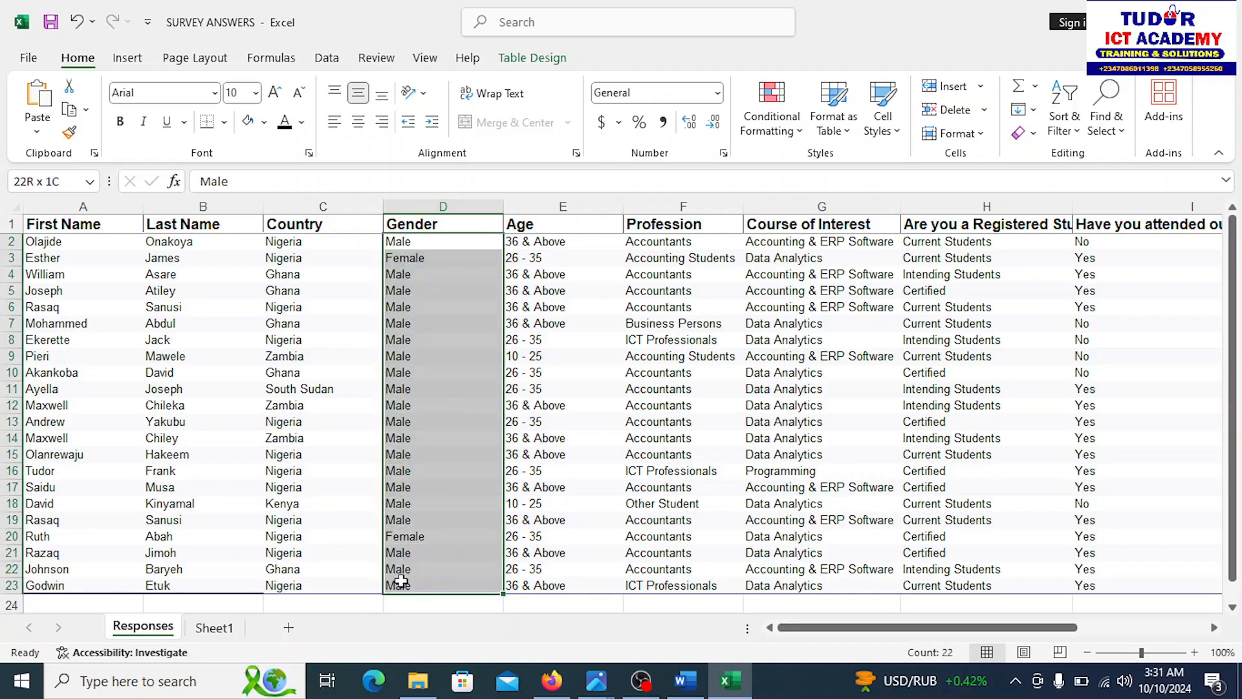
click(406, 241)
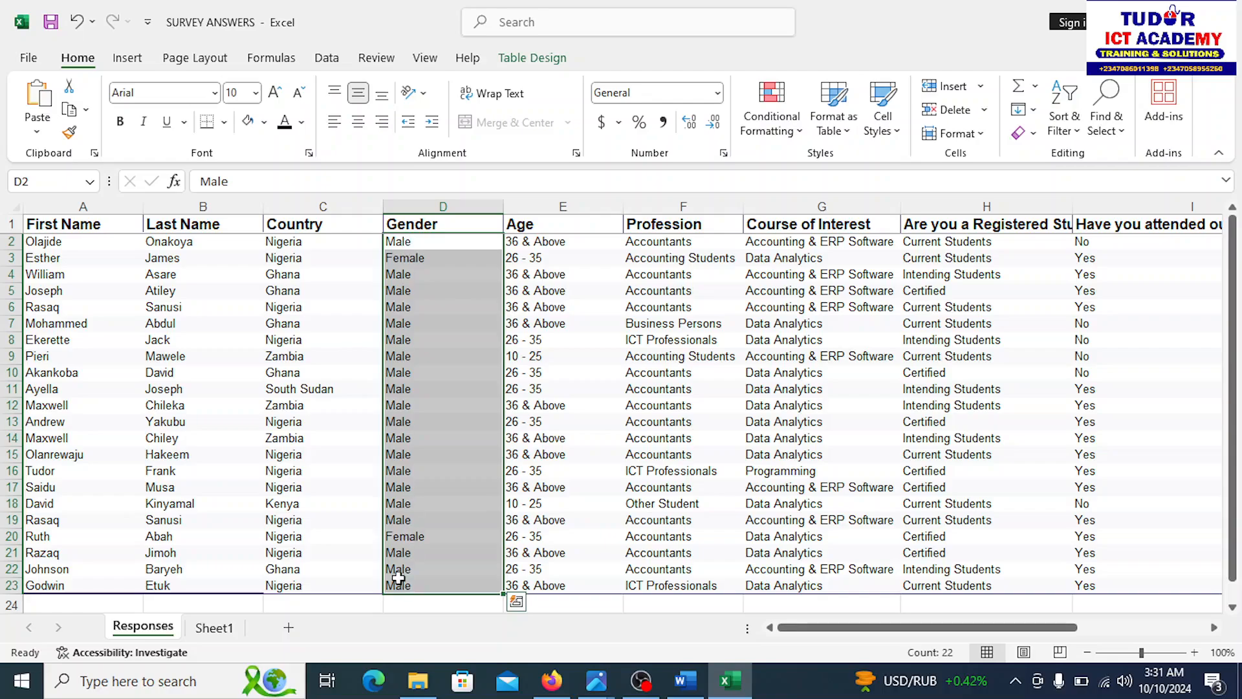
click(215, 627)
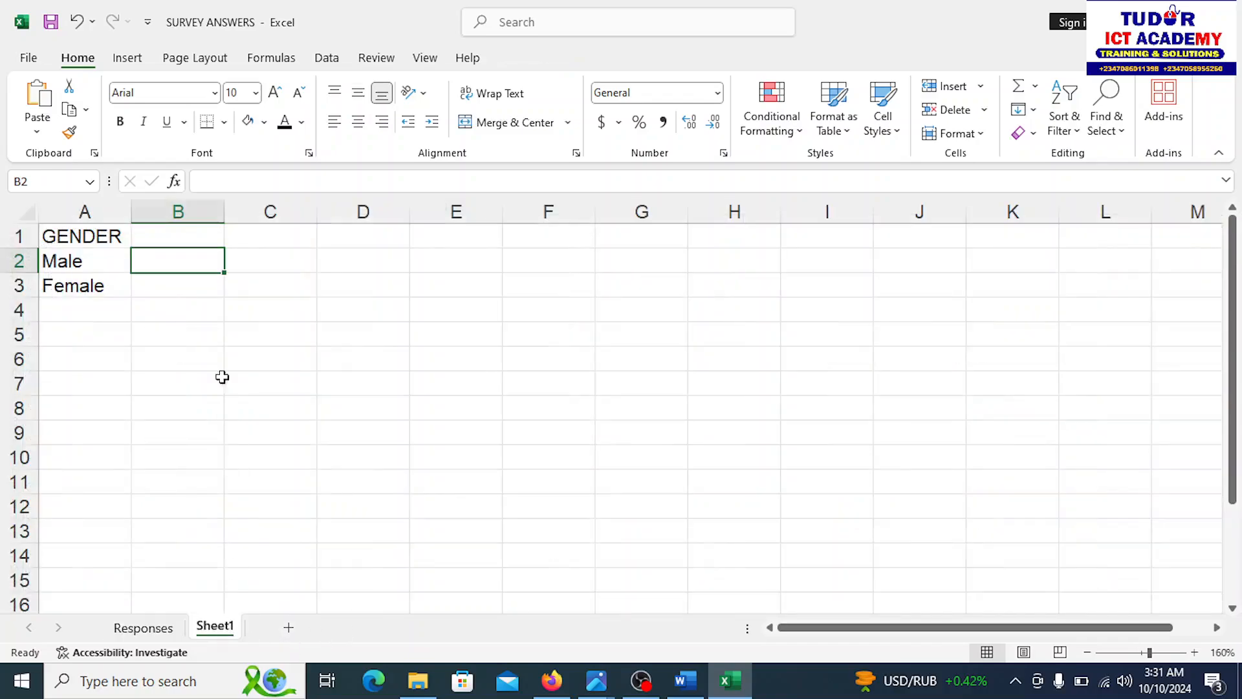
Enter =COUNTIF(Responses!D2:D23,A2) in B2, returning 20 for Male
text(=)
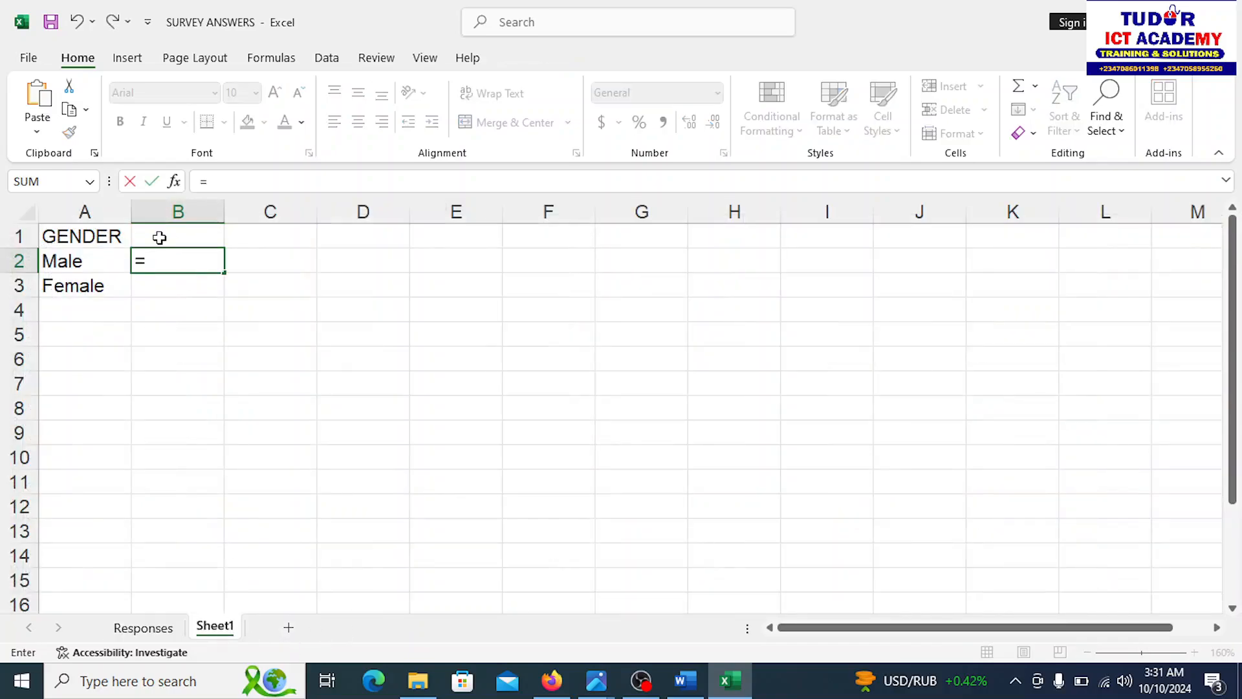
text(CO)
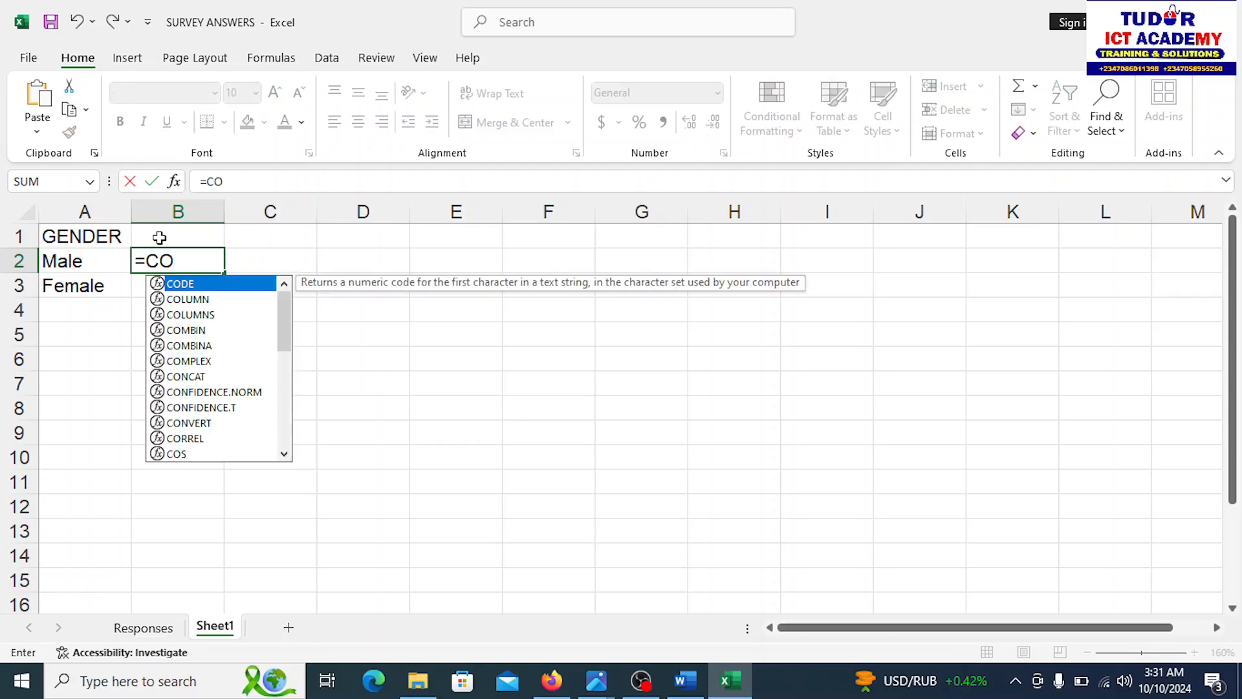
text(UNTIF()
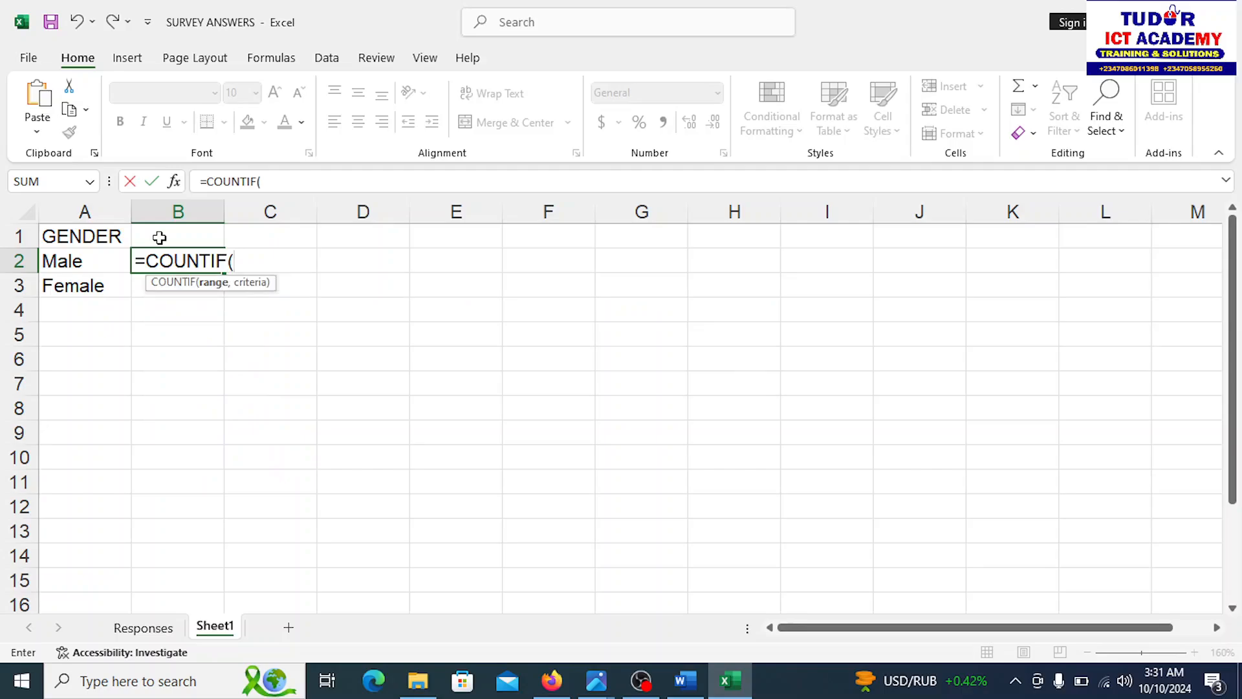
mouse_move(408, 289)
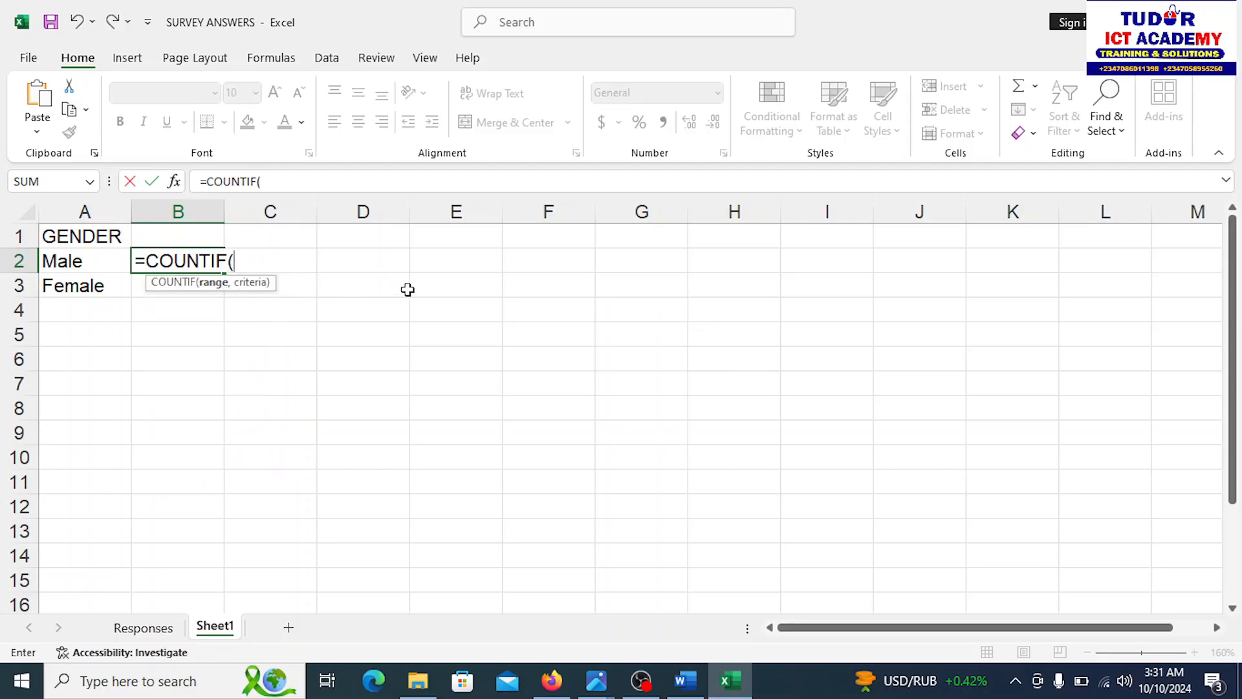
mouse_move(354, 305)
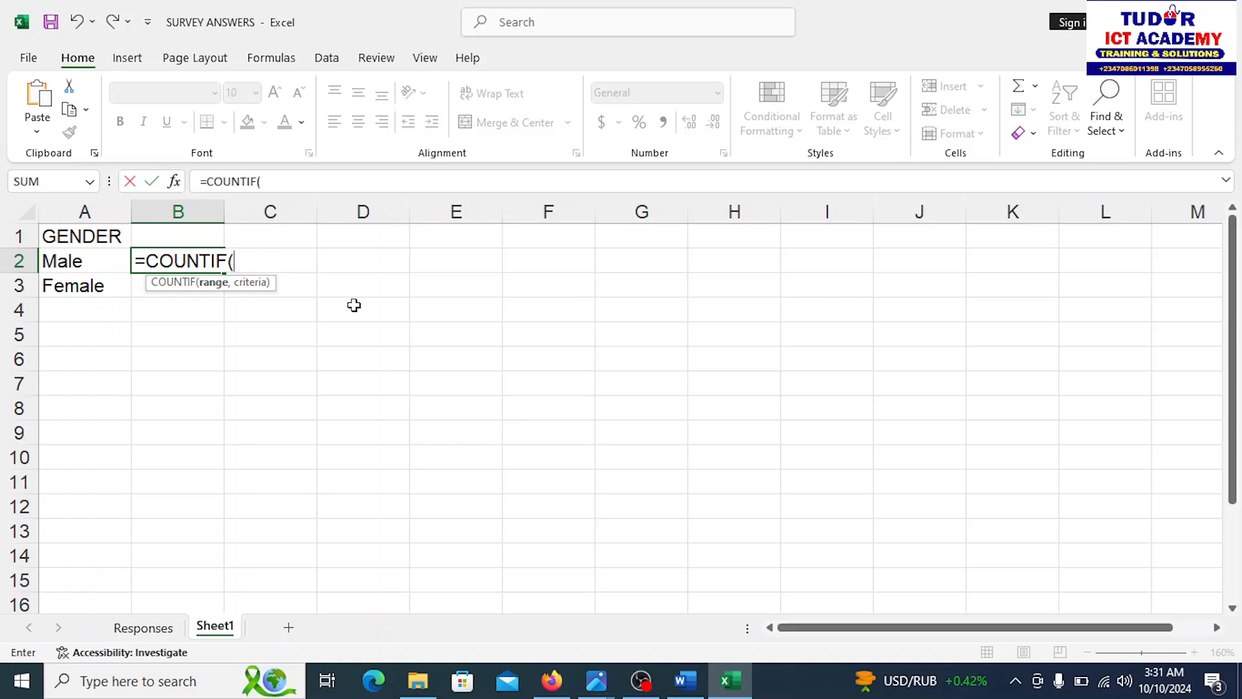
mouse_move(194, 469)
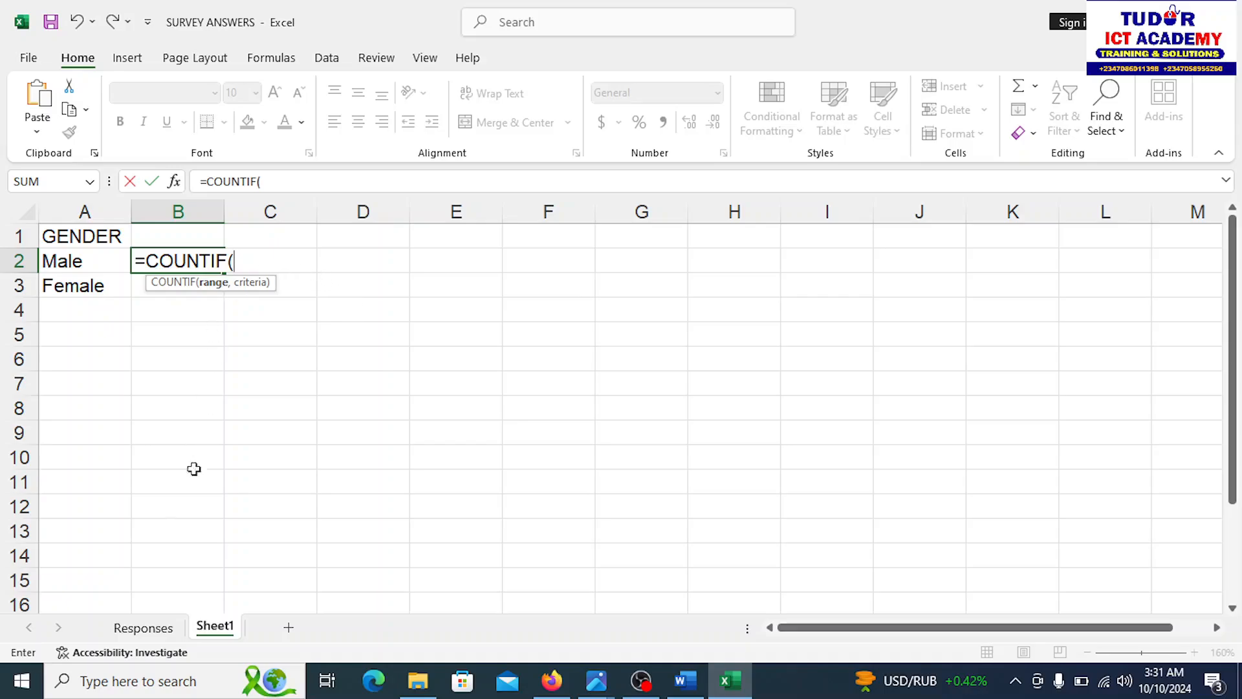
mouse_move(310, 283)
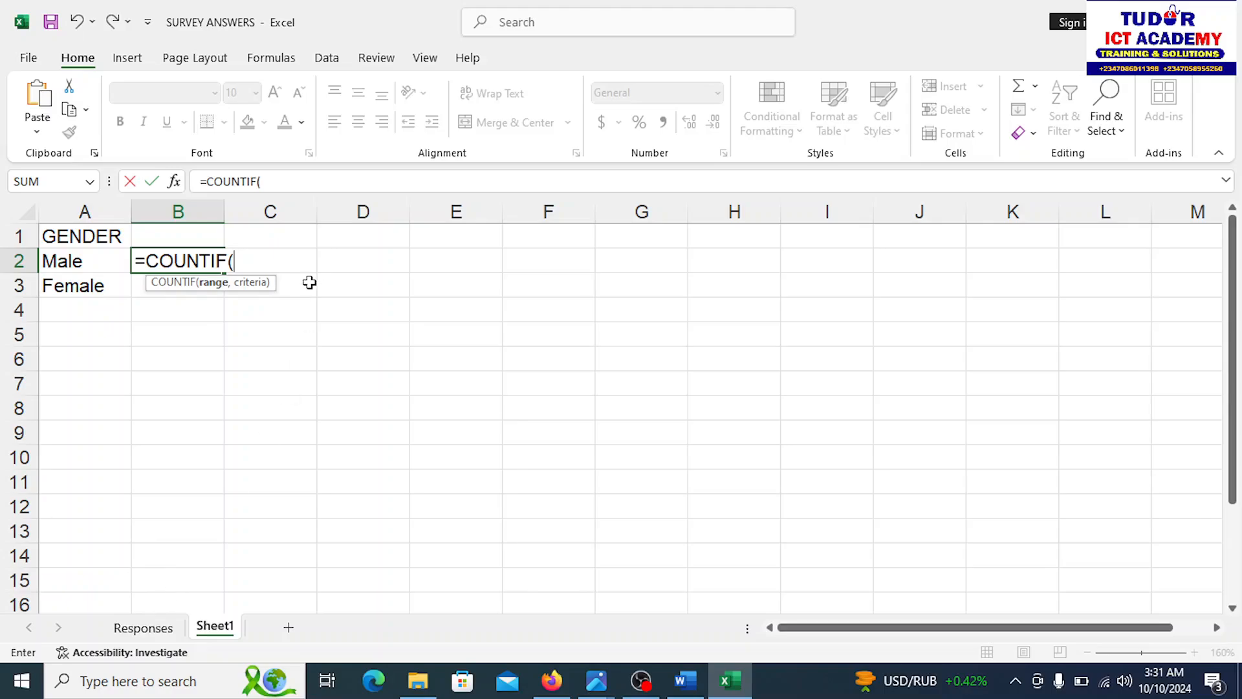
text(Respo)
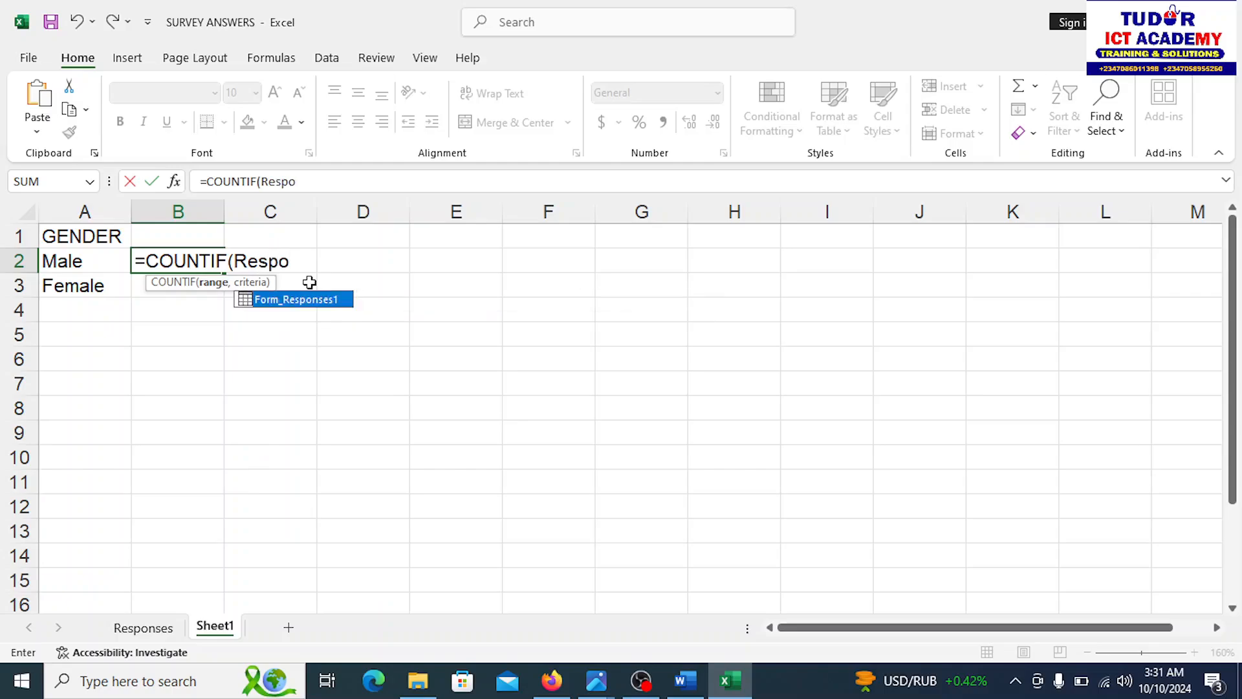
text(nses!)
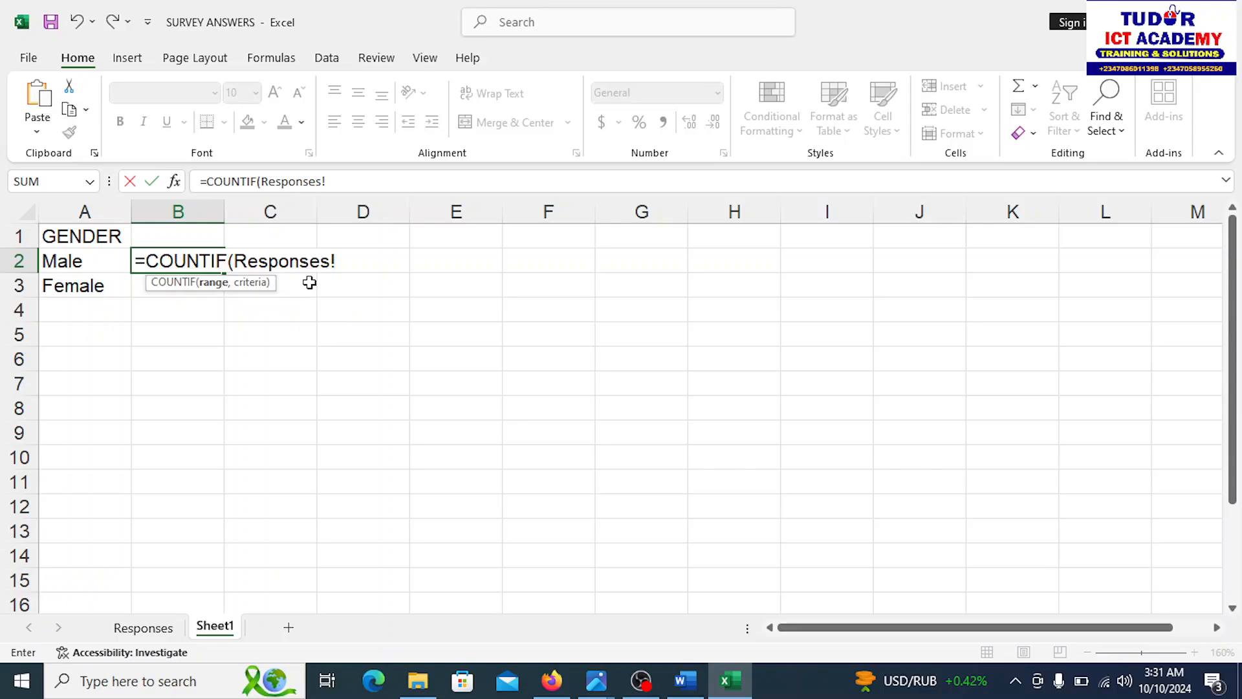
text(d2)
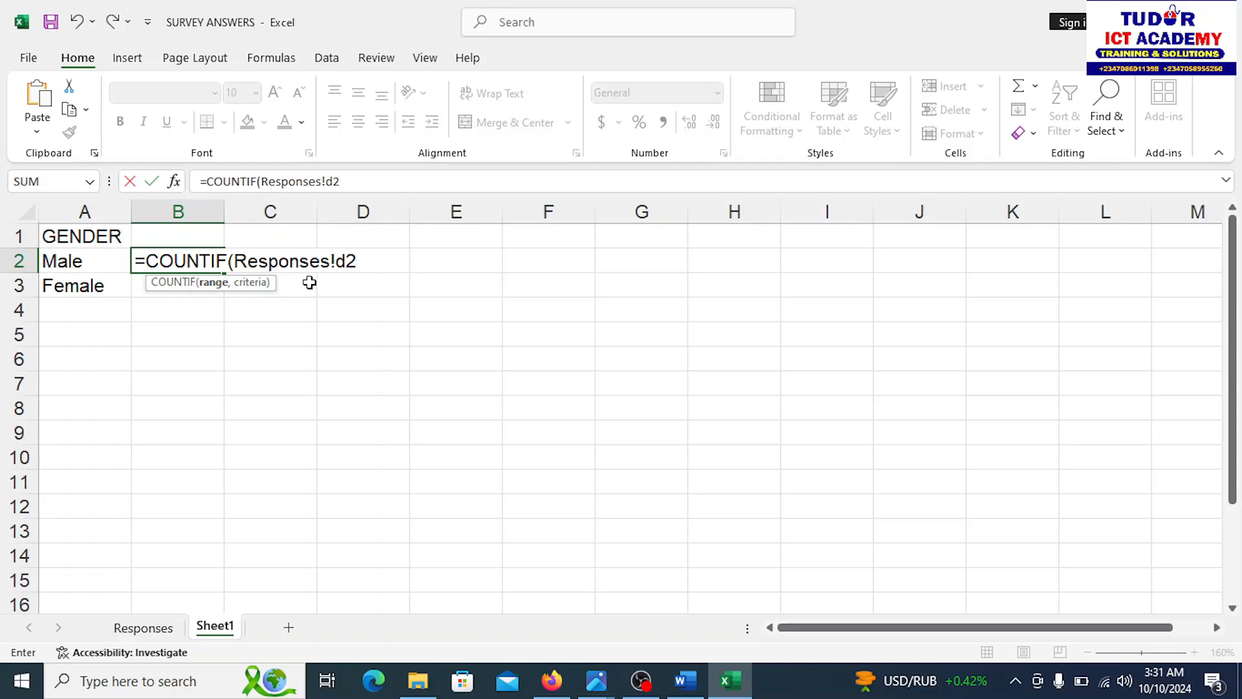
text(:d23)
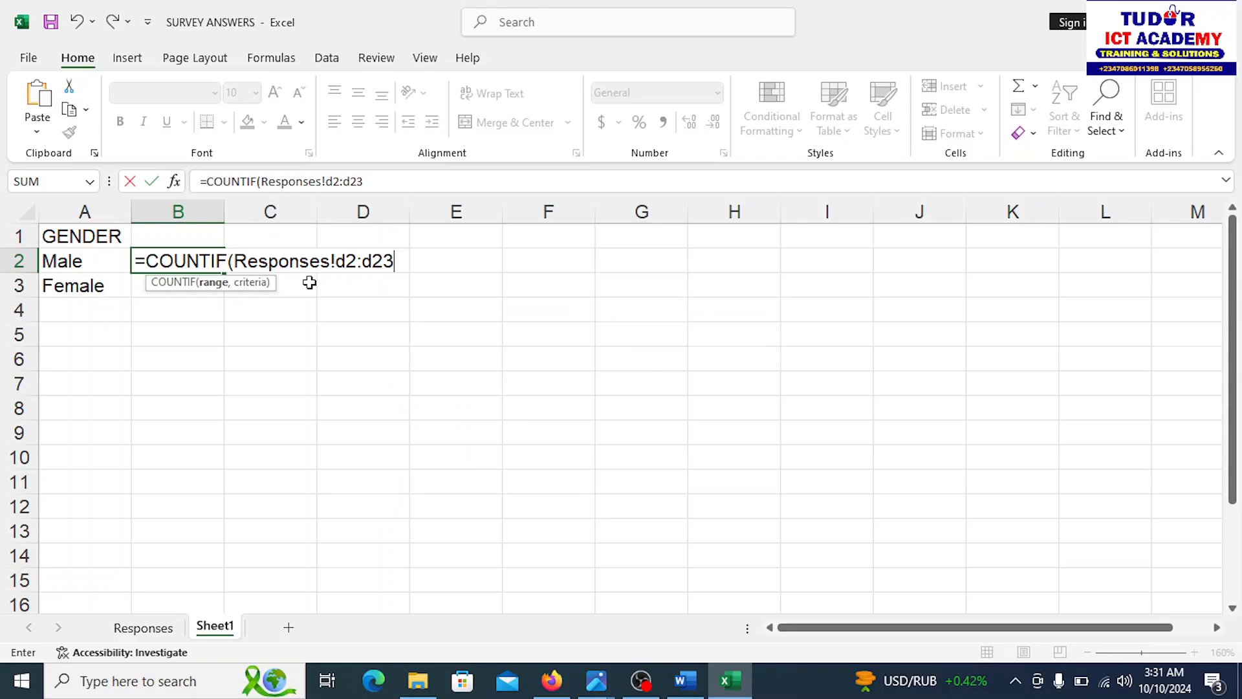
text(,)
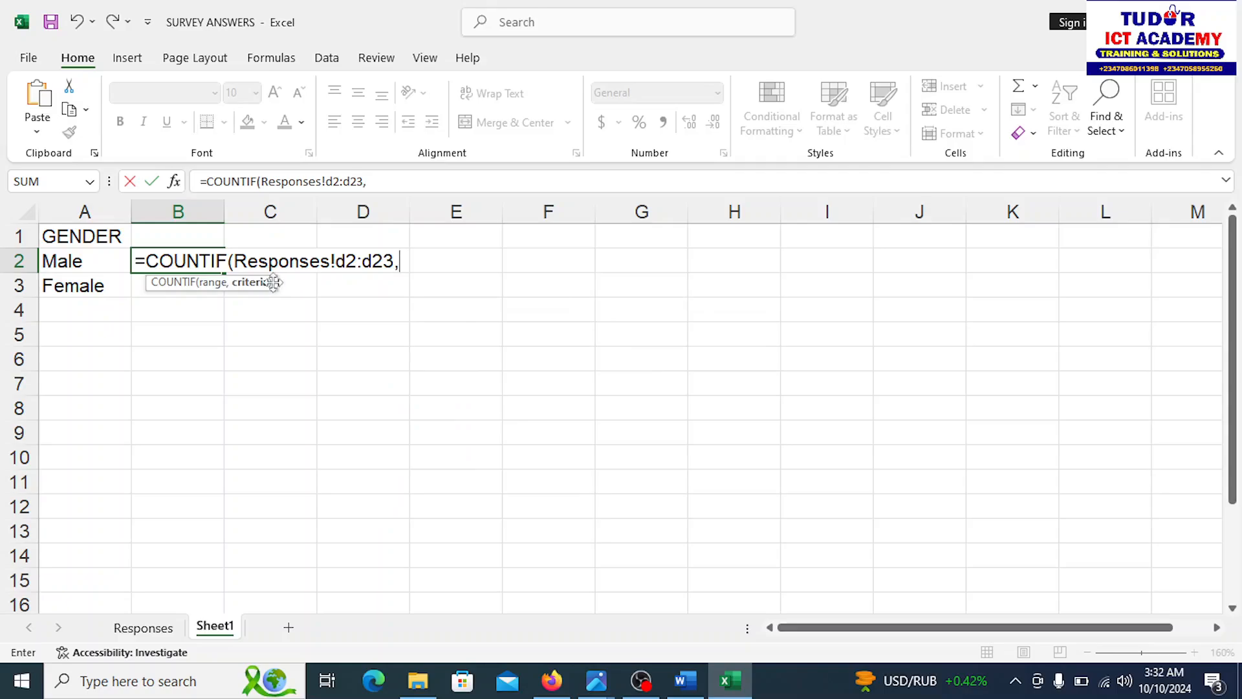
click(61, 262)
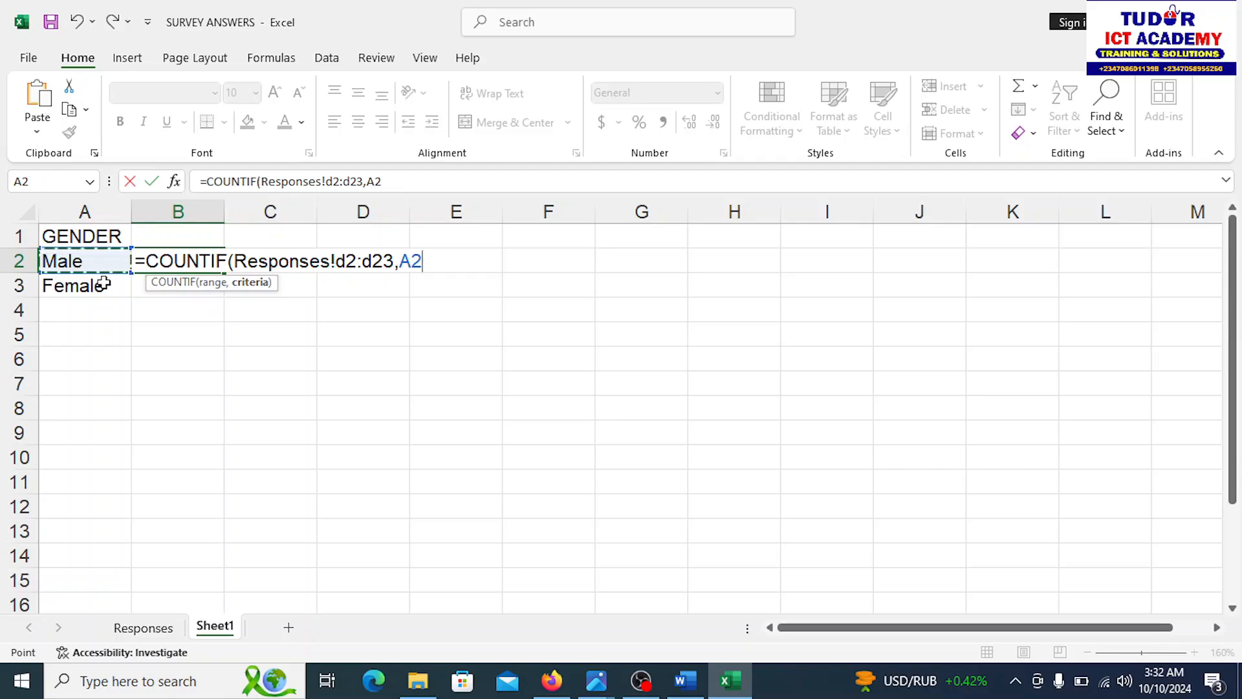
key(Return)
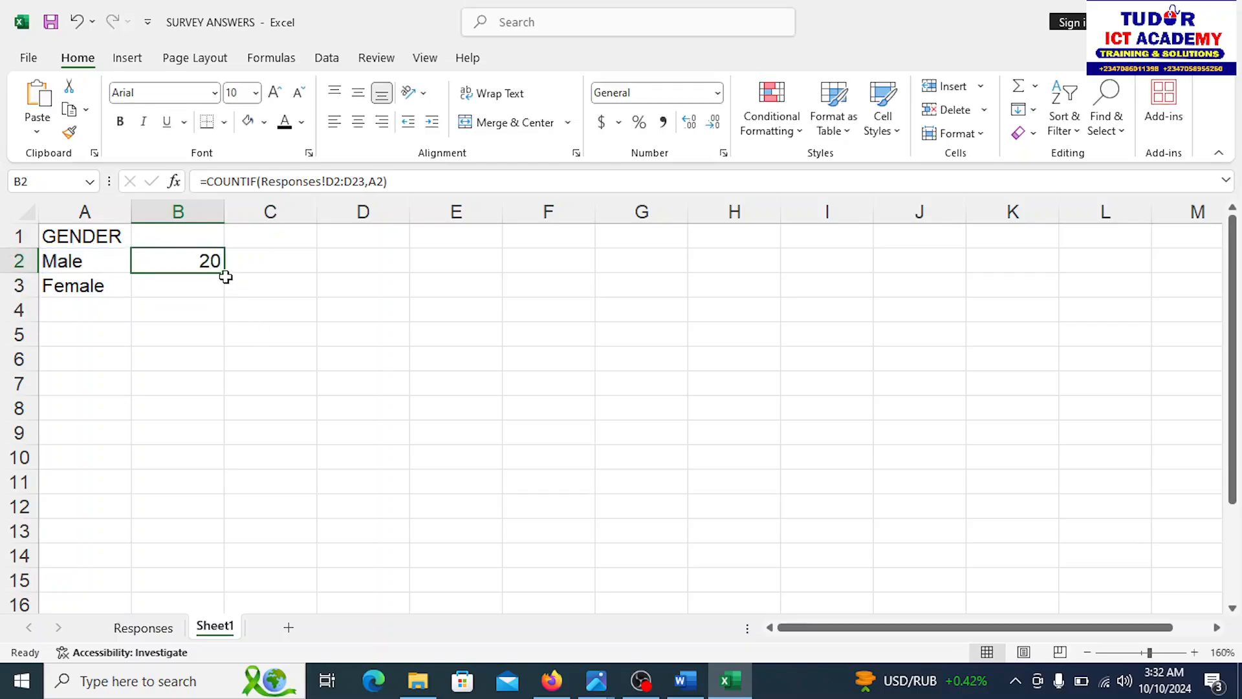
Copy the count down so Female shows 2, and narrow columns A and B
drag(177, 261, 178, 285)
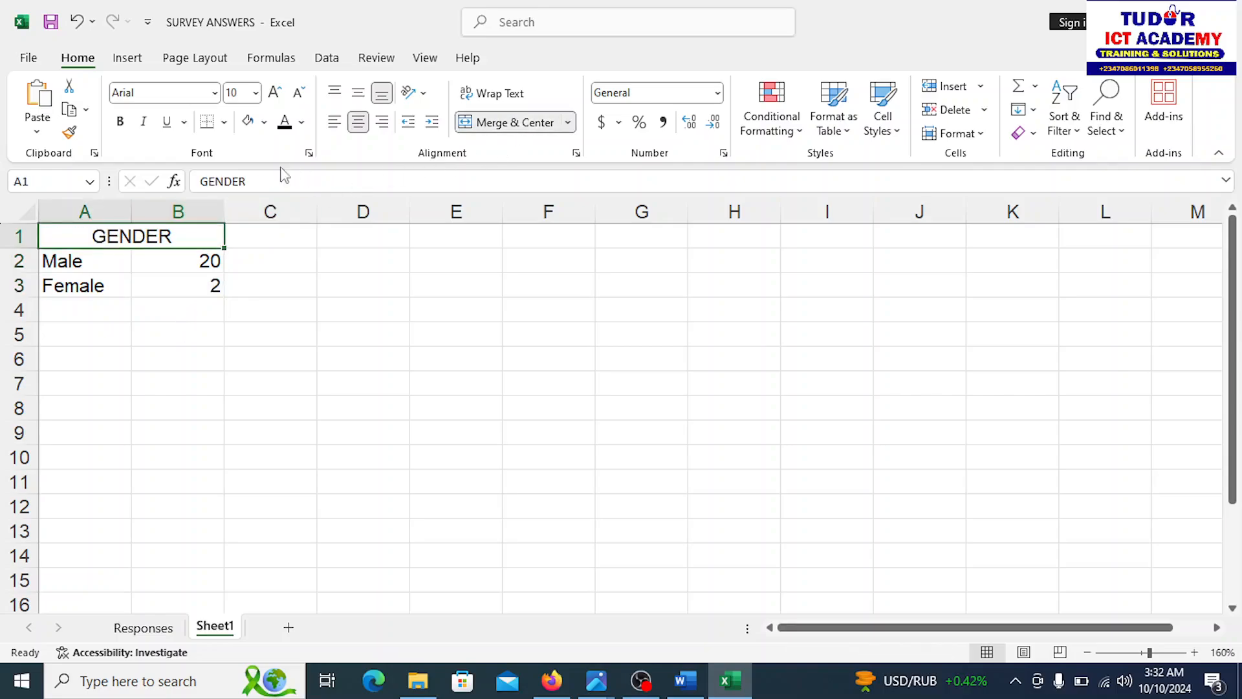
mouse_move(180, 334)
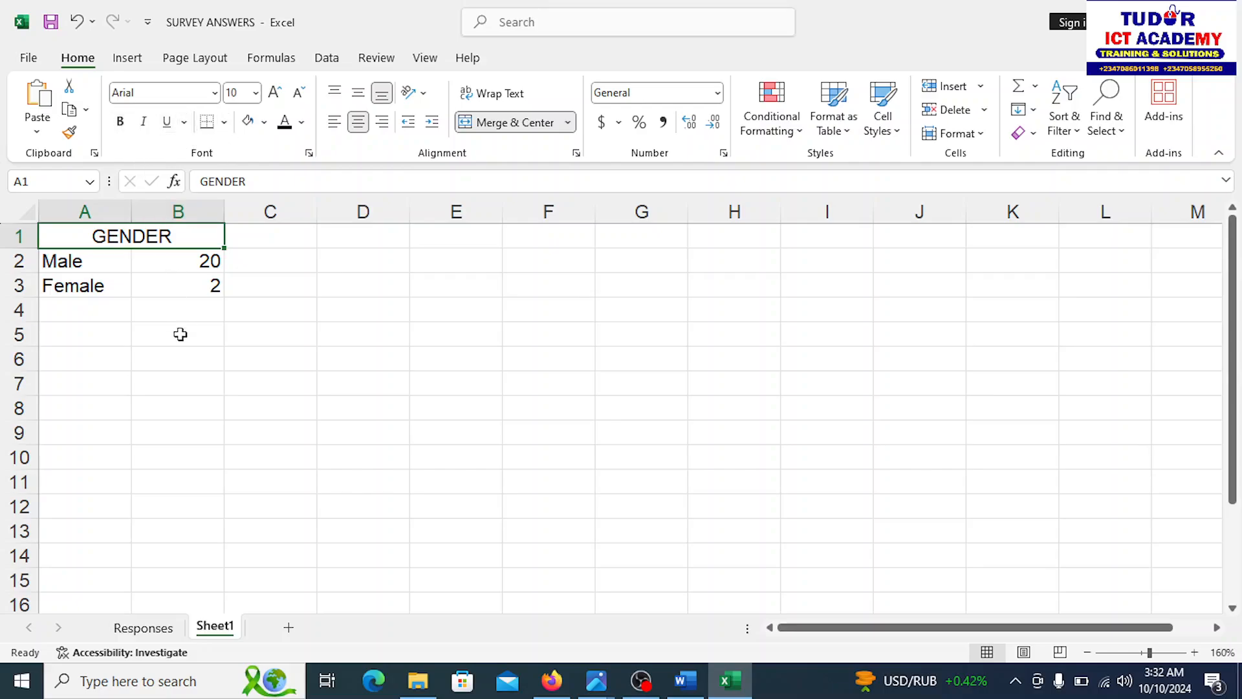
drag(85, 235, 178, 285)
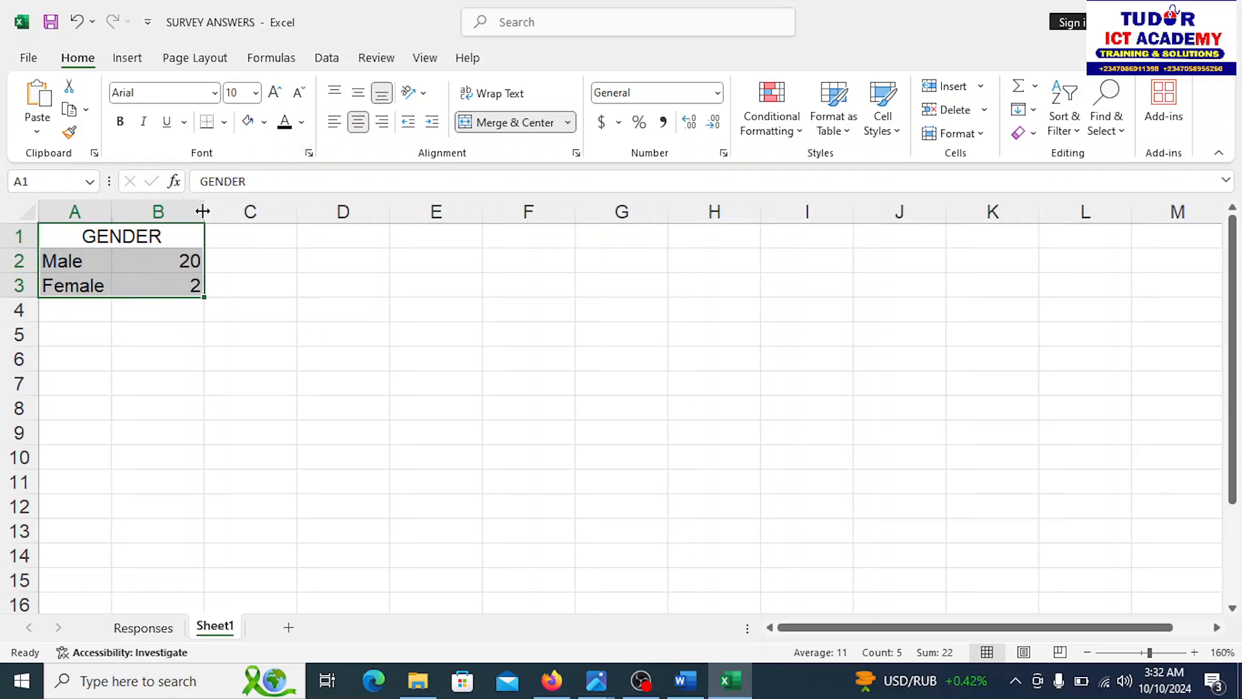
drag(202, 211, 143, 211)
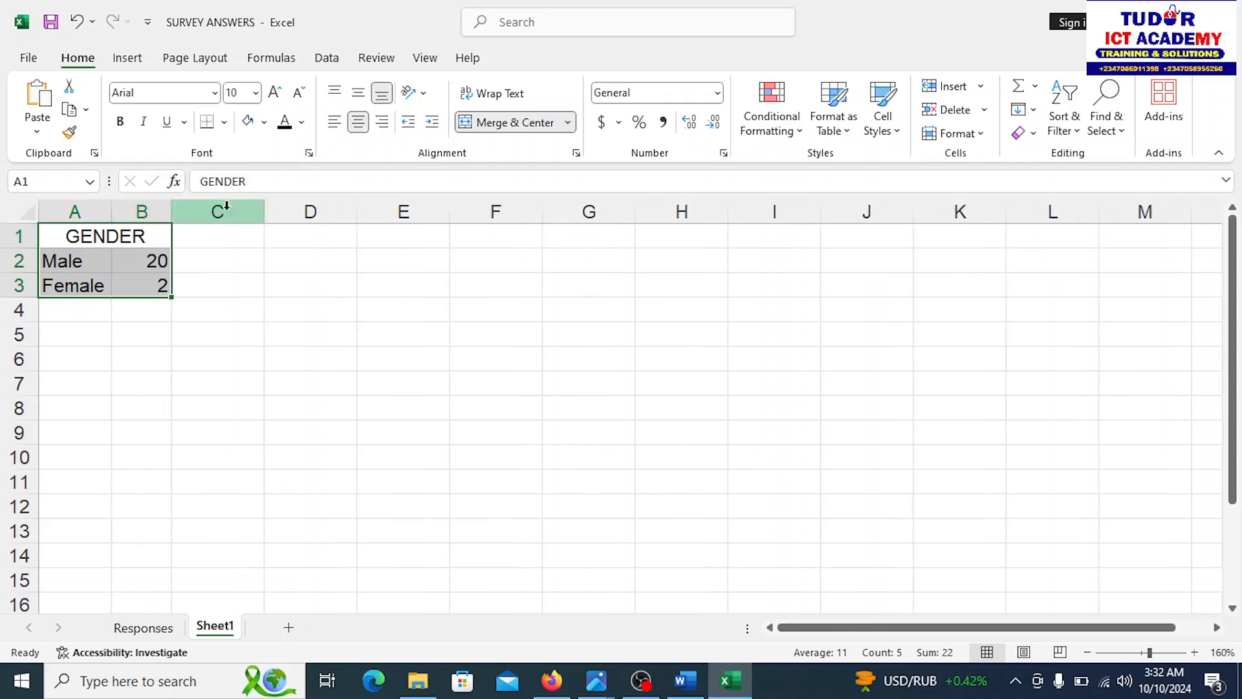
click(217, 310)
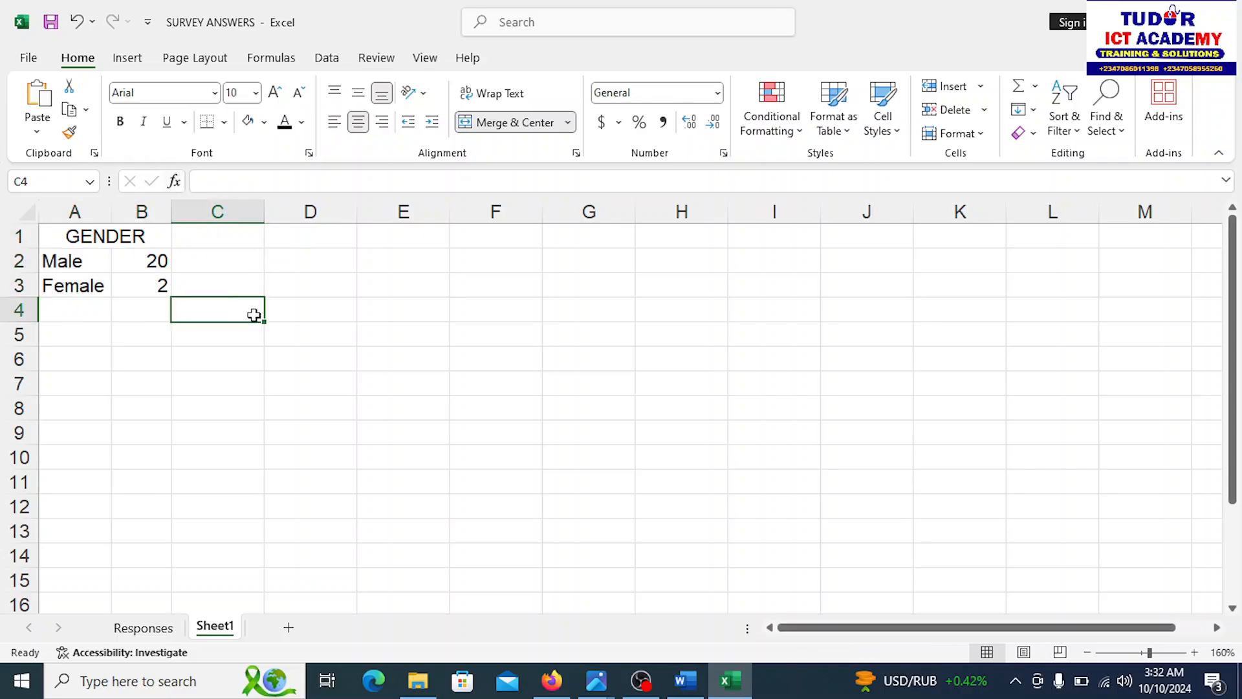
Bold the GENDER heading and select the table A1:B3 for charting
click(217, 334)
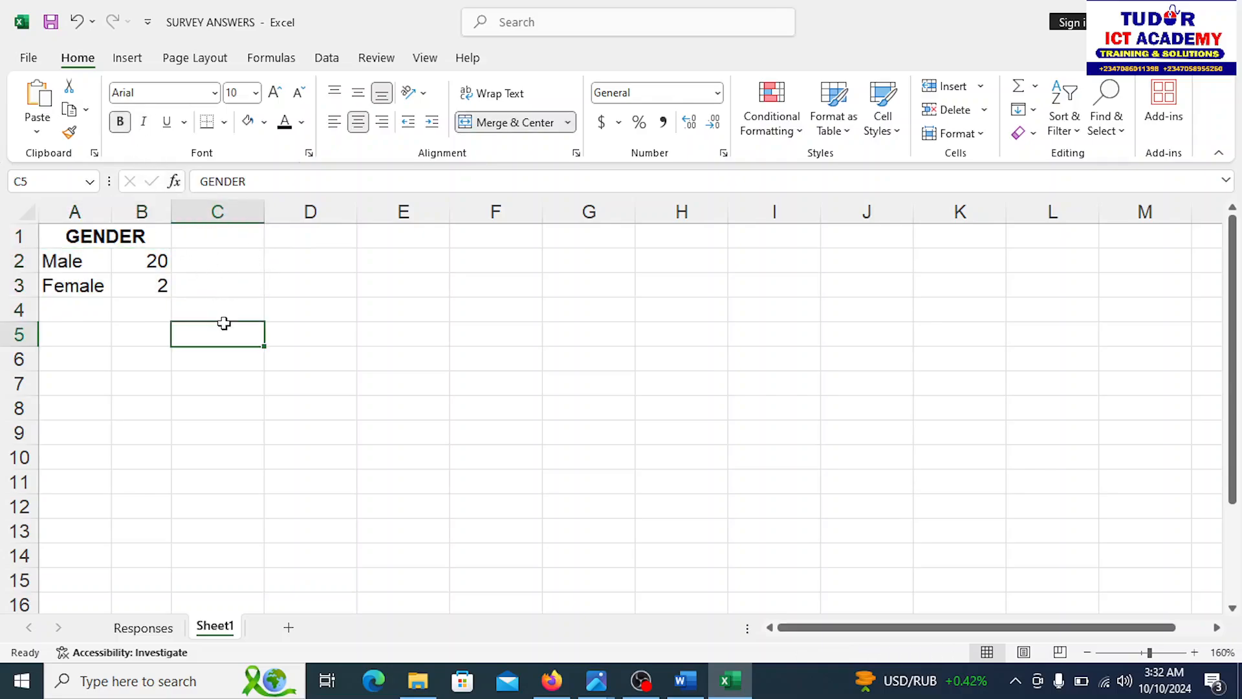
drag(74, 236, 141, 285)
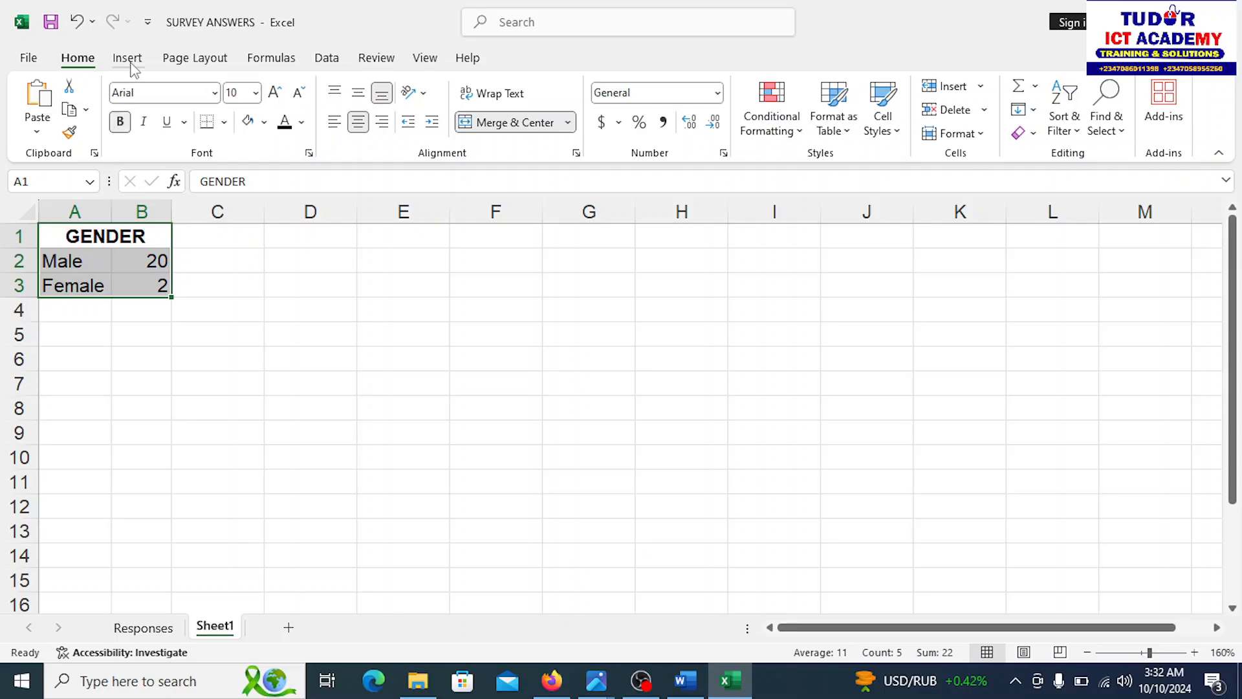
click(127, 57)
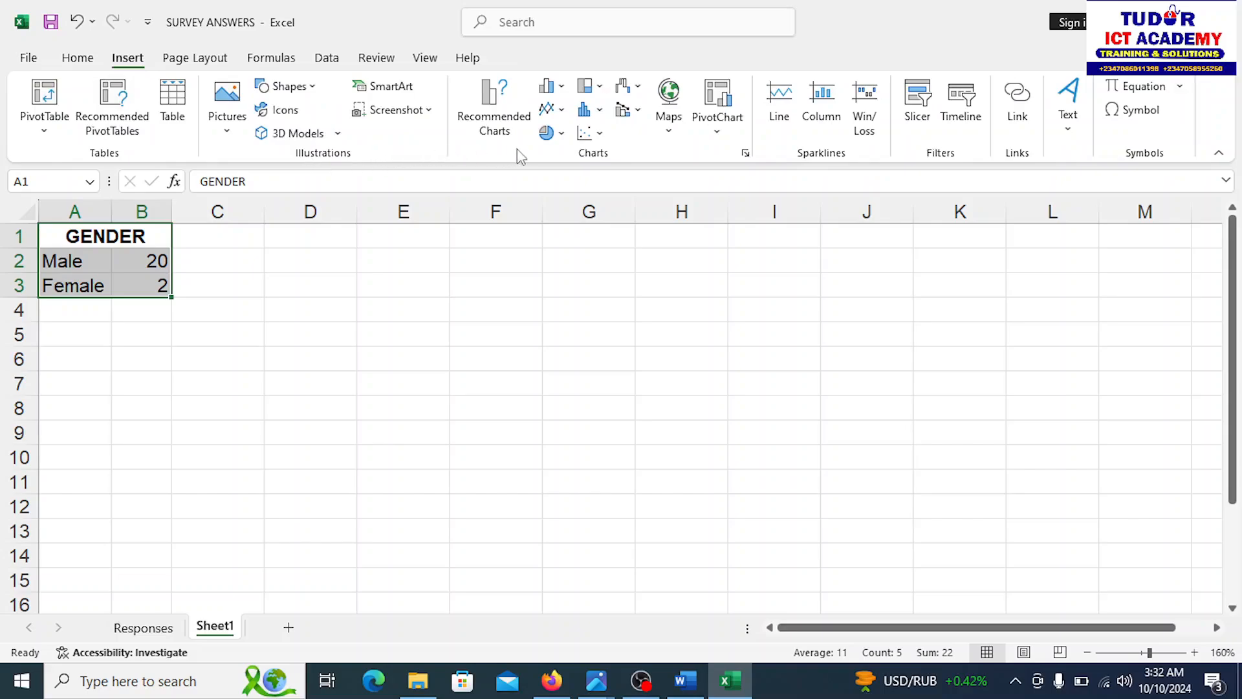
click(546, 132)
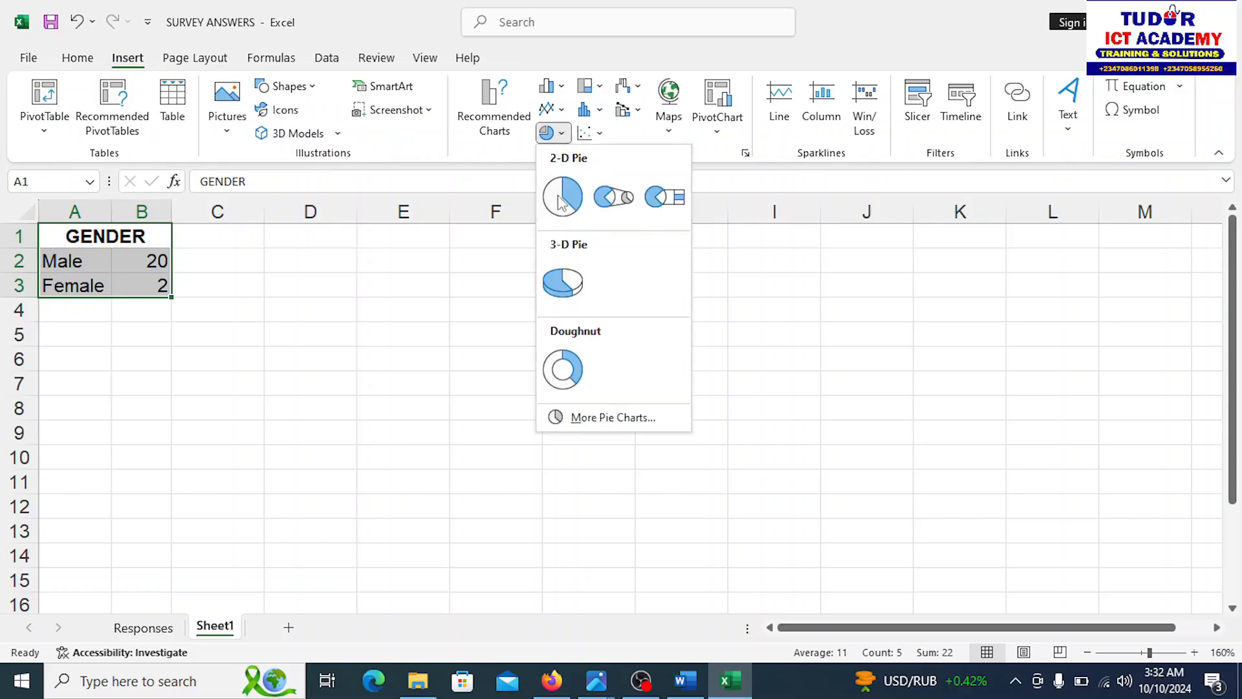
click(562, 196)
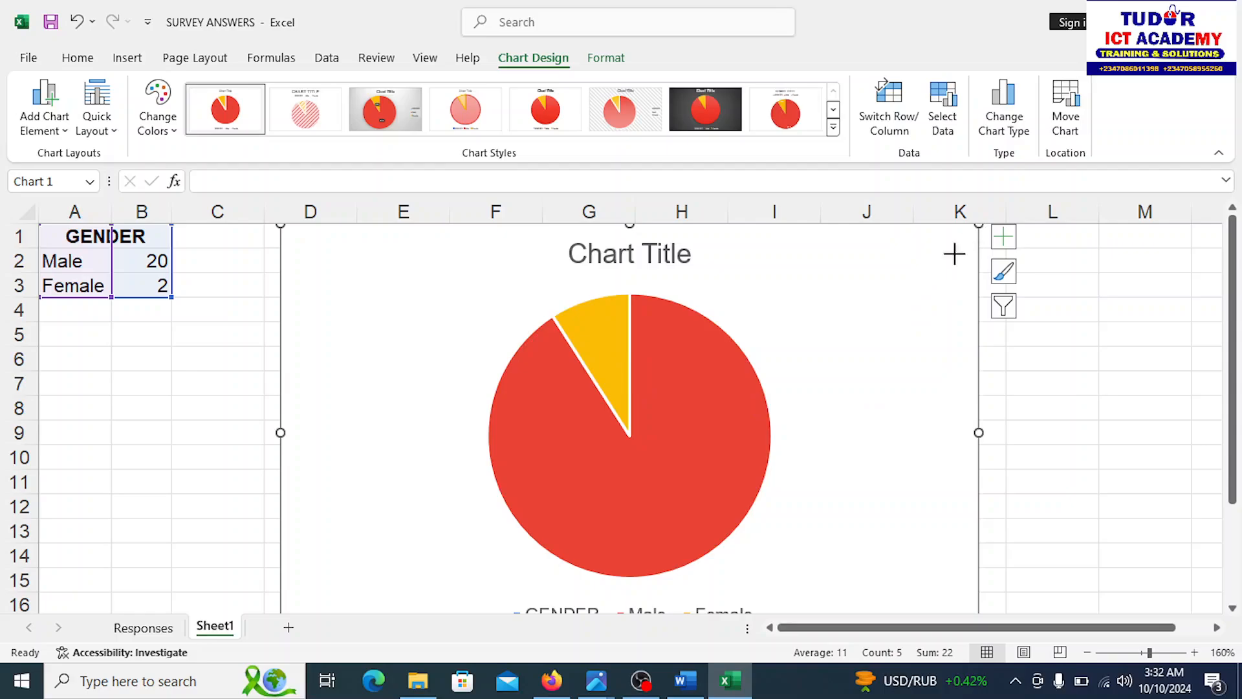
mouse_move(539, 501)
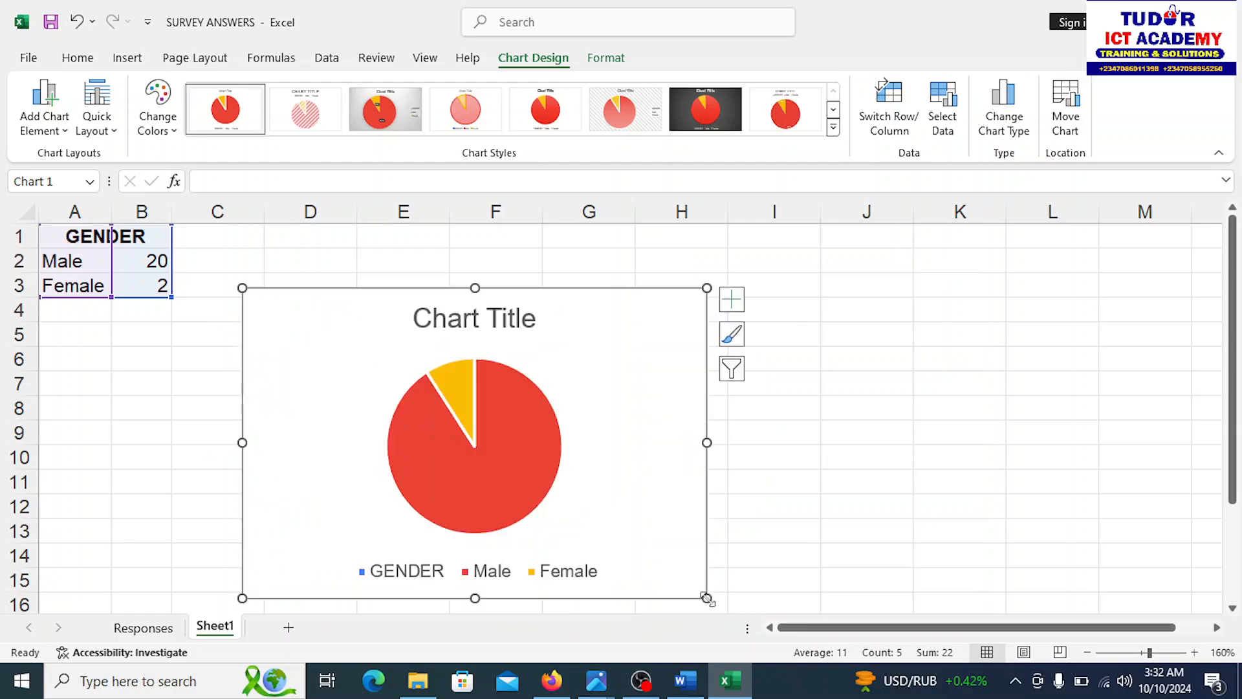
mouse_move(495, 444)
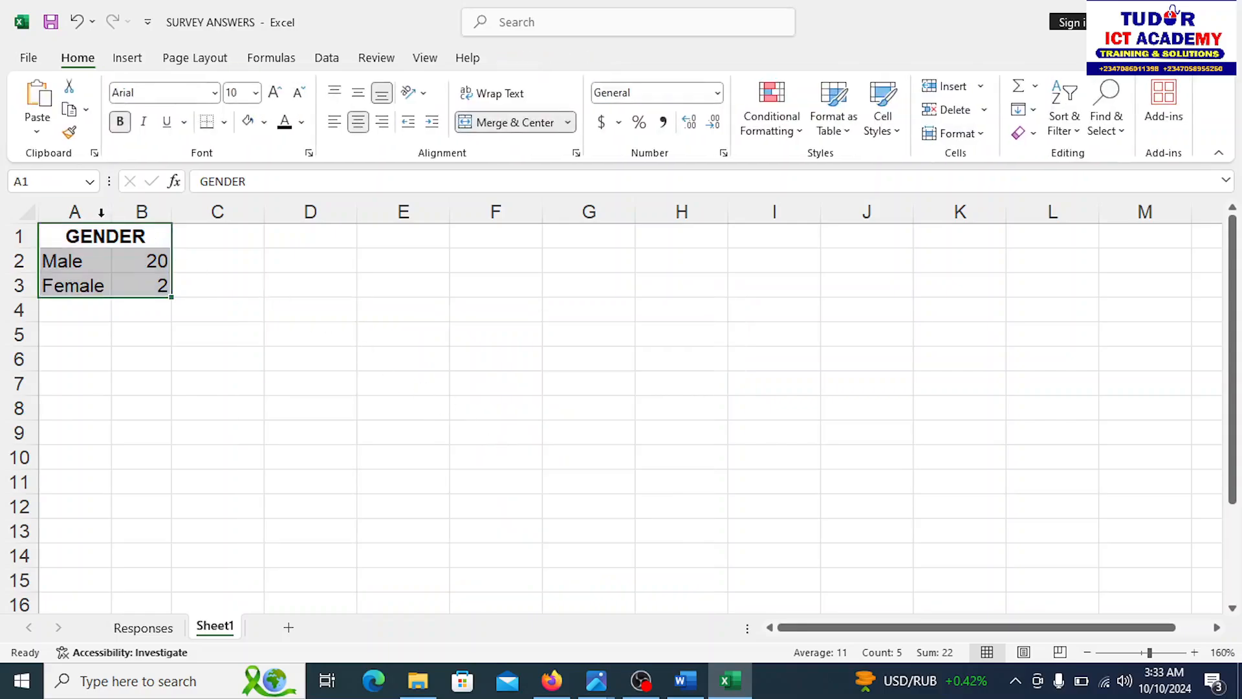
mouse_move(117, 167)
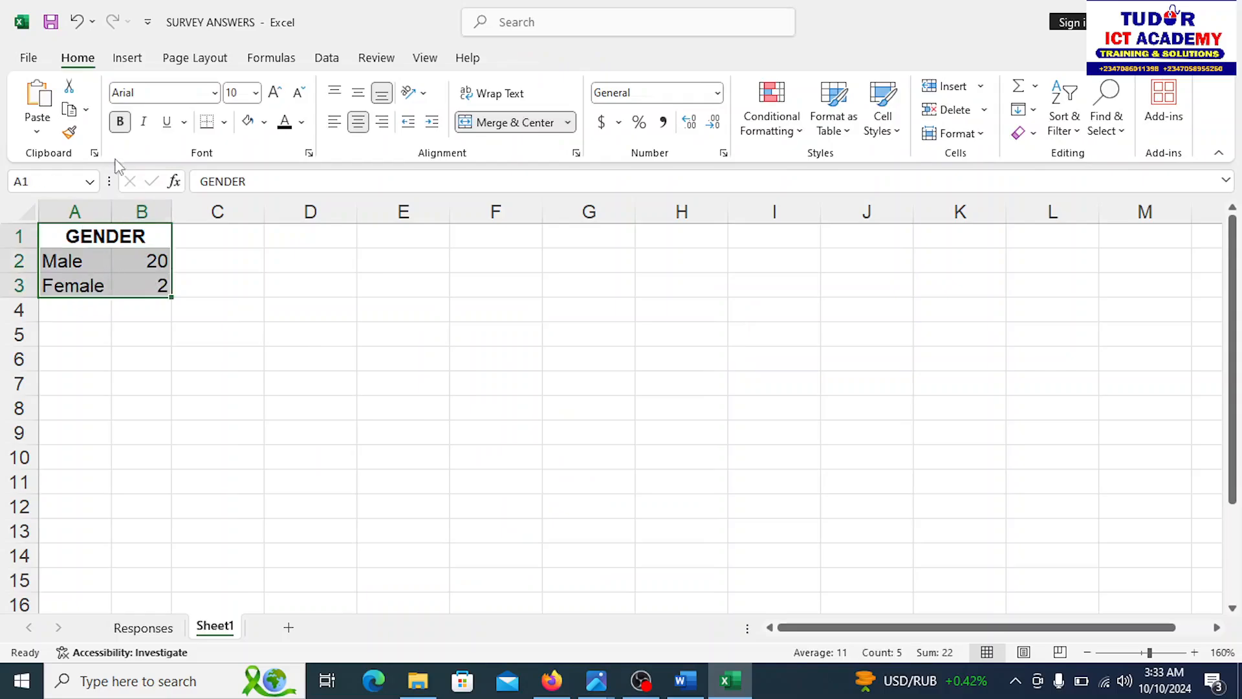
Insert a recommended pie chart of the Male and Female counts in A1:B3
click(126, 57)
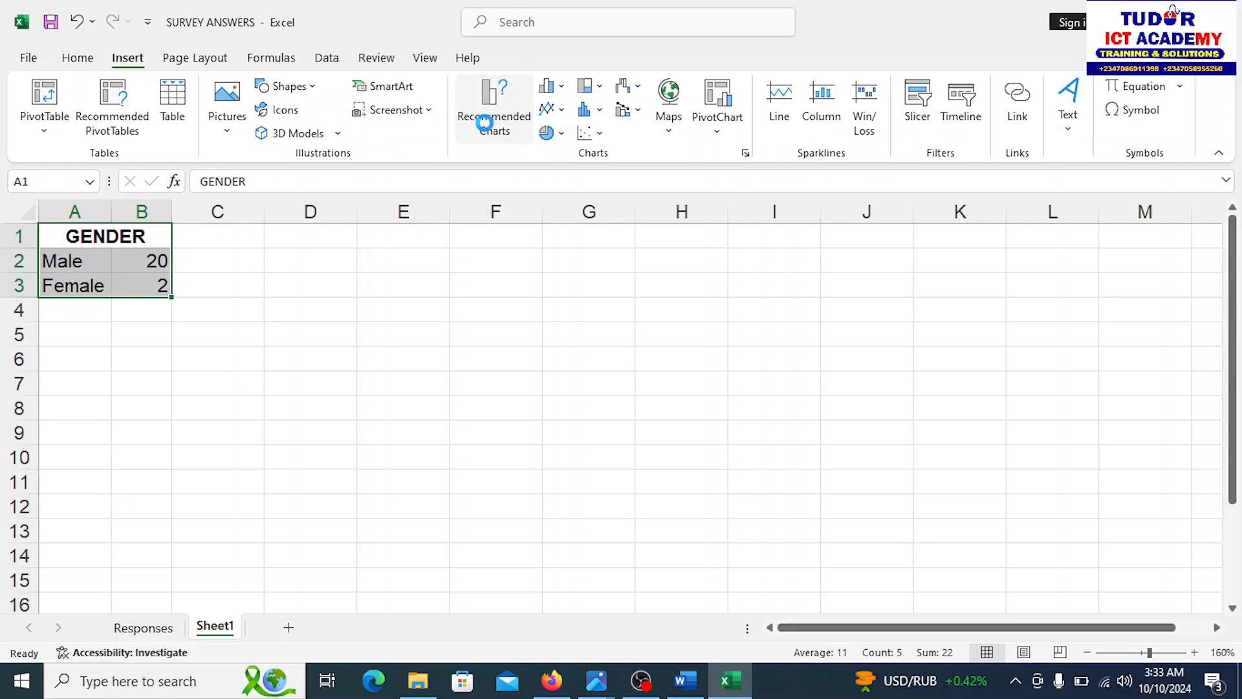
click(494, 107)
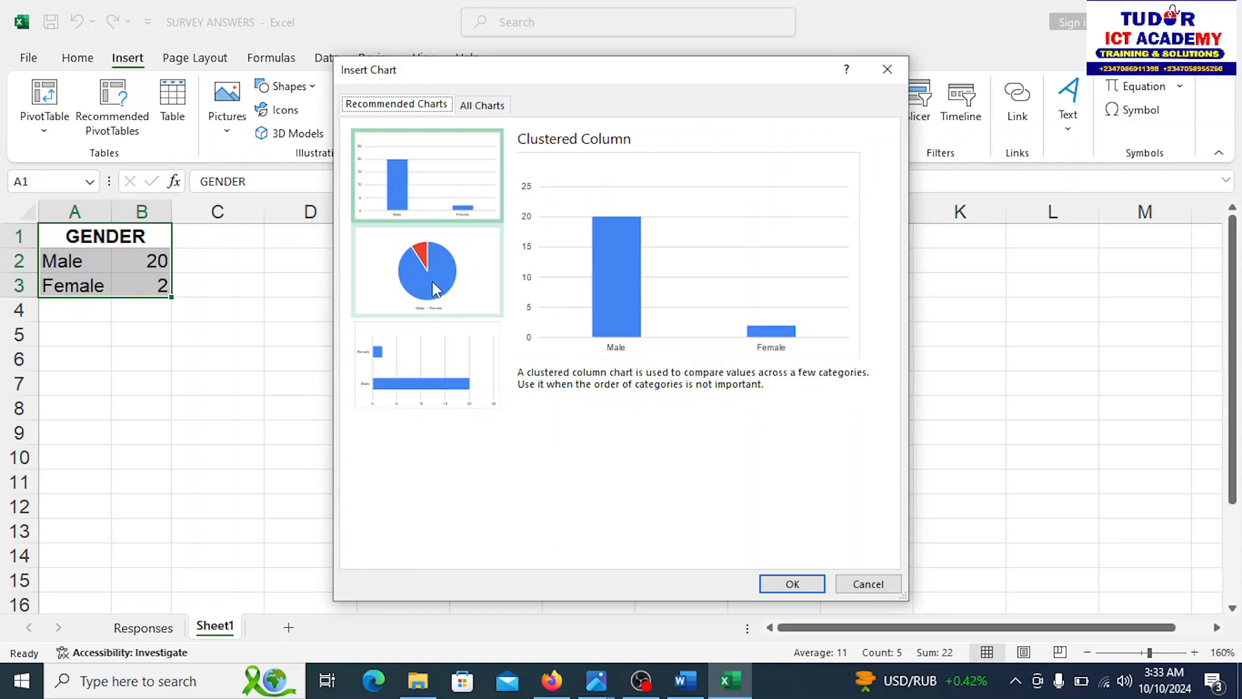
mouse_move(426, 261)
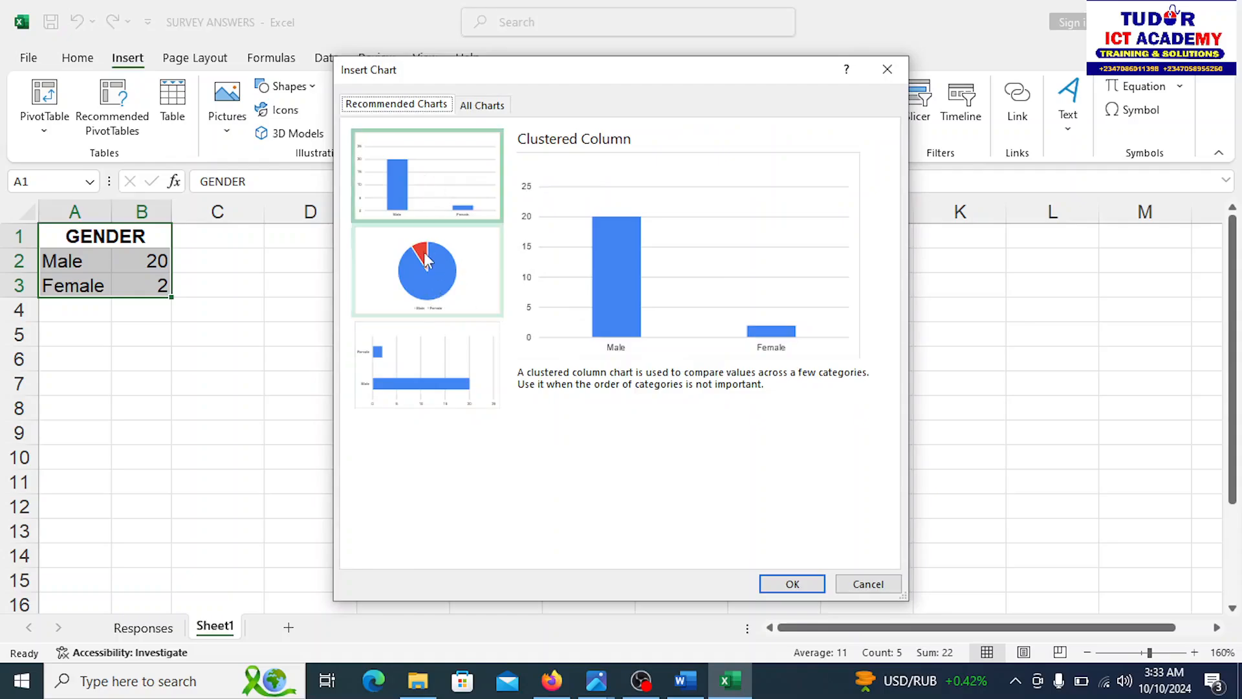
click(427, 270)
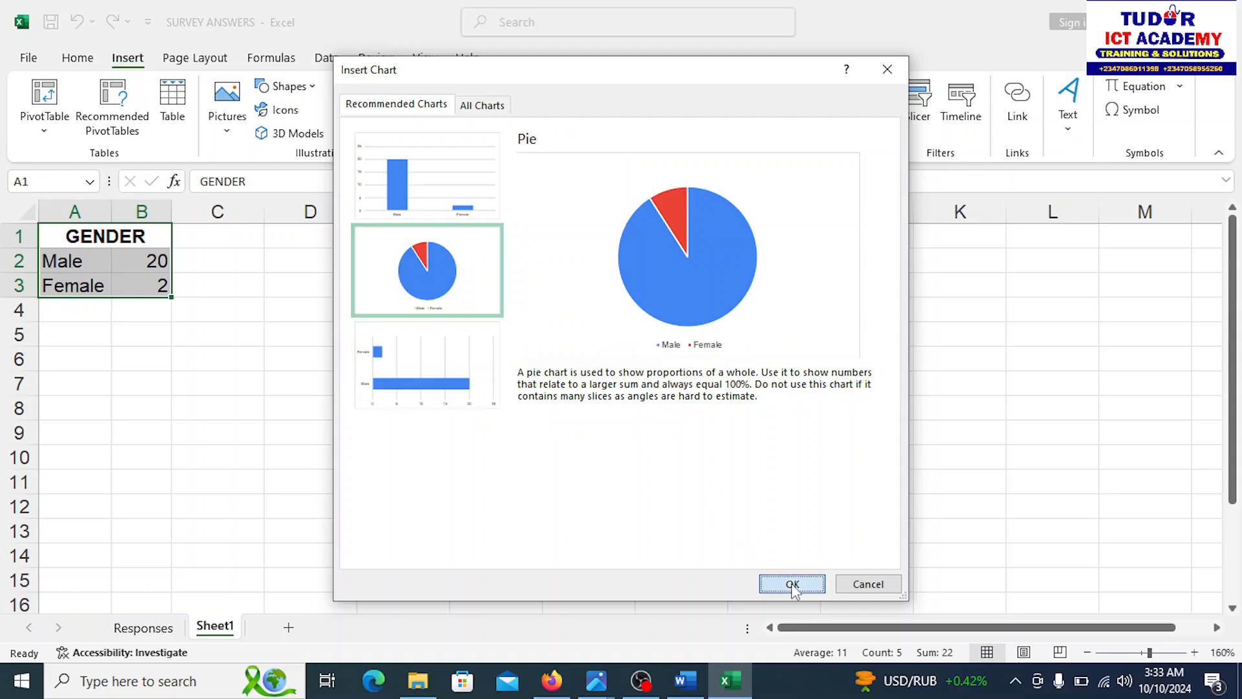
click(792, 584)
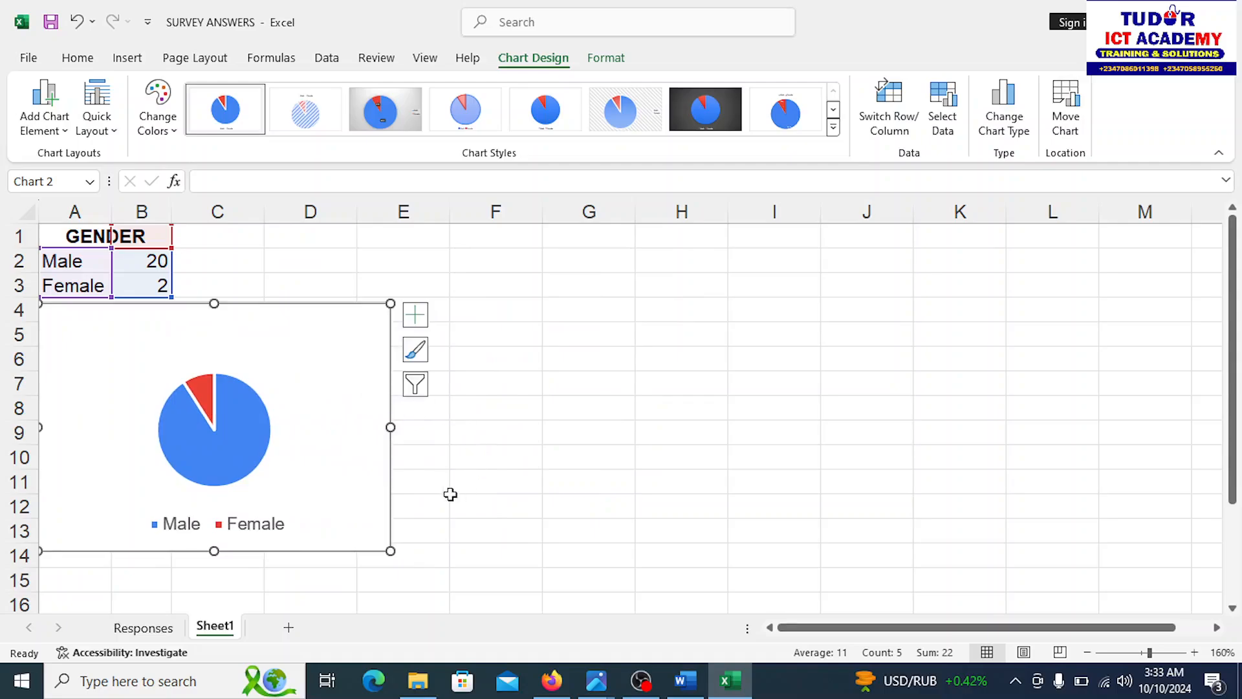
Bold the Male and Female legend text on the GENDER pie chart, then deselect it
click(214, 427)
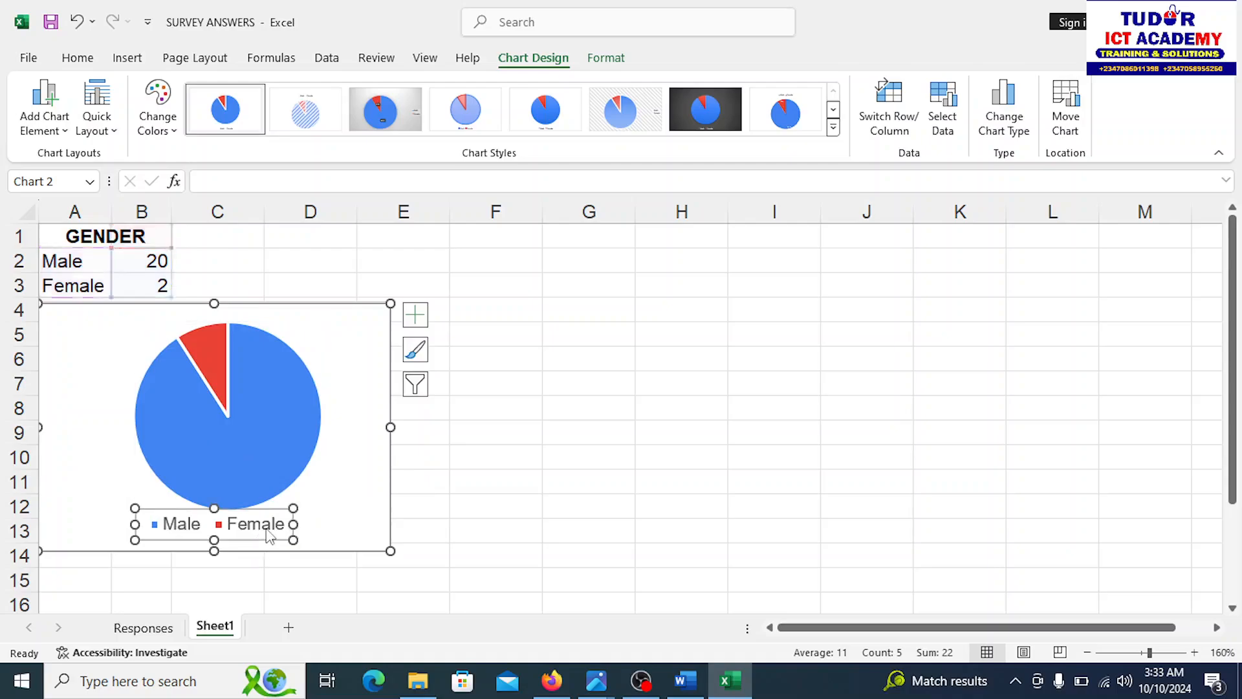
click(77, 57)
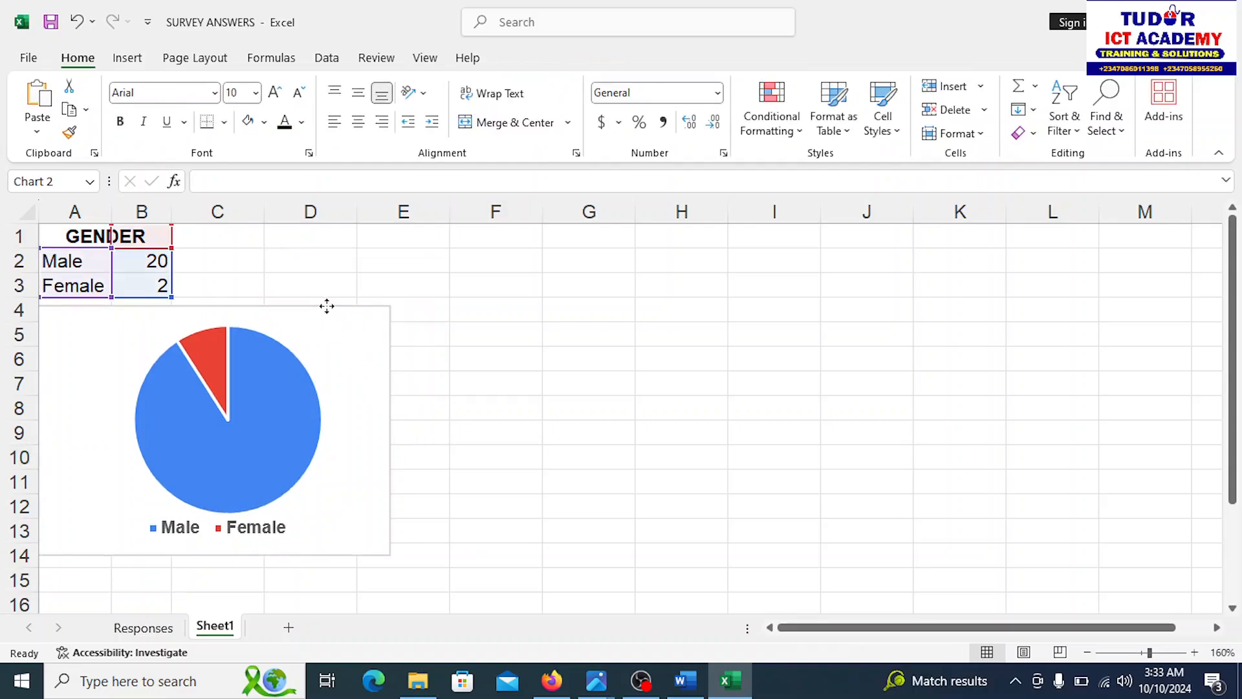
click(227, 420)
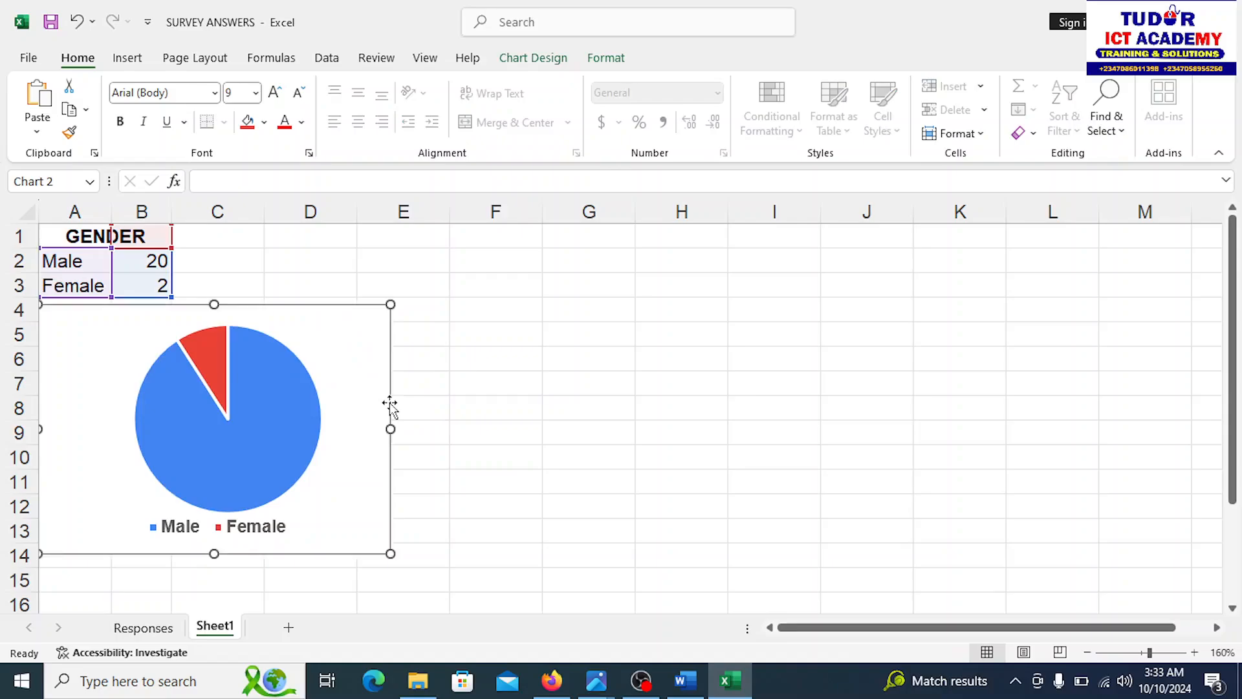
click(495, 433)
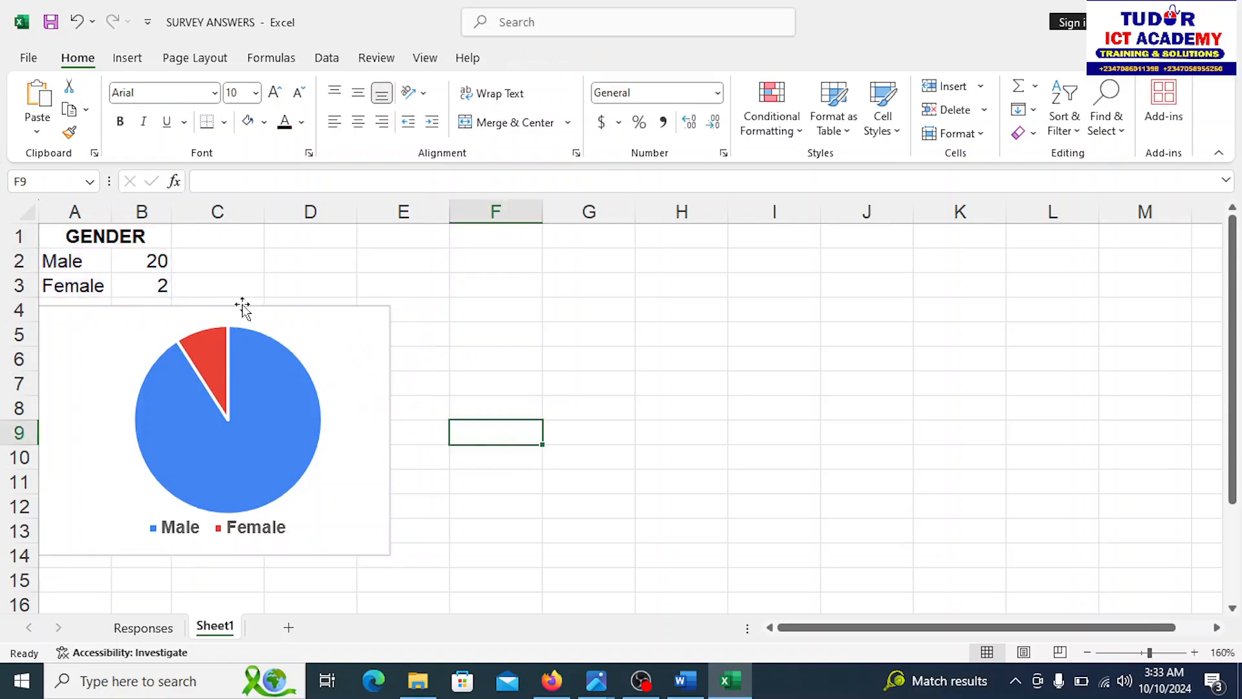
mouse_move(698, 391)
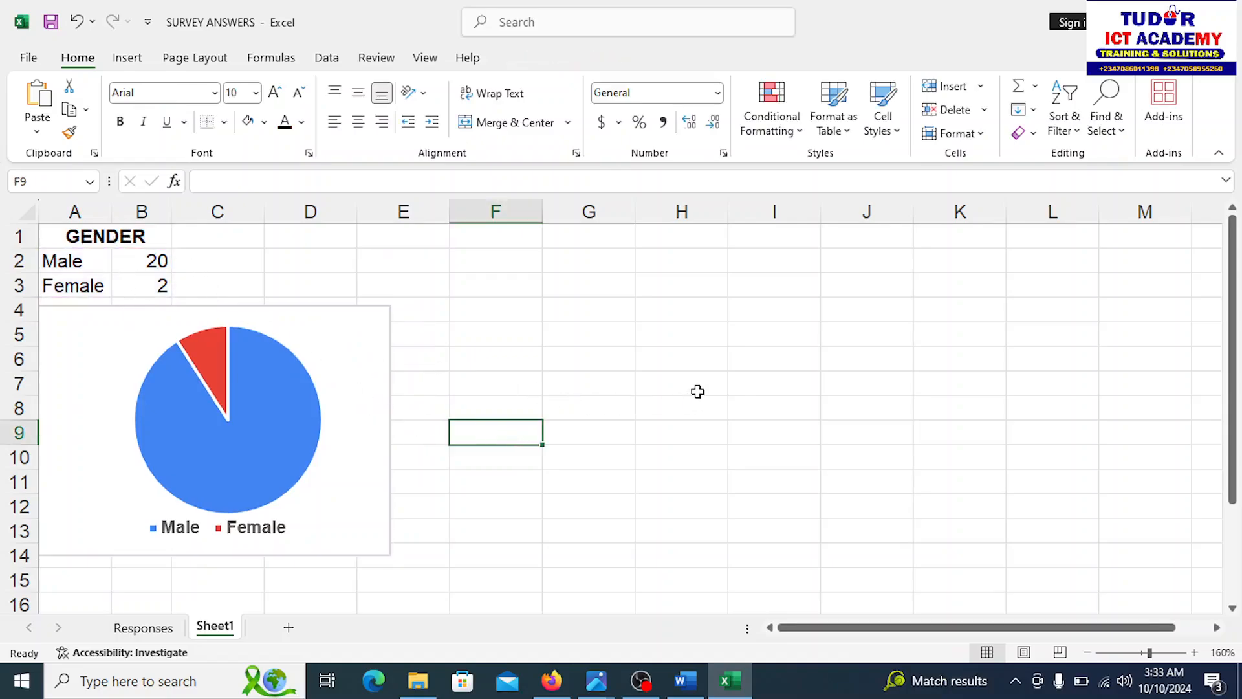
click(680, 382)
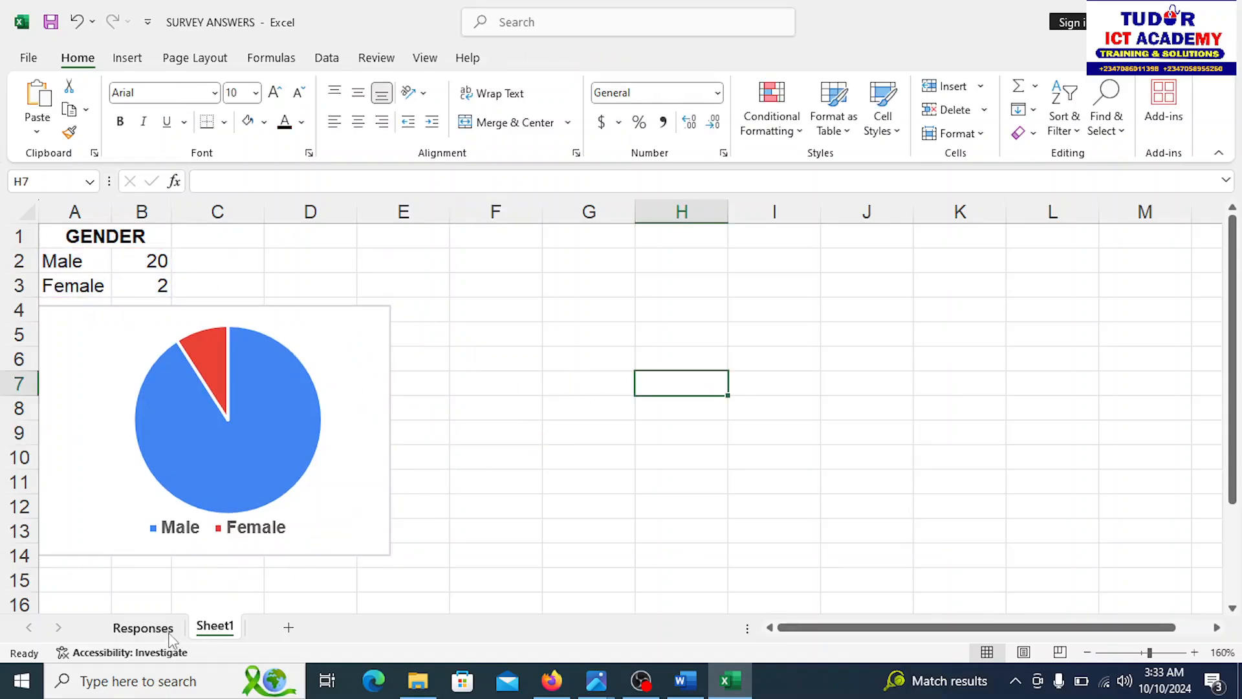
click(143, 628)
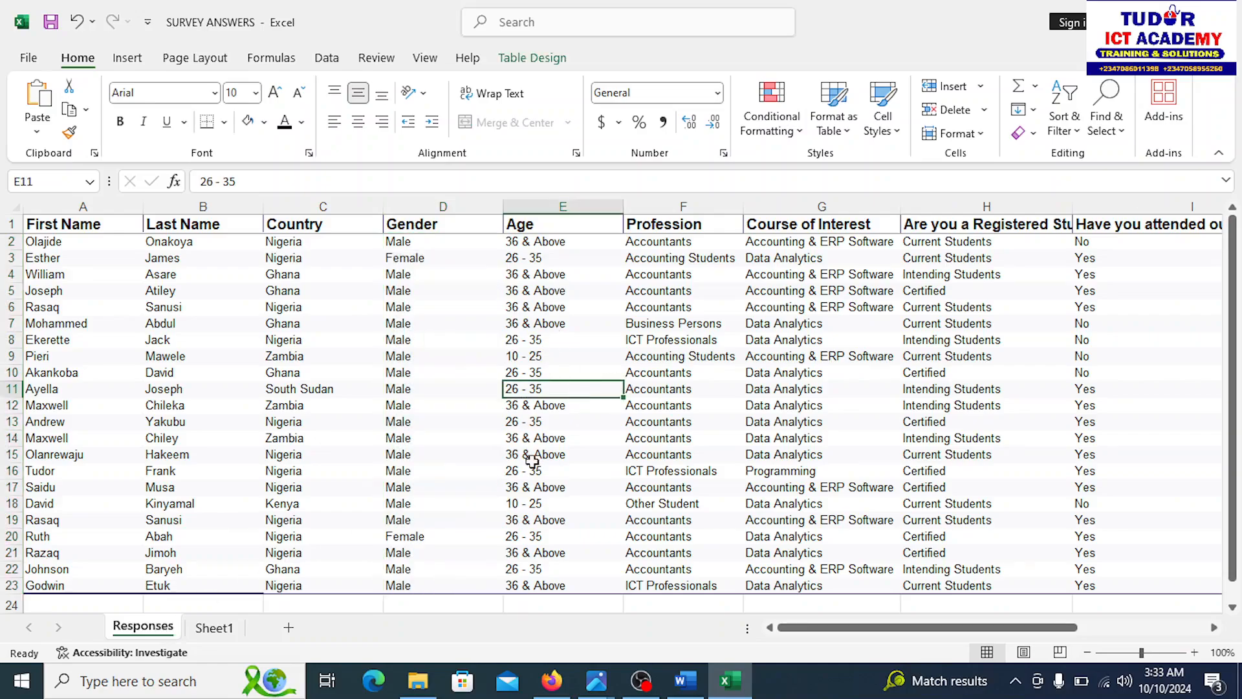
mouse_move(562, 399)
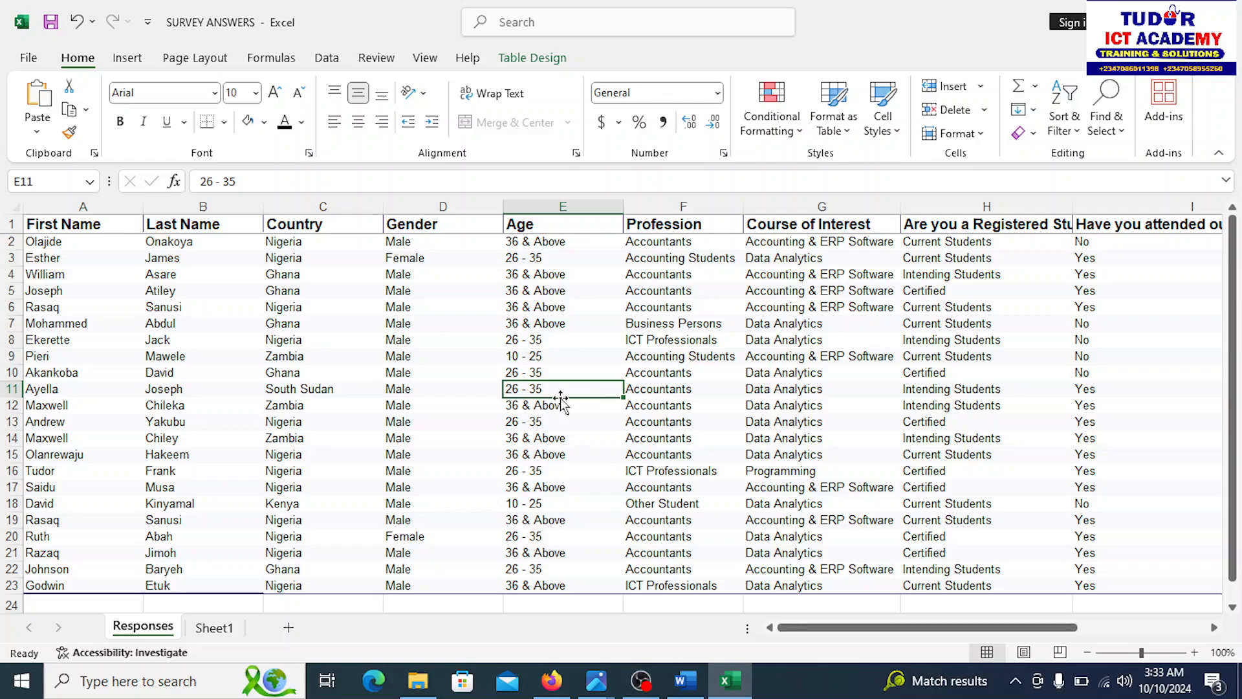
mouse_move(561, 354)
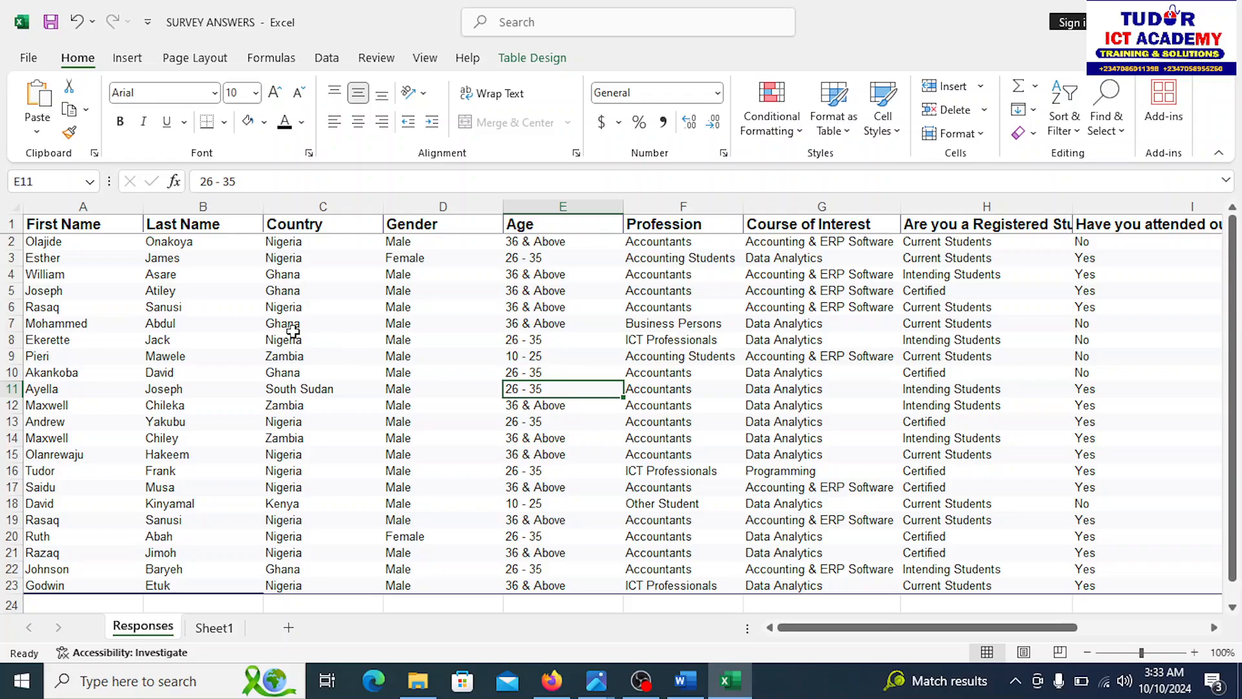
mouse_move(353, 226)
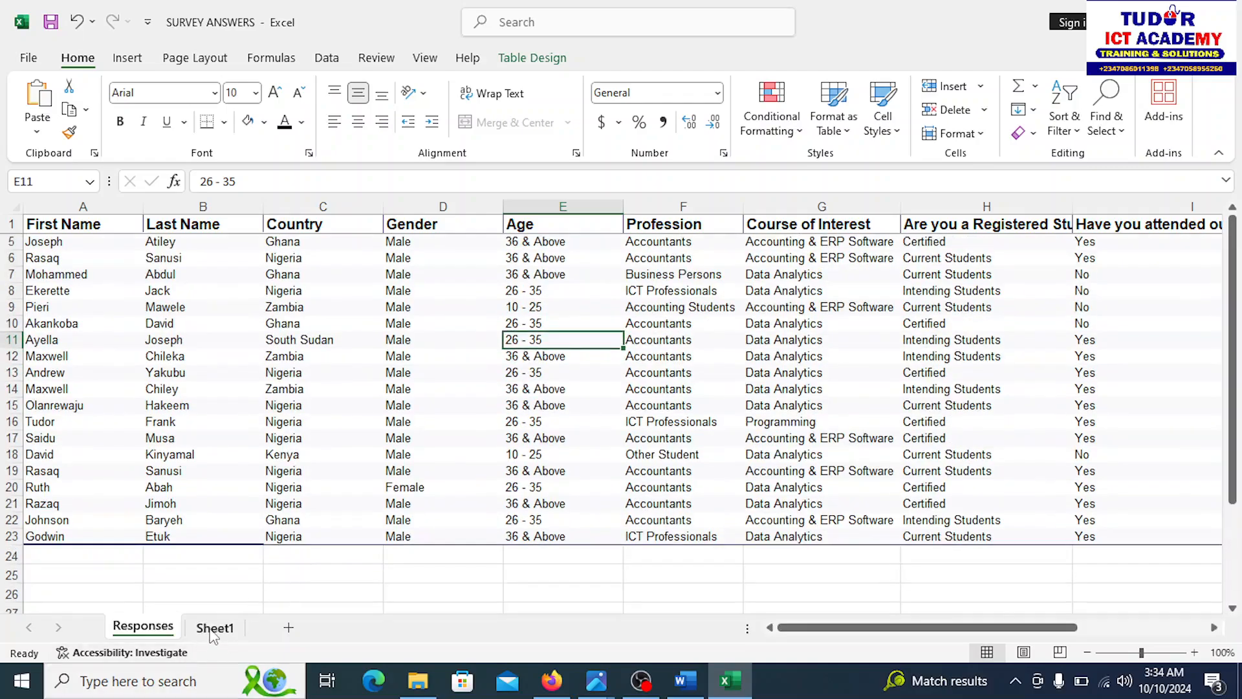
click(214, 627)
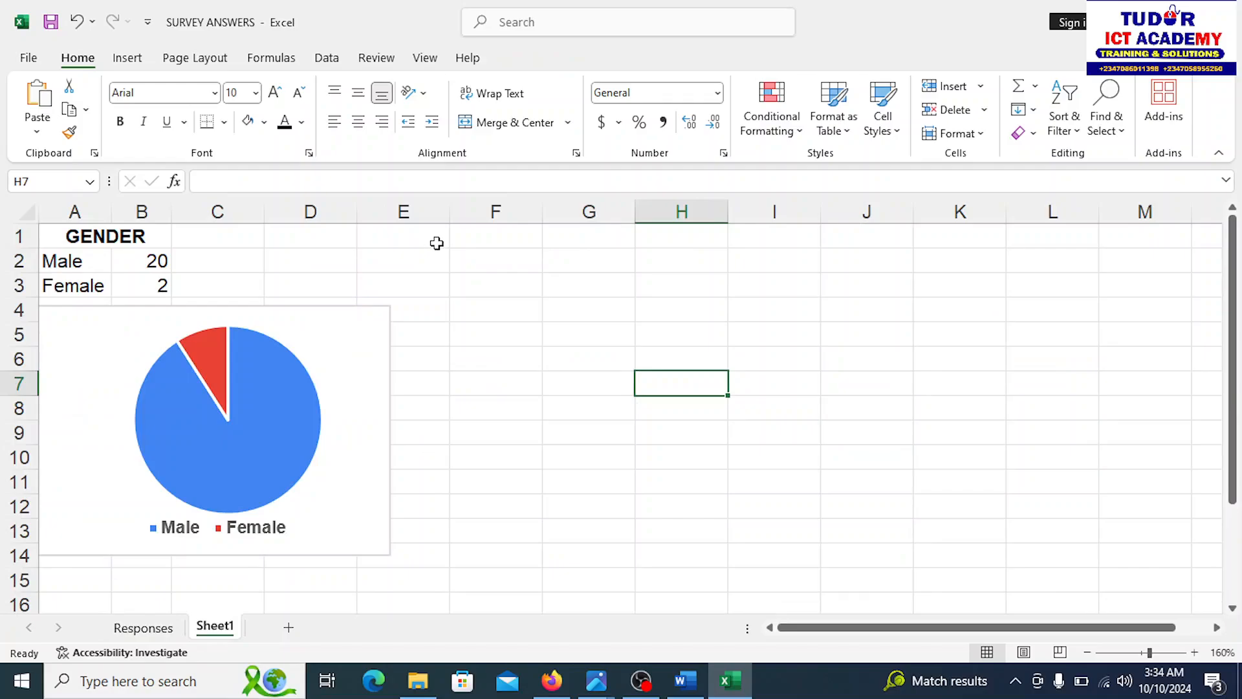
Type the COUNTRY heading in F1 and Nigeria in F2
click(495, 235)
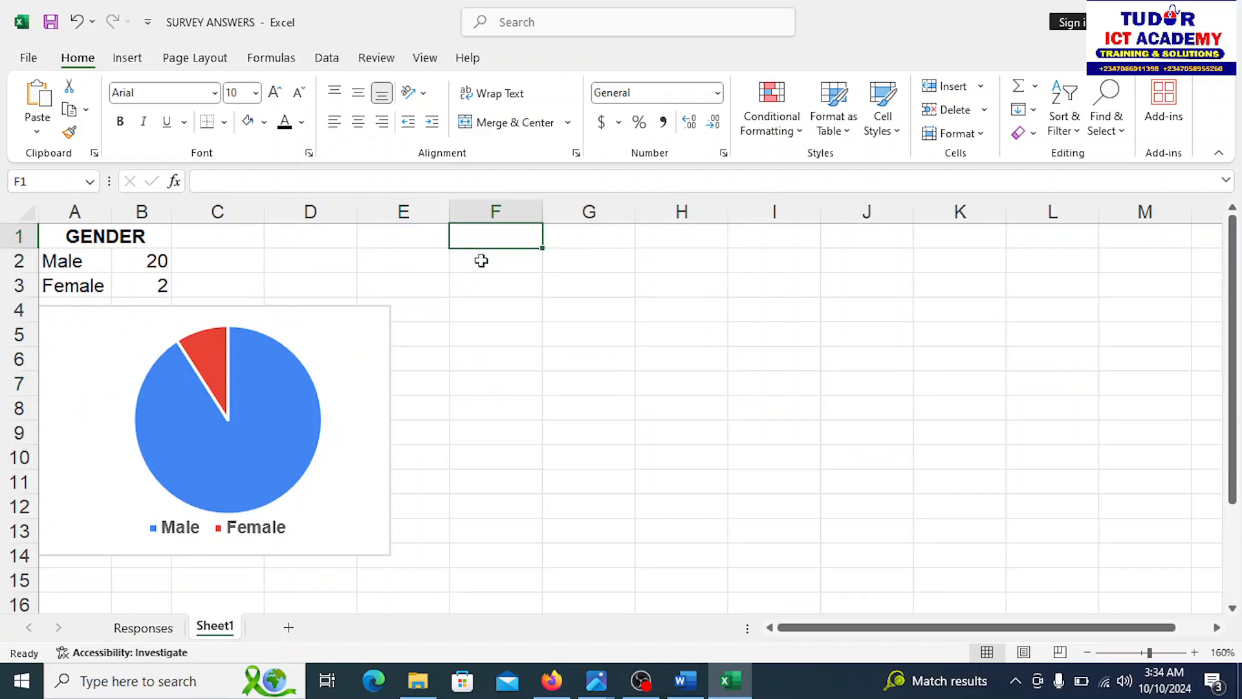
text(COUN)
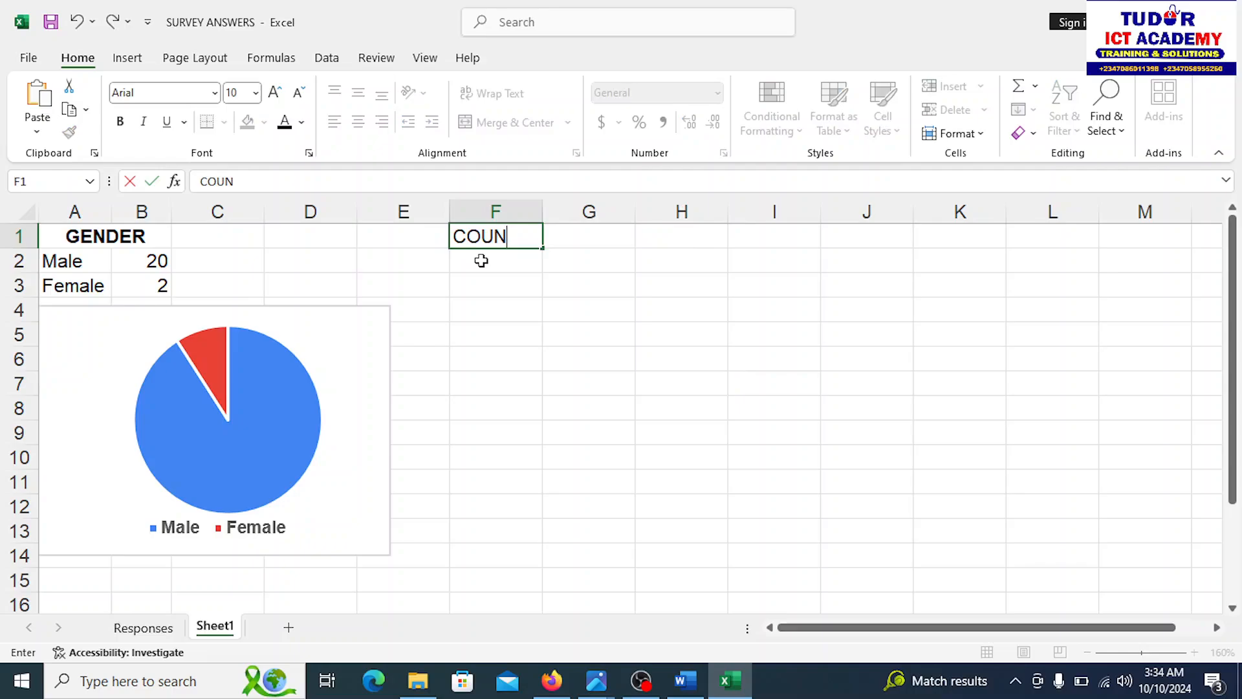
key(Enter)
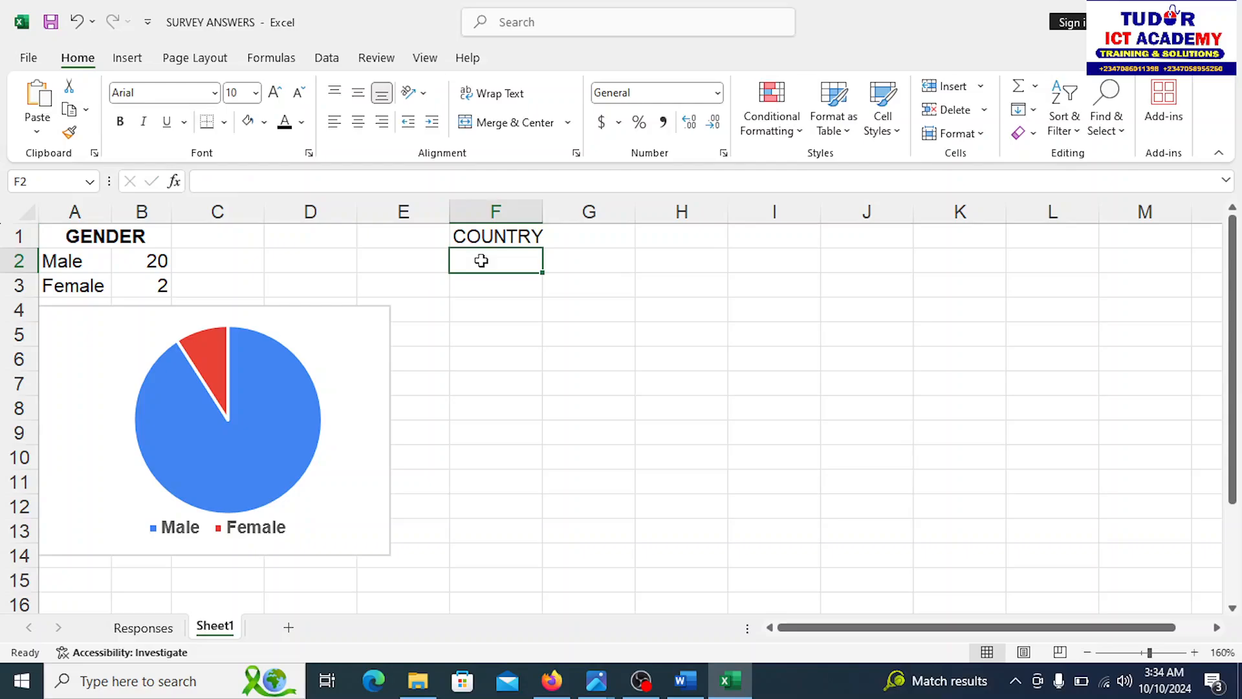
text(N)
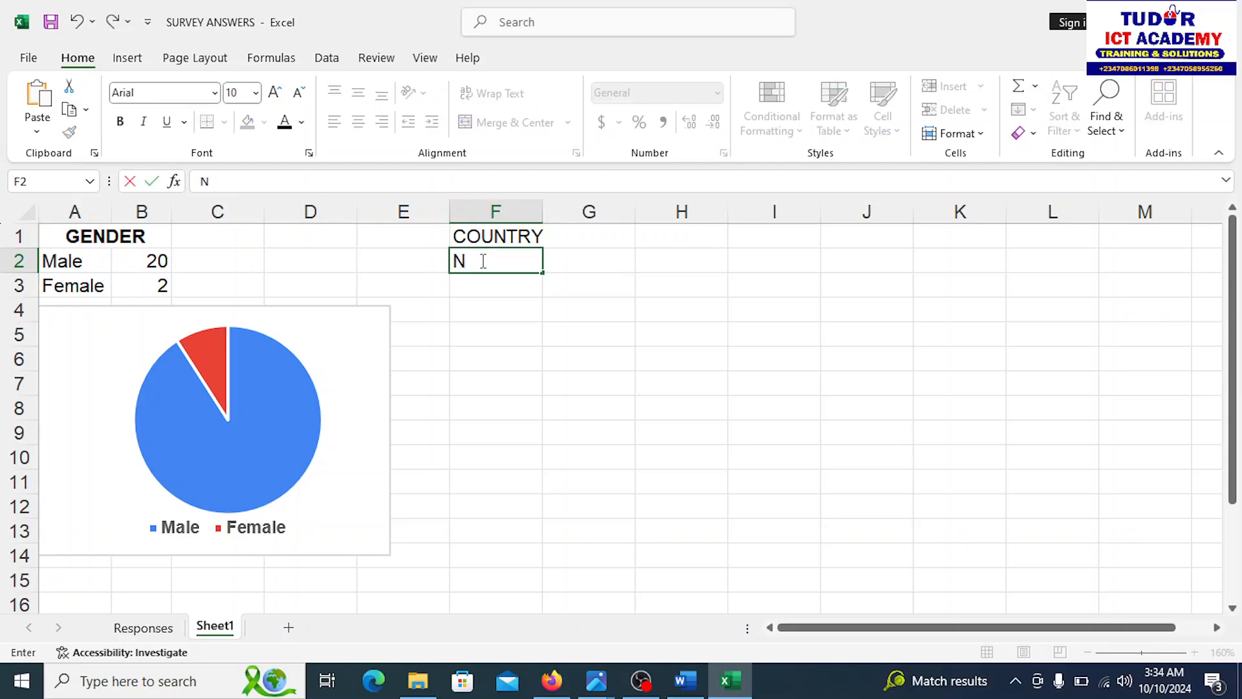
text(igeria)
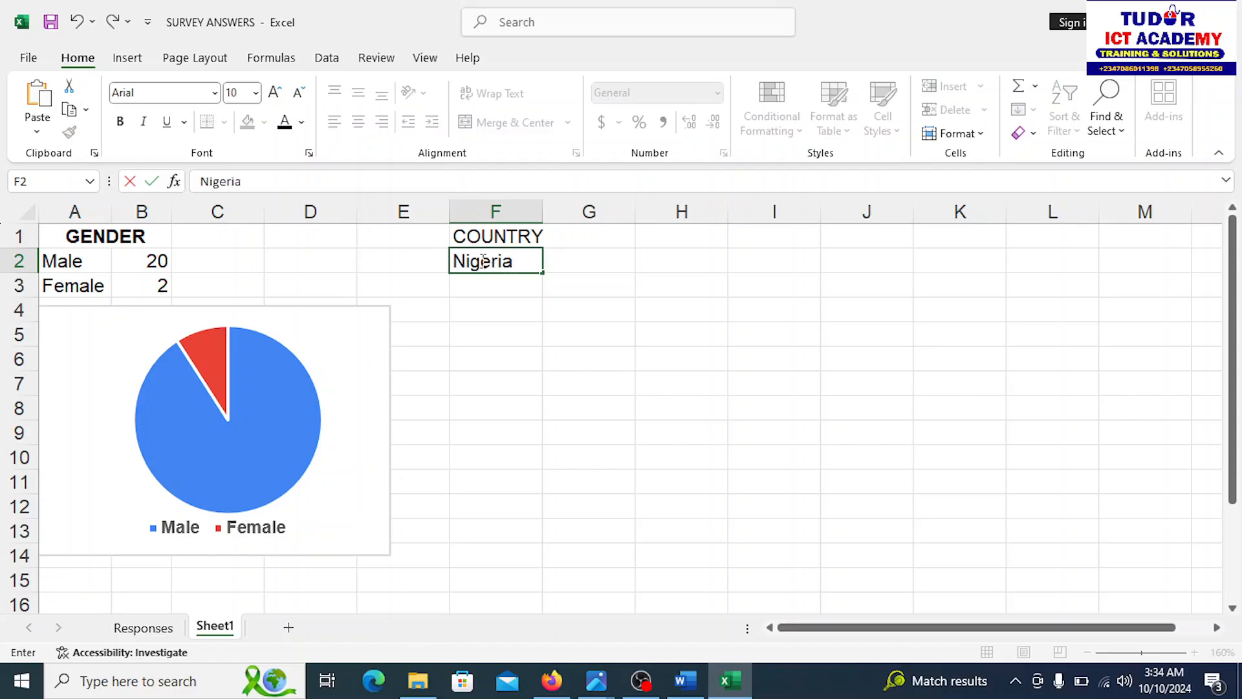
Enter Zambia, Ghana and South Sudan below Nigeria, fixing a Zambia typo
text(Zam)
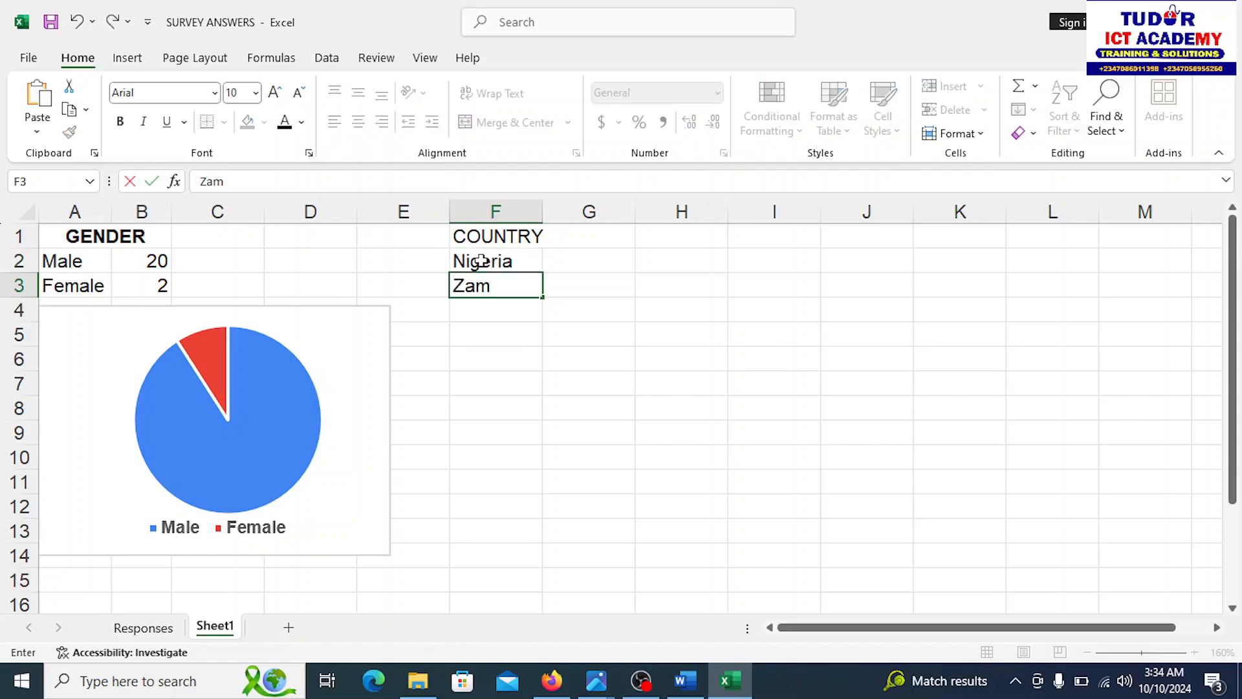
text(bvia)
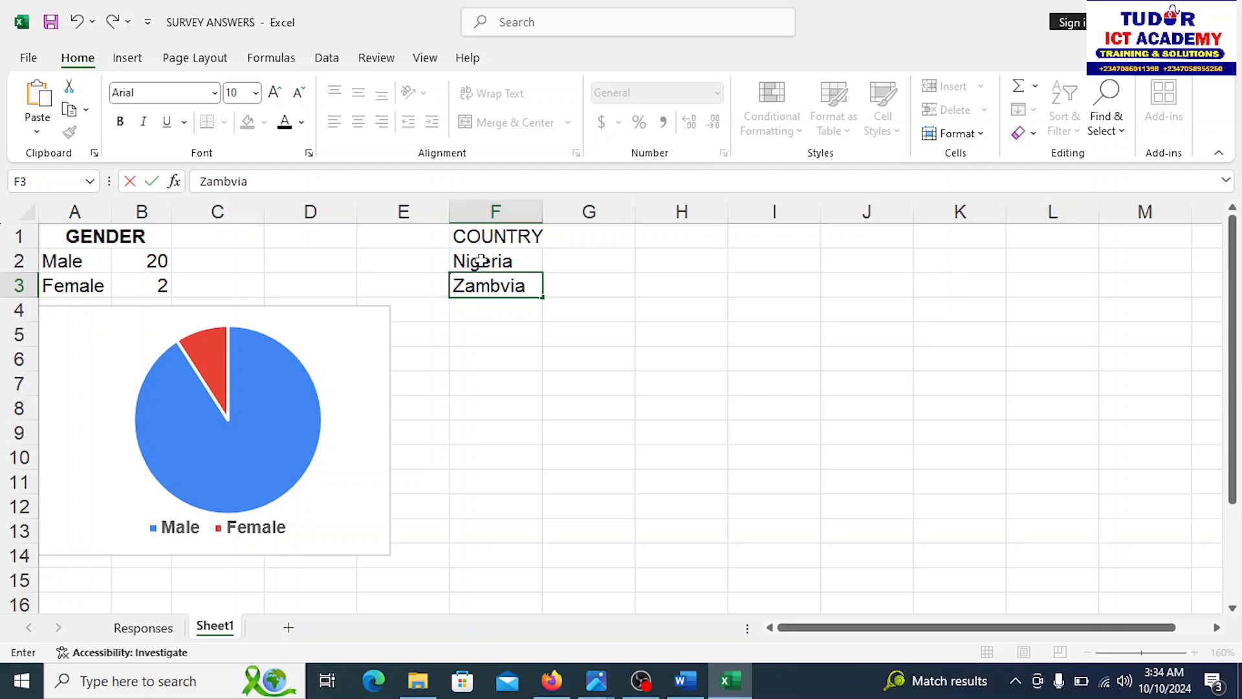
key(Backspace)
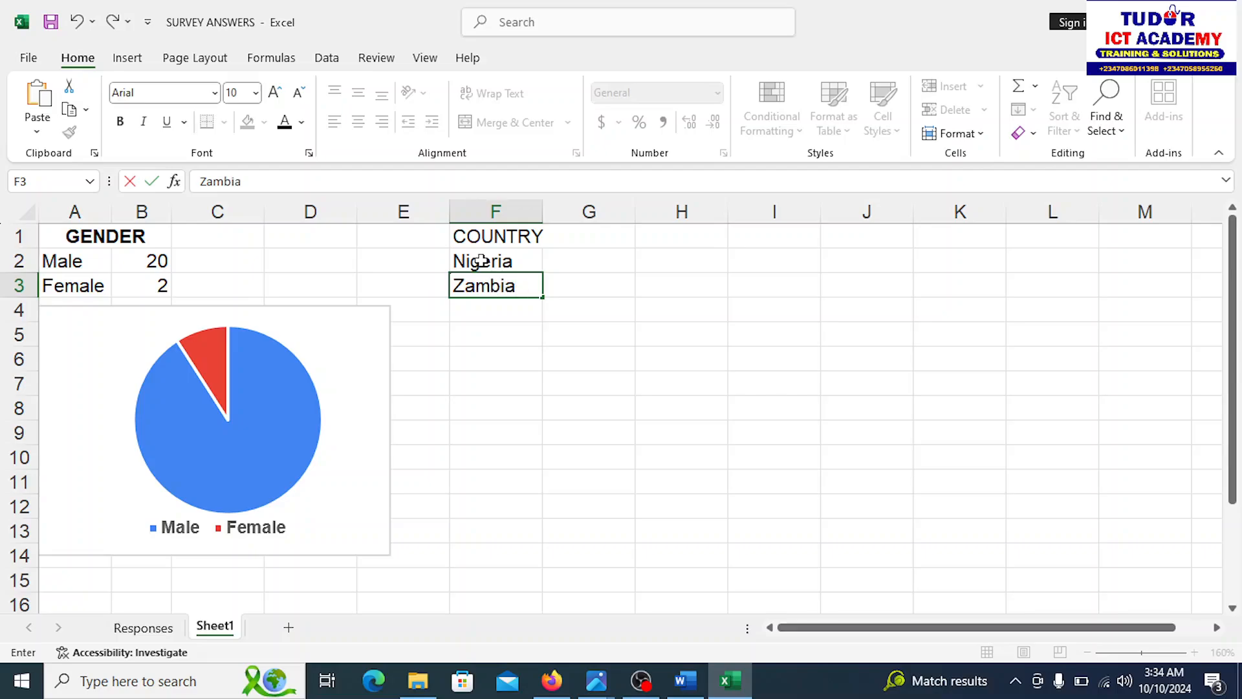
text(Ghana)
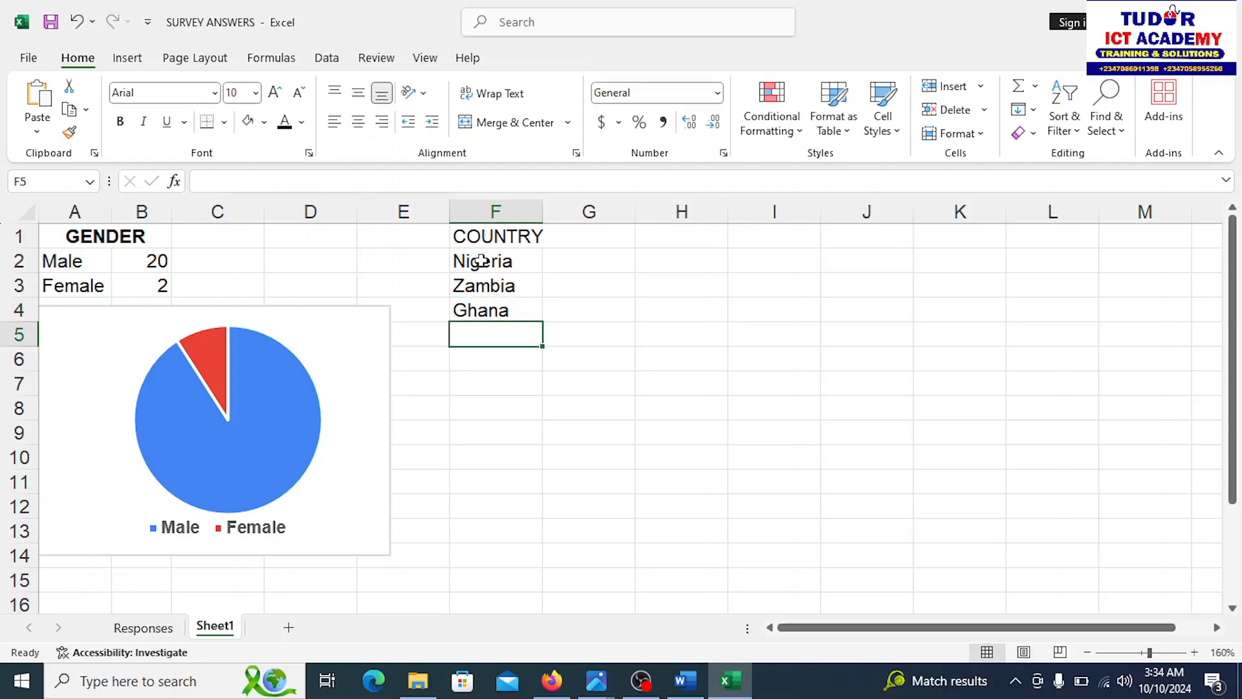
text(So)
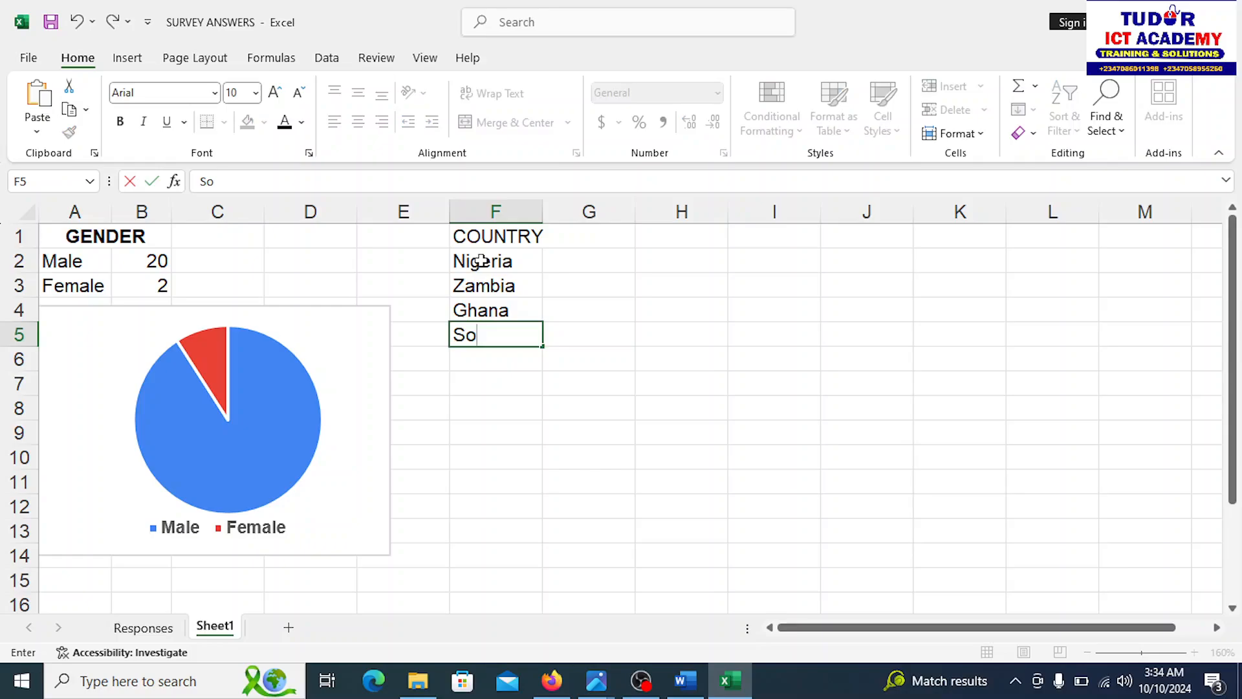
text(uth)
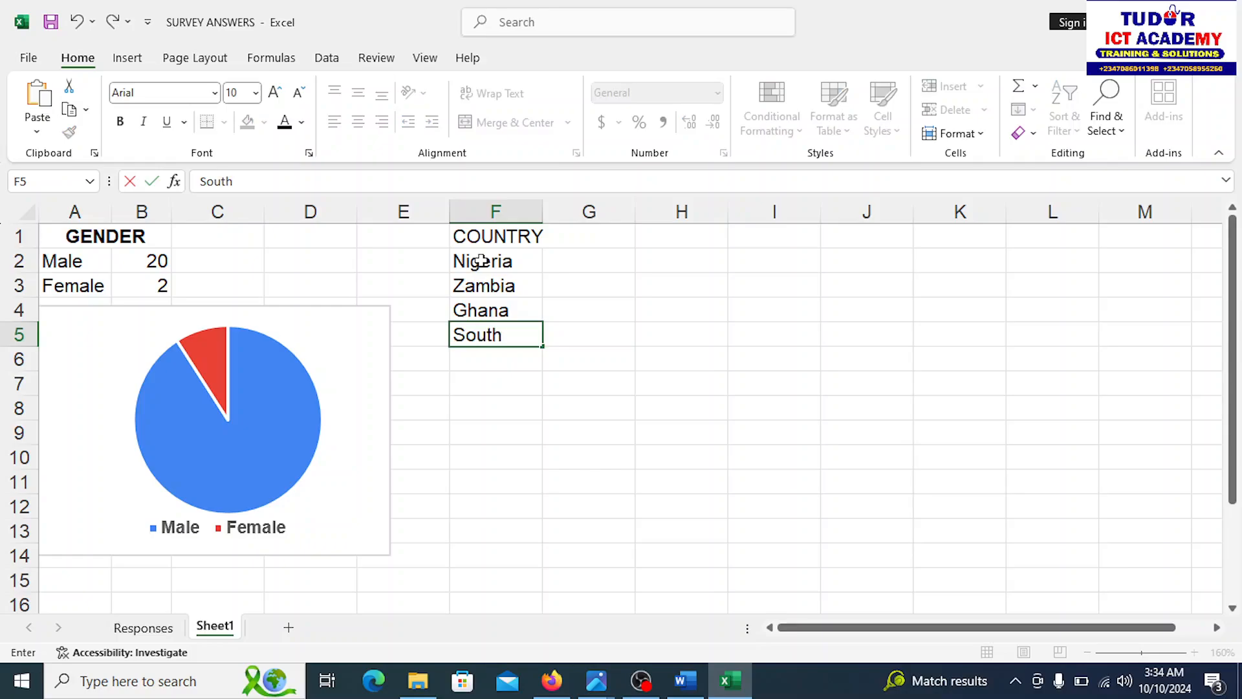
text(Sudan)
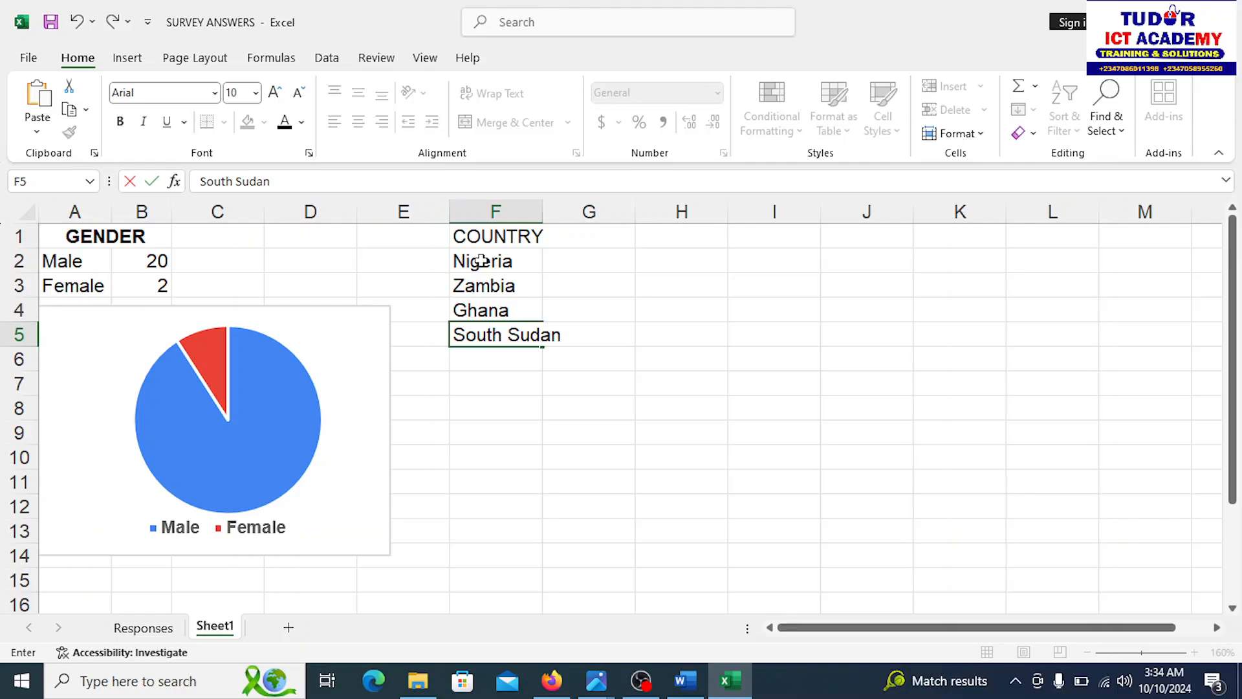
key(Return)
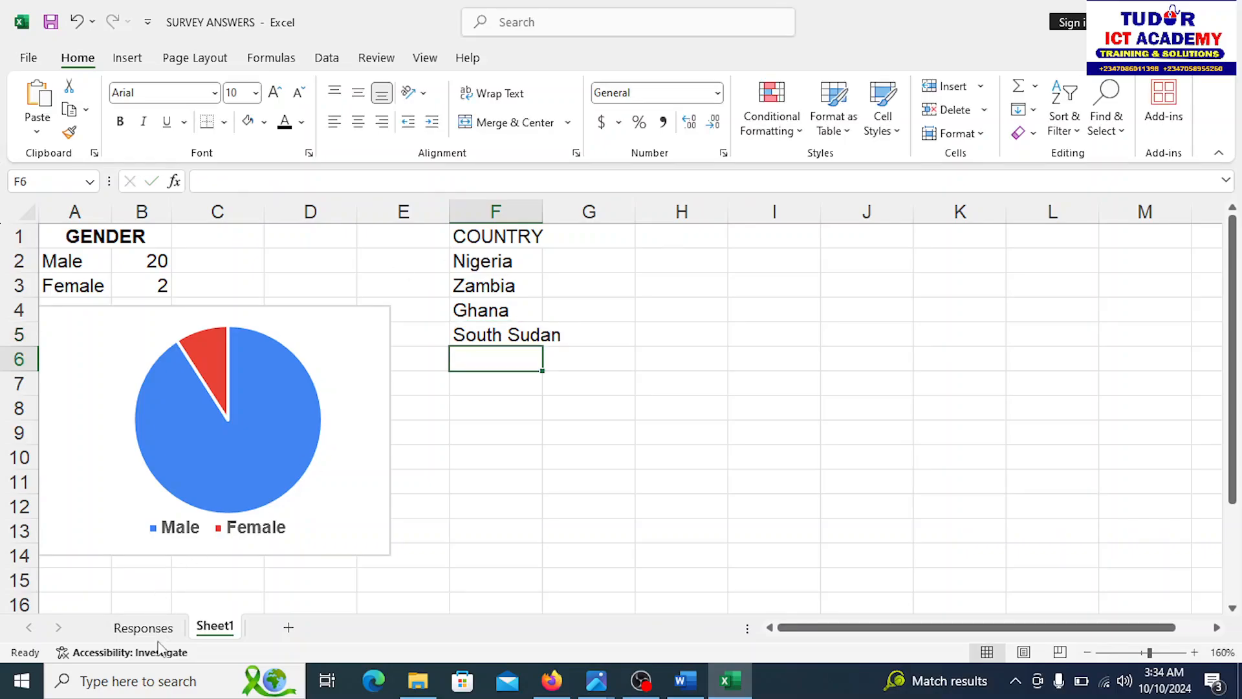
View the Responses sheet to check the survey's Country answers
click(143, 628)
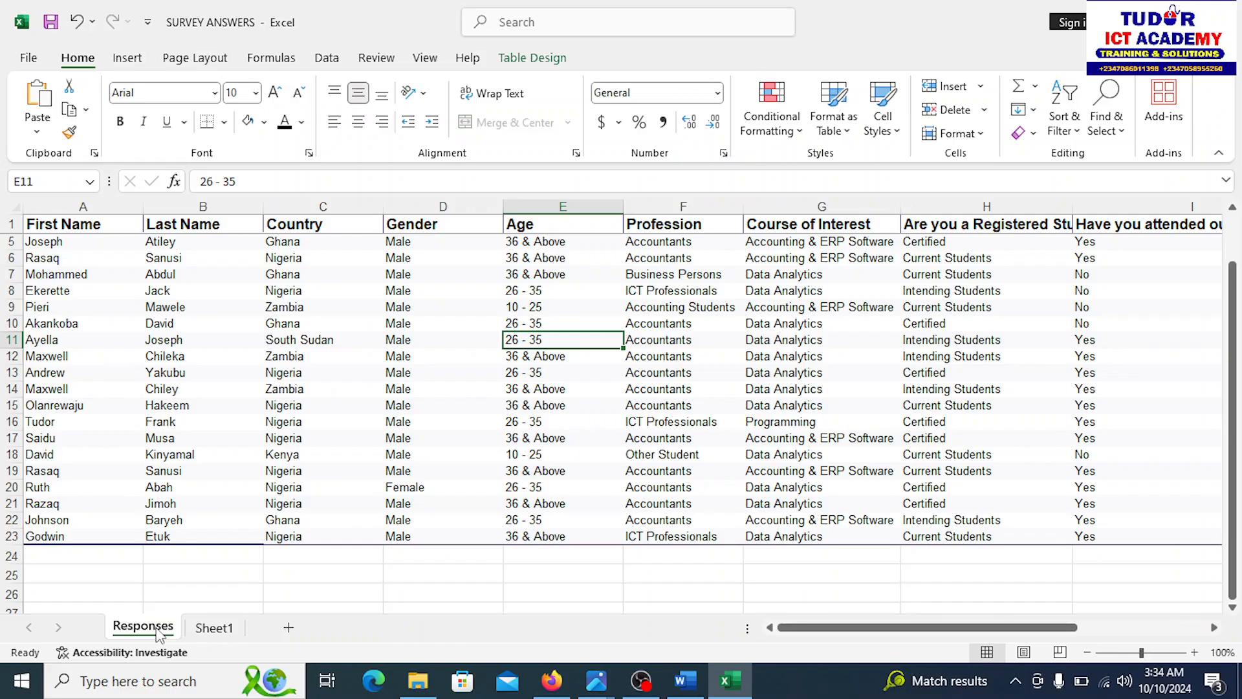
mouse_move(324, 398)
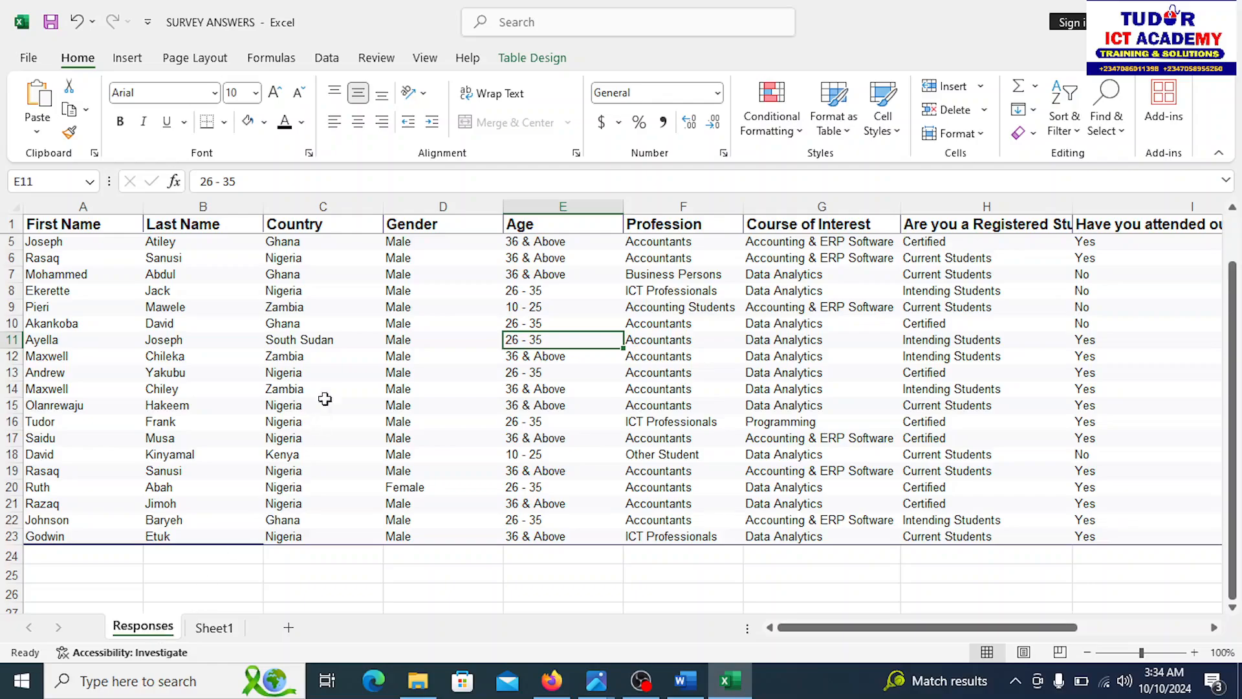
mouse_move(254, 663)
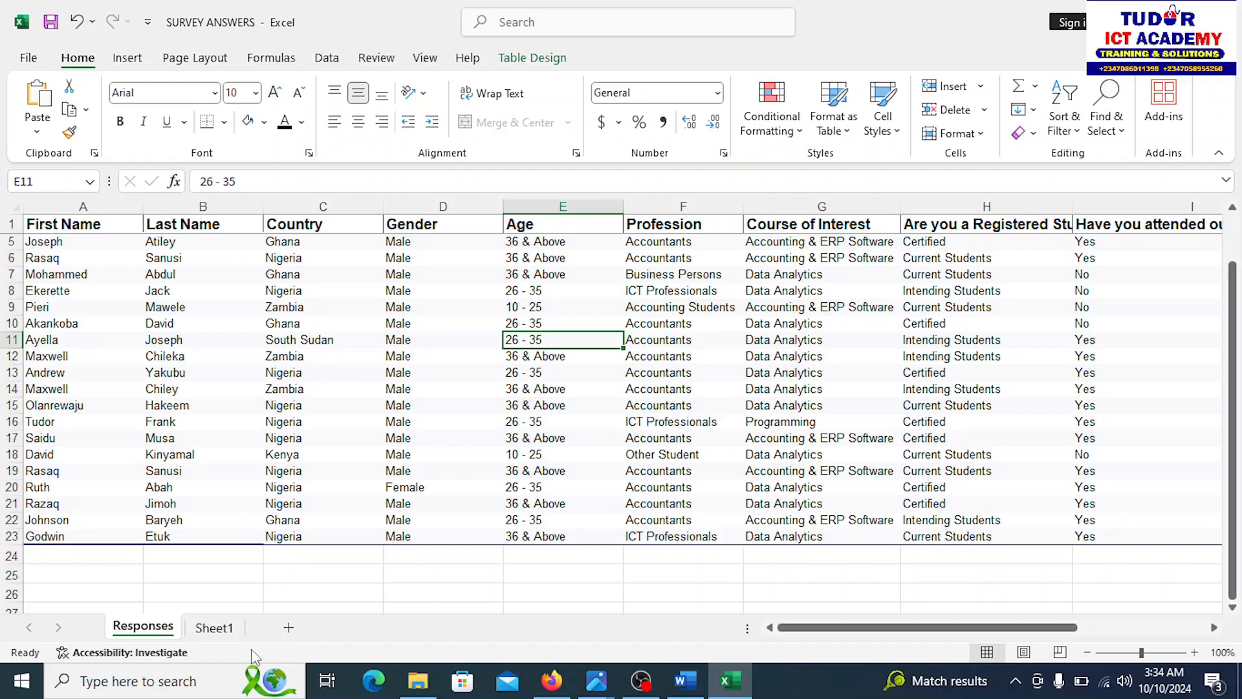
mouse_move(182, 613)
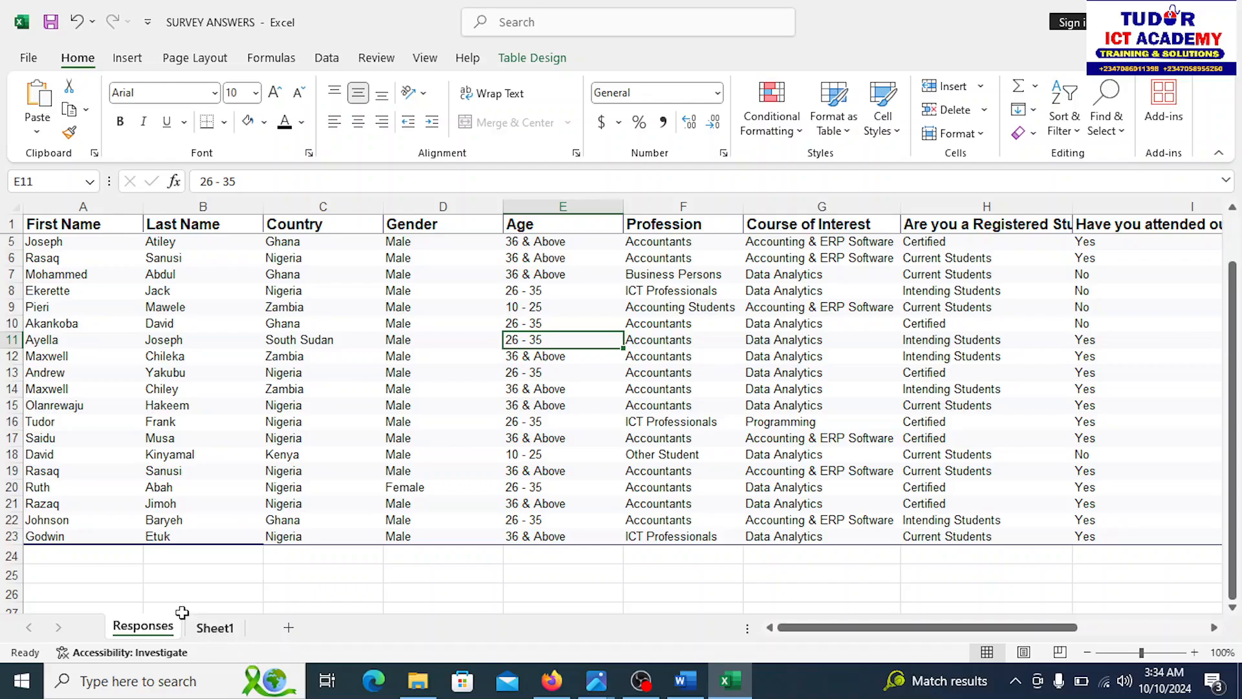
Back on Sheet1, add Keyan as the fifth country in F6
click(214, 627)
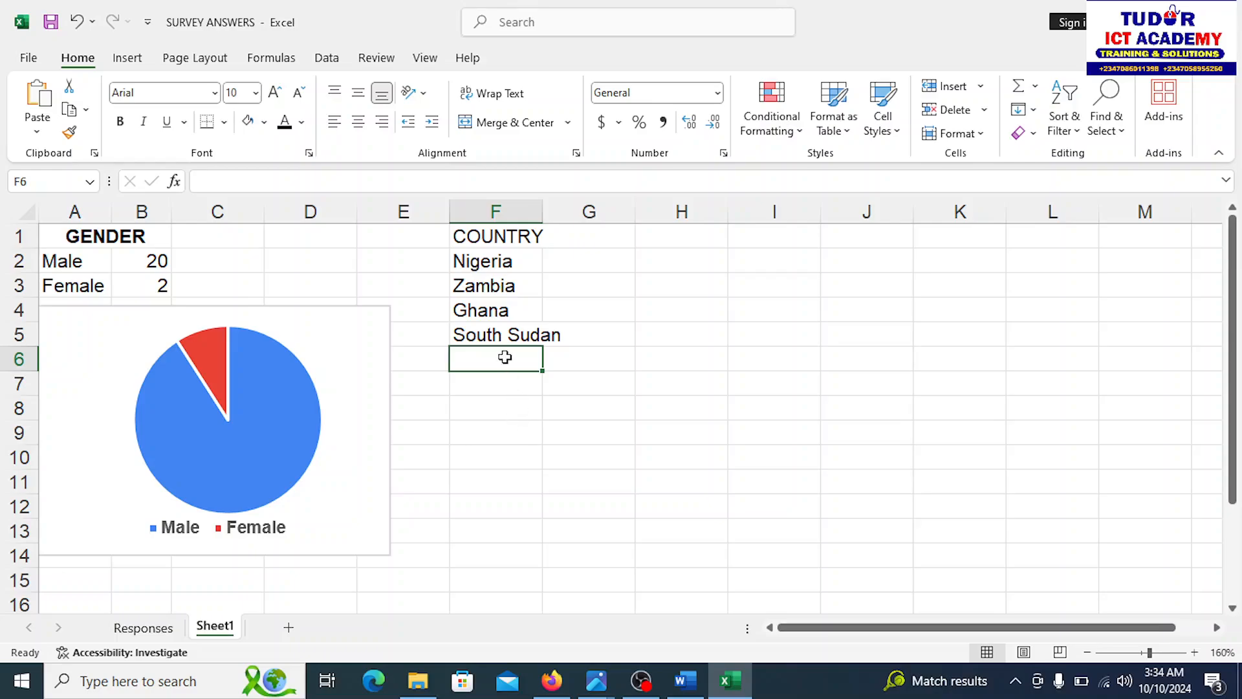
text(K)
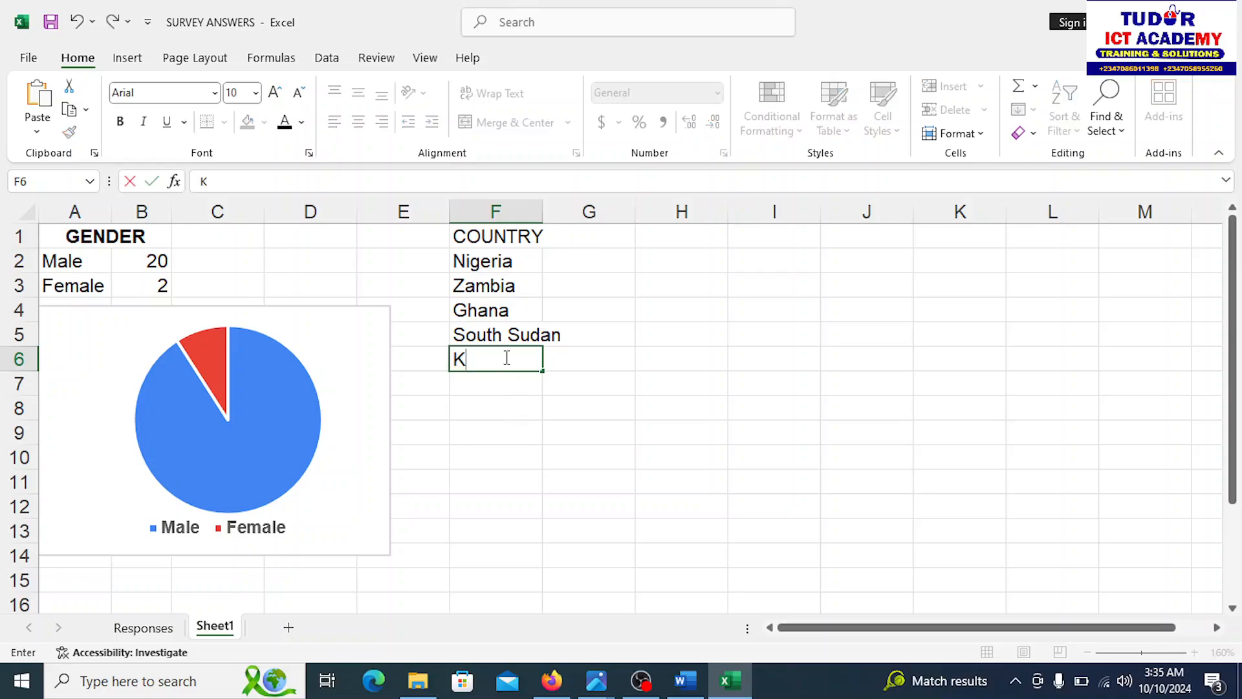
text(eyan)
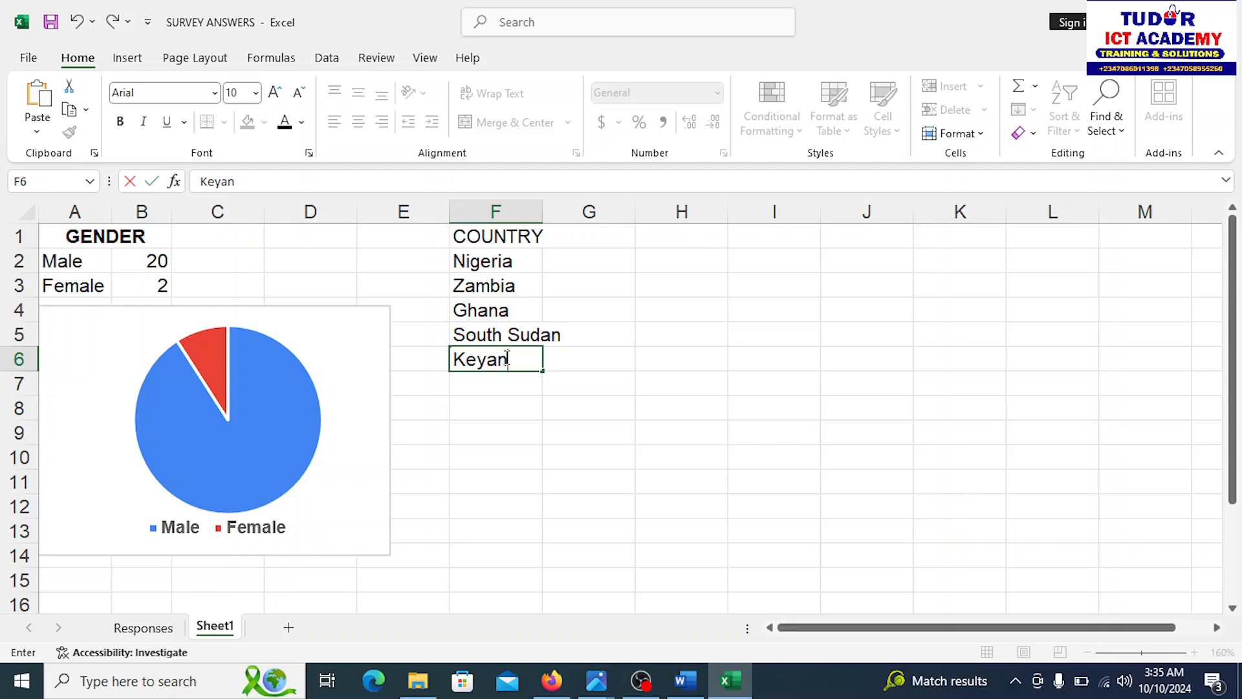
click(588, 432)
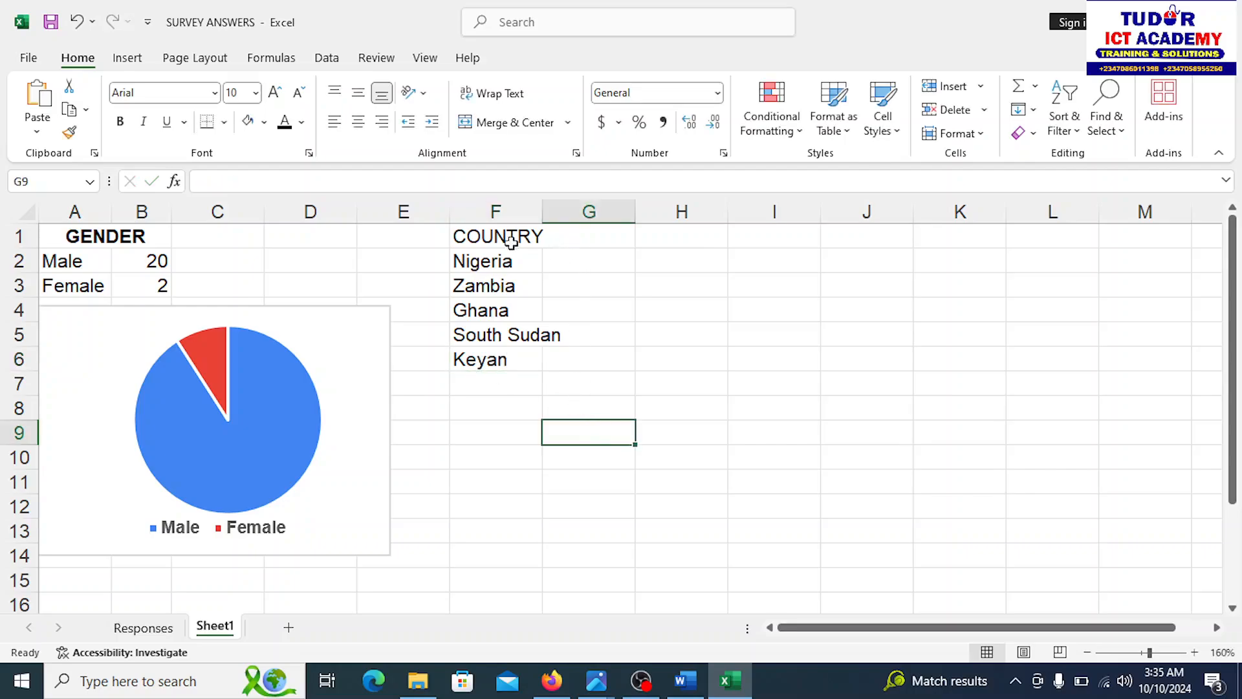
Type the No of Res heading in G1 beside COUNTRY
click(588, 236)
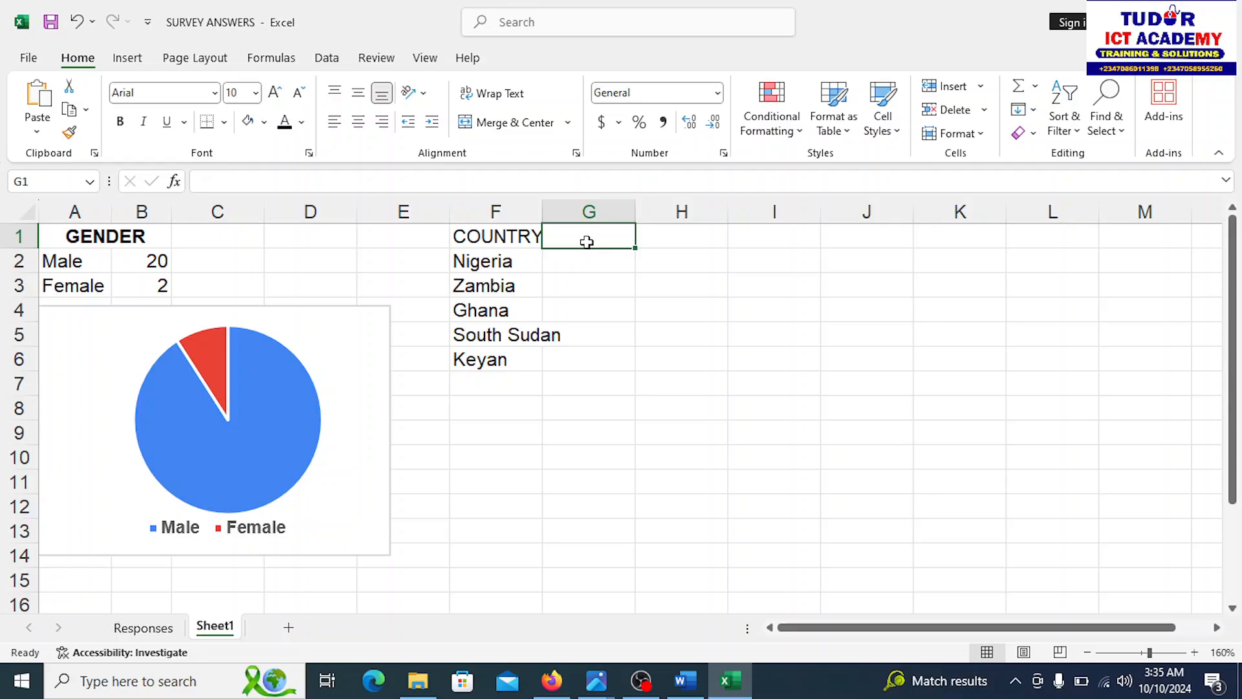
text(No o)
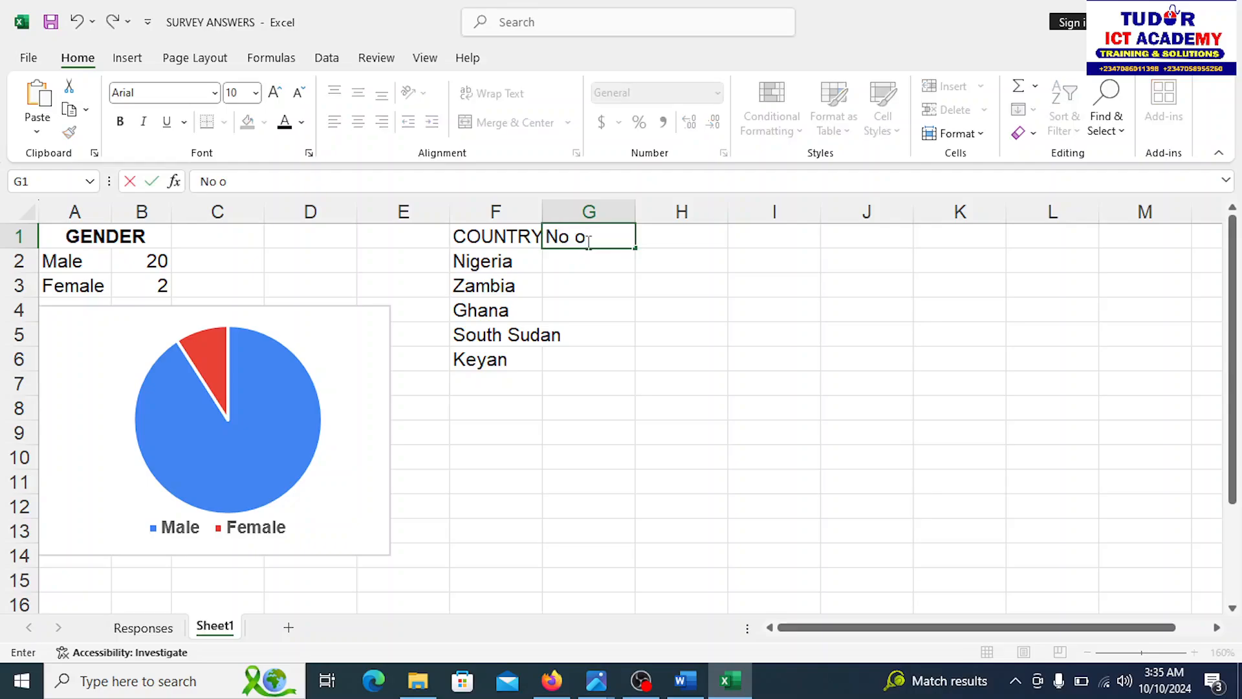
text(f Res)
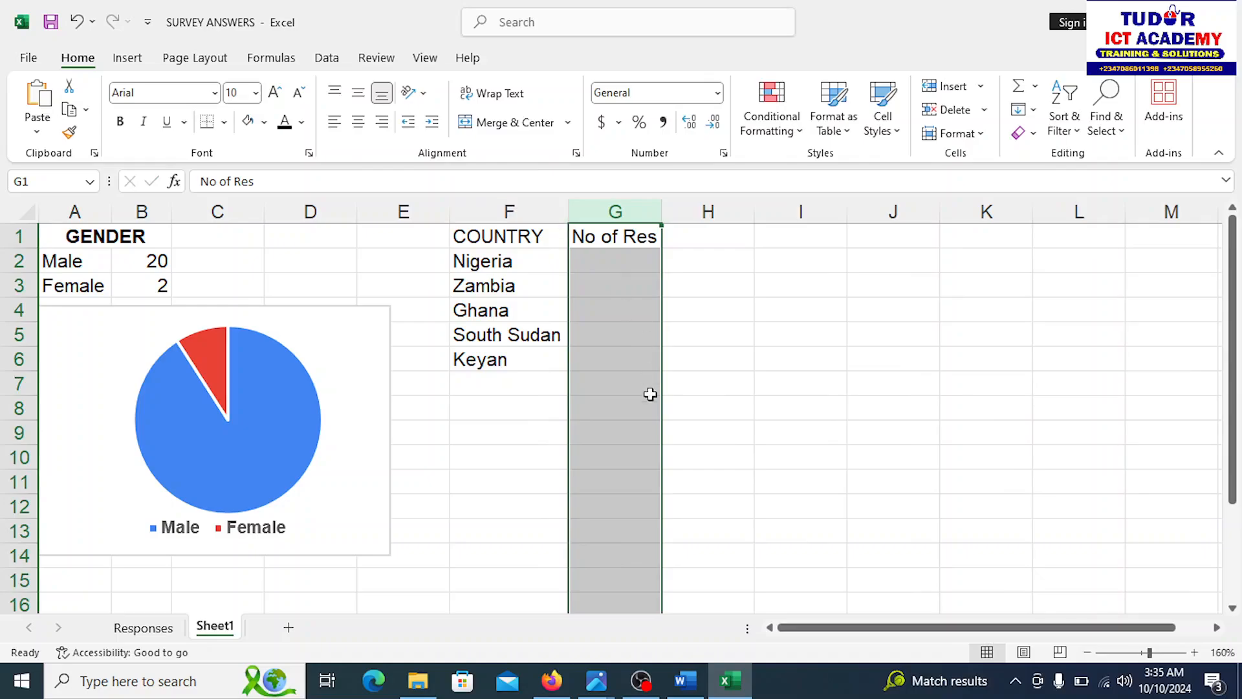
Begin a COUNTIF formula in G2, Nigeria's response count cell
click(707, 382)
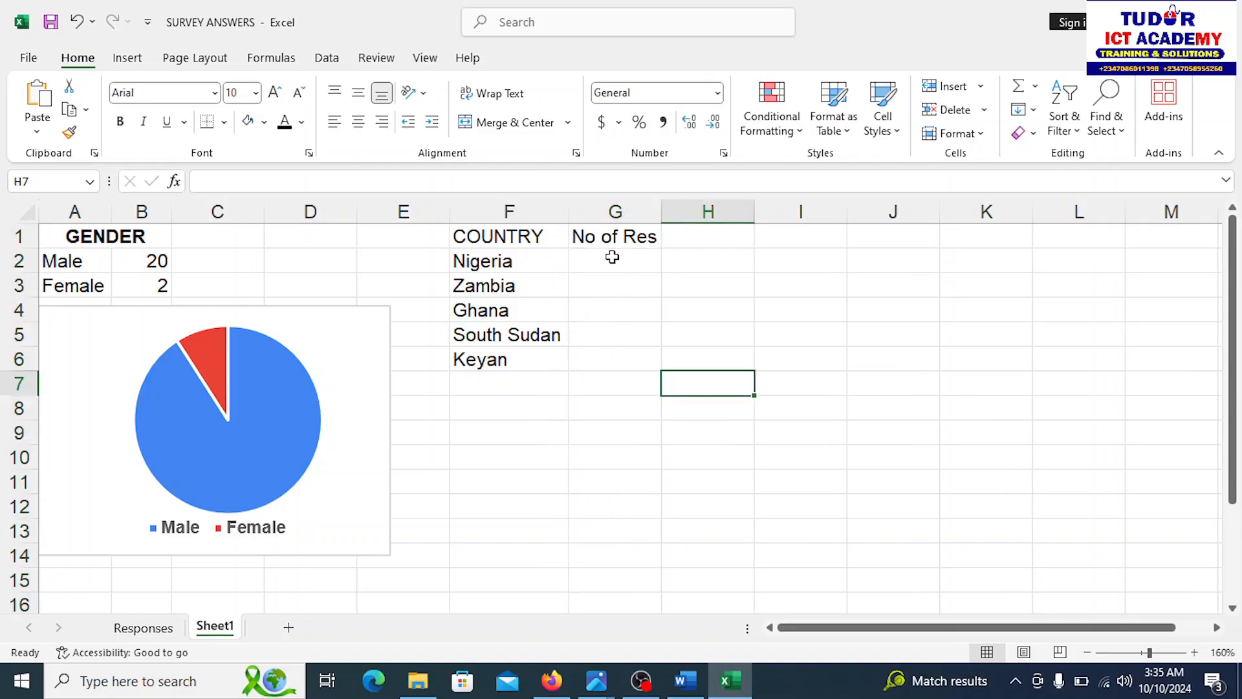
click(614, 260)
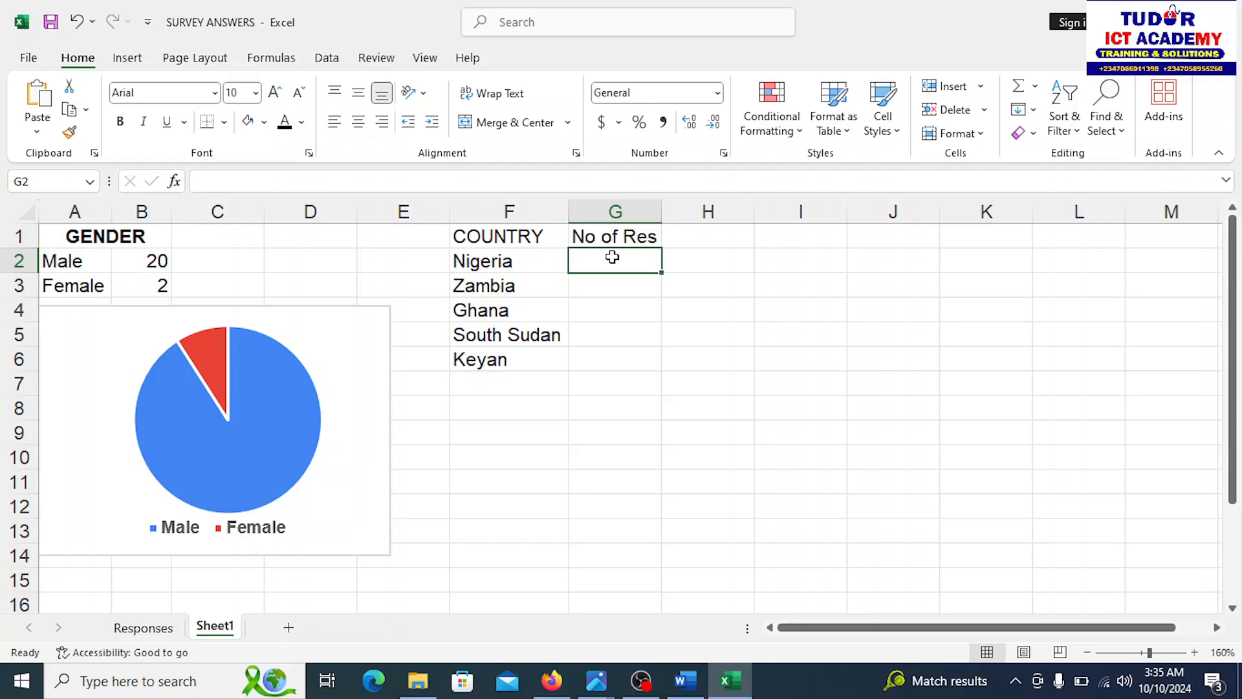
text(=)
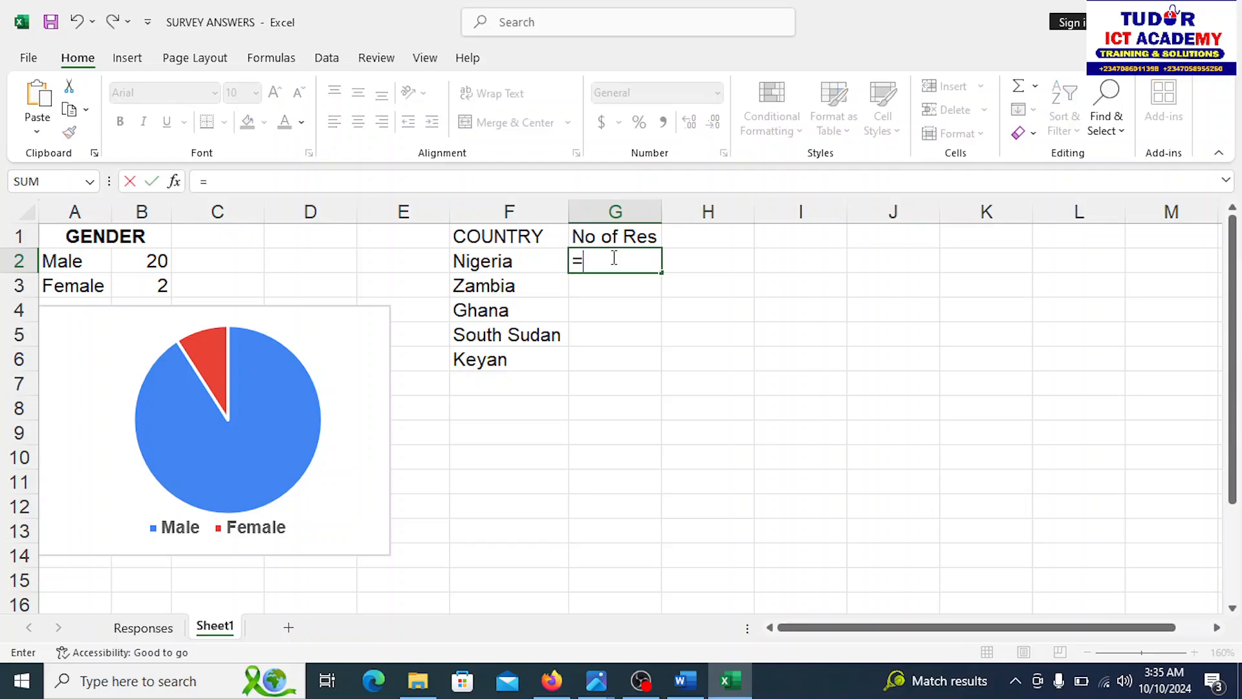
text(COUNT)
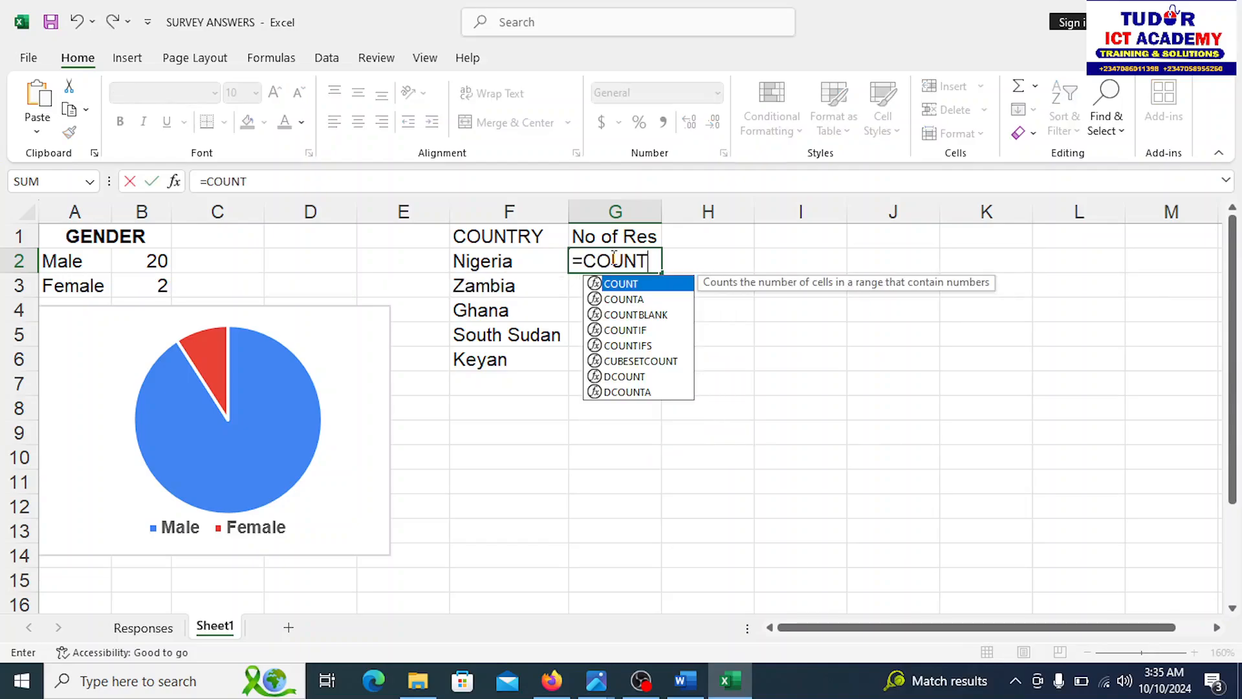
text(IF()
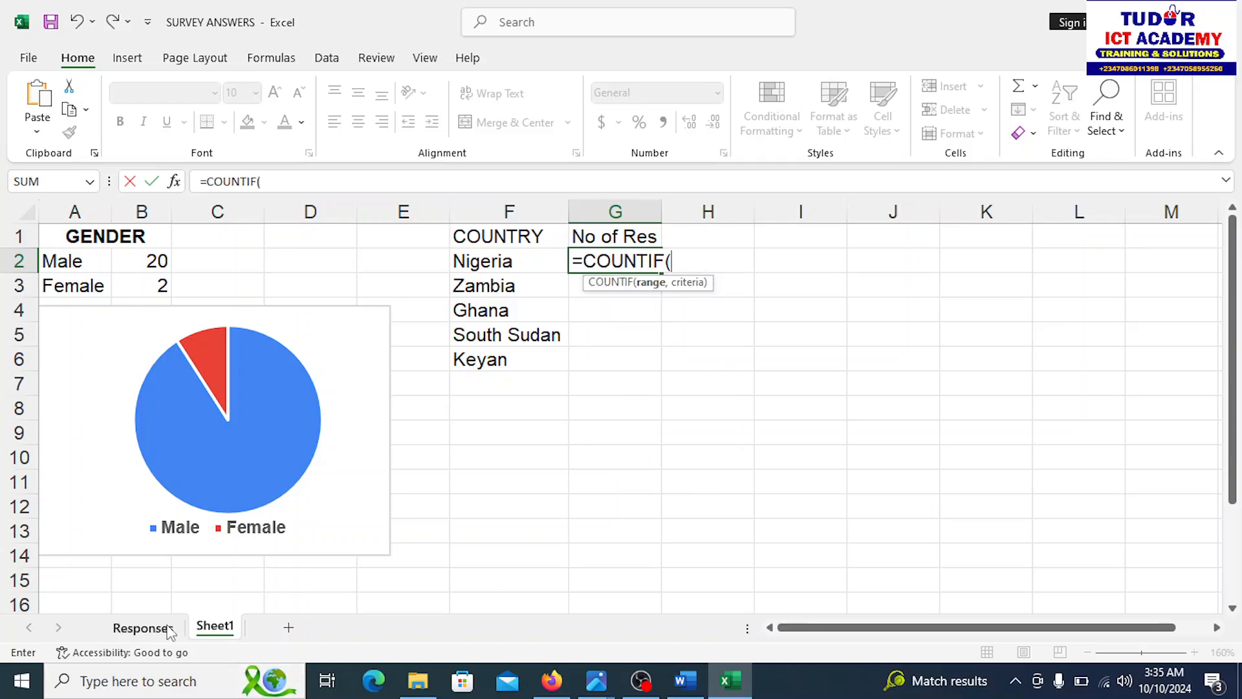
click(142, 628)
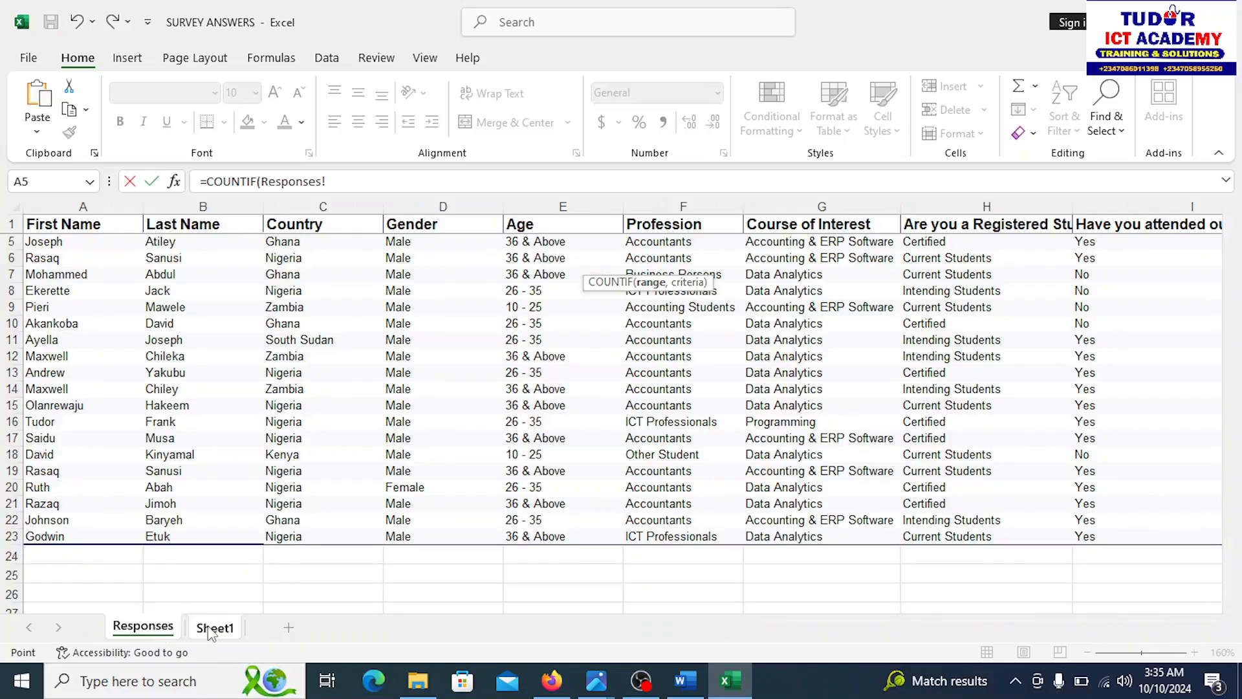
click(214, 627)
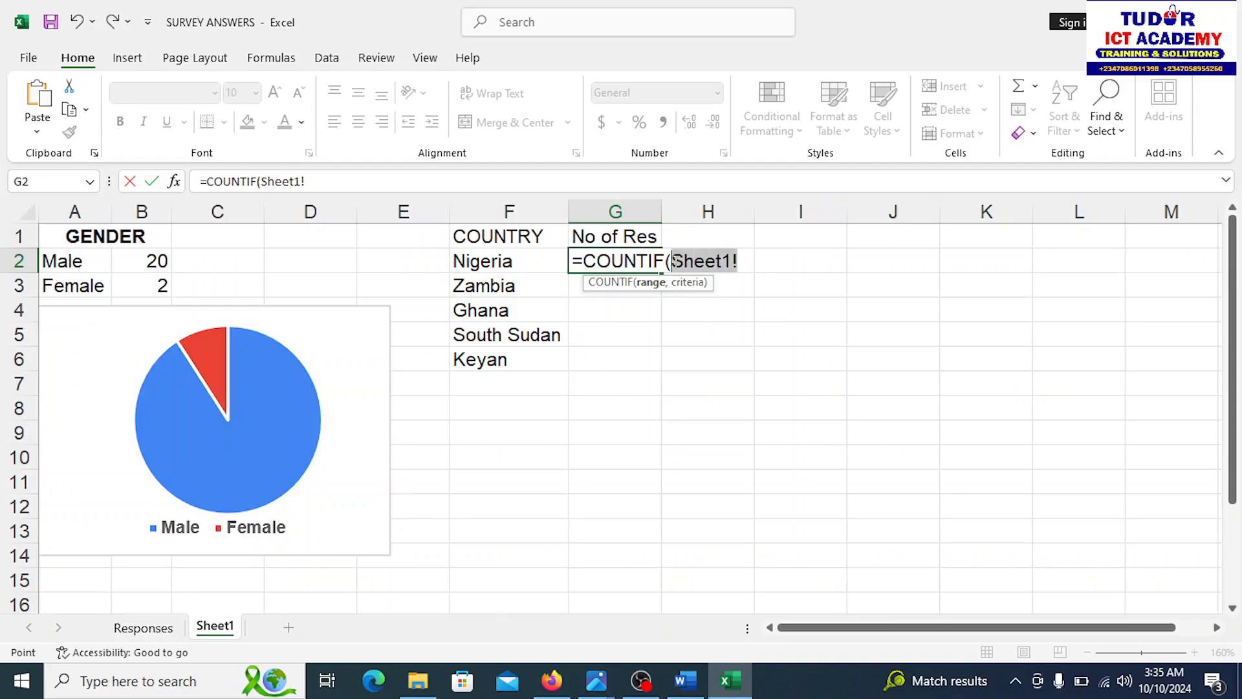
mouse_move(738, 408)
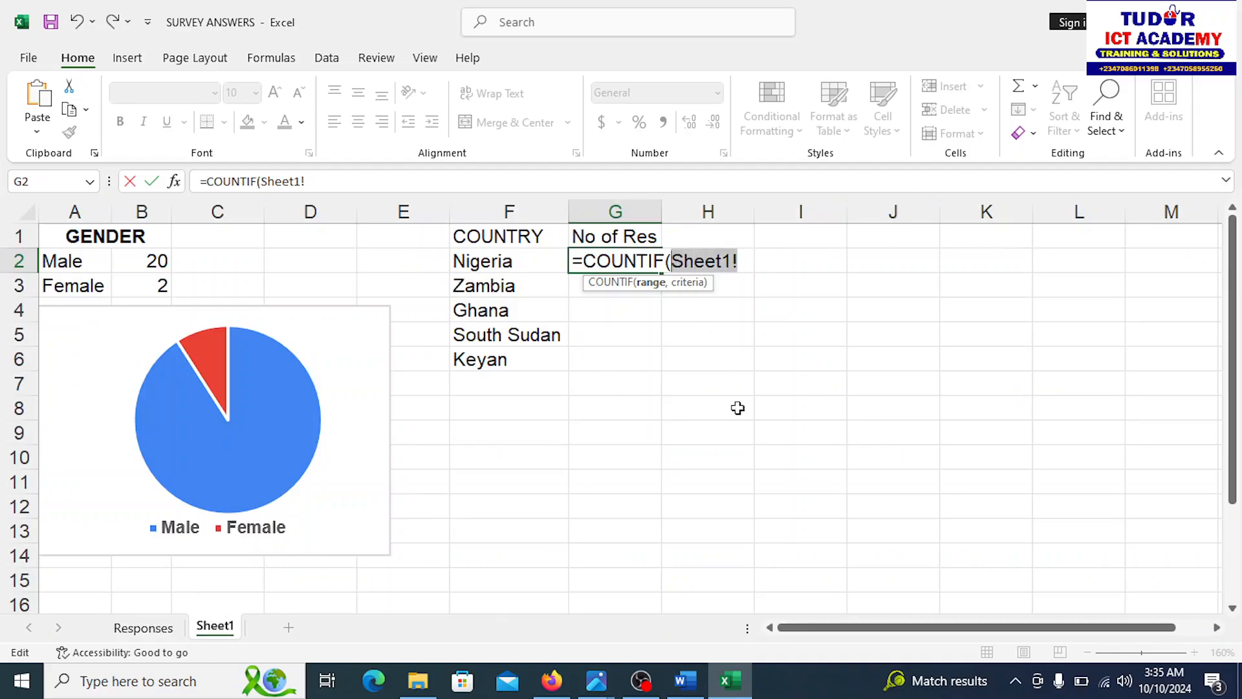
key(Backspace)
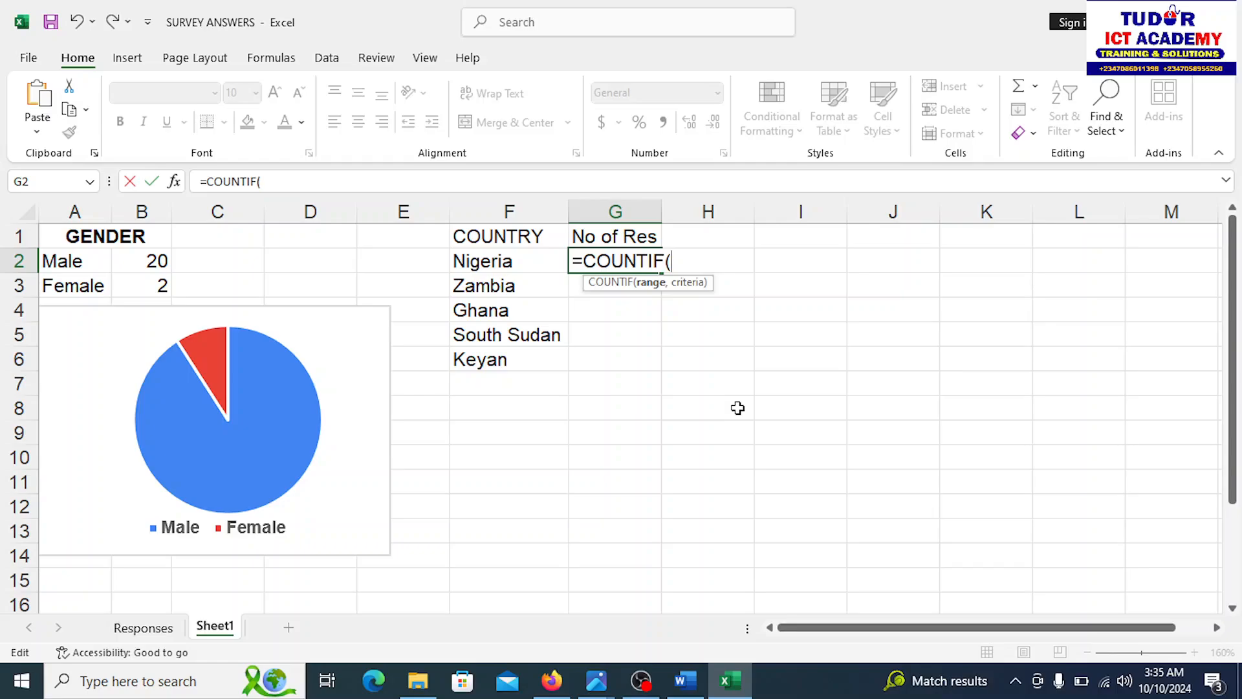
key(backspace)
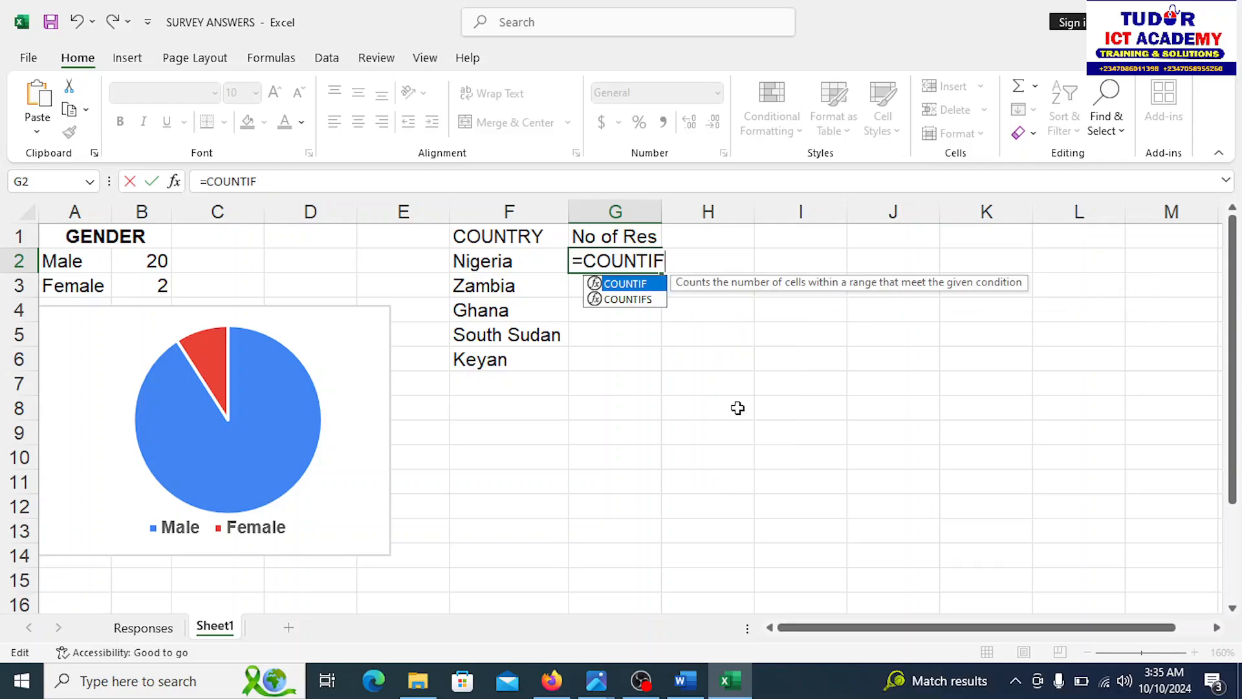
Complete the formula as =COUNTIF(Responses!C2:C23,Sheet1!F2) with Nigeria as criterion
text((R)
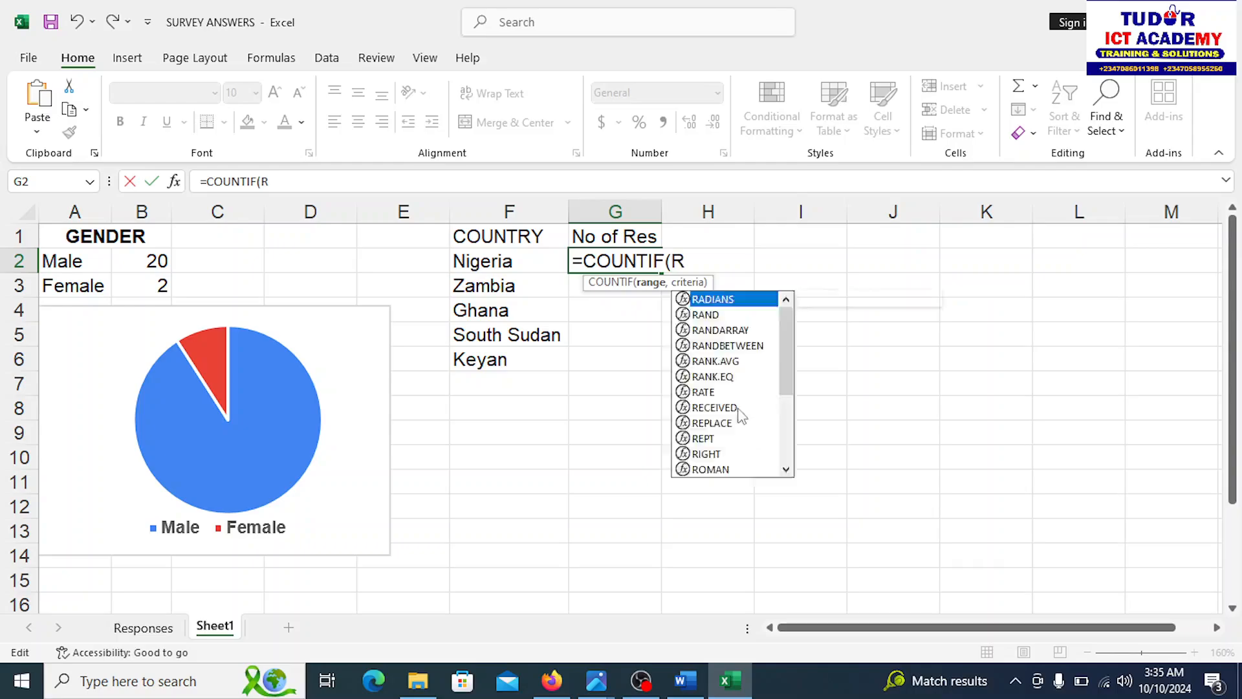
text(esponses!)
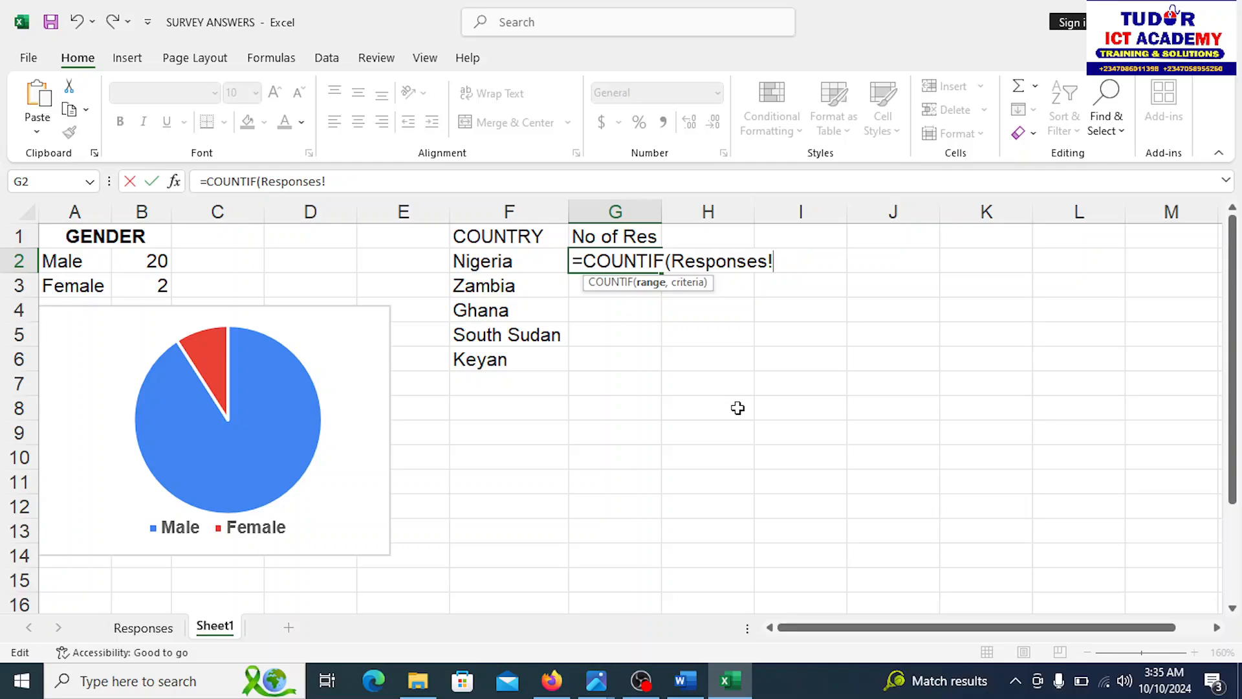
text(C2:C)
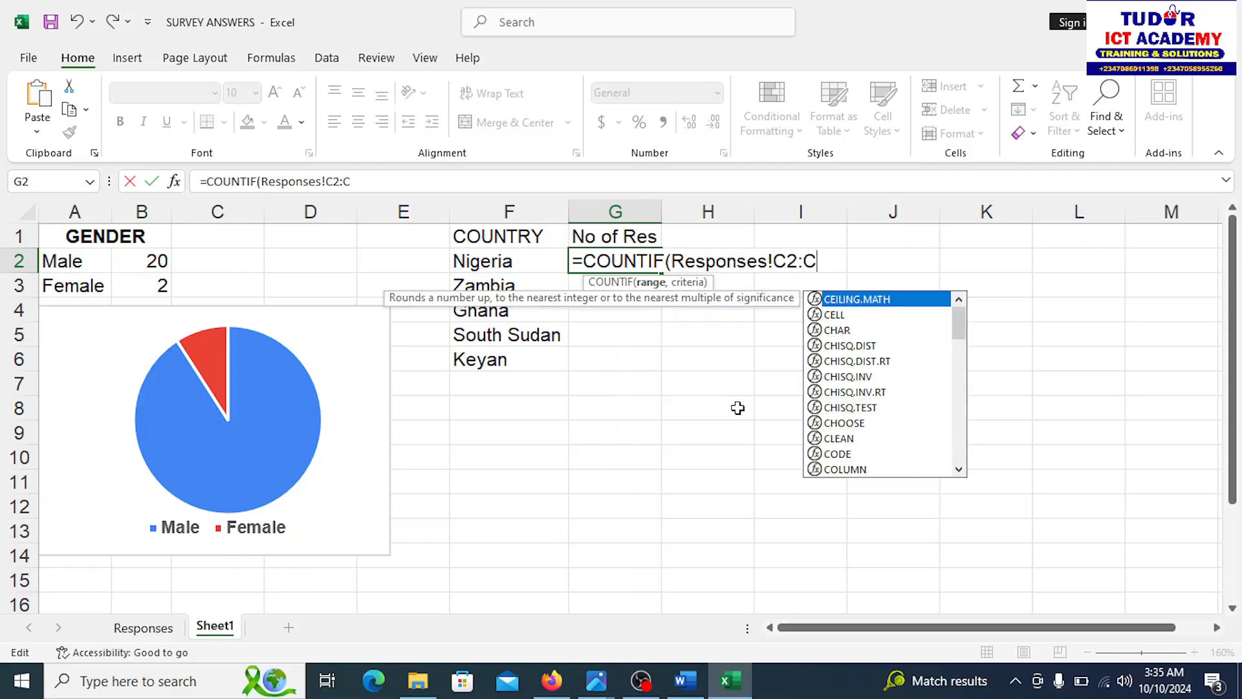
text(23,)
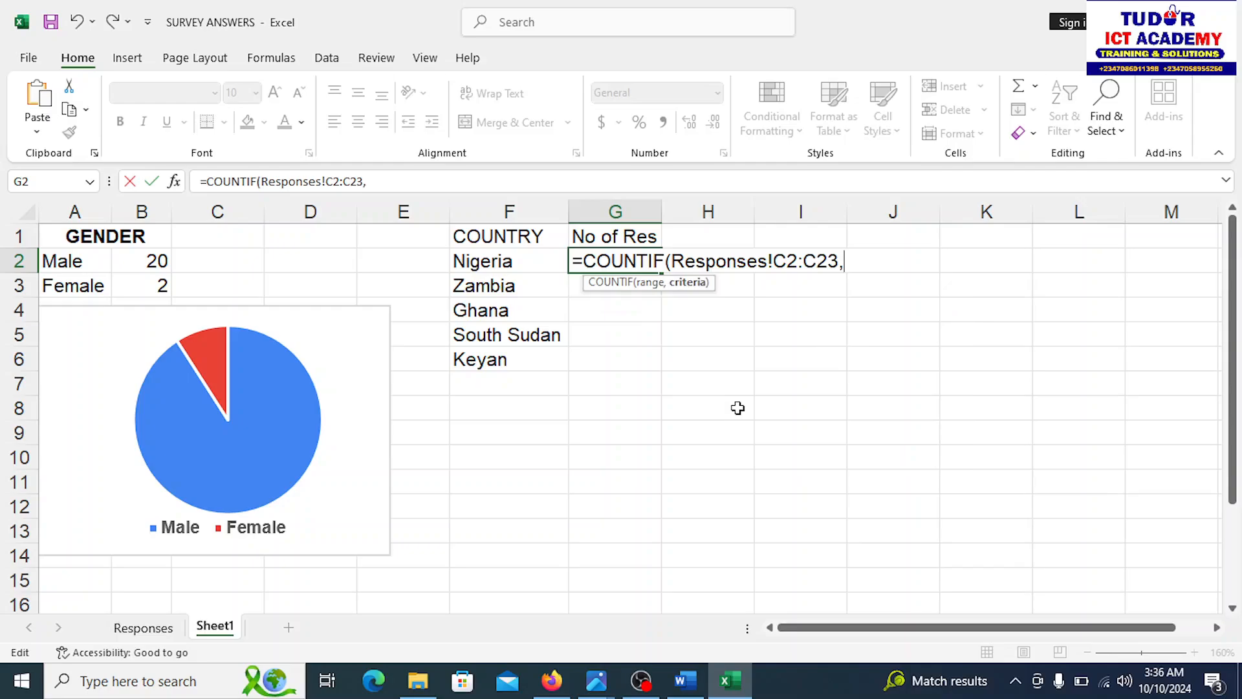
mouse_move(521, 276)
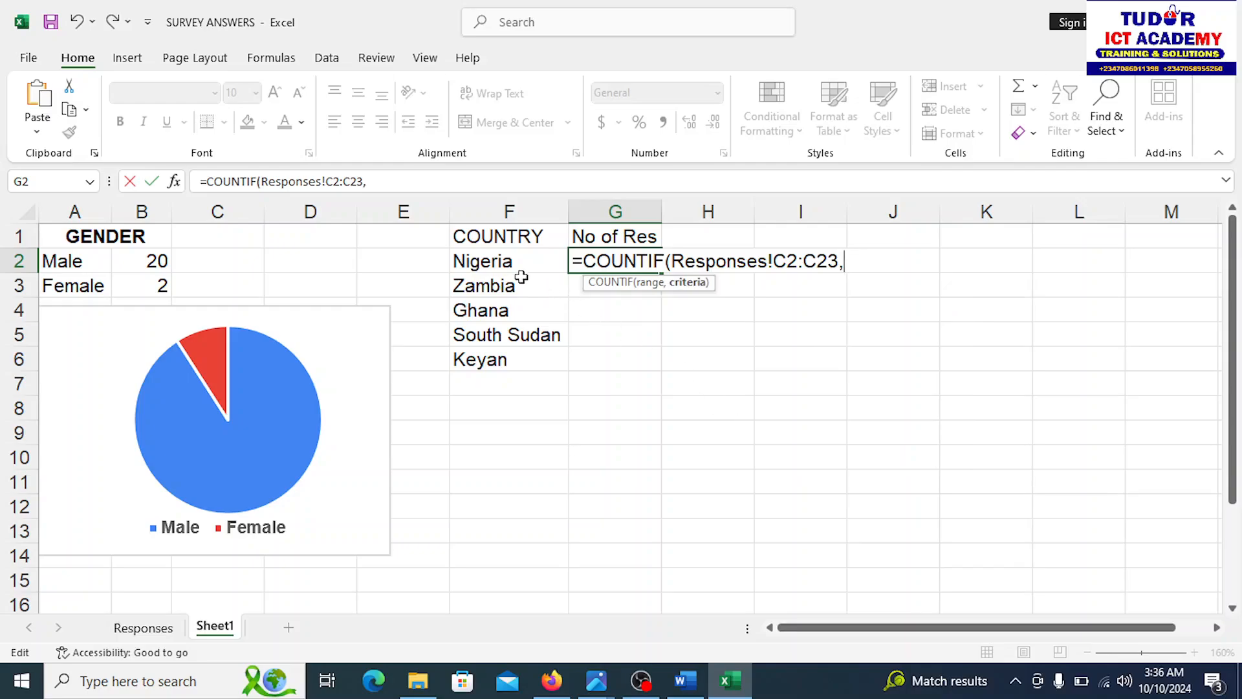
click(509, 260)
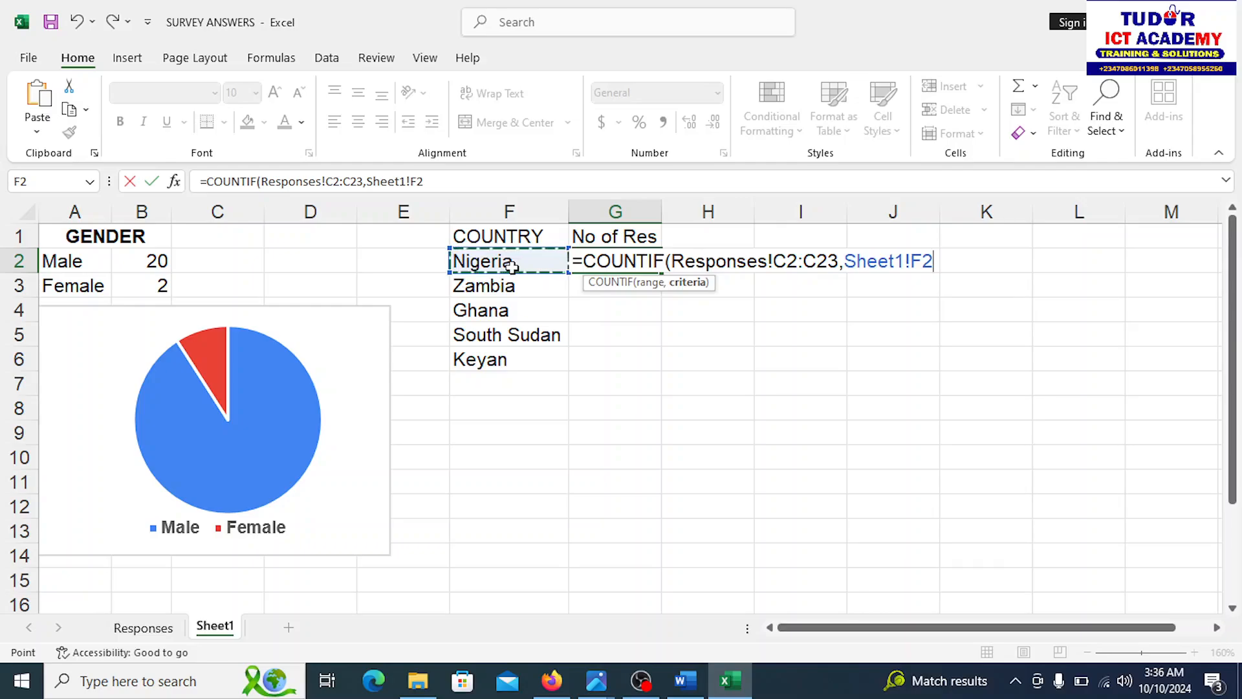
text())
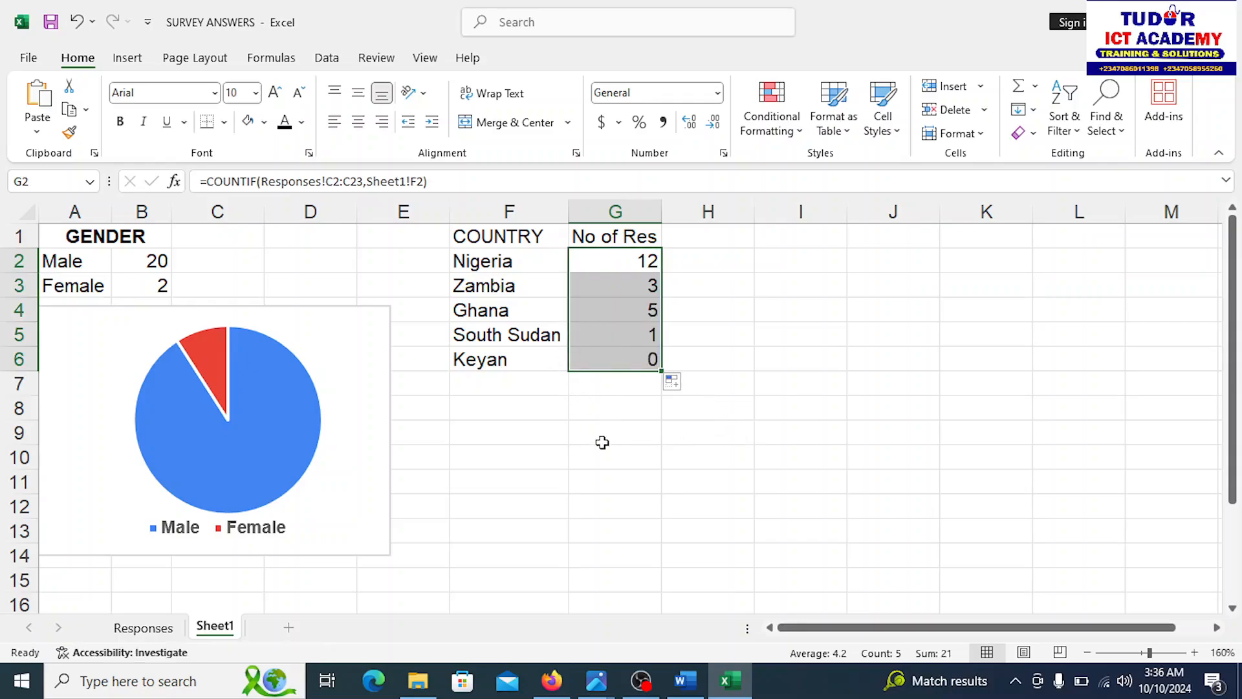
click(615, 432)
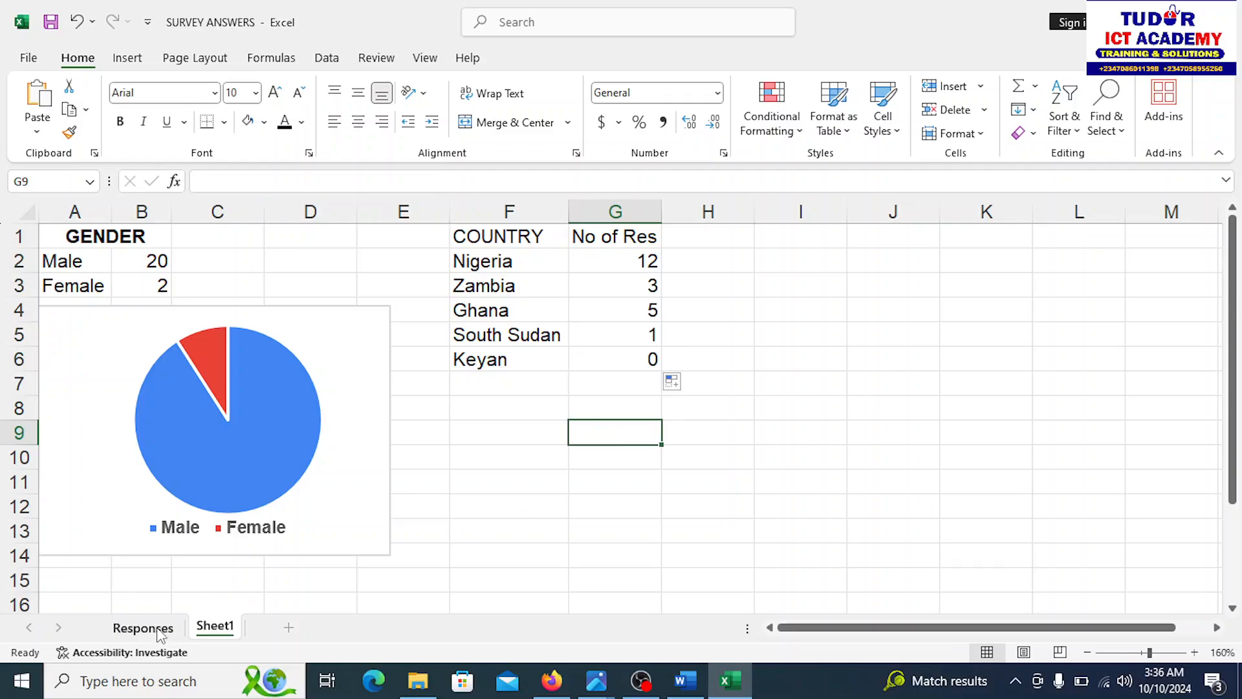
click(143, 627)
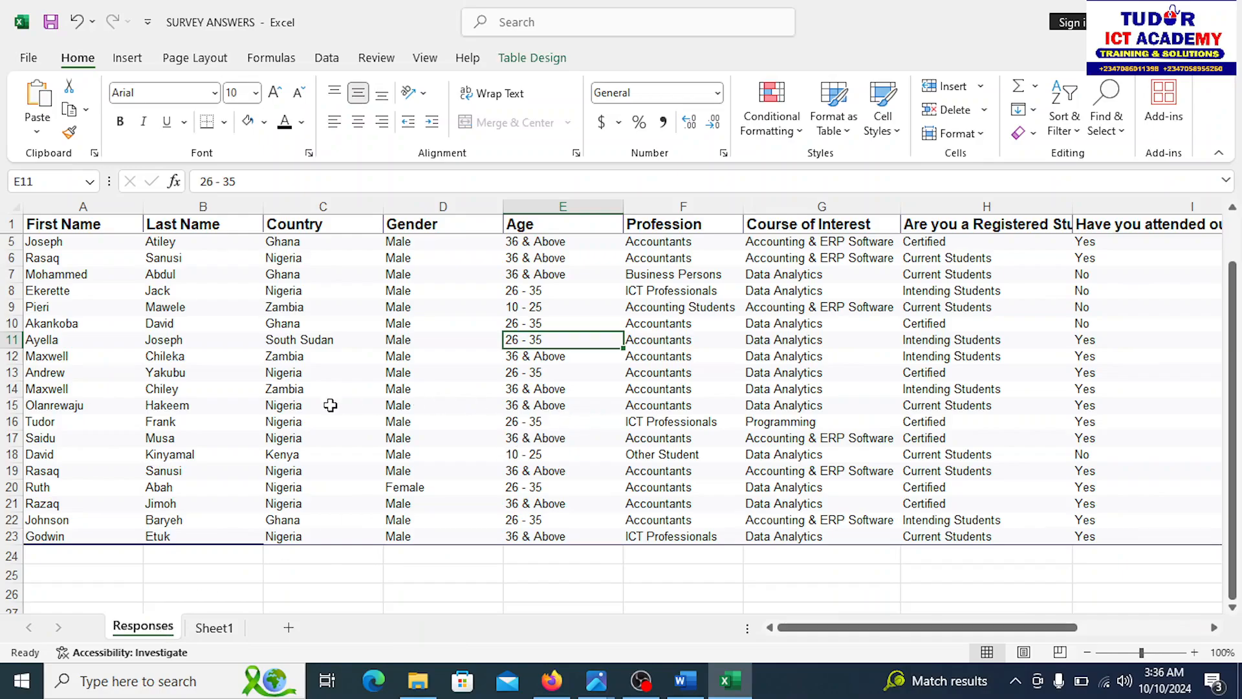
mouse_move(275, 468)
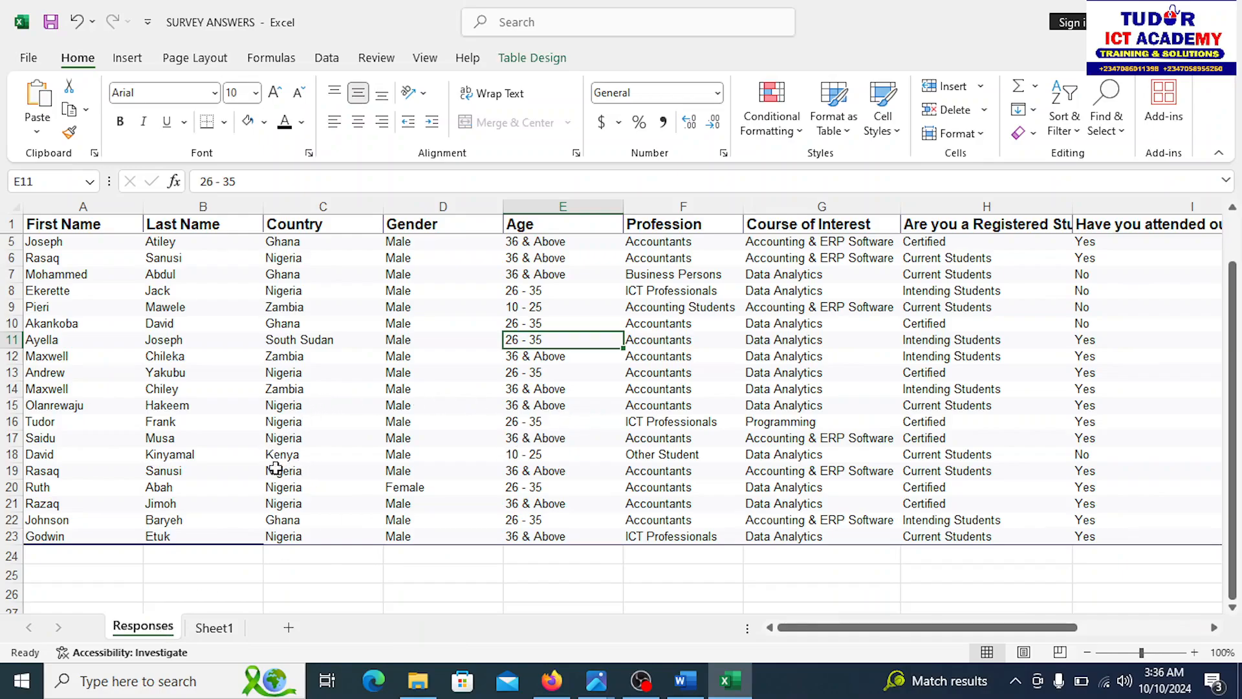
mouse_move(394, 465)
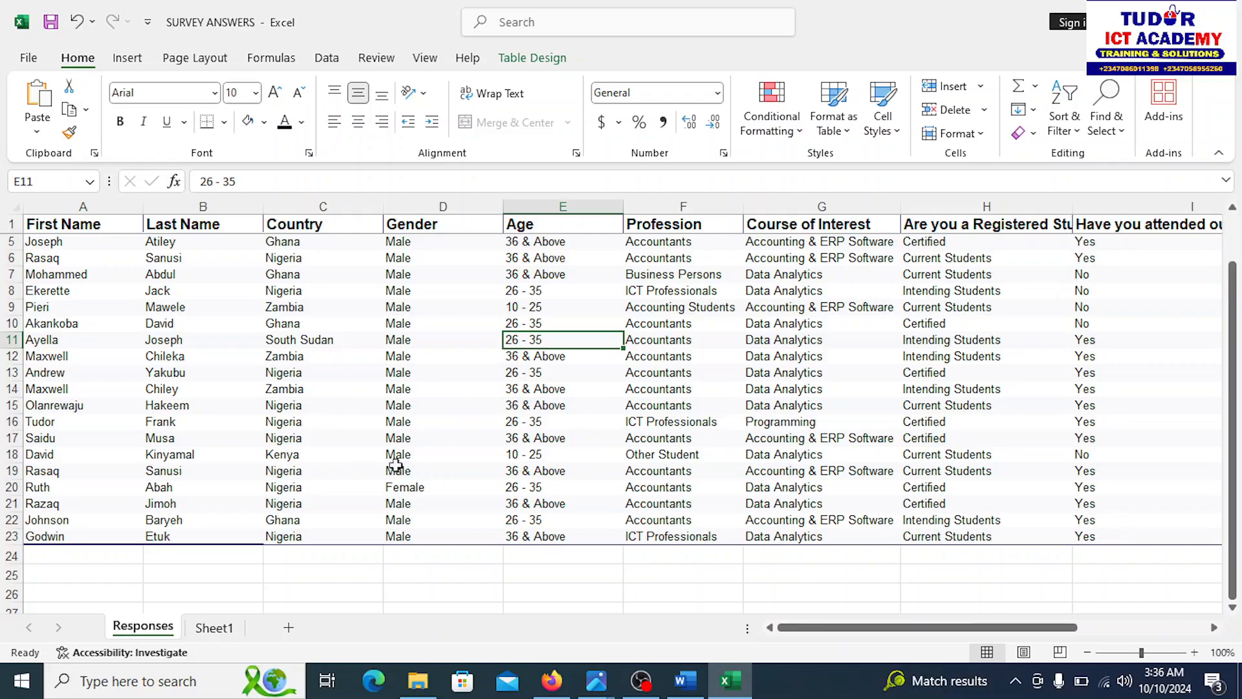
mouse_move(350, 464)
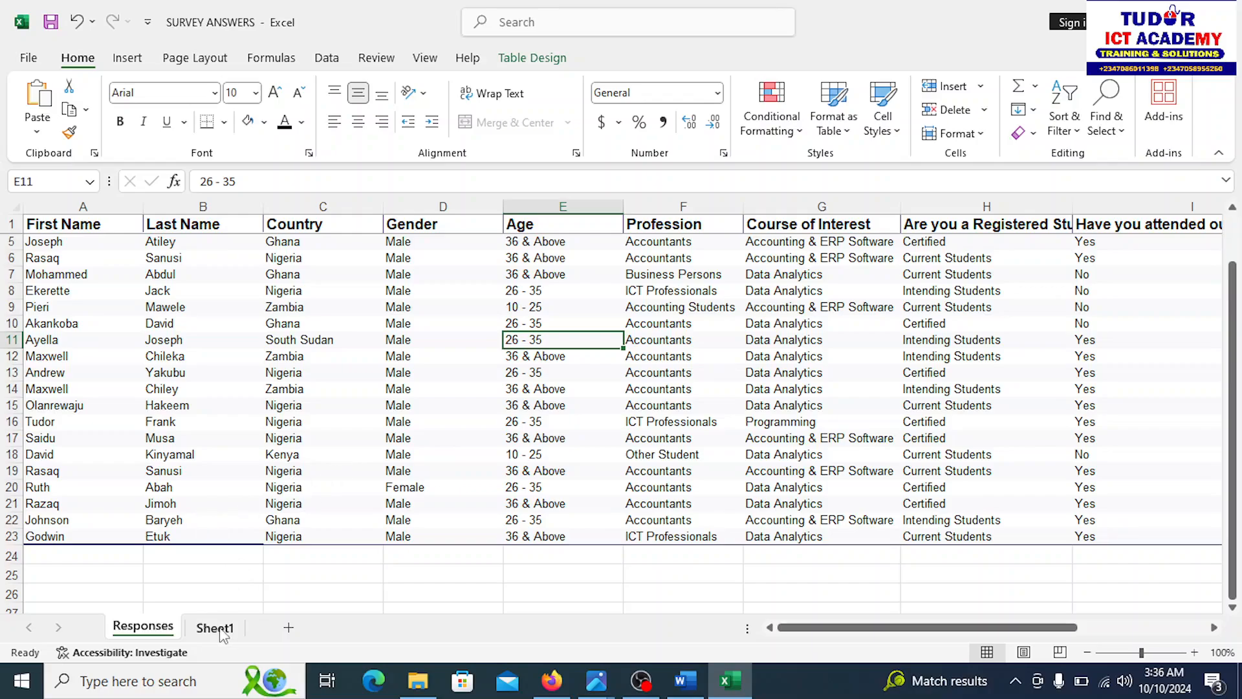
click(214, 627)
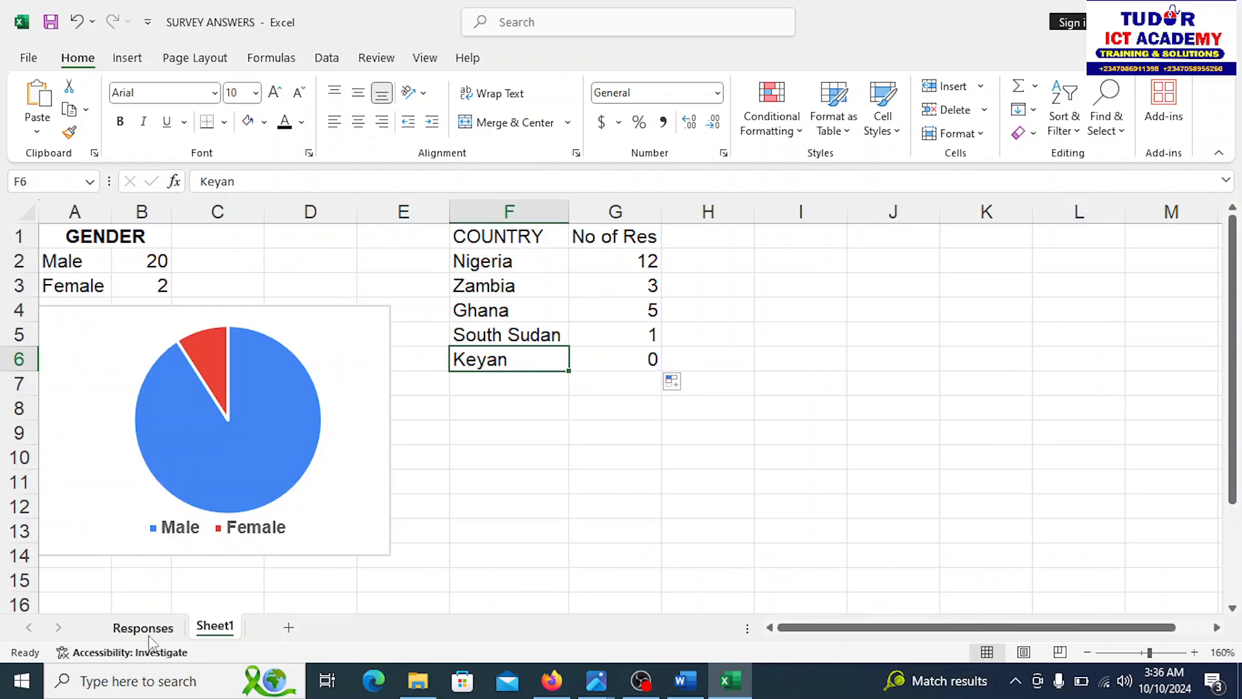
click(142, 627)
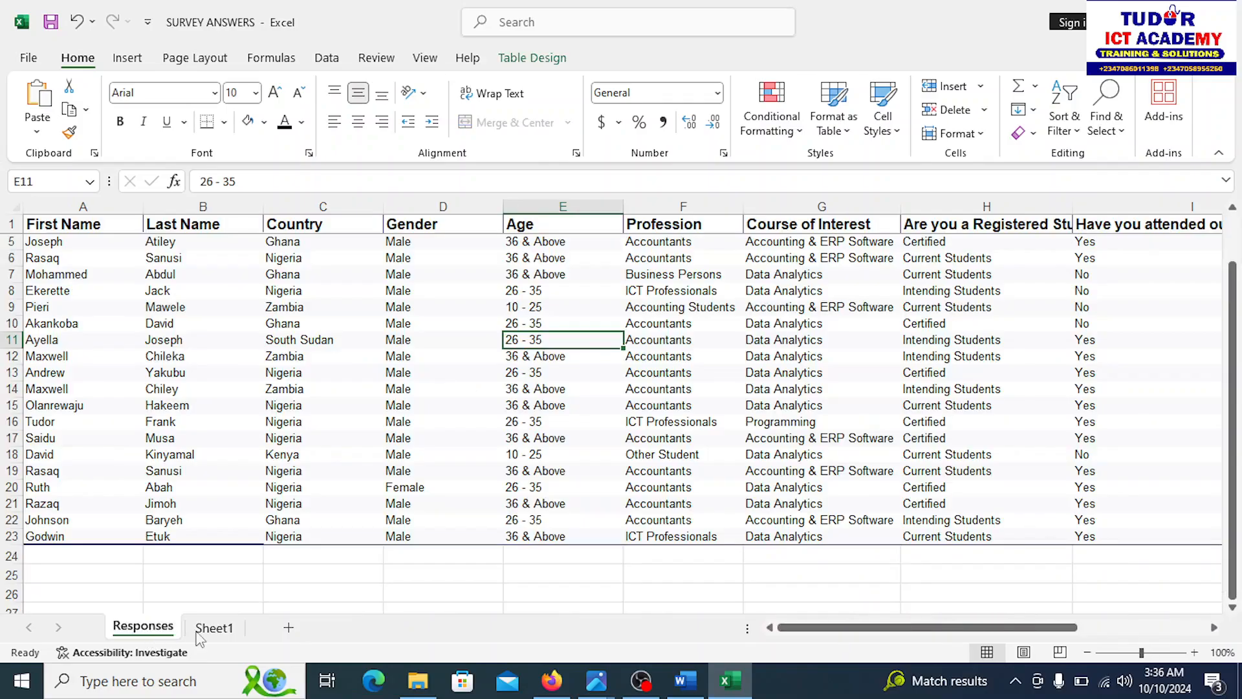
click(215, 628)
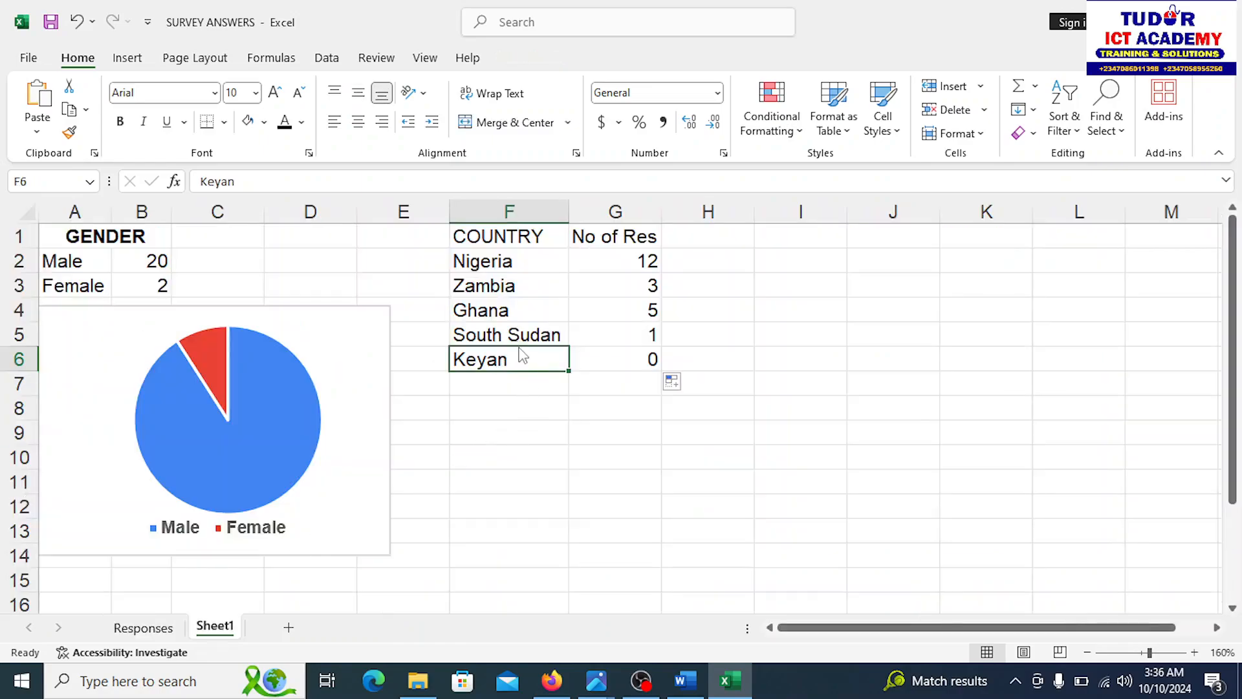
Correct Keyan in F6 to Kenya so its count updates to 1
key(Backspace)
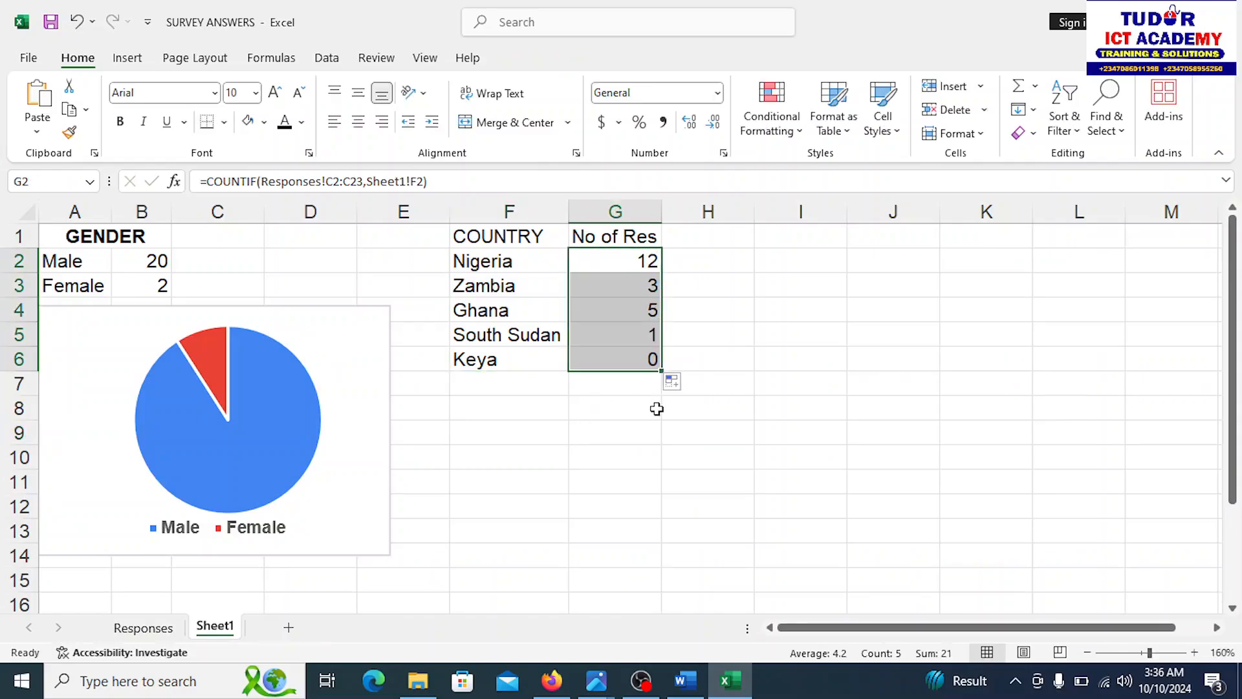
click(509, 359)
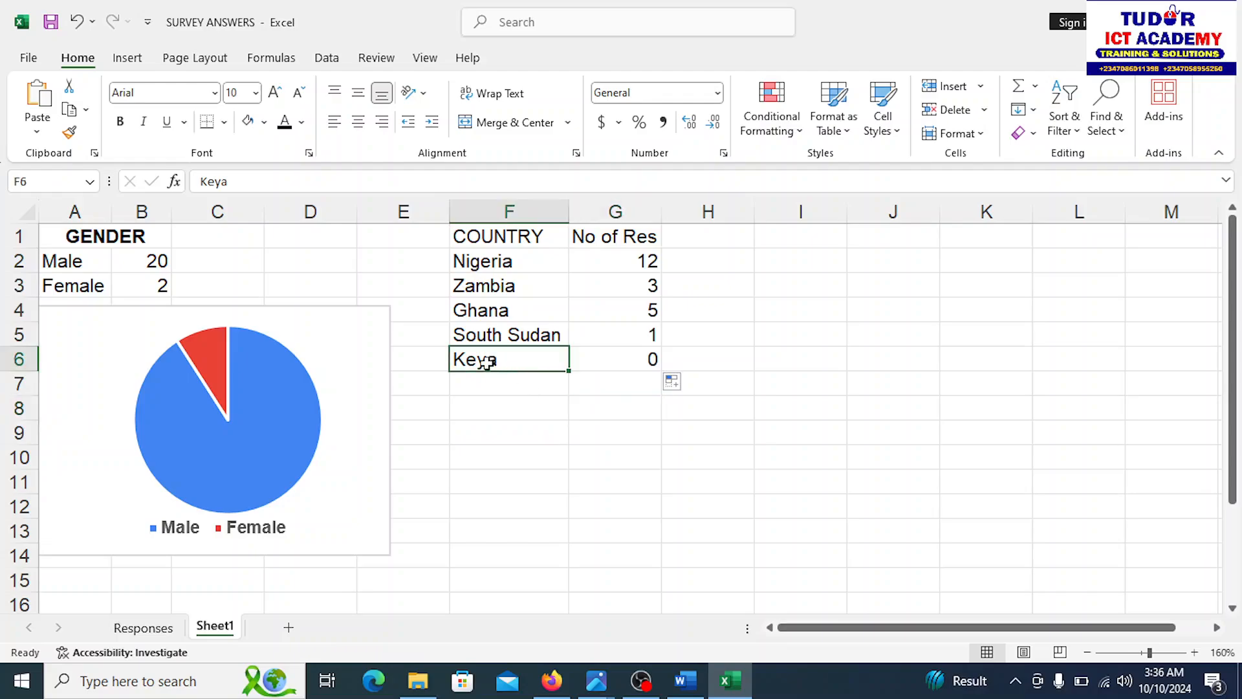
double_click(507, 359)
text(n)
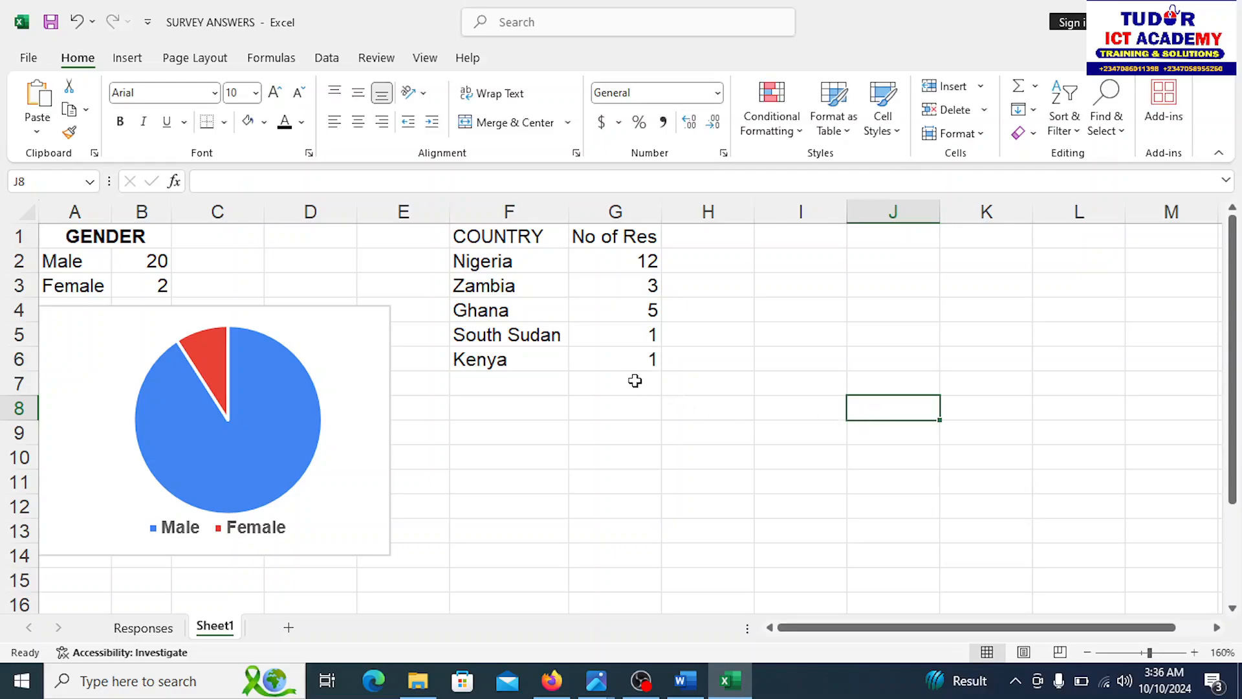
click(614, 382)
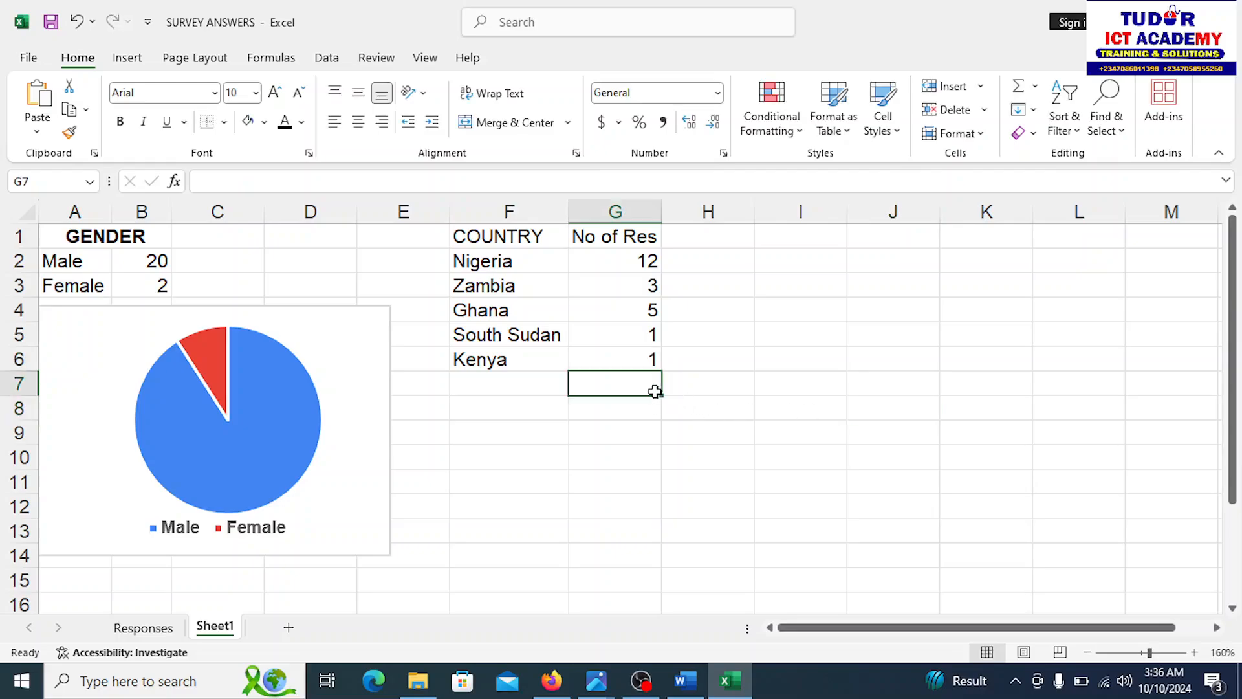
mouse_move(532, 395)
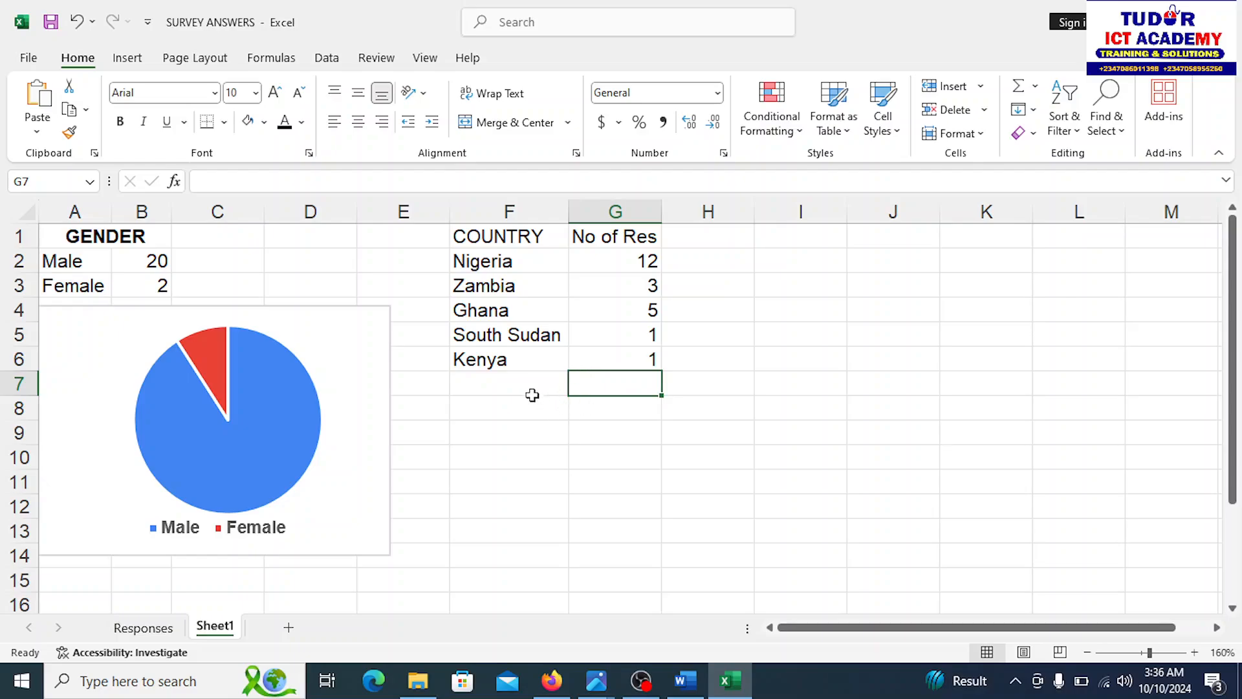
click(509, 383)
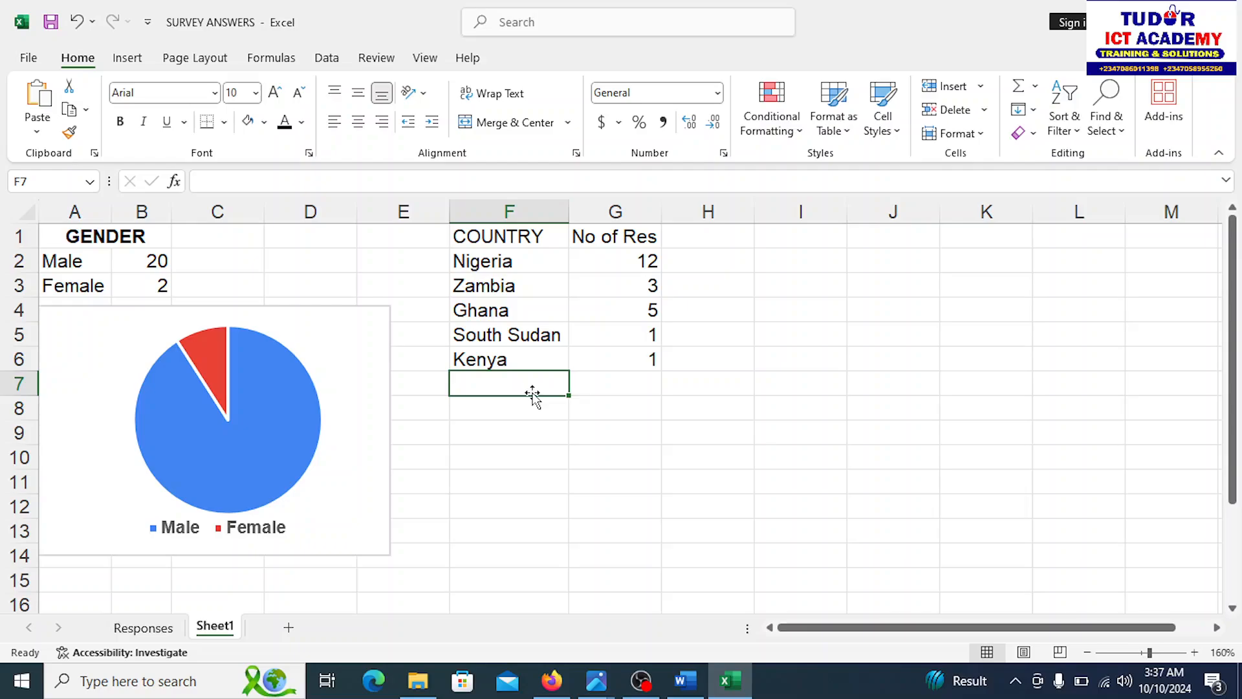
Add a TOTAL row showing 22 and bold the table's header cells
text(TOTAL)
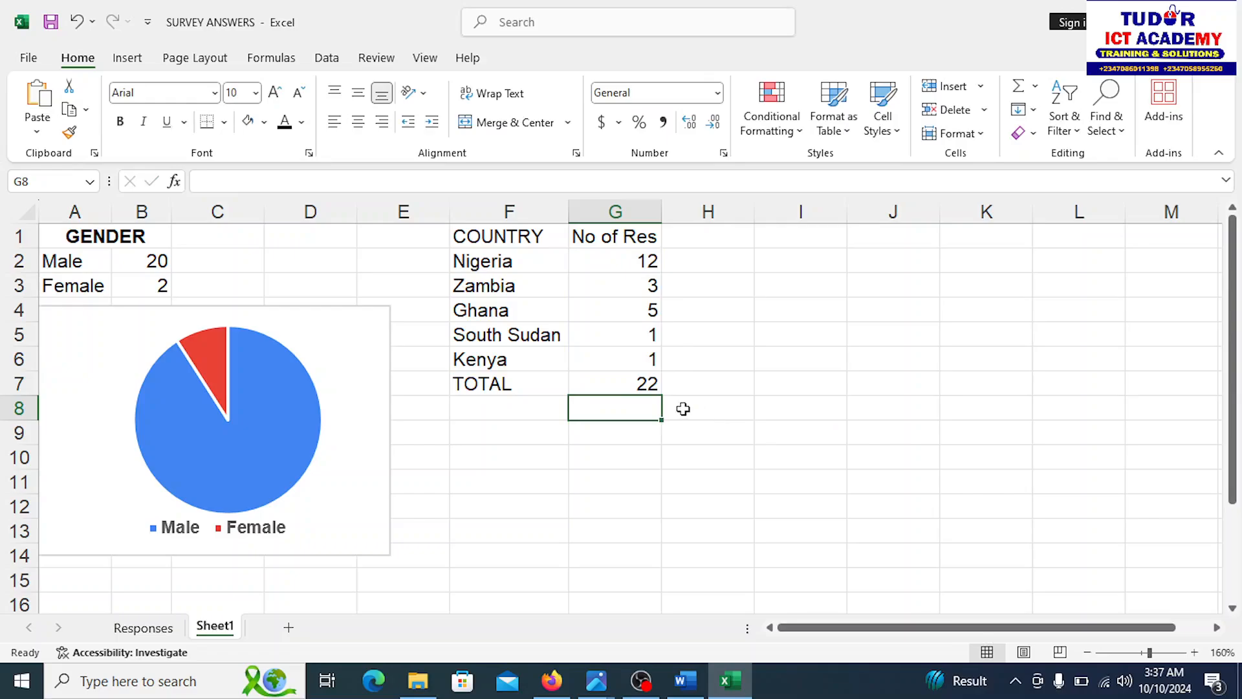
mouse_move(405, 557)
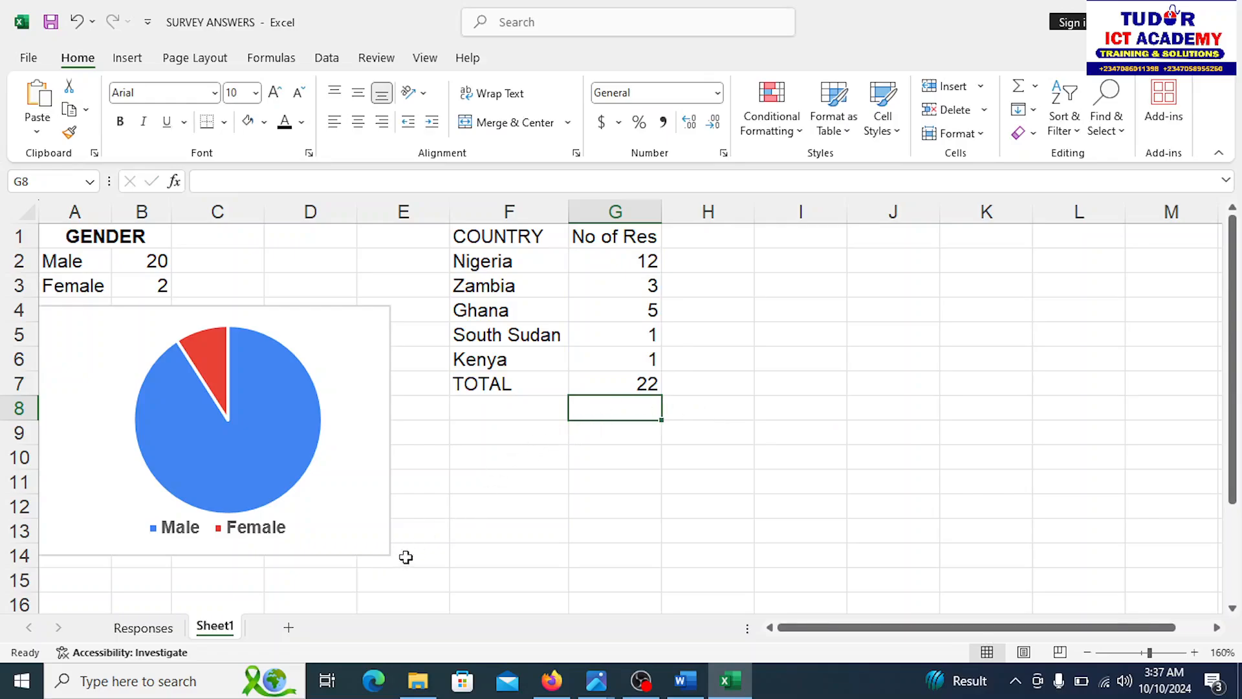
mouse_move(522, 282)
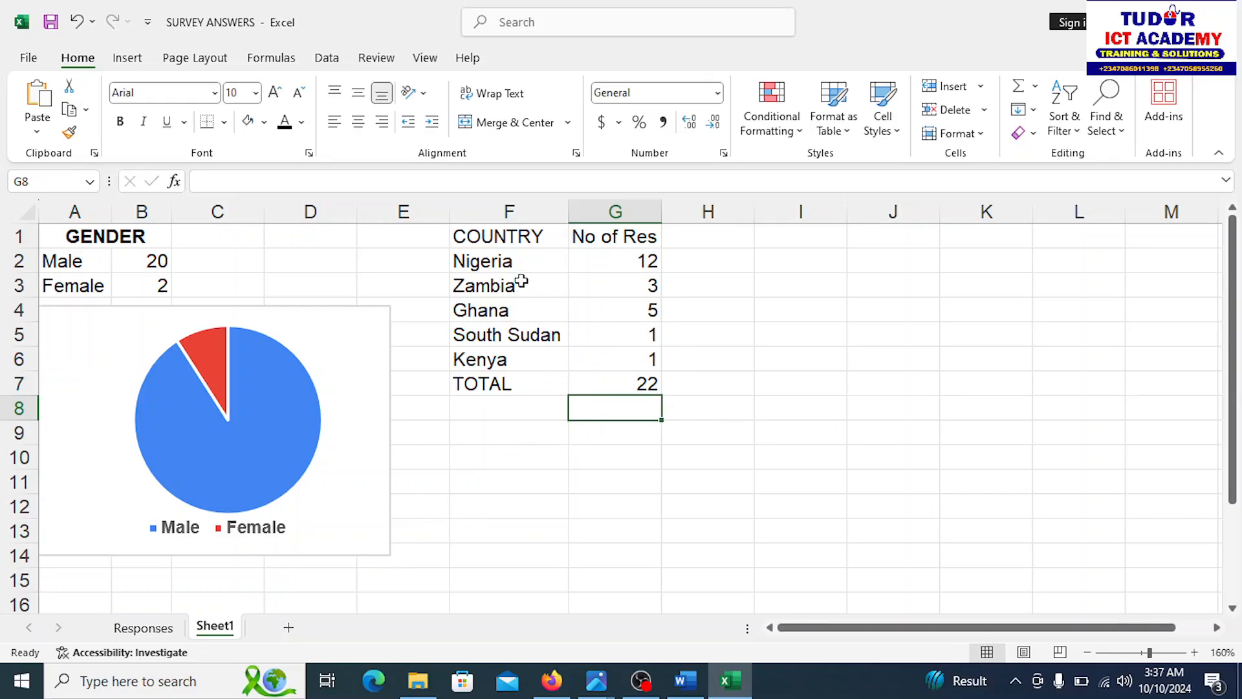
click(509, 236)
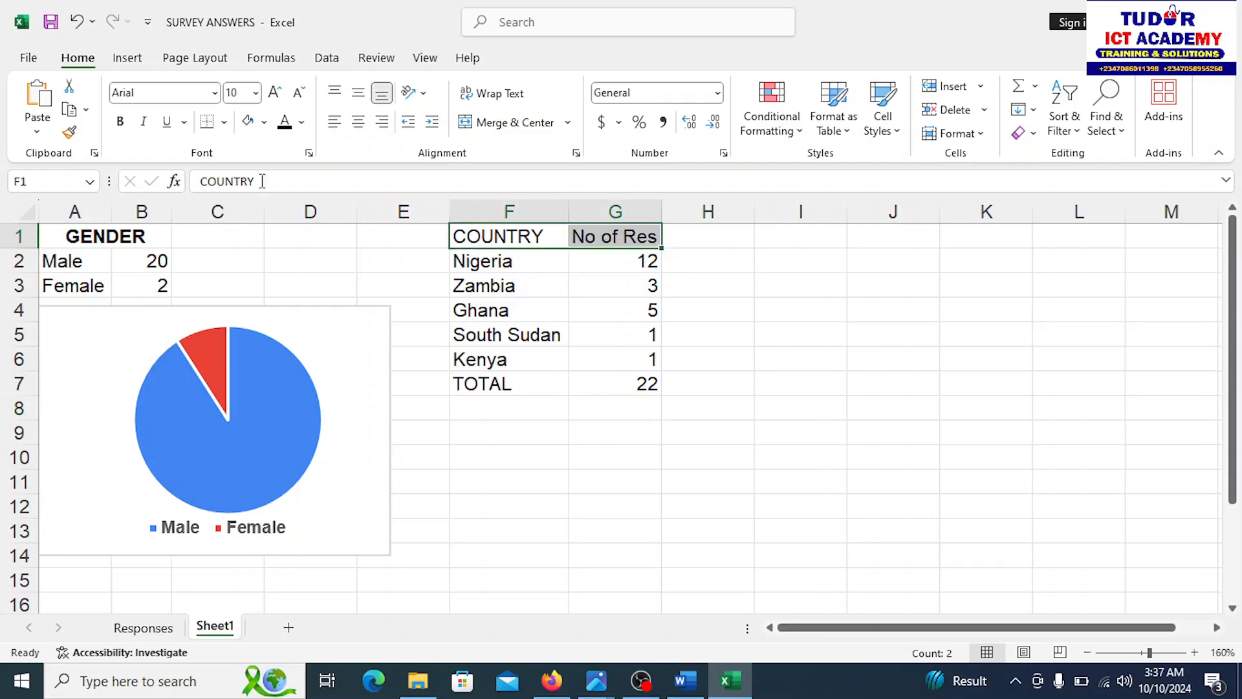
click(615, 482)
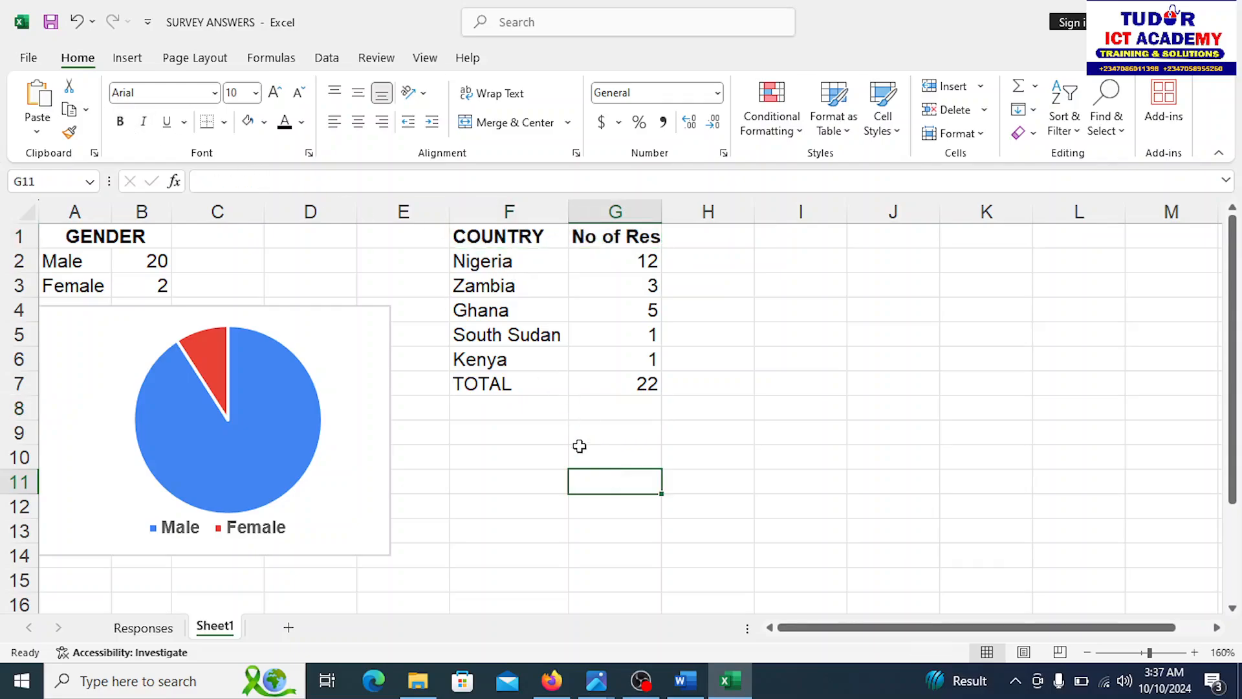
Retitle the COUNTRY header in F1 as Country
double_click(497, 237)
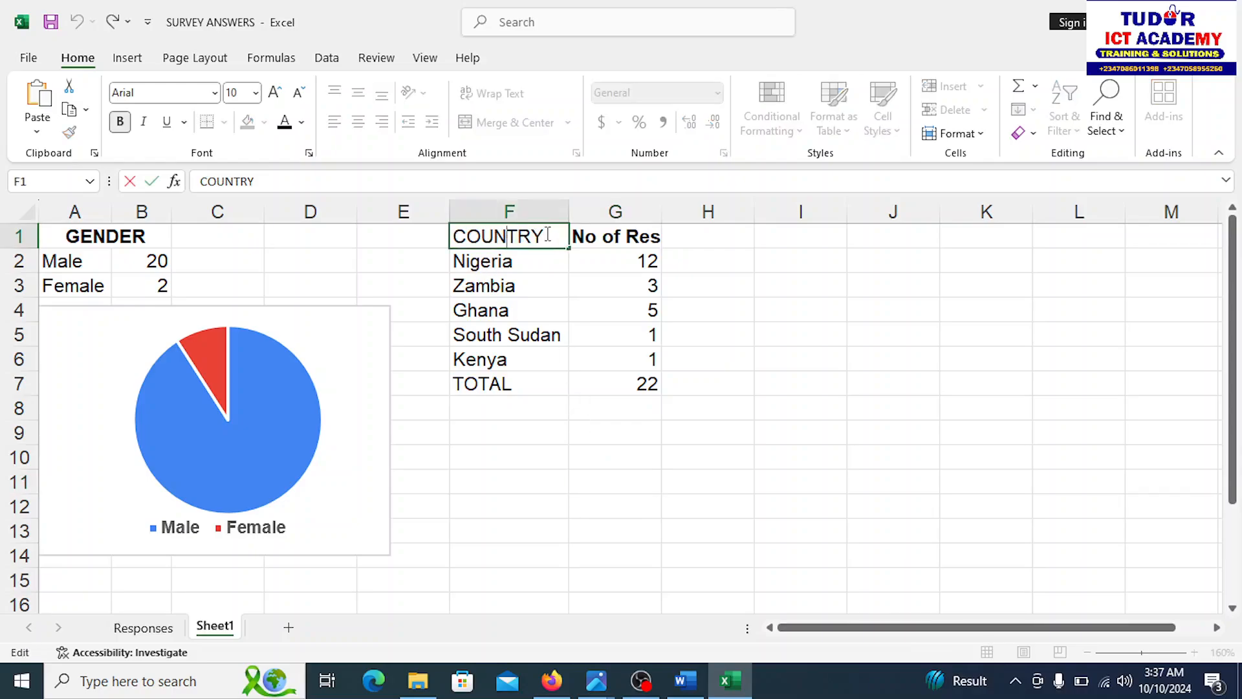
click(509, 407)
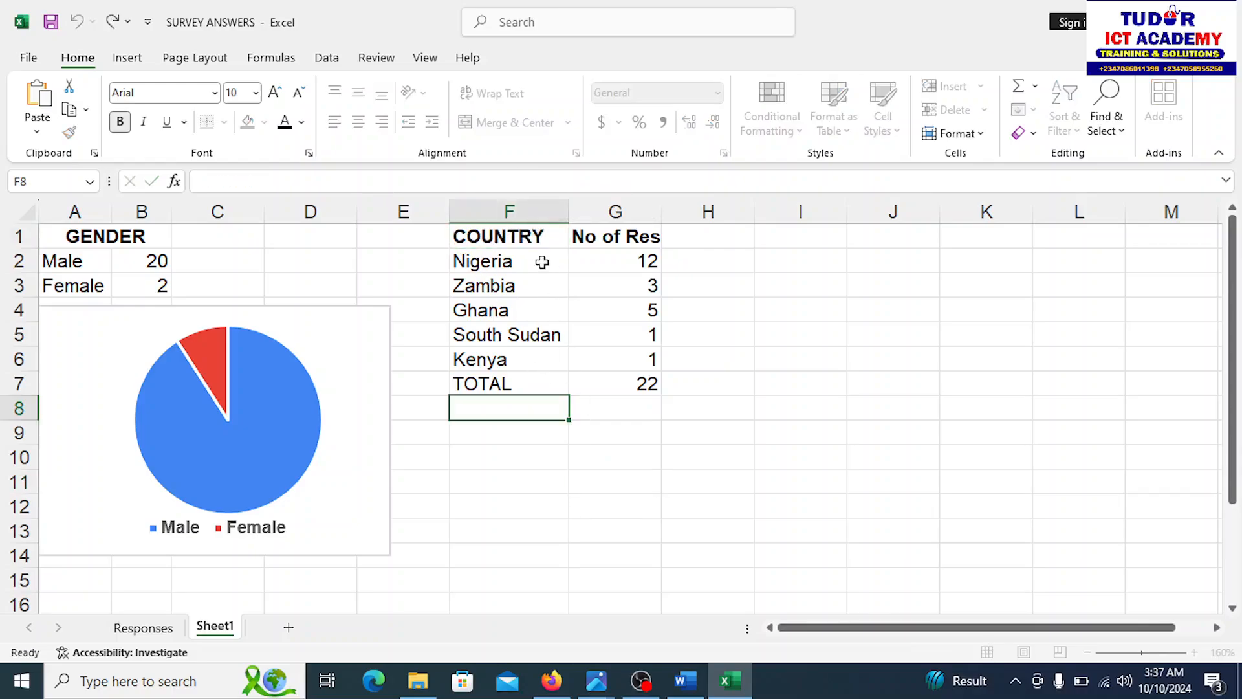
double_click(498, 237)
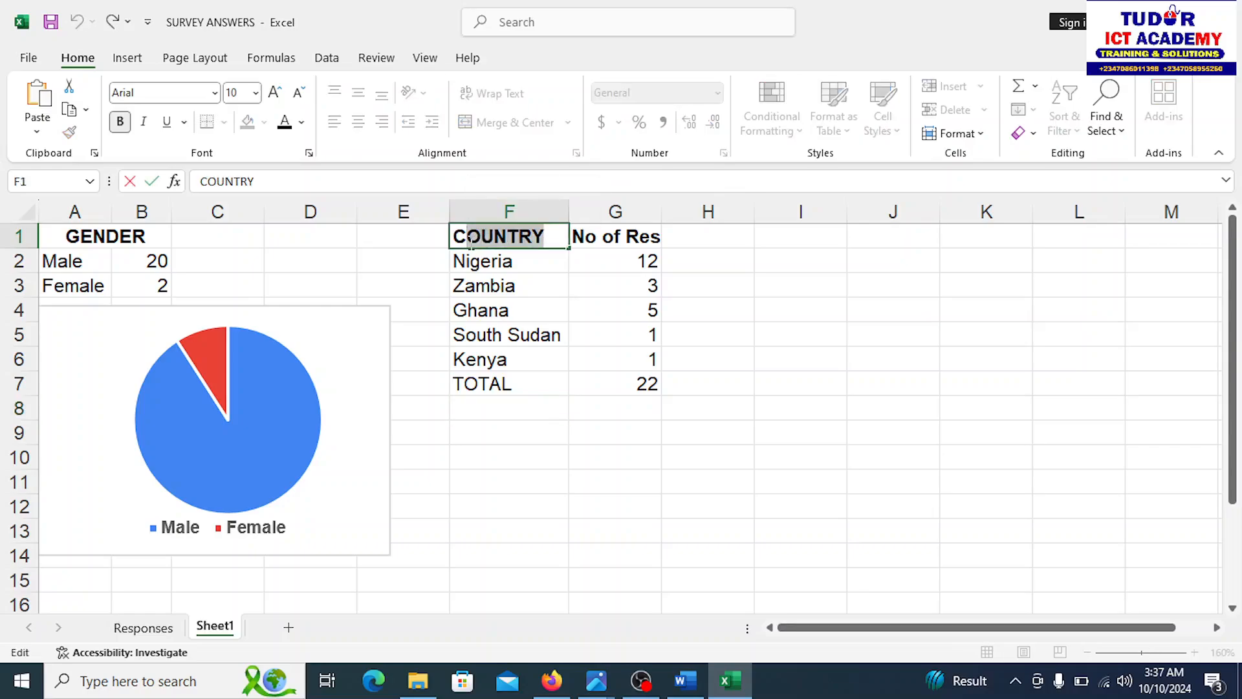
text(Country)
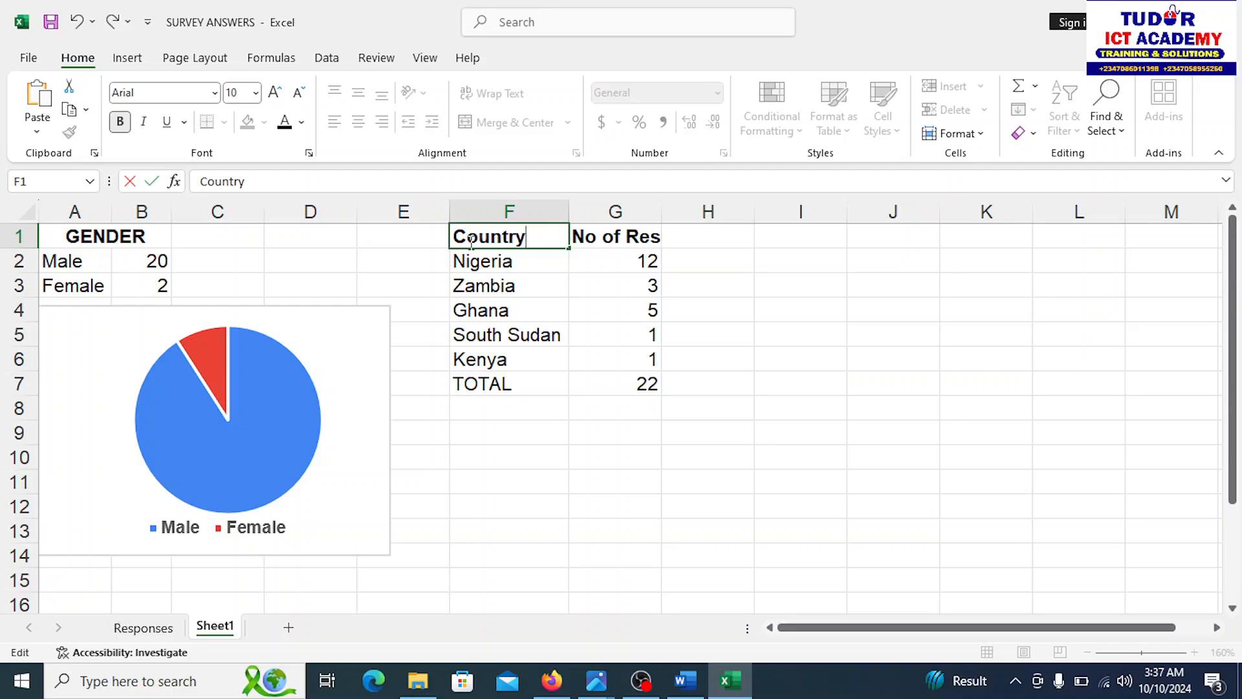
click(508, 531)
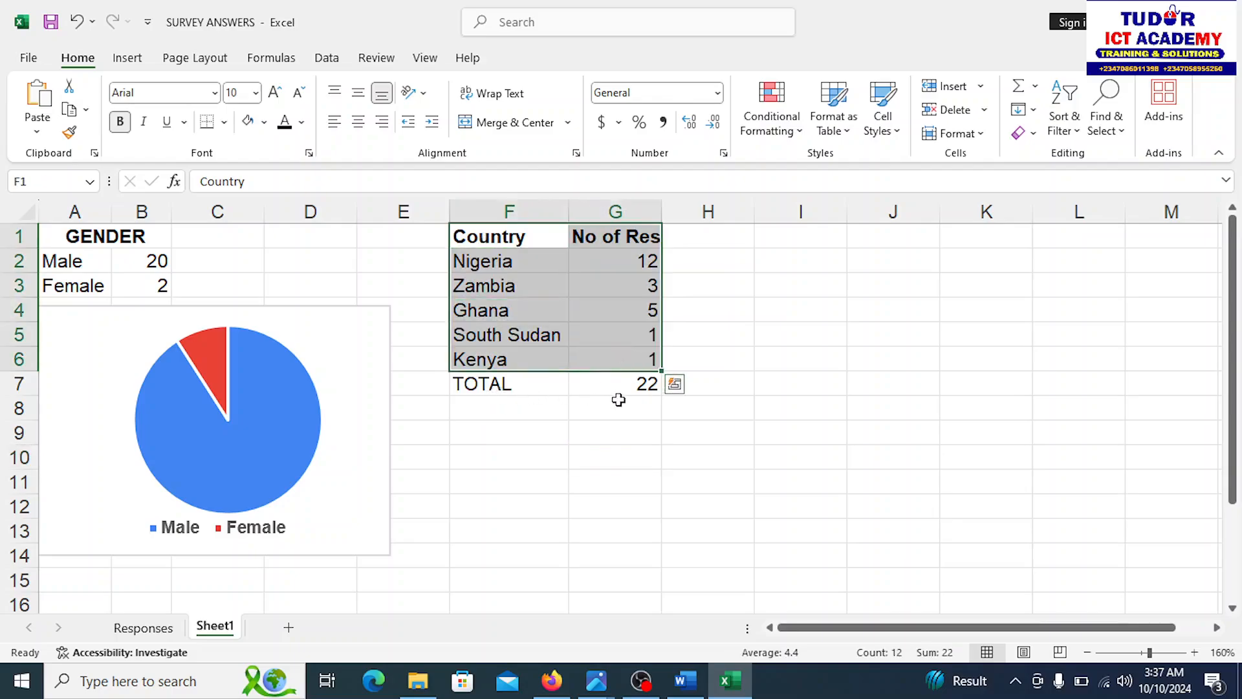
mouse_move(590, 377)
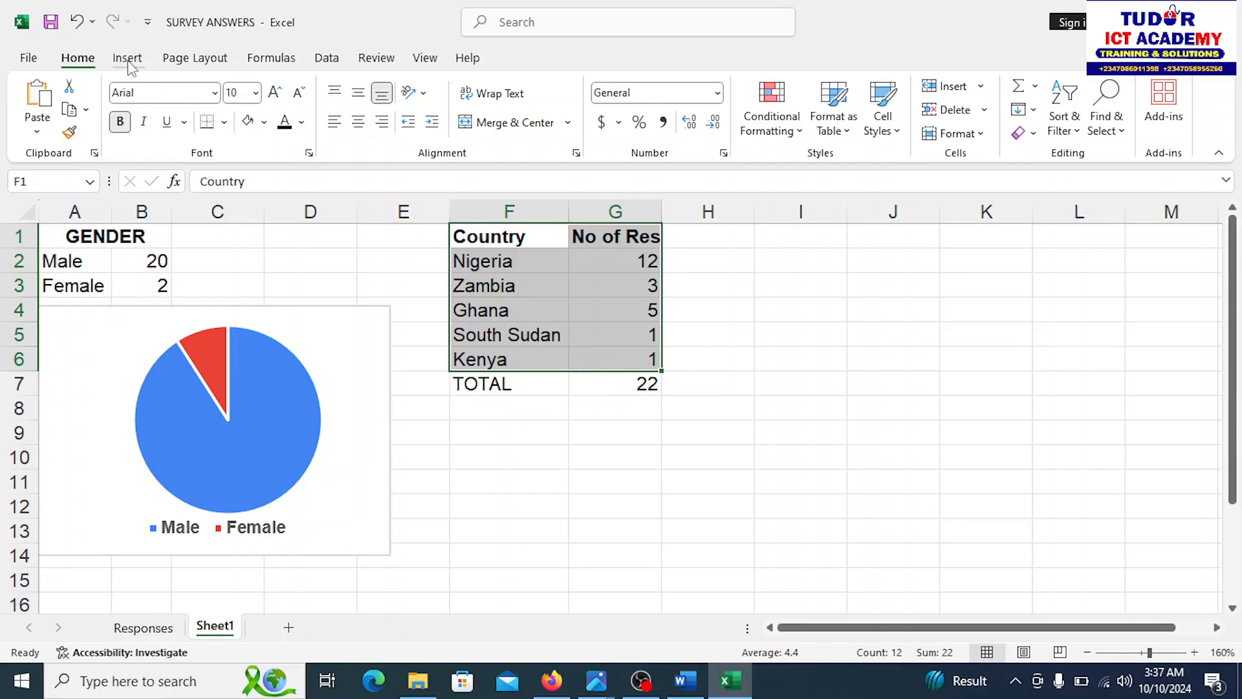
Insert a recommended column chart of country counts and change it to a bar chart
click(127, 57)
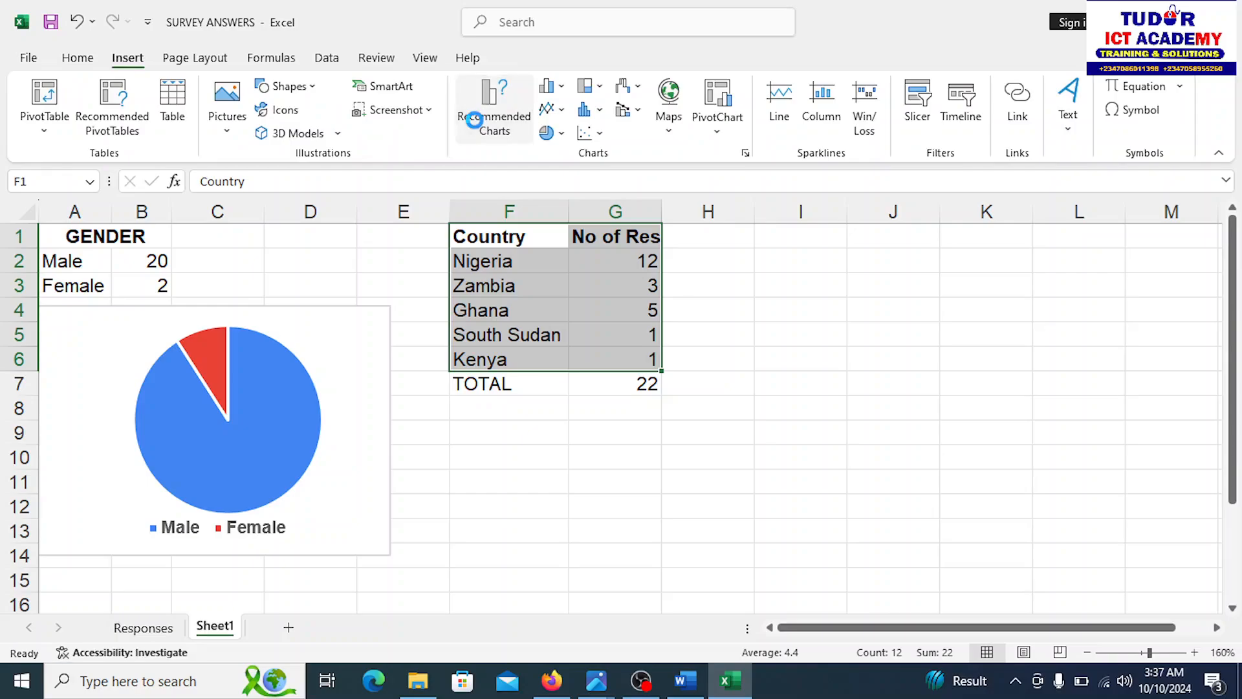
click(495, 107)
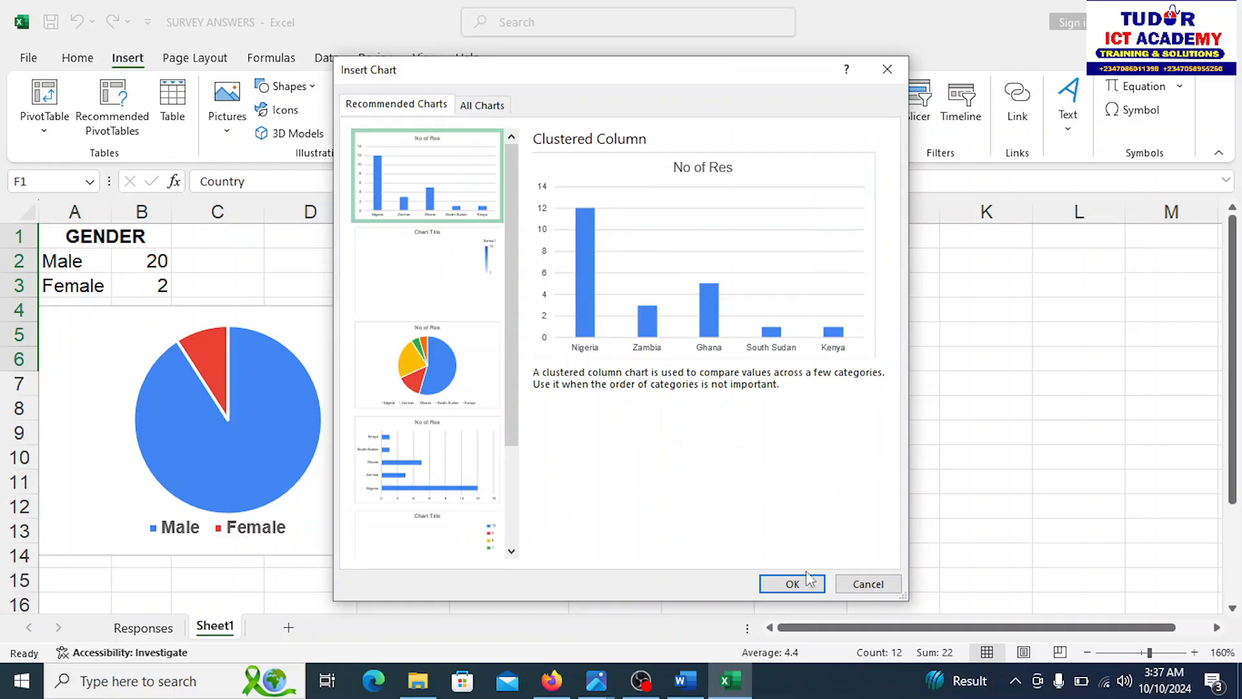
click(792, 584)
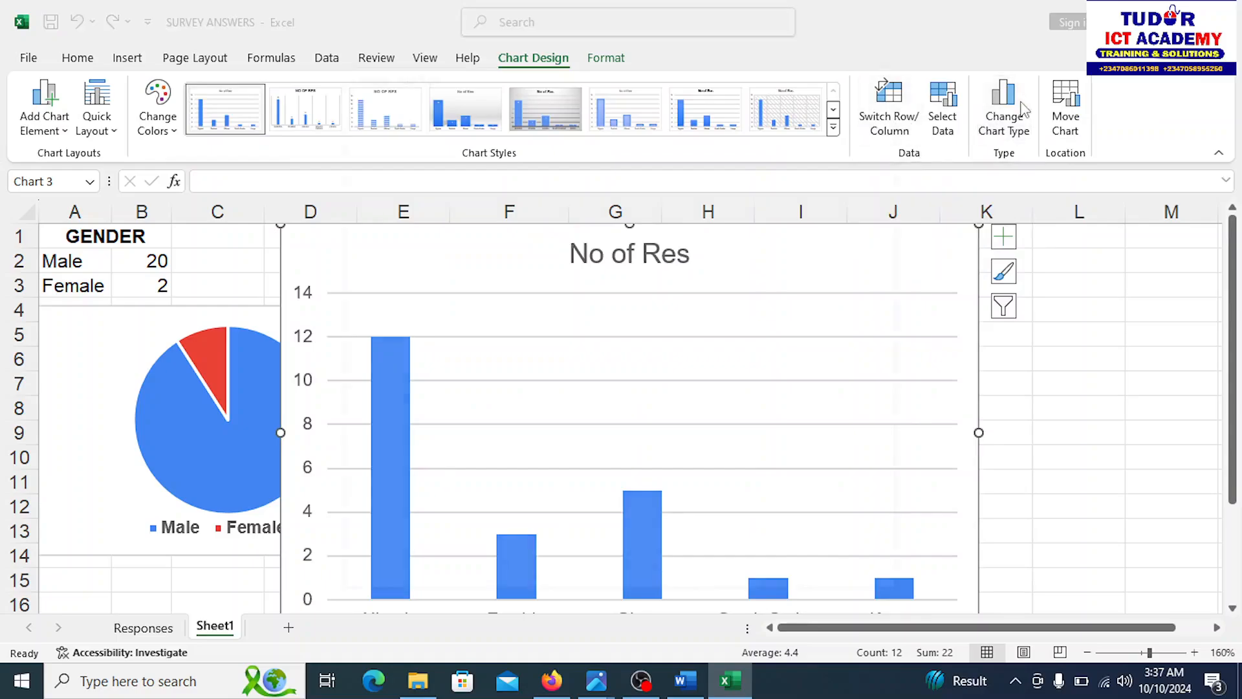
click(1003, 107)
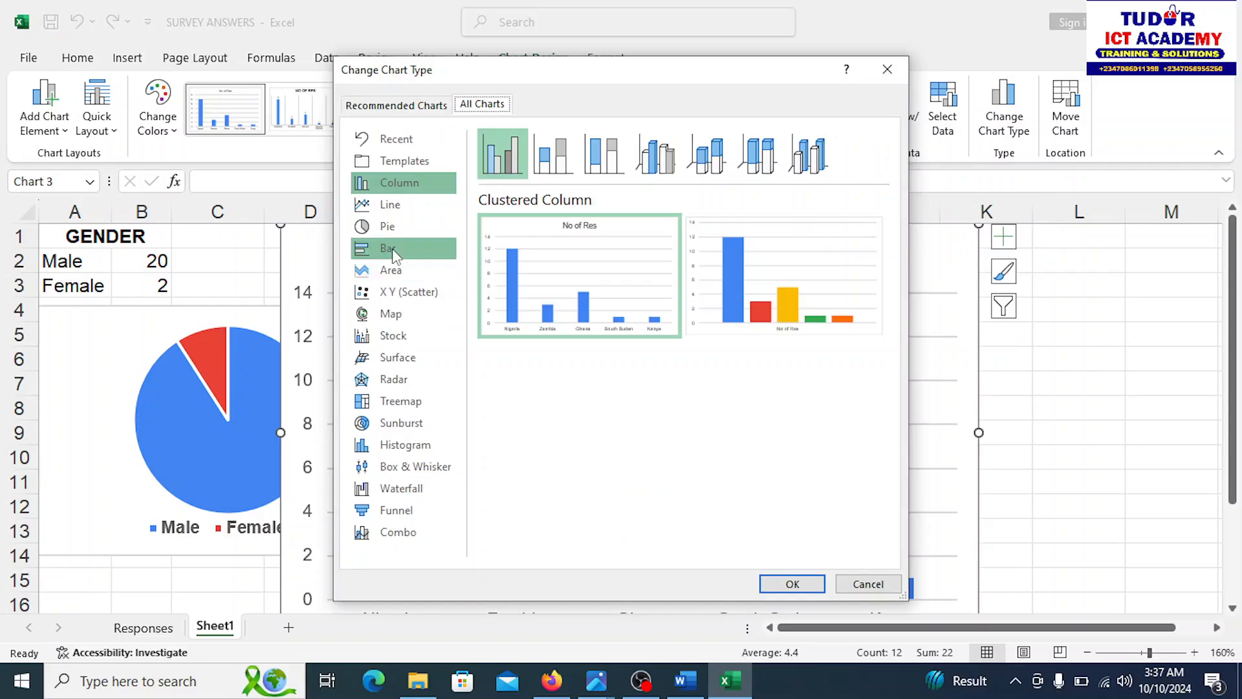
click(791, 584)
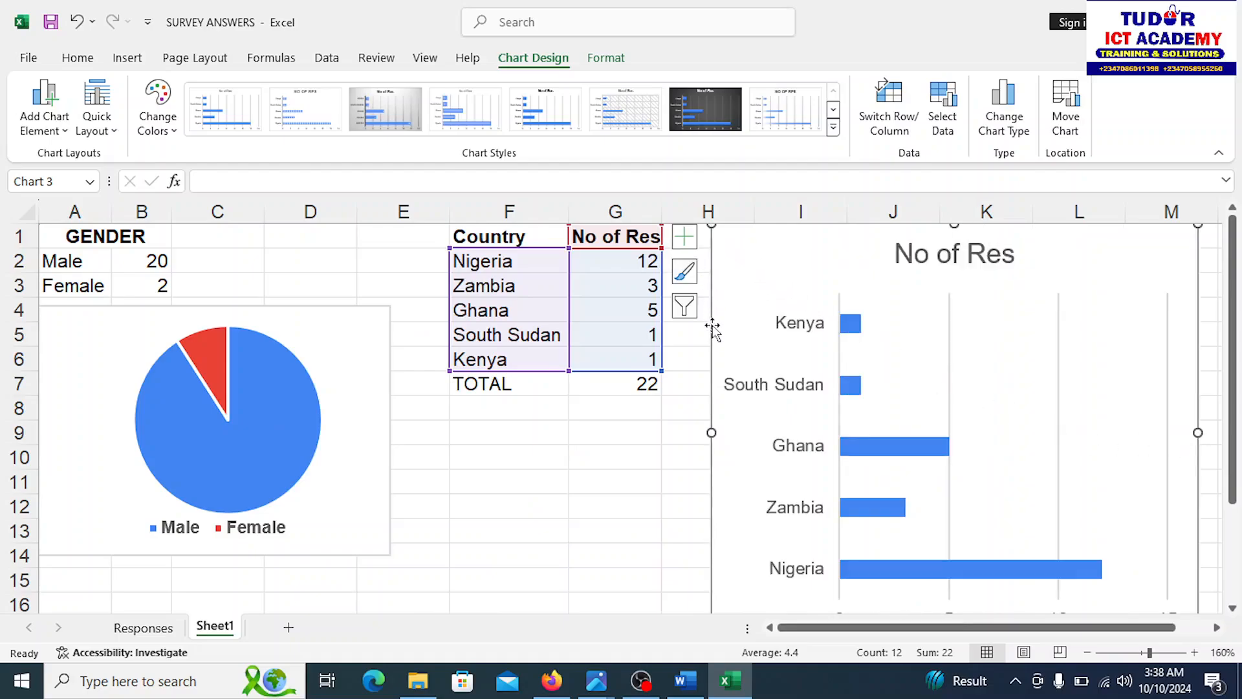
mouse_move(893, 475)
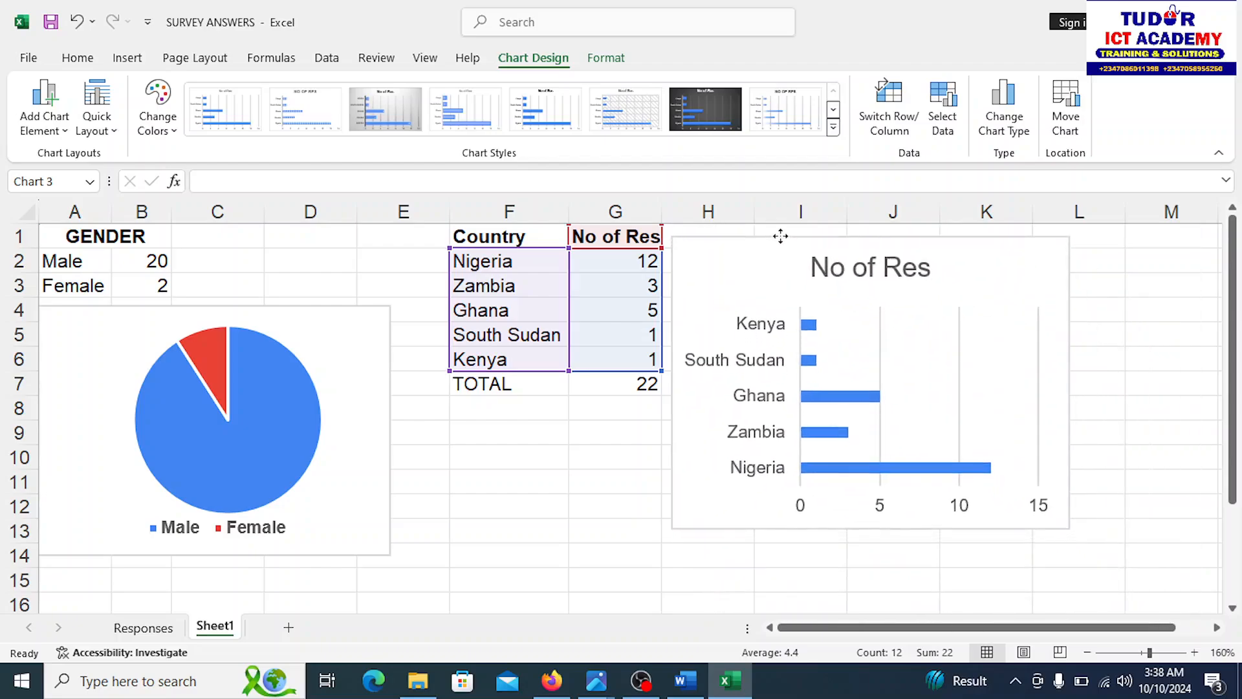
Bold the No of Res chart's country labels, axis numbers and title, then view Responses
click(614, 481)
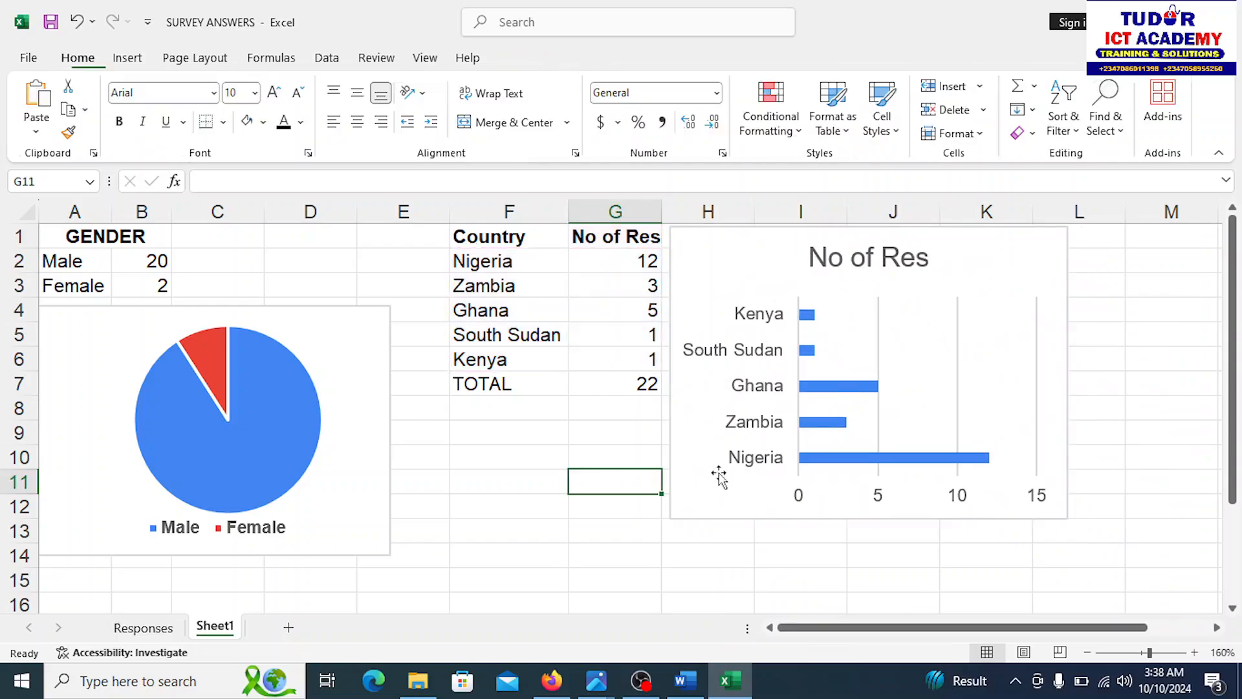
click(705, 555)
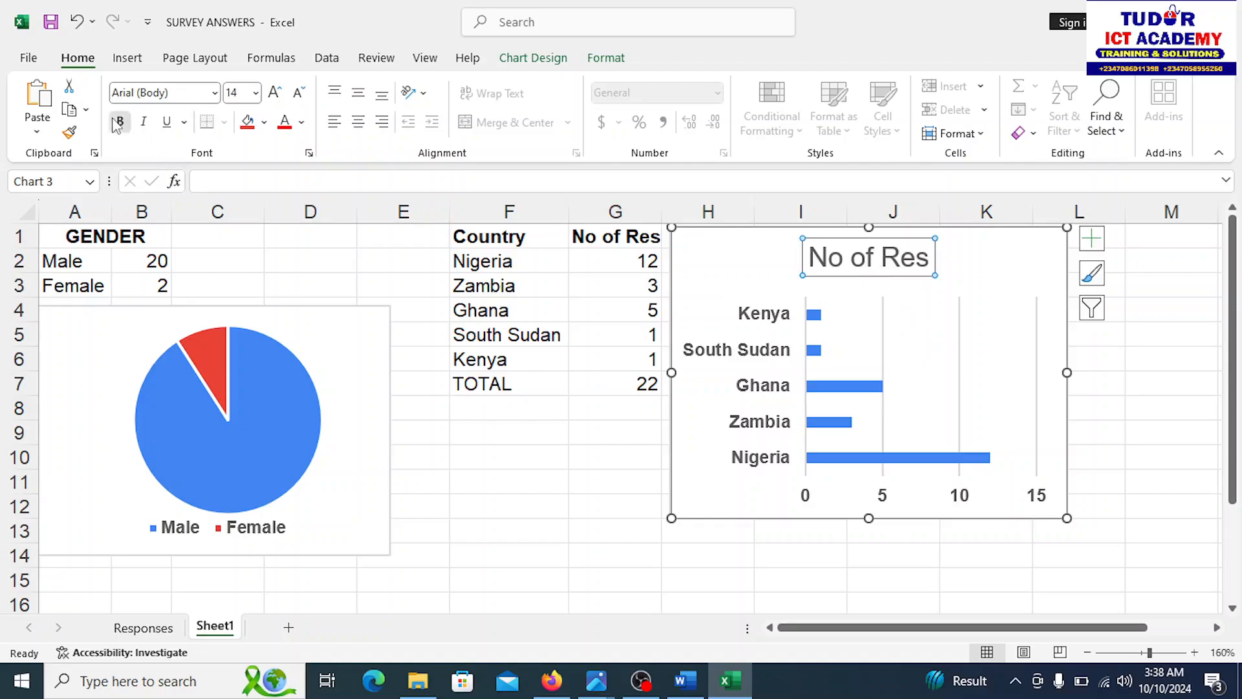
click(508, 531)
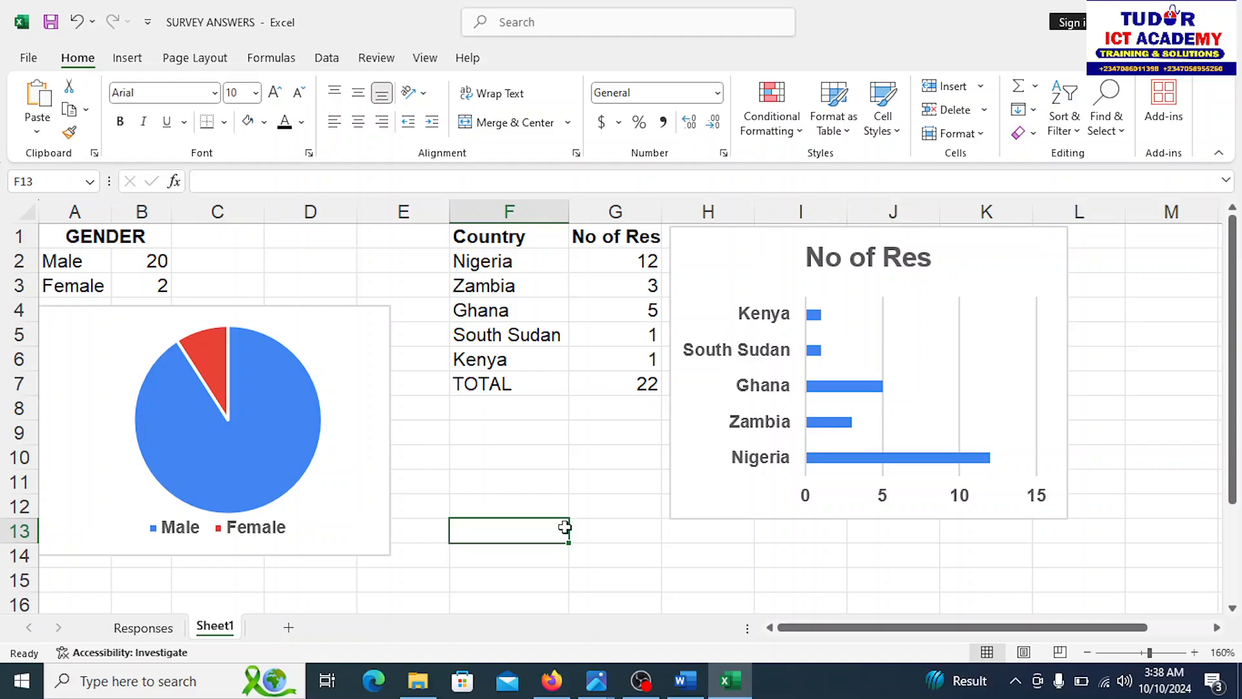
click(143, 627)
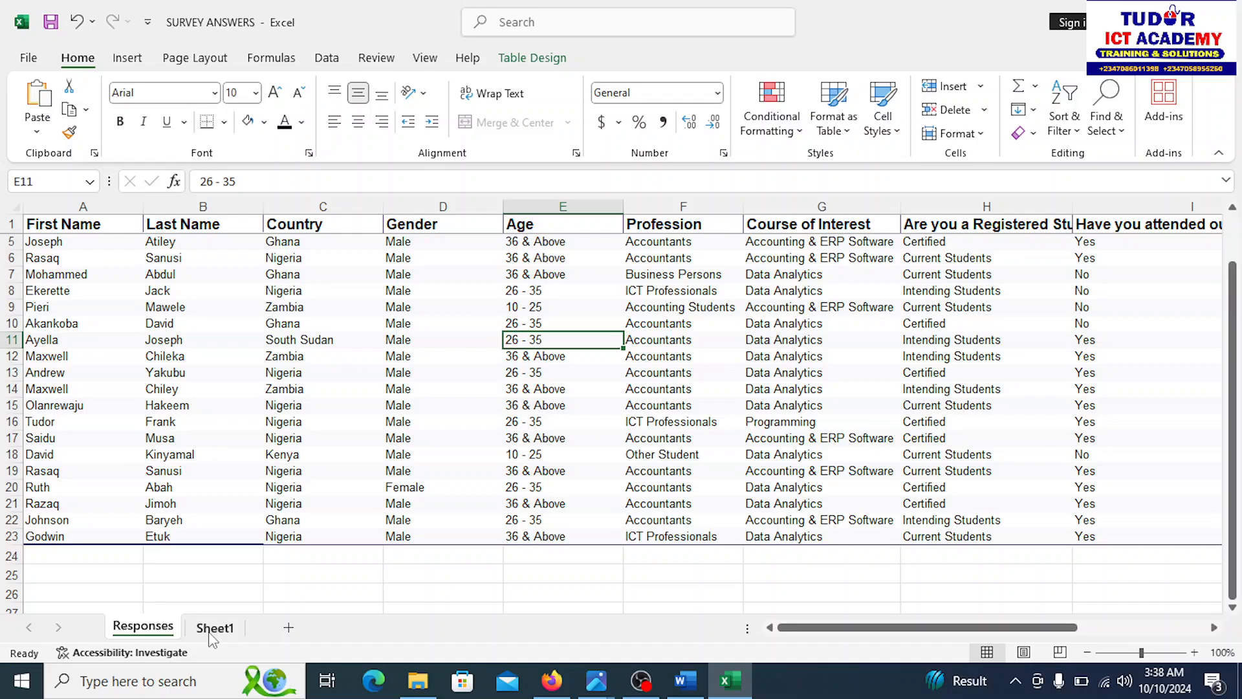
Switch between Sheet1 and the Responses sheet, ending back on Sheet1
click(214, 627)
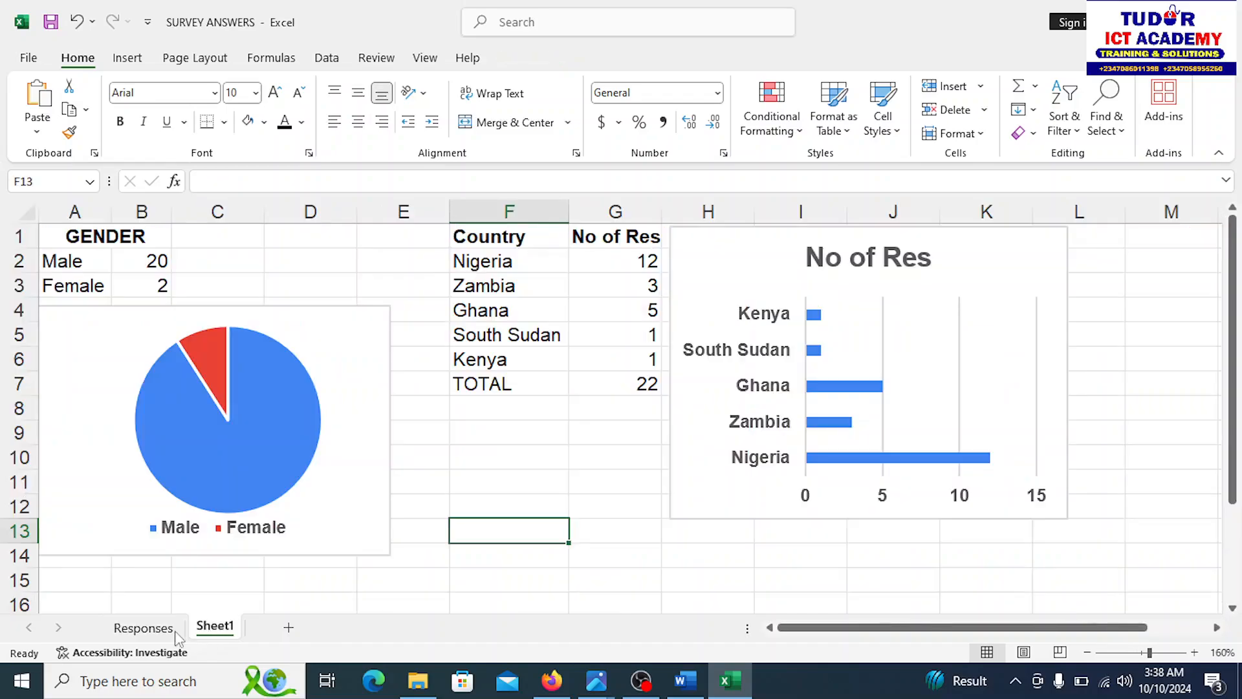
click(142, 627)
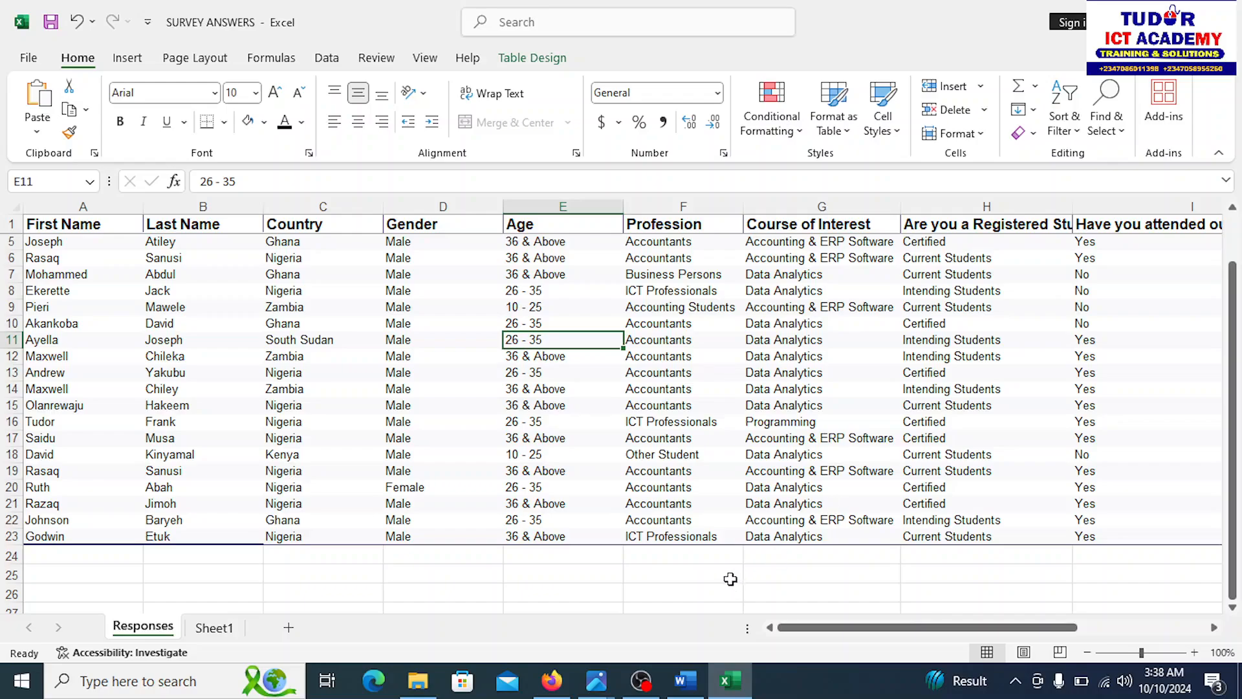
mouse_move(782, 312)
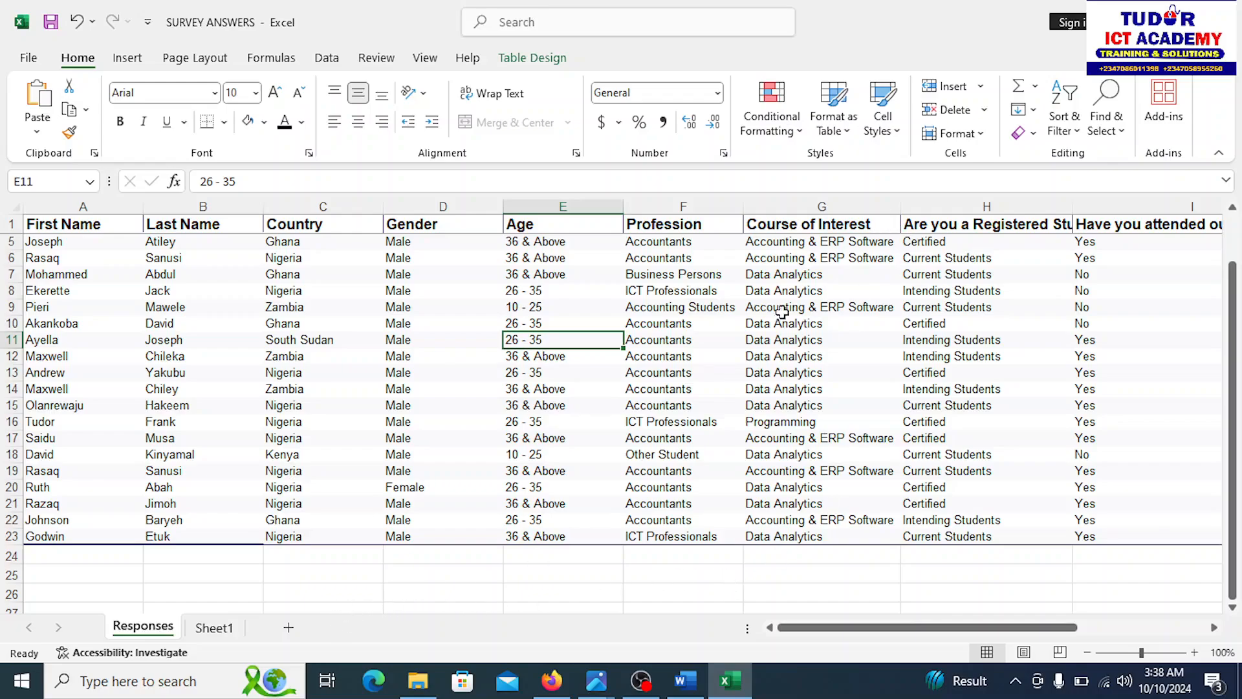
click(214, 626)
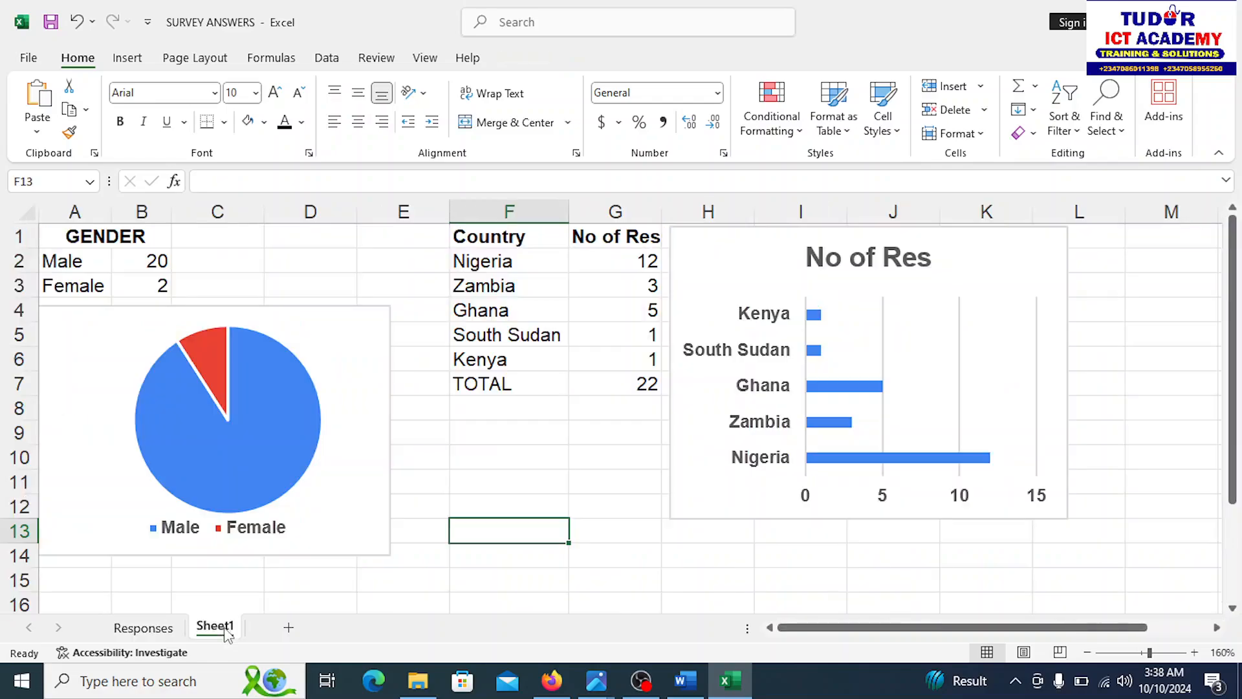
mouse_move(727, 492)
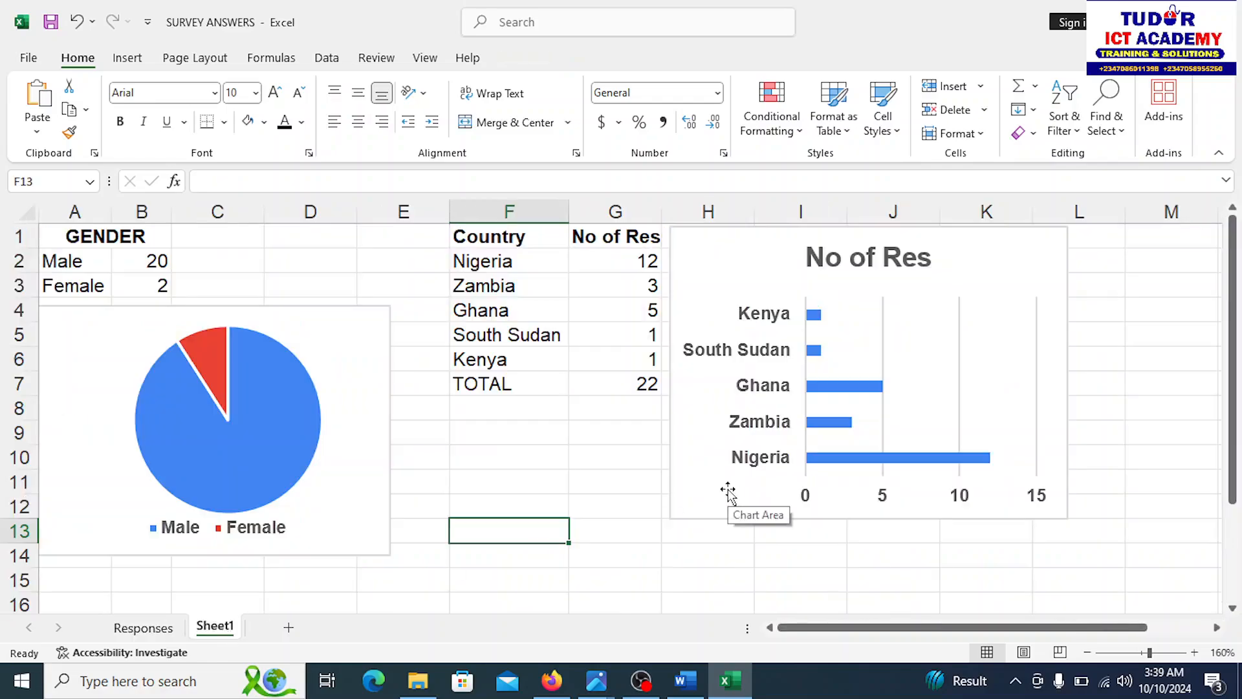
mouse_move(748, 408)
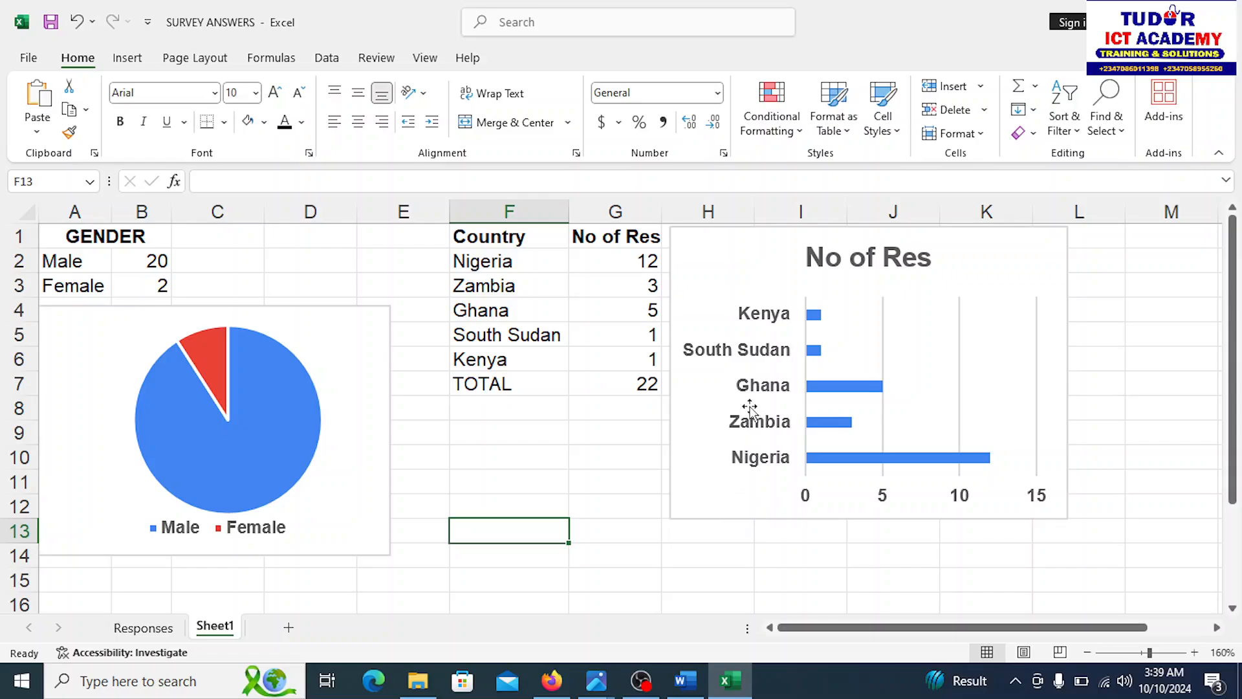
mouse_move(751, 404)
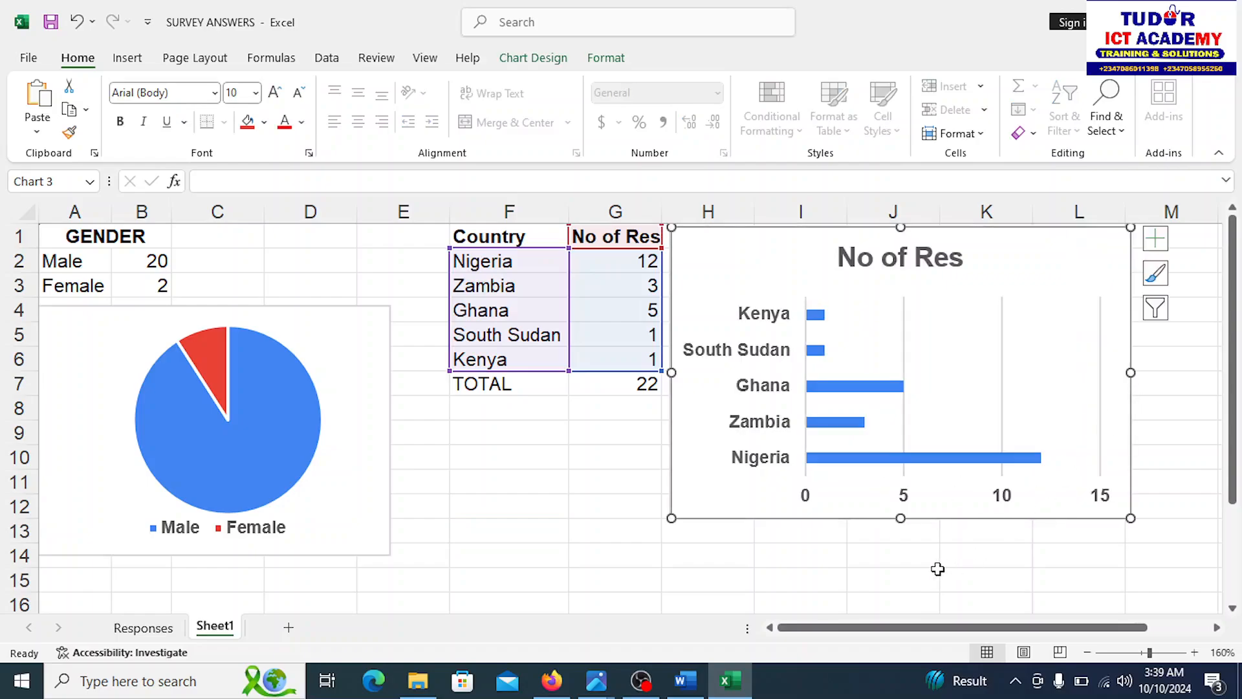
click(615, 531)
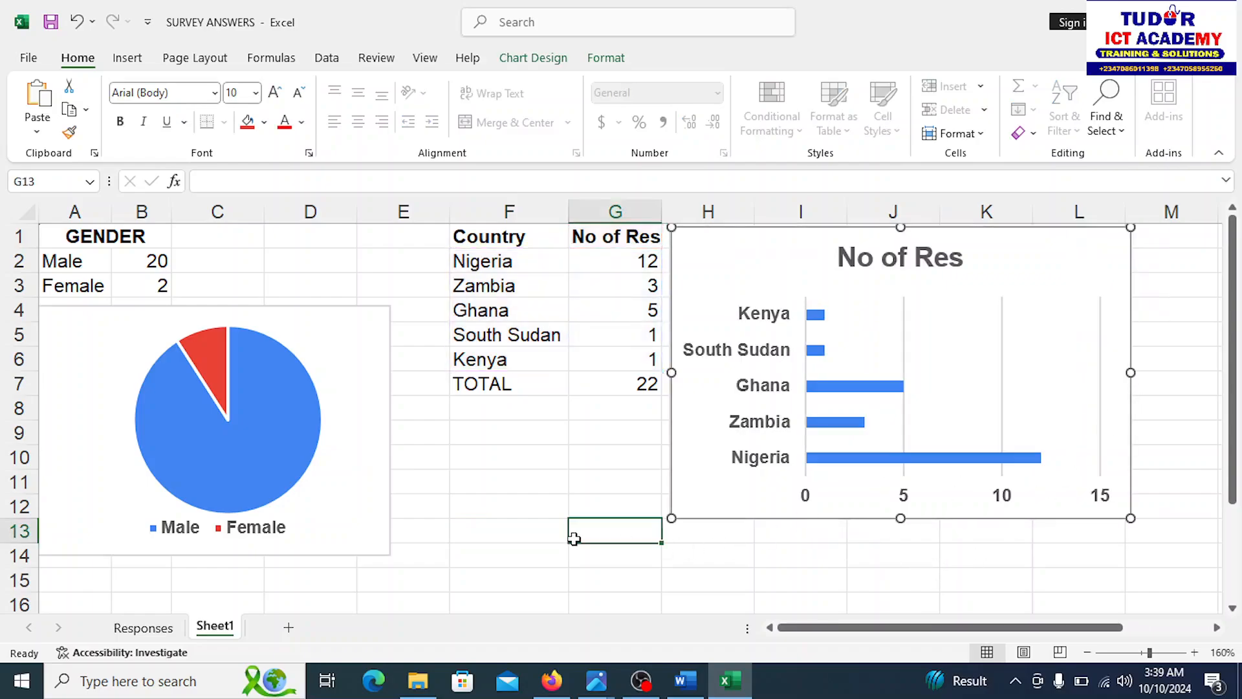
click(614, 530)
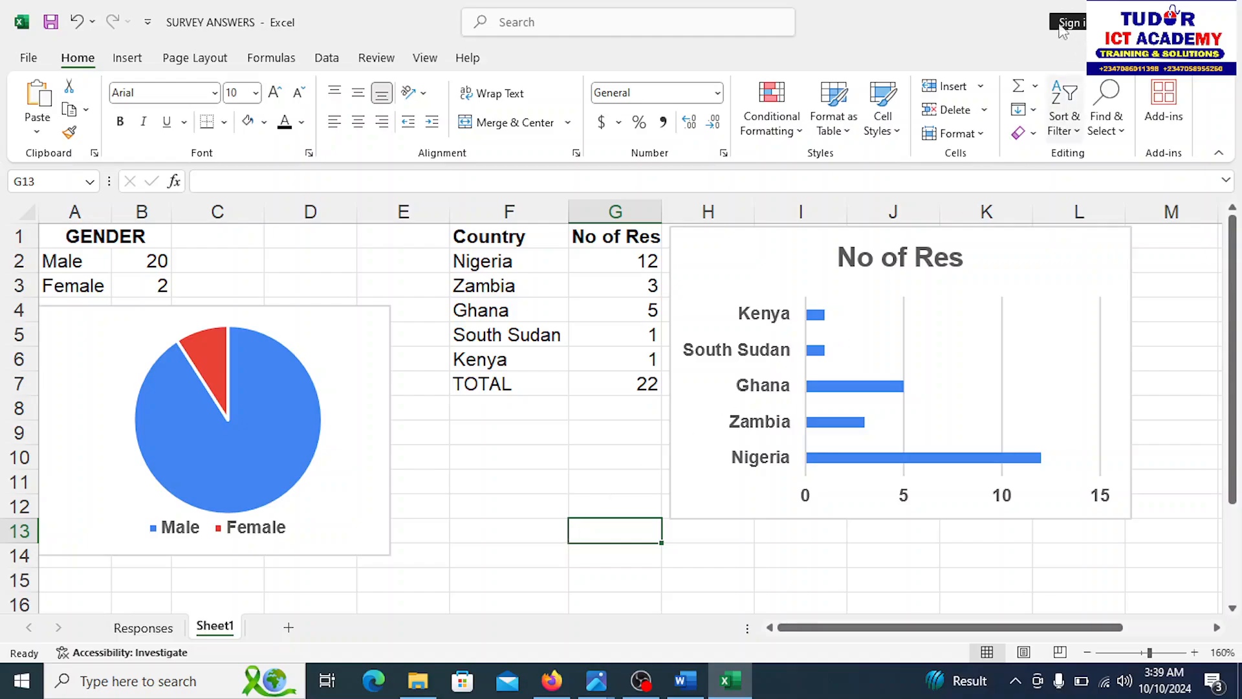
mouse_move(1126, 519)
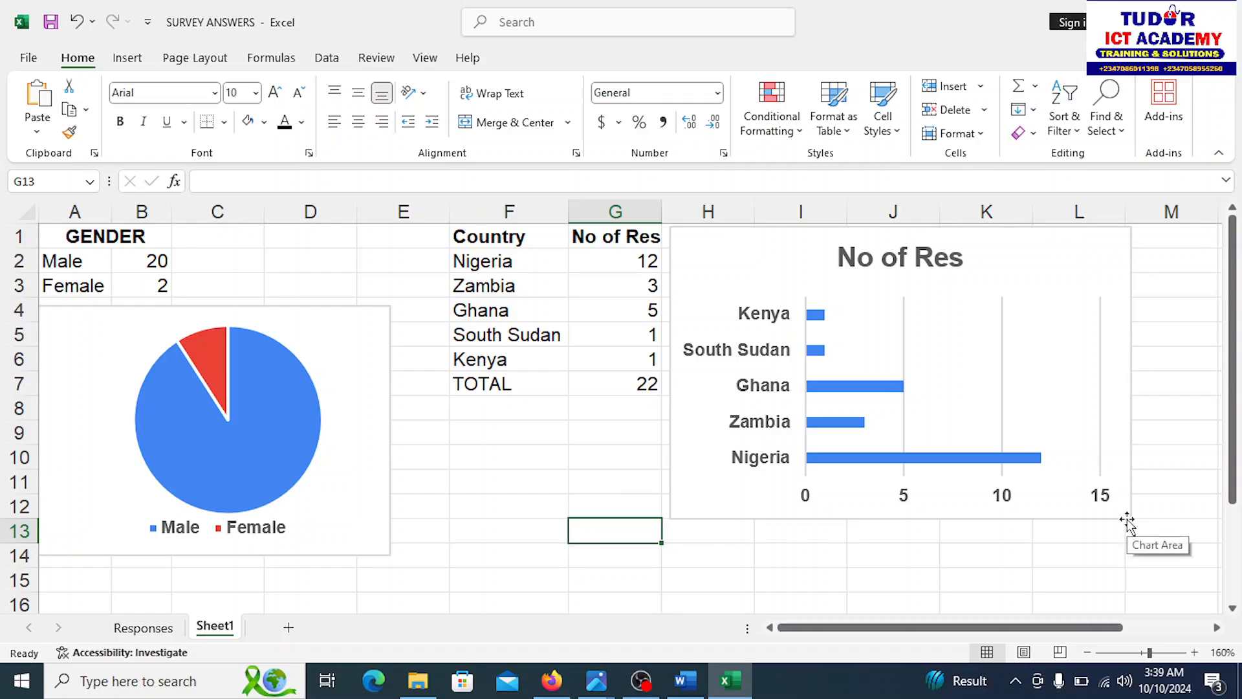
mouse_move(1199, 97)
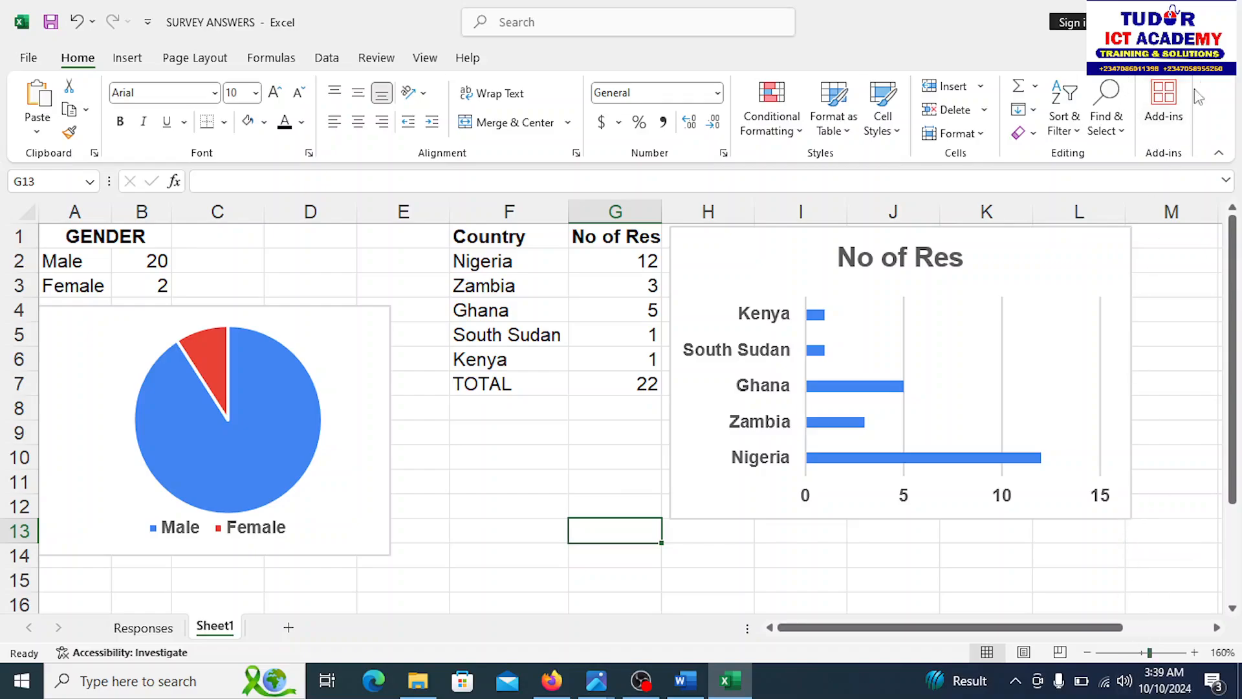
mouse_move(1118, 551)
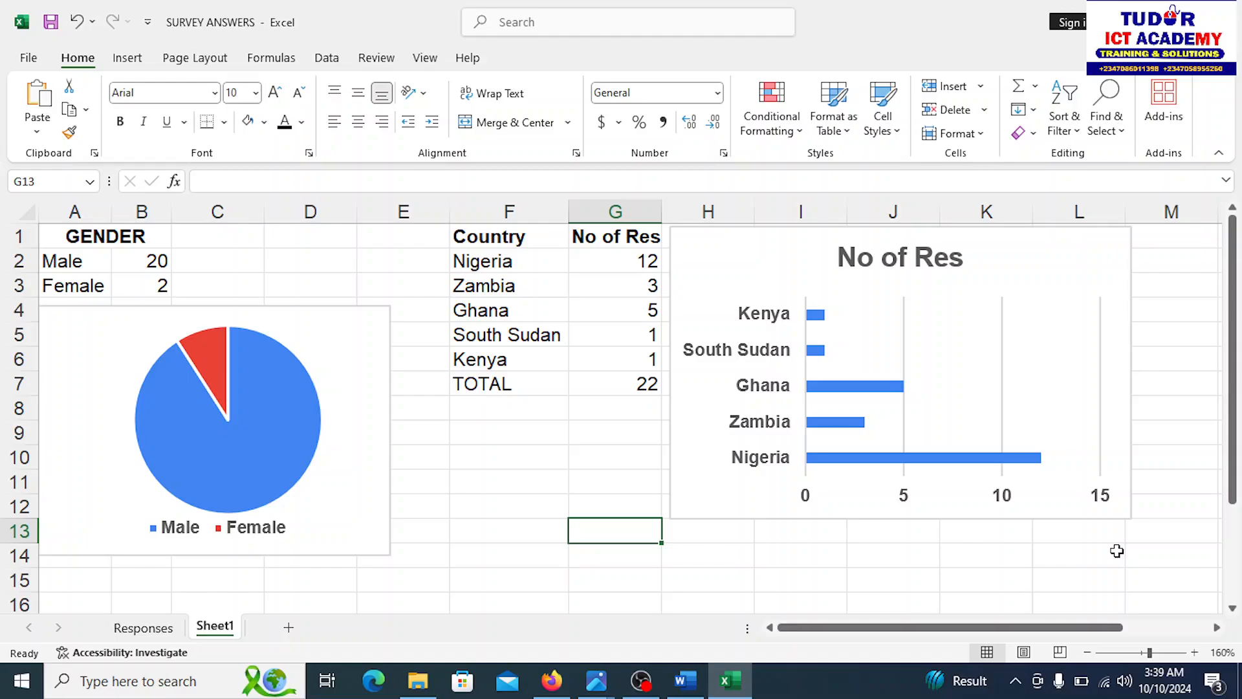
mouse_move(1064, 539)
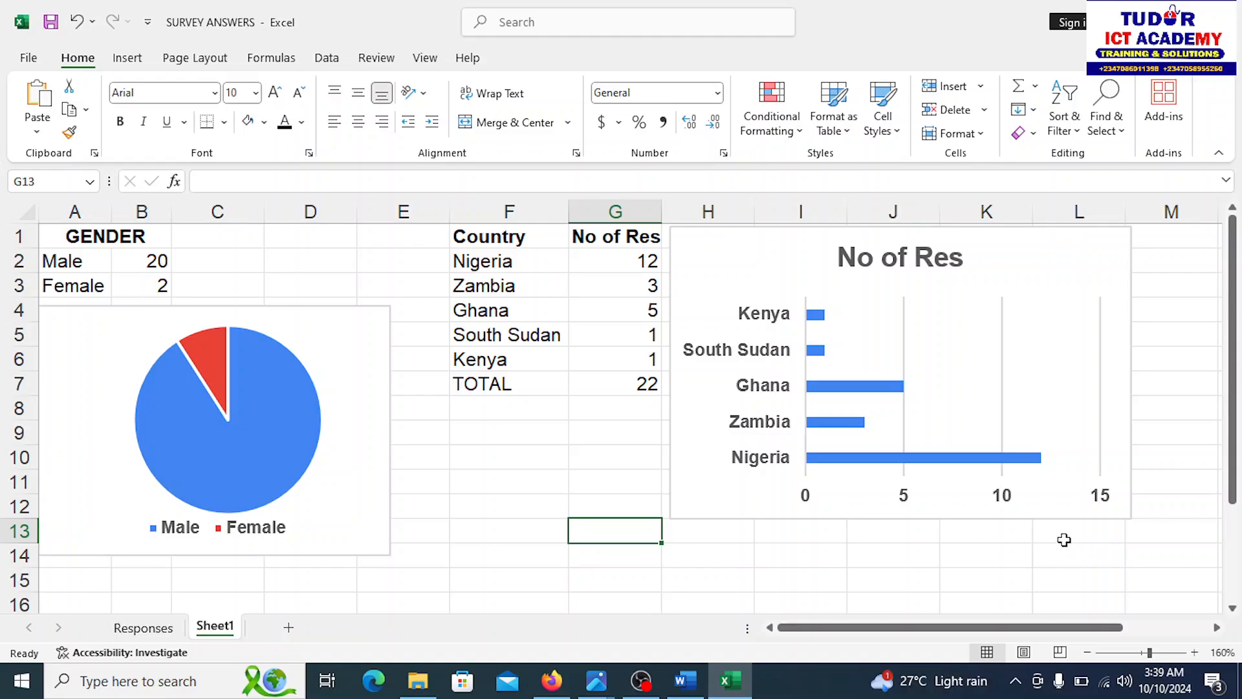
mouse_move(801, 557)
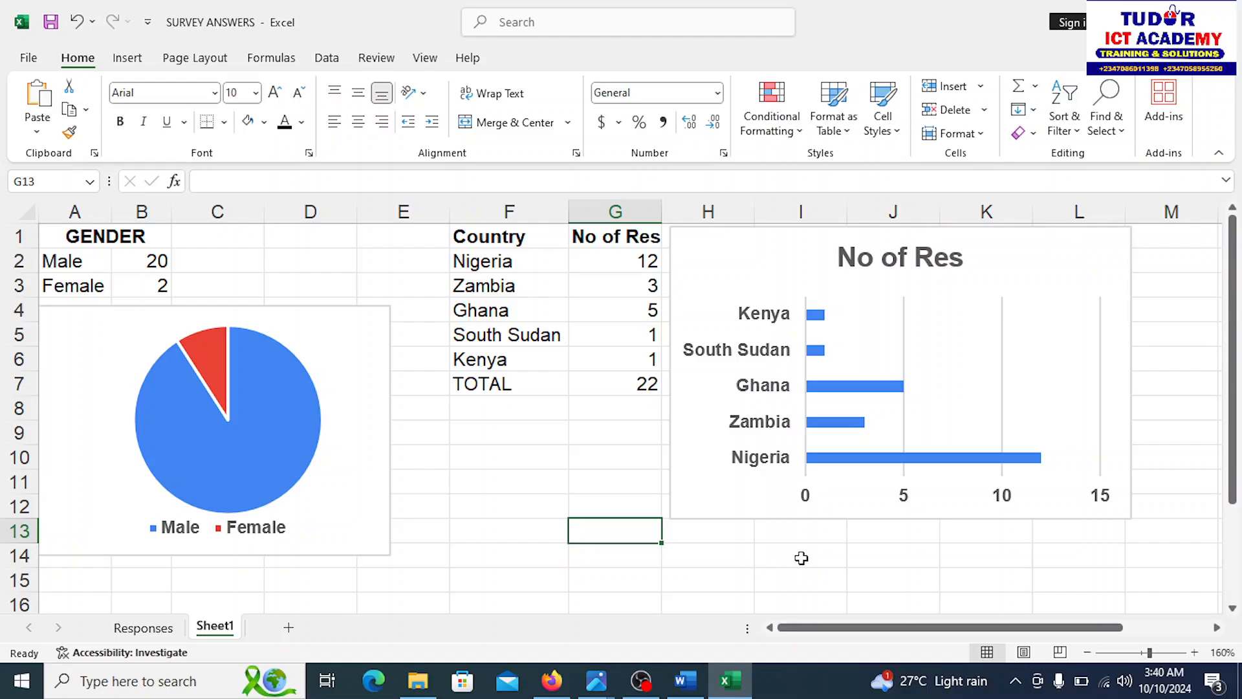
mouse_move(804, 607)
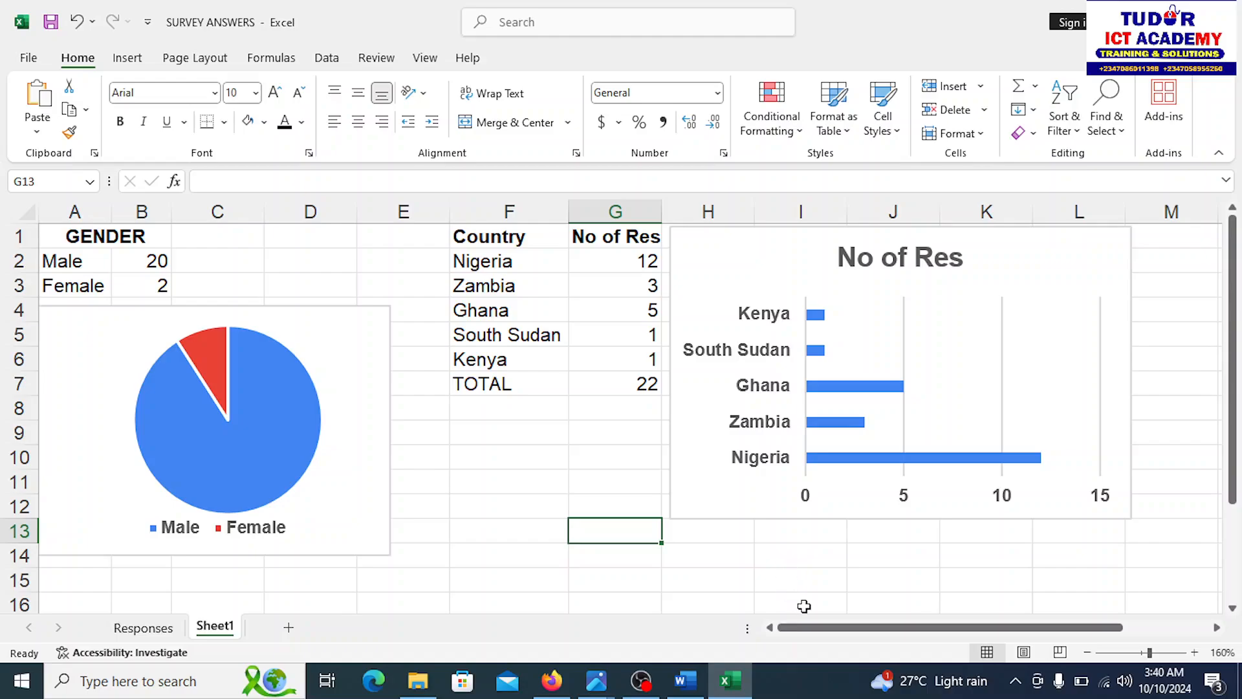
mouse_move(685, 641)
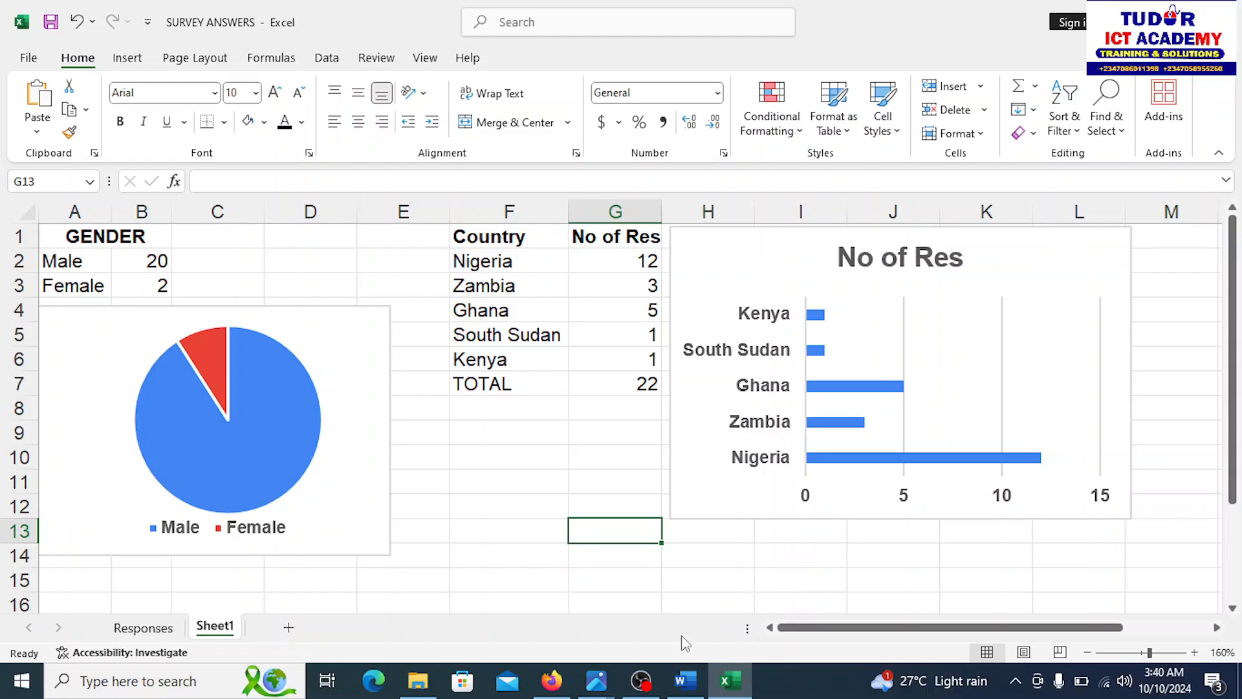
mouse_move(639, 681)
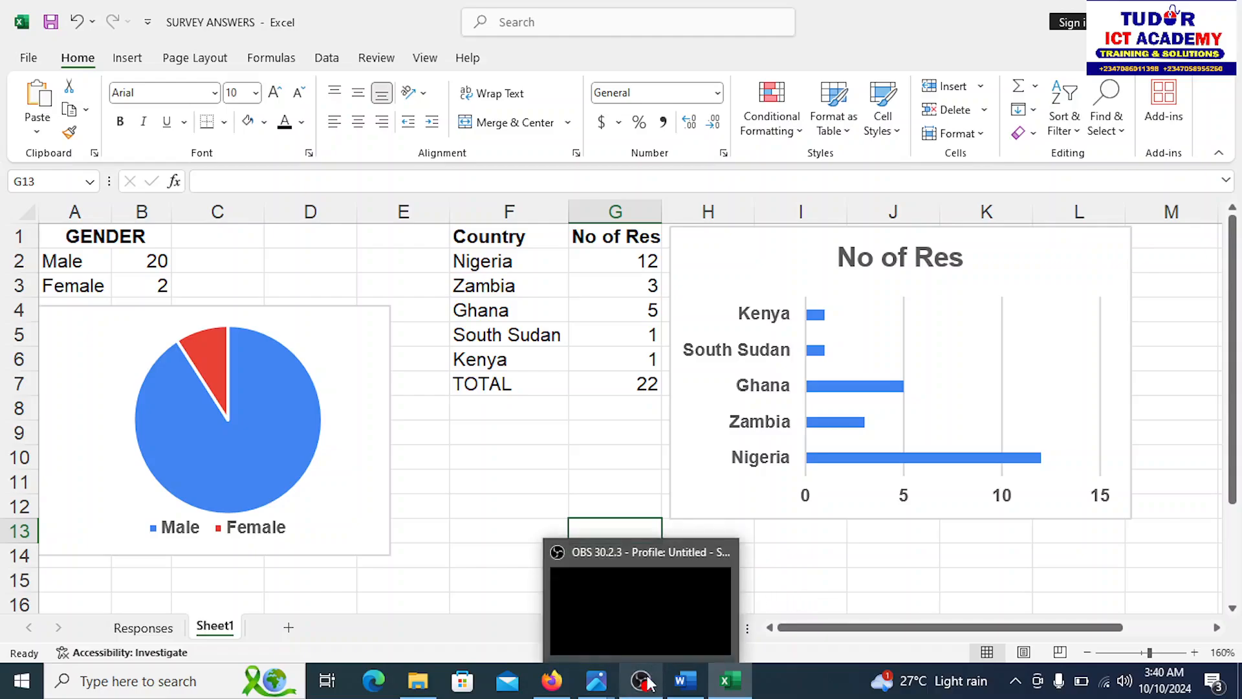